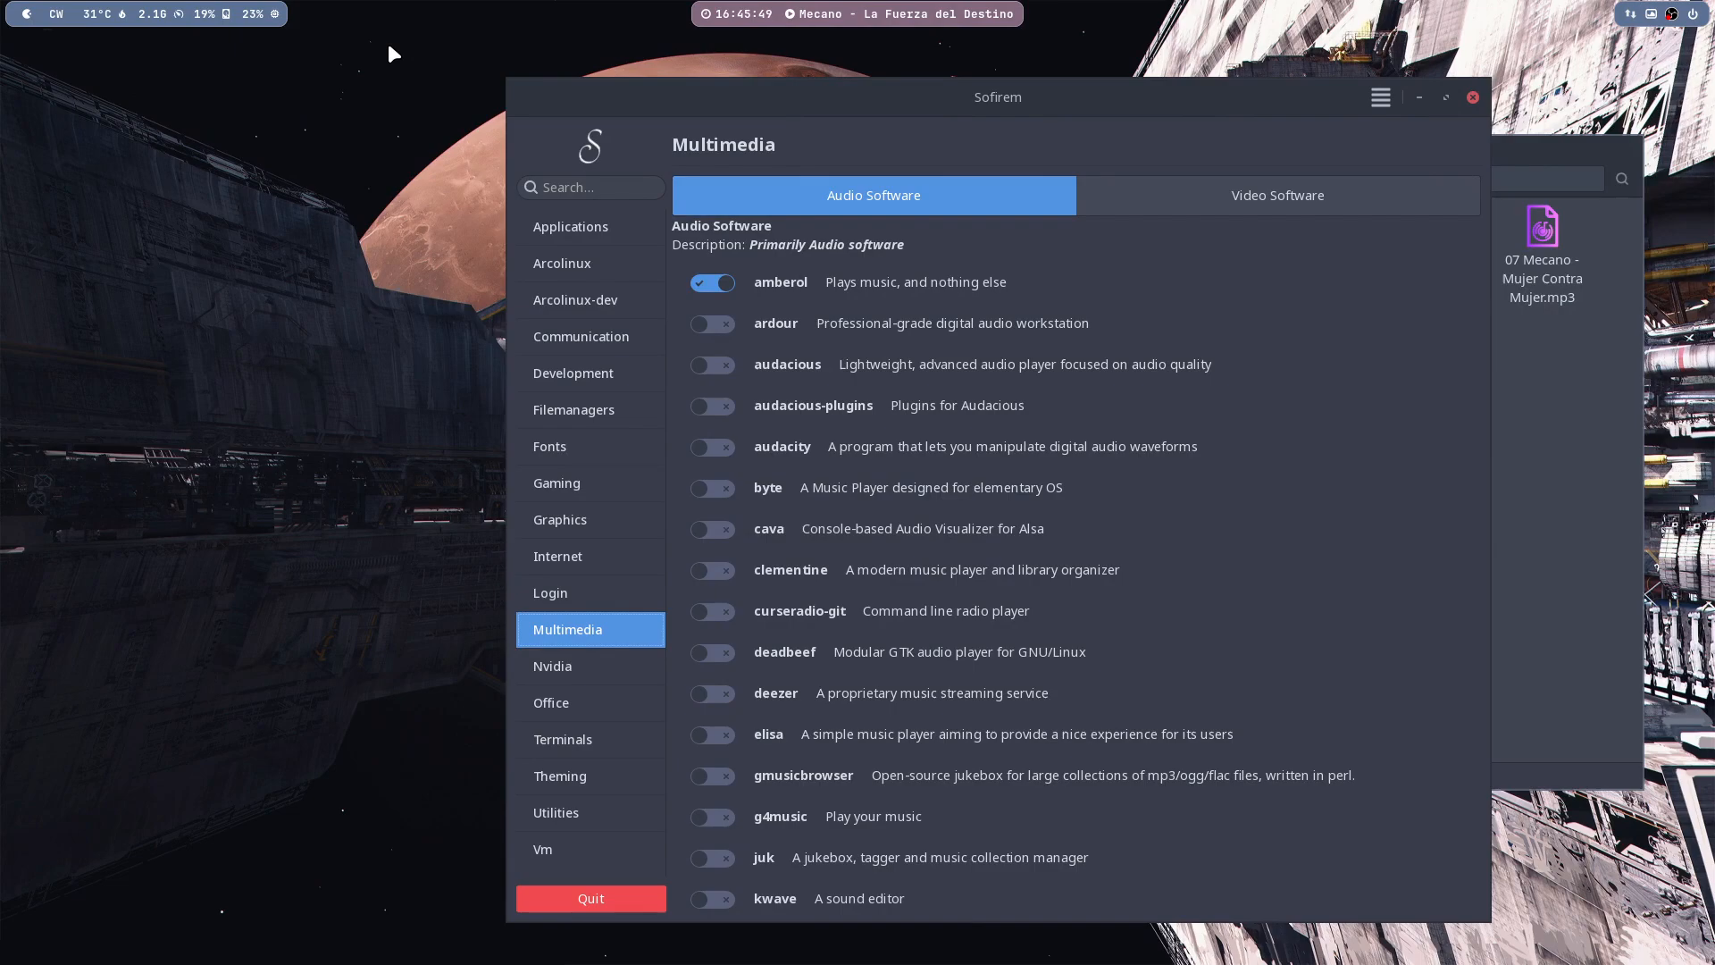
# - Raise the Sofirem audio software catalogue above Thunar's Music folder
pyautogui.scroll(-3)
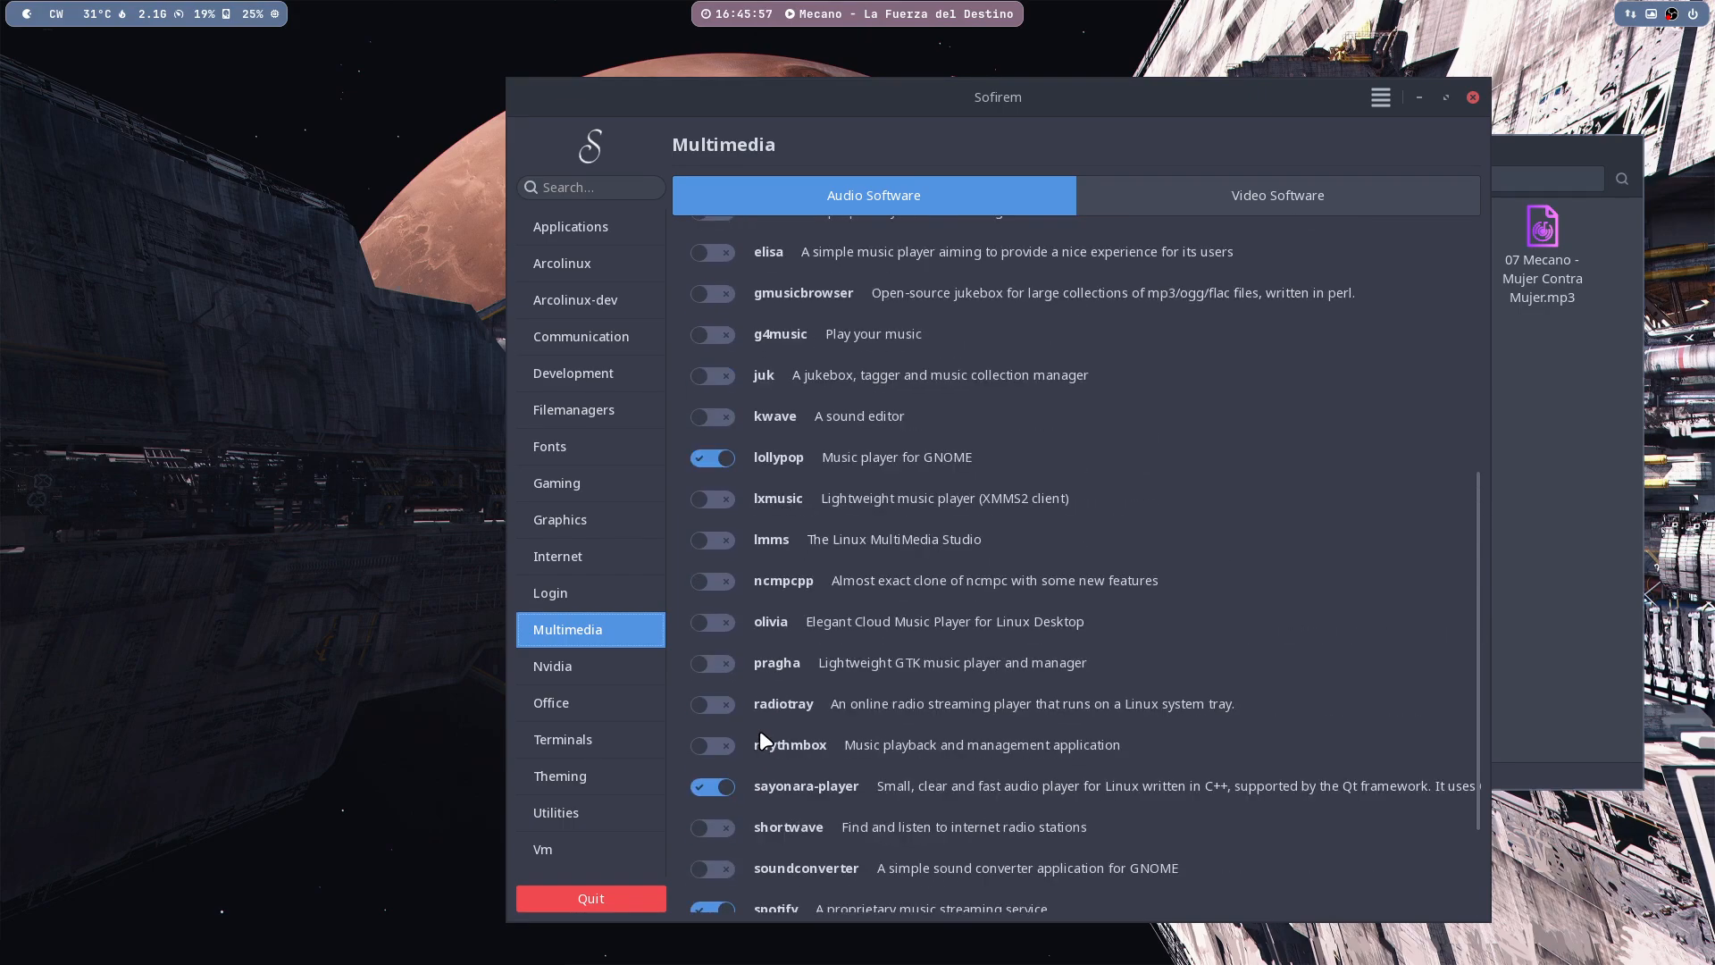
pyautogui.moveTo(815, 661)
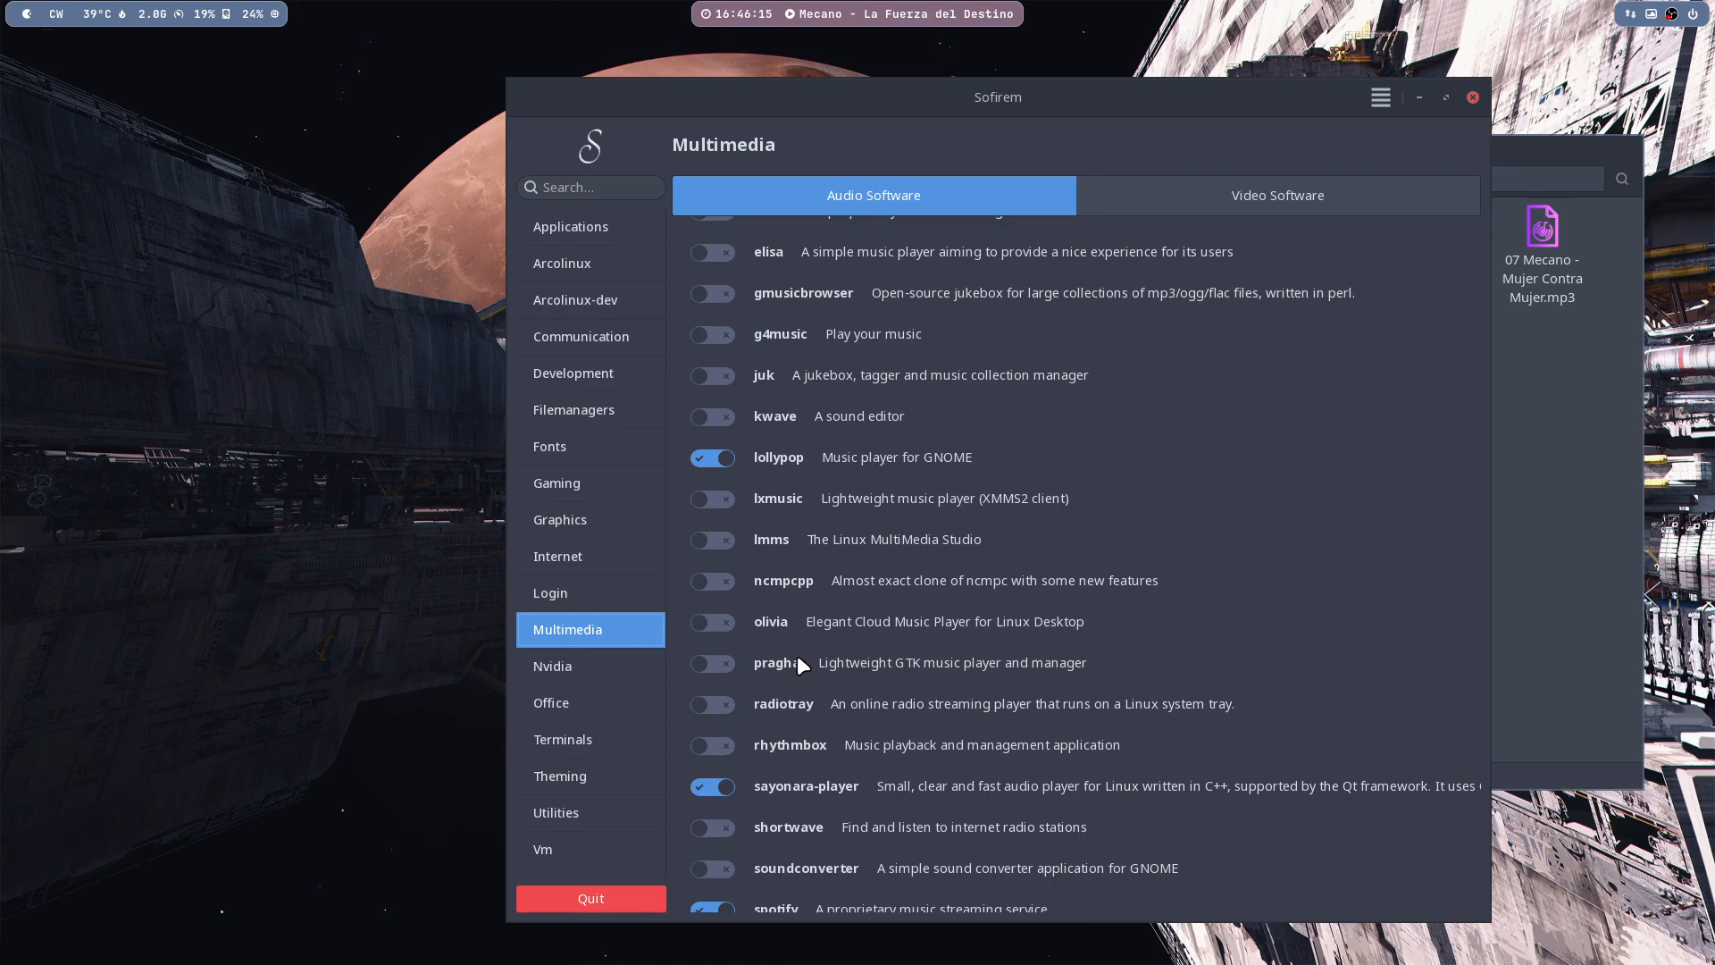
pyautogui.moveTo(1582, 416)
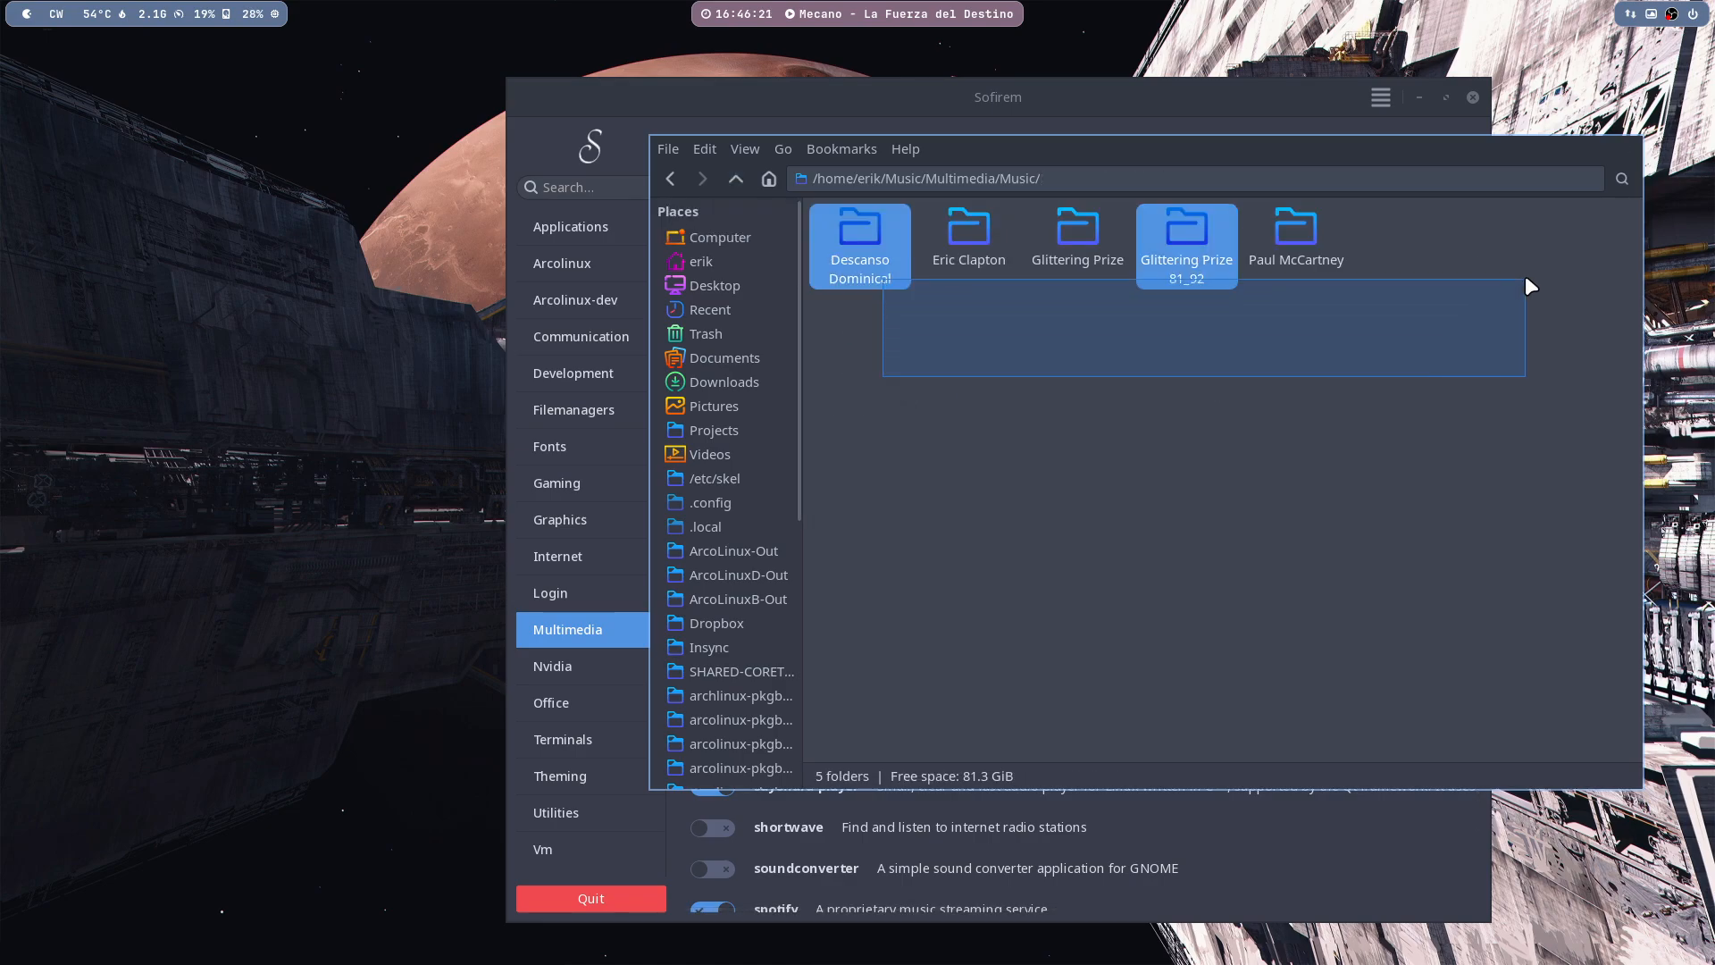
pyautogui.click(1129, 409)
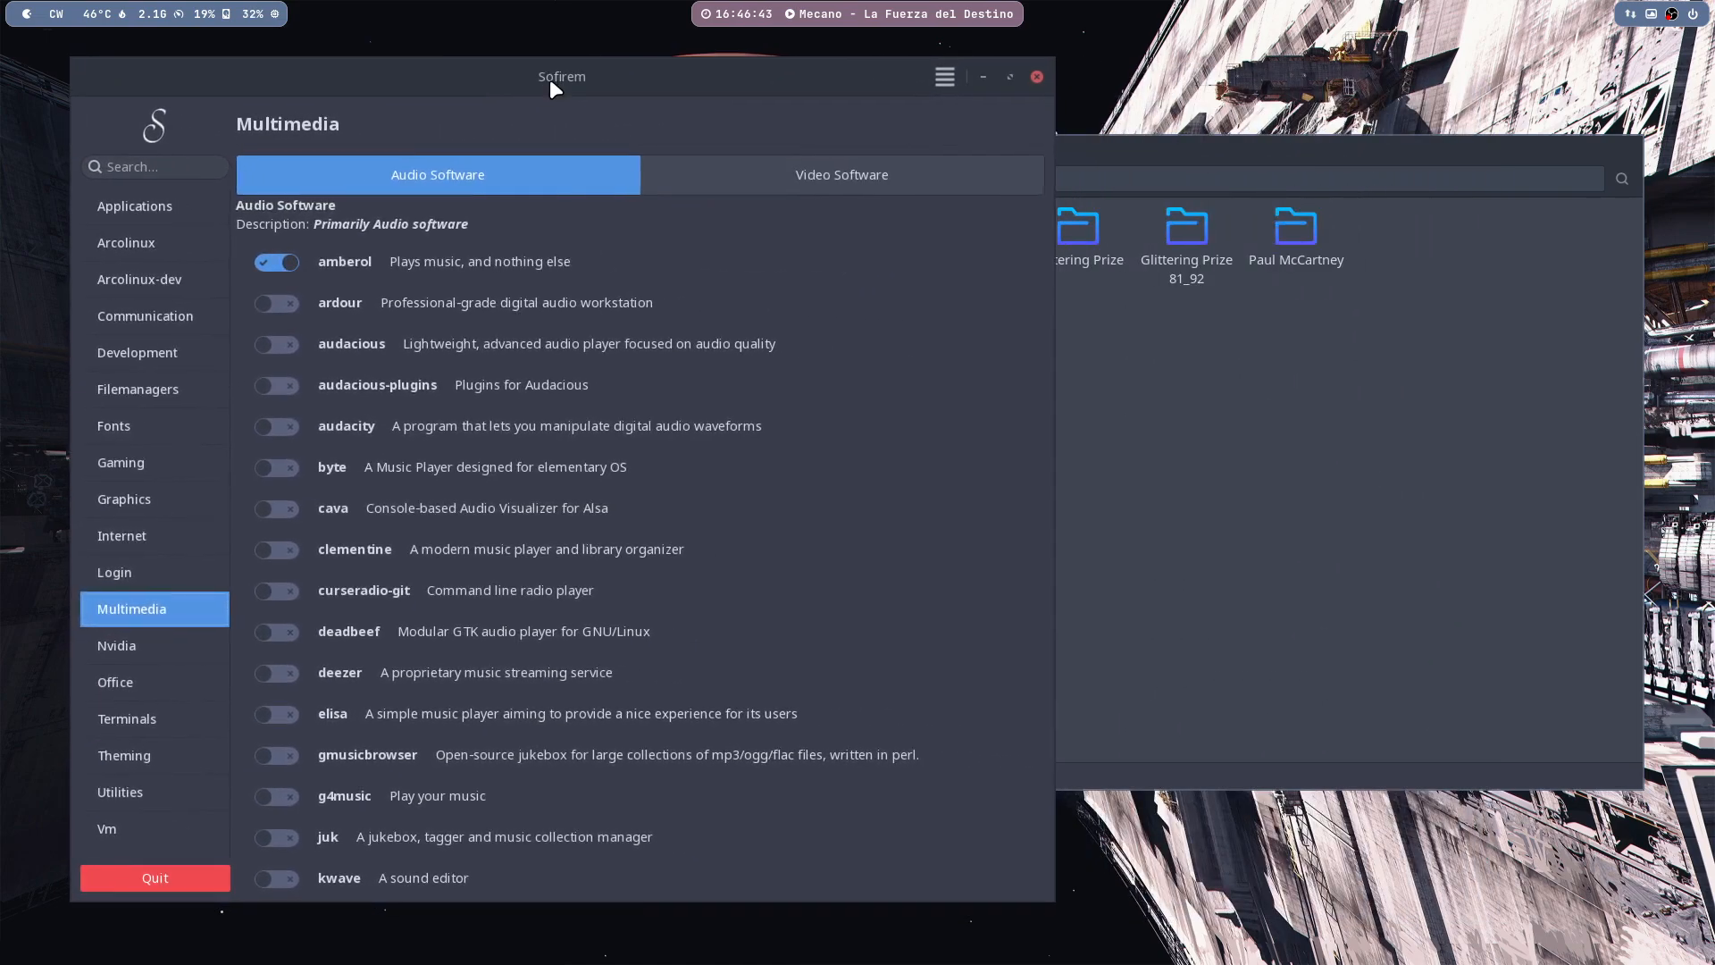
pyautogui.moveTo(597, 138)
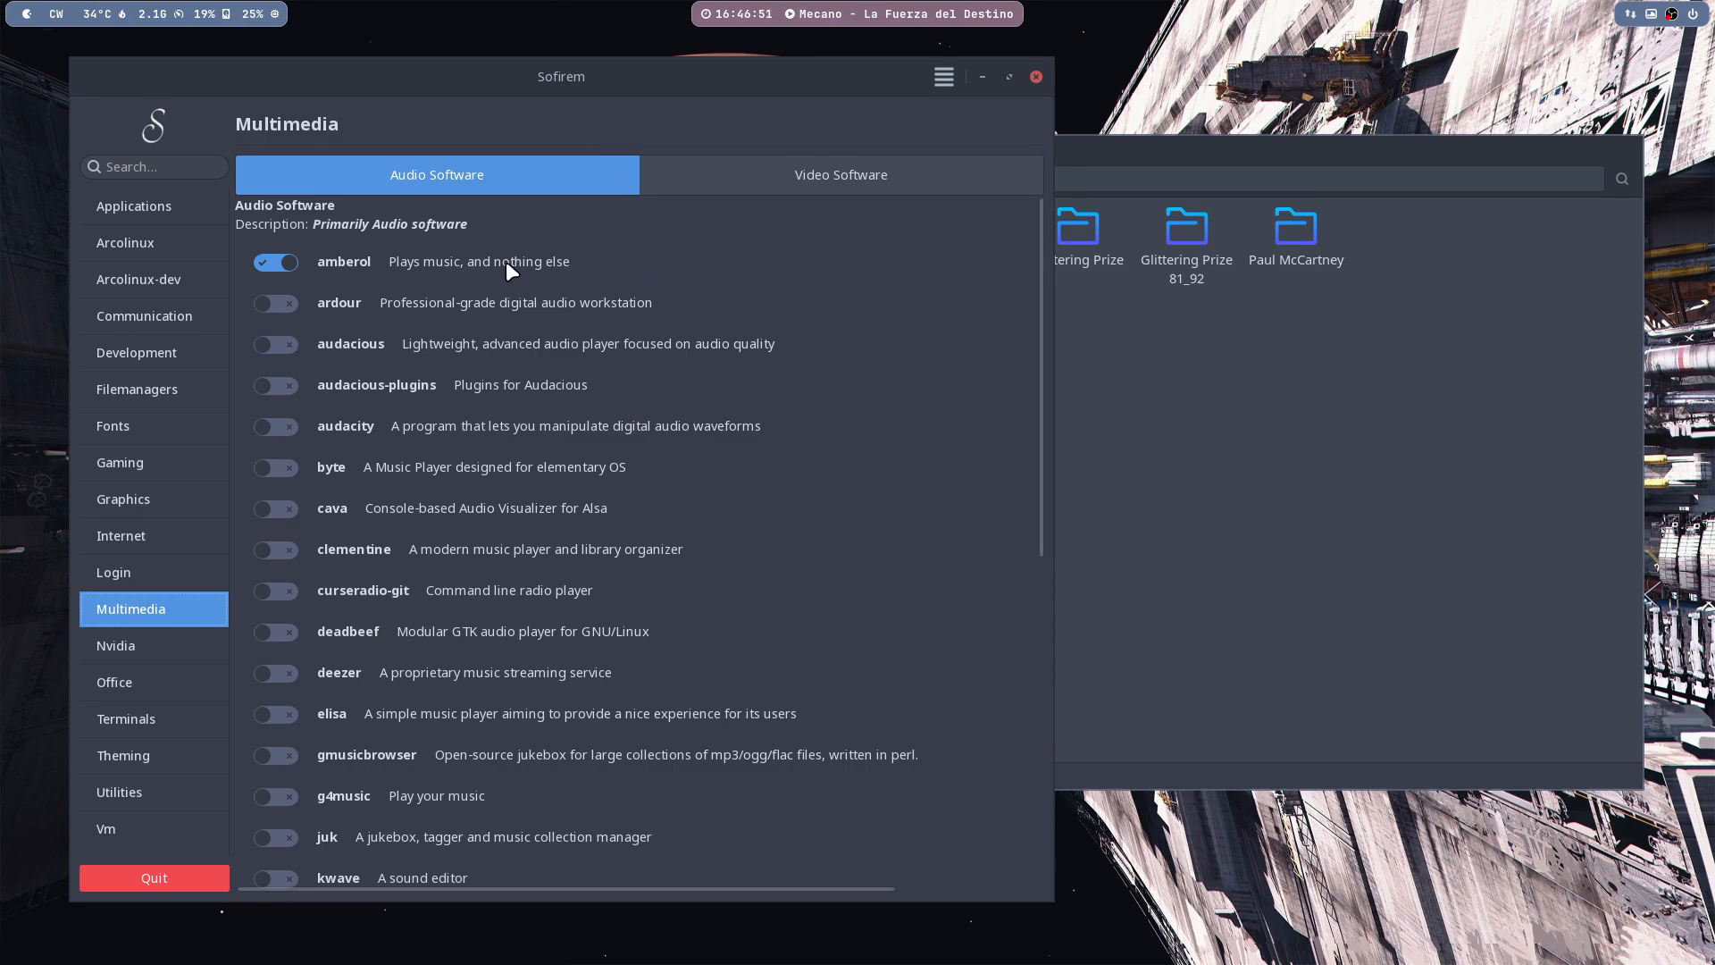
pyautogui.moveTo(386, 269)
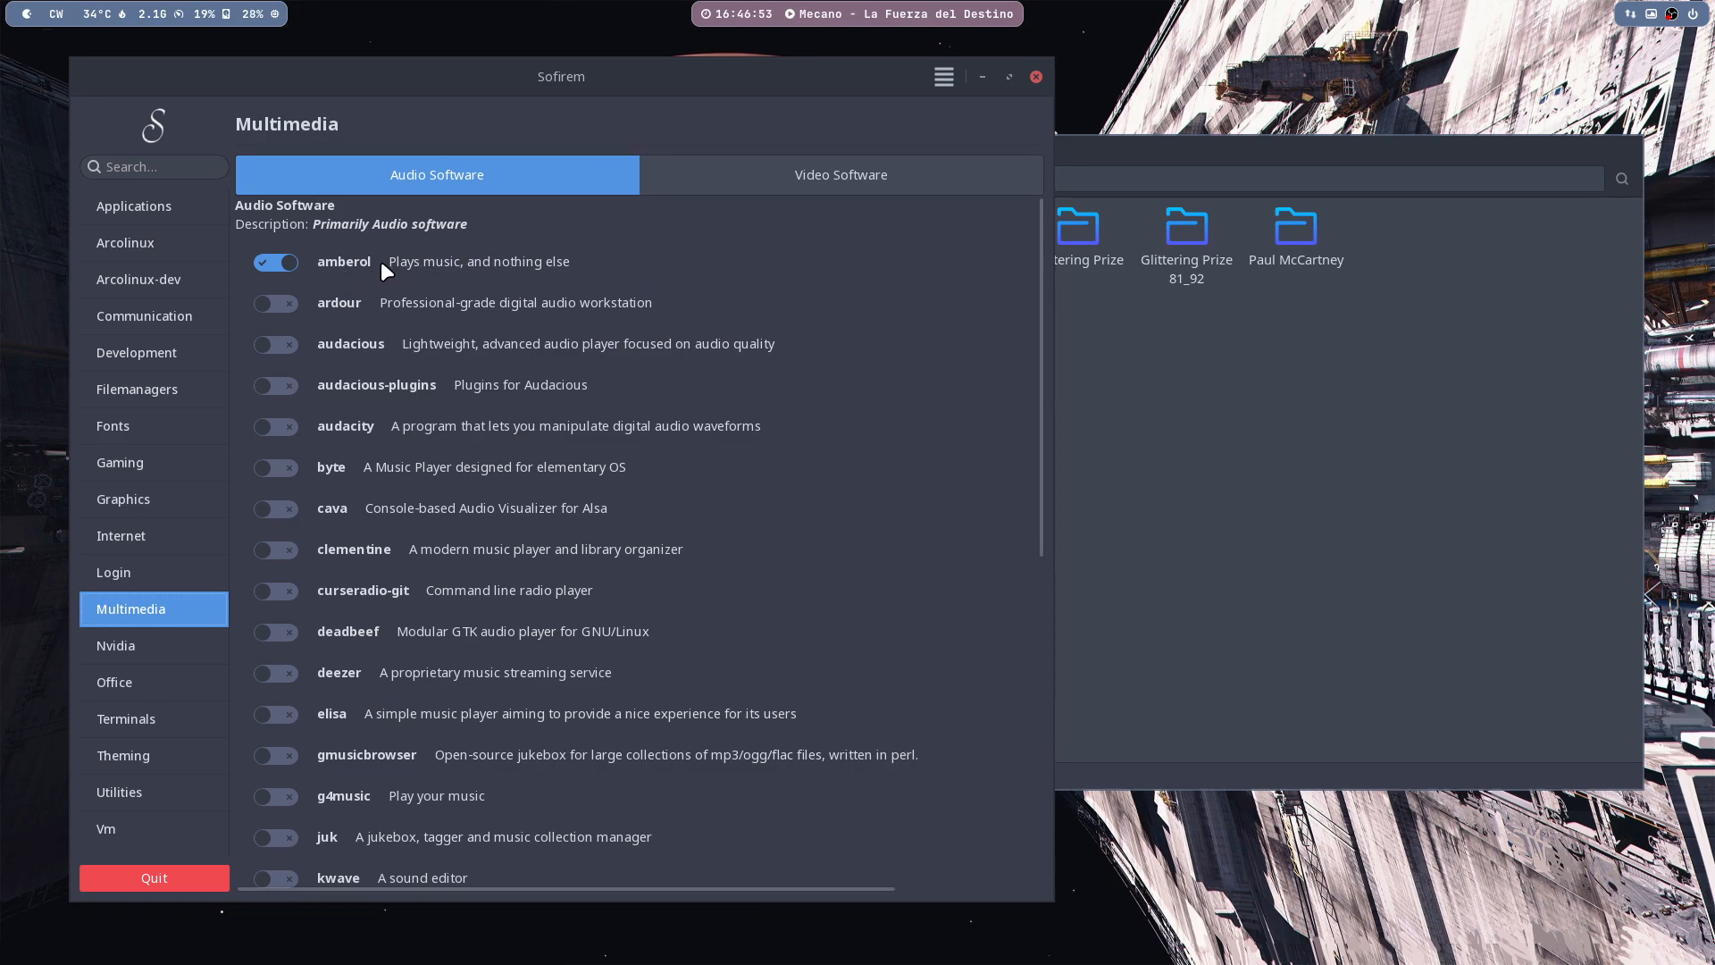
pyautogui.scroll(-3)
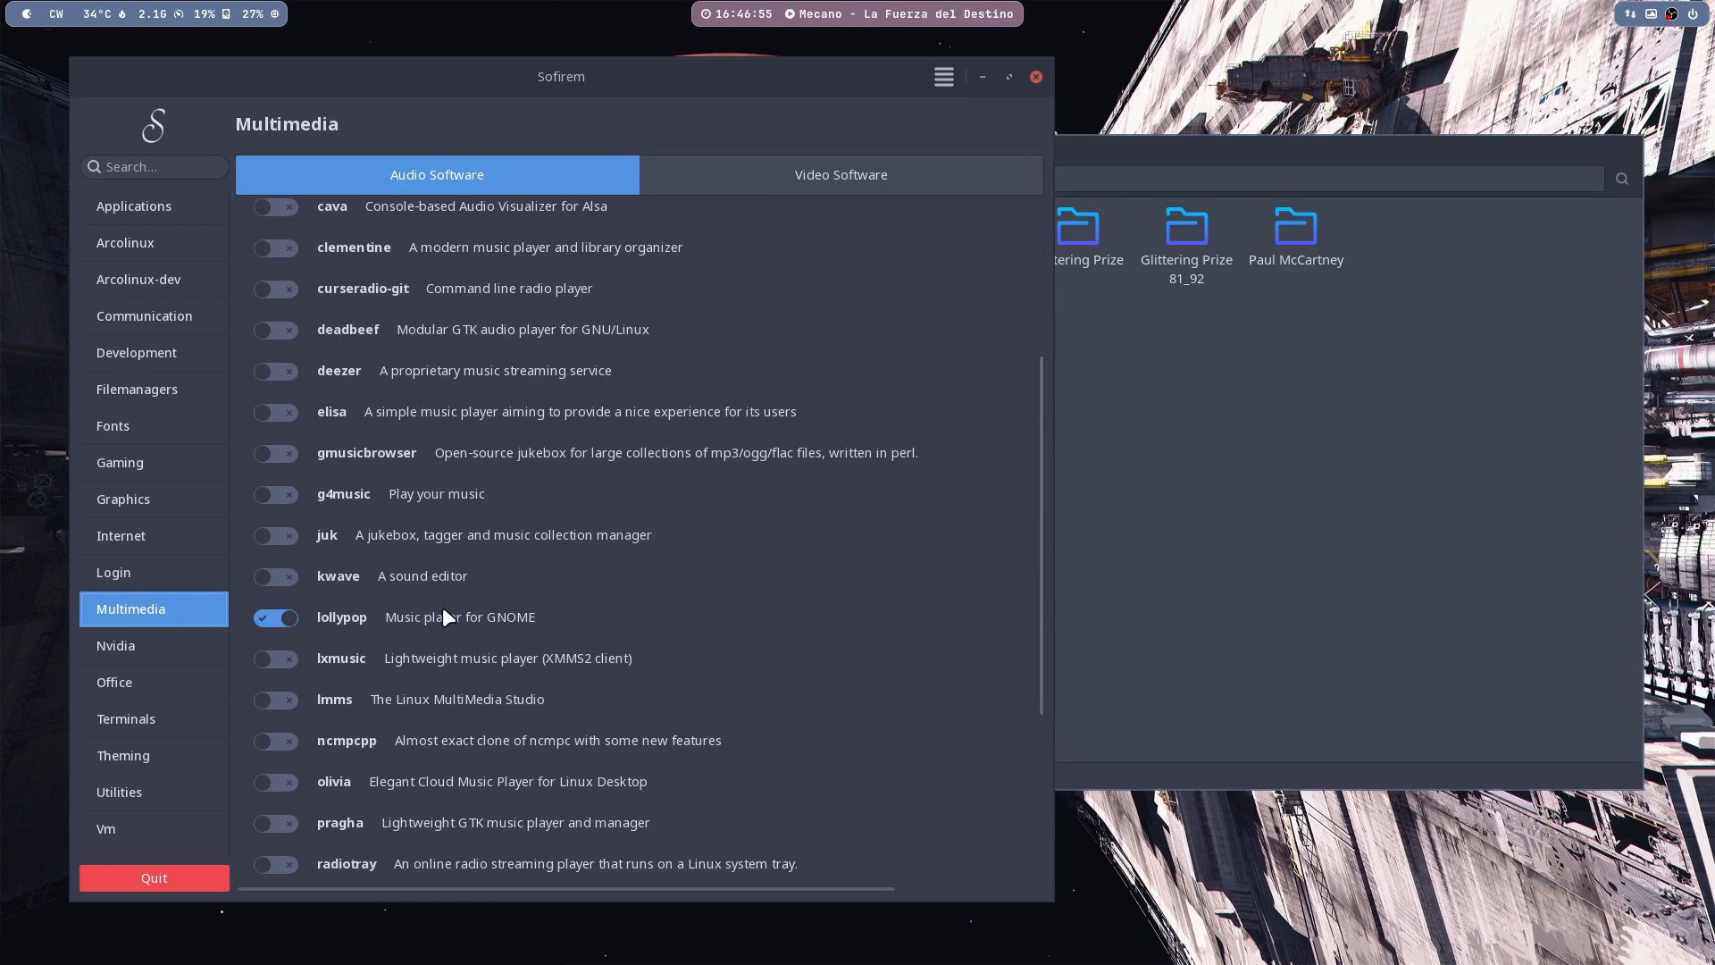
pyautogui.scroll(-3)
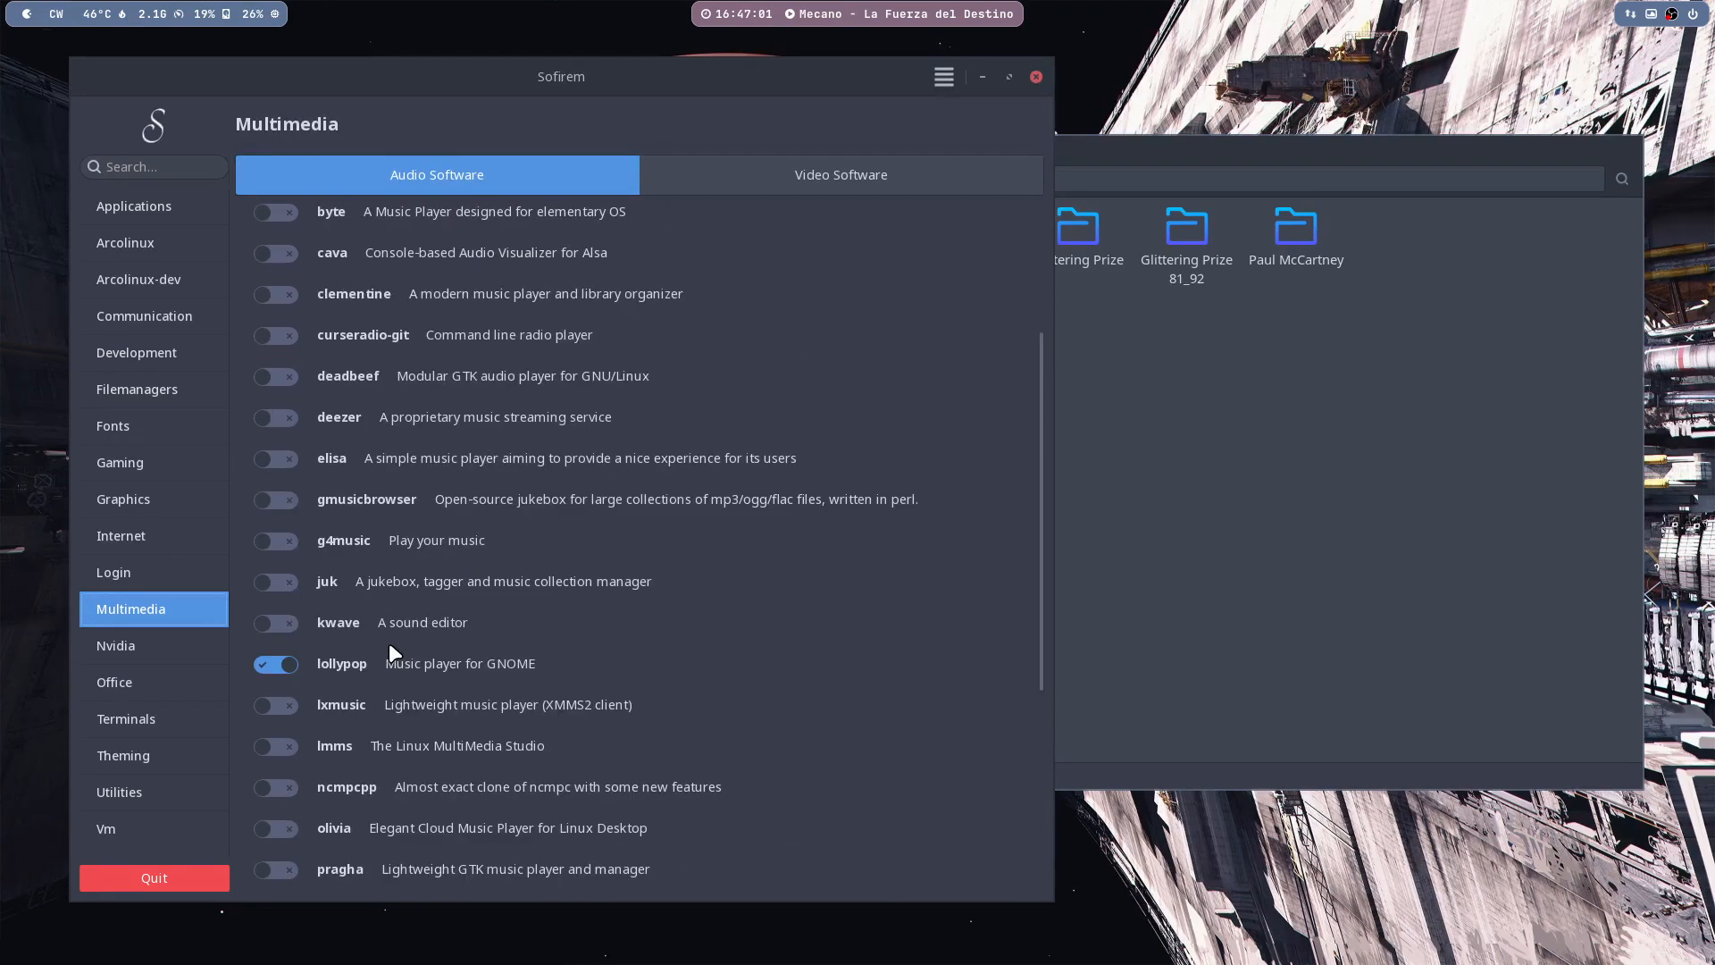
pyautogui.scroll(3)
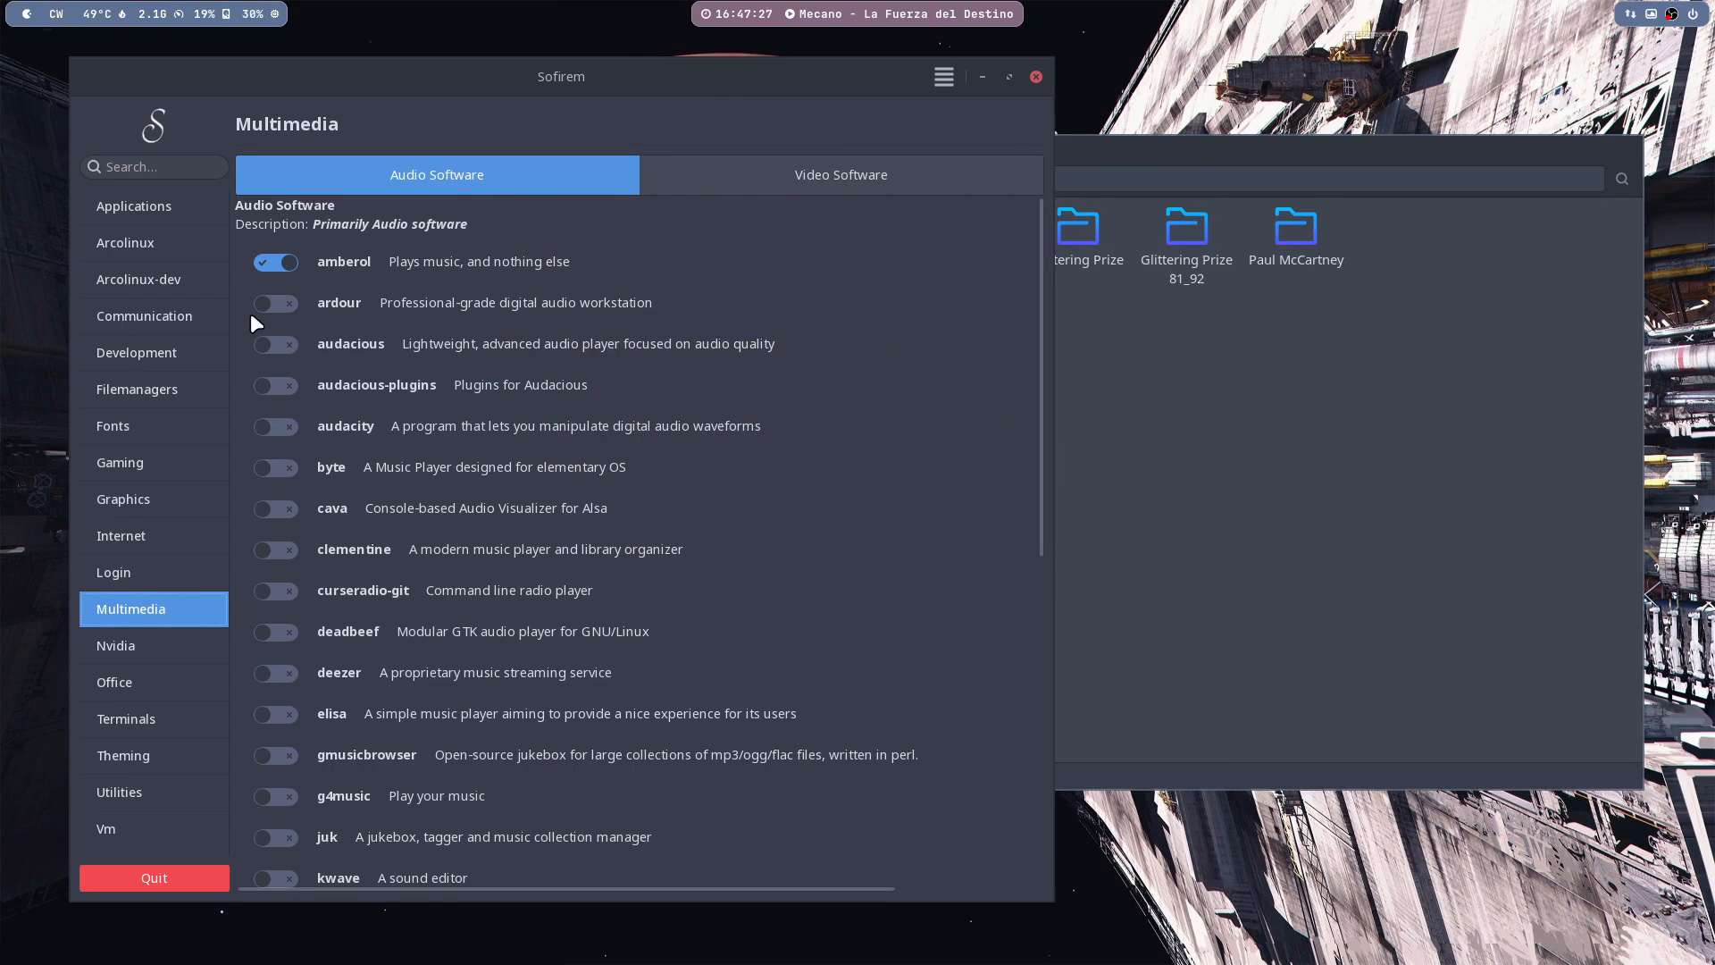
pyautogui.moveTo(304, 853)
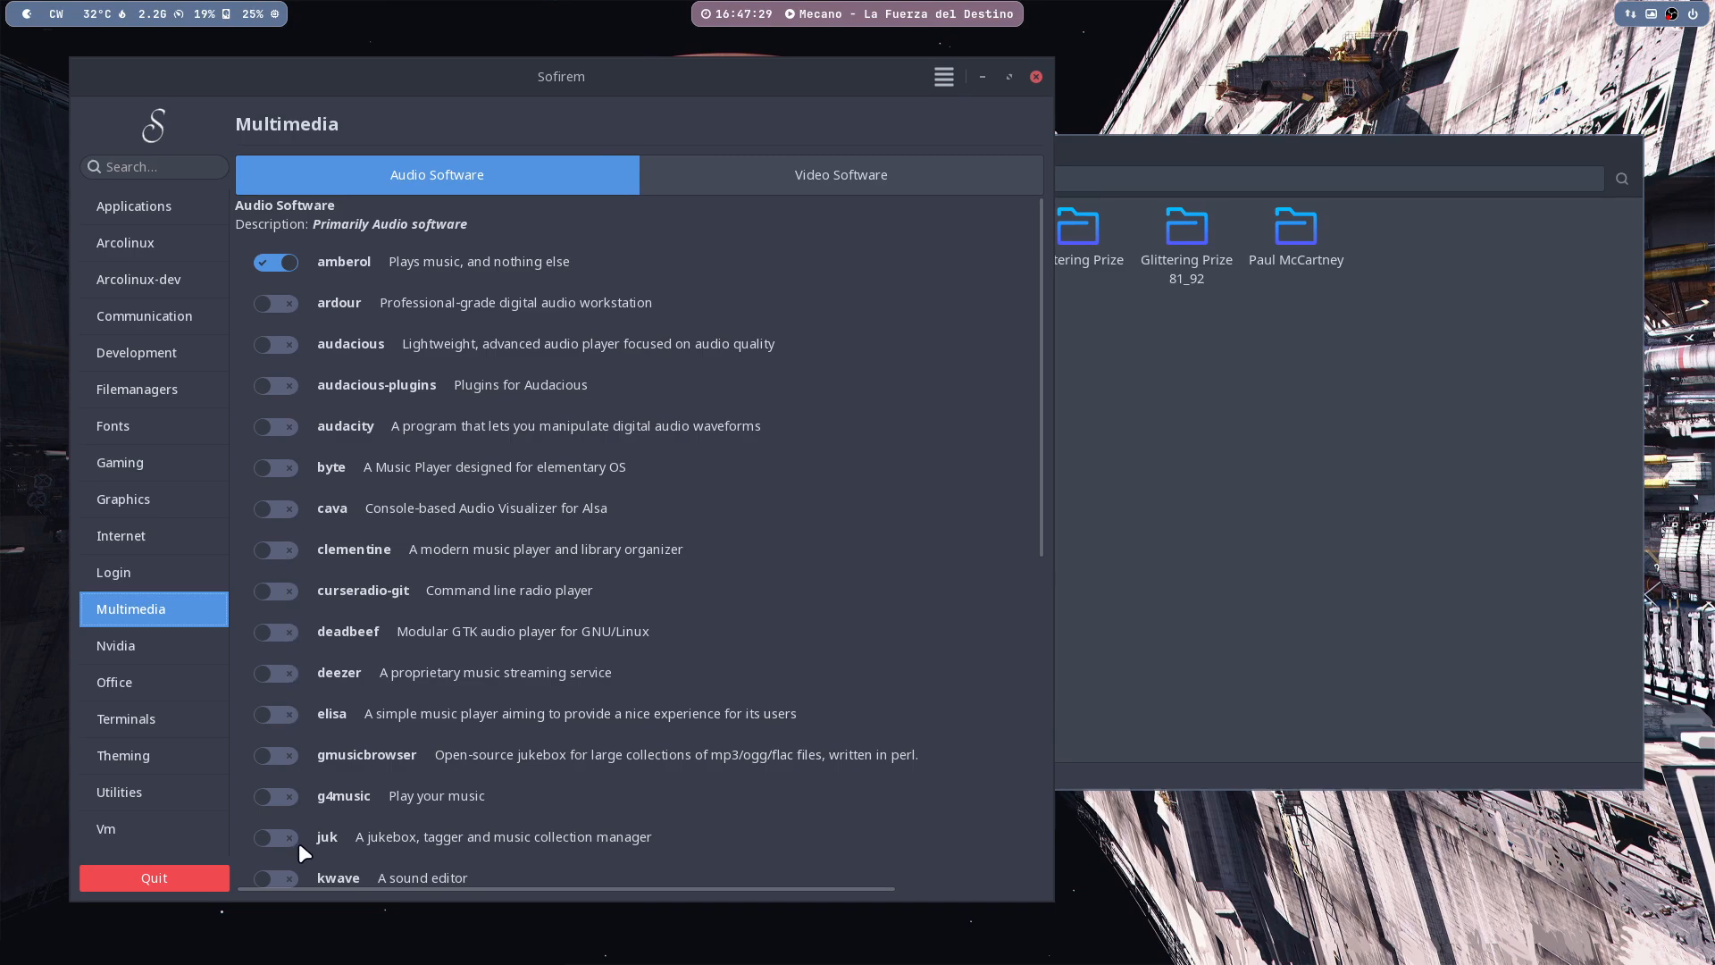
pyautogui.moveTo(304, 318)
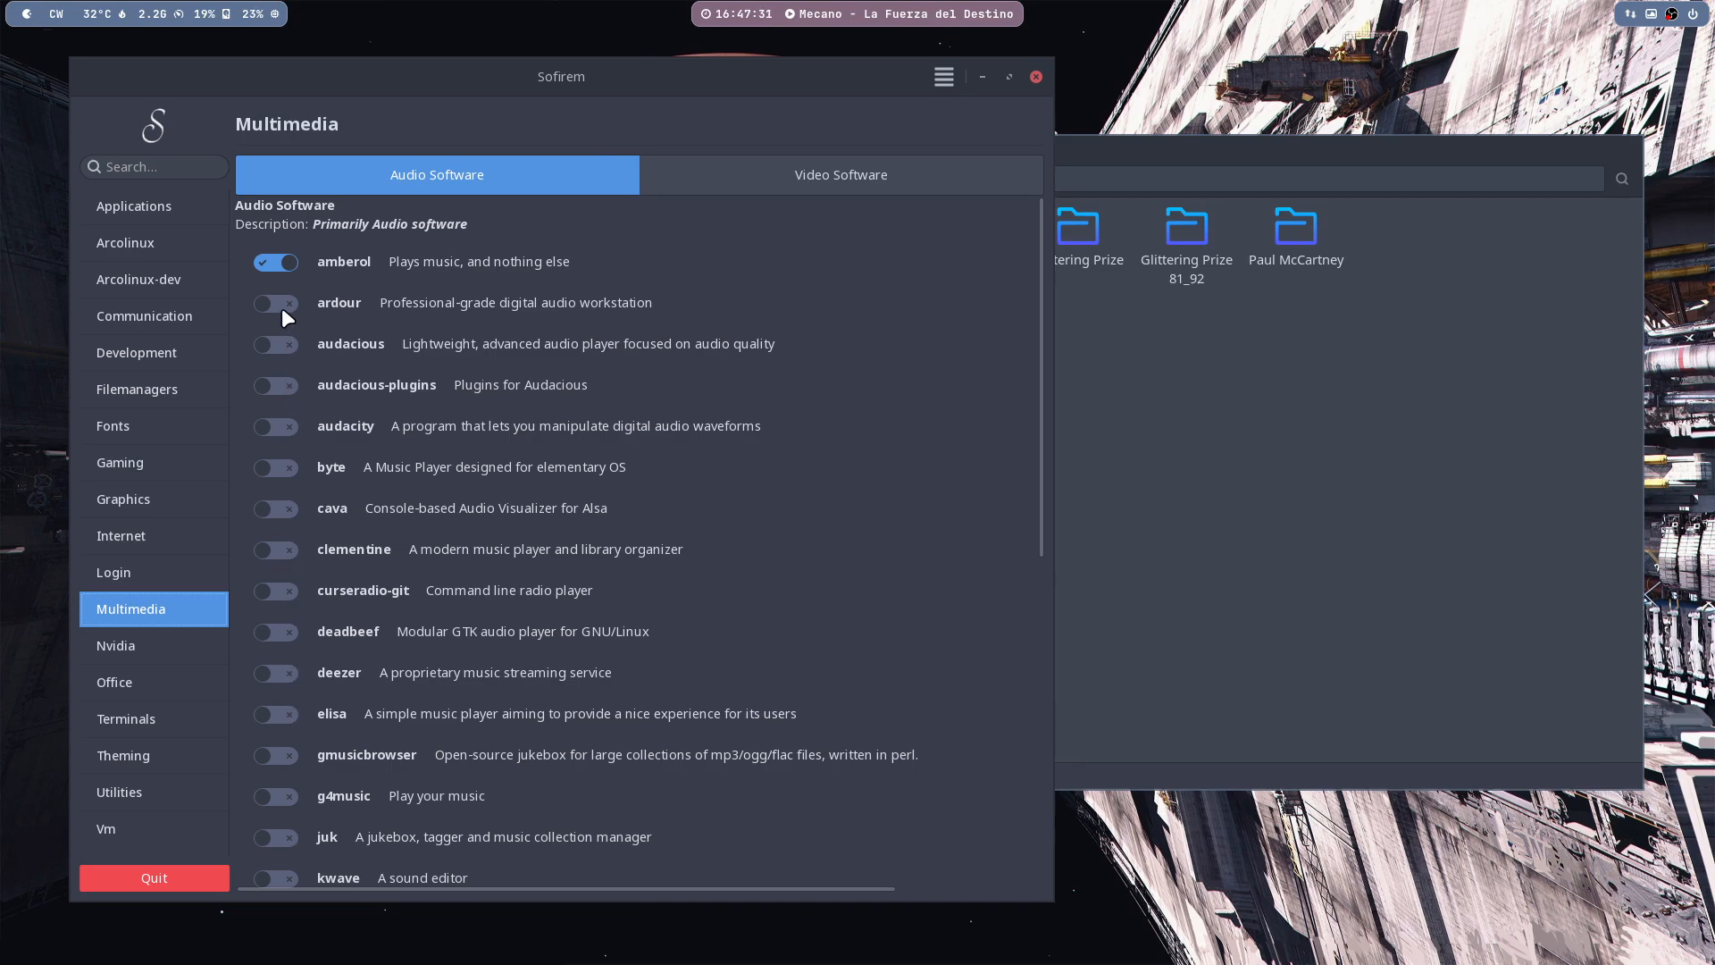
pyautogui.click(275, 303)
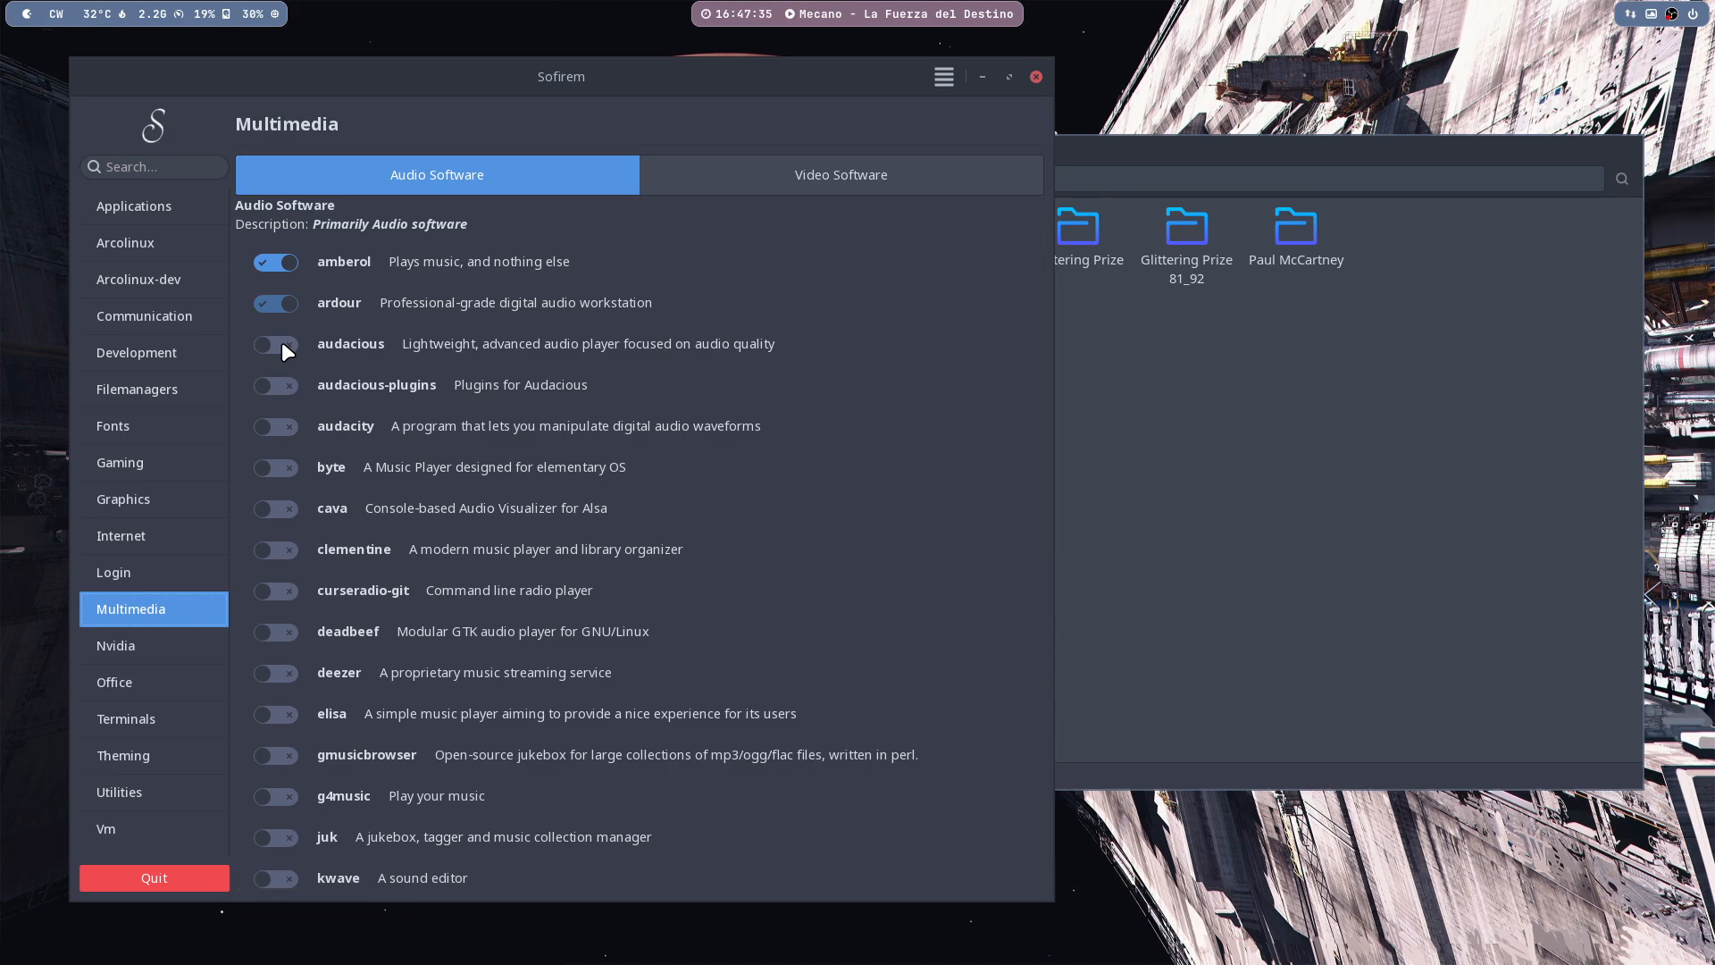
pyautogui.click(275, 343)
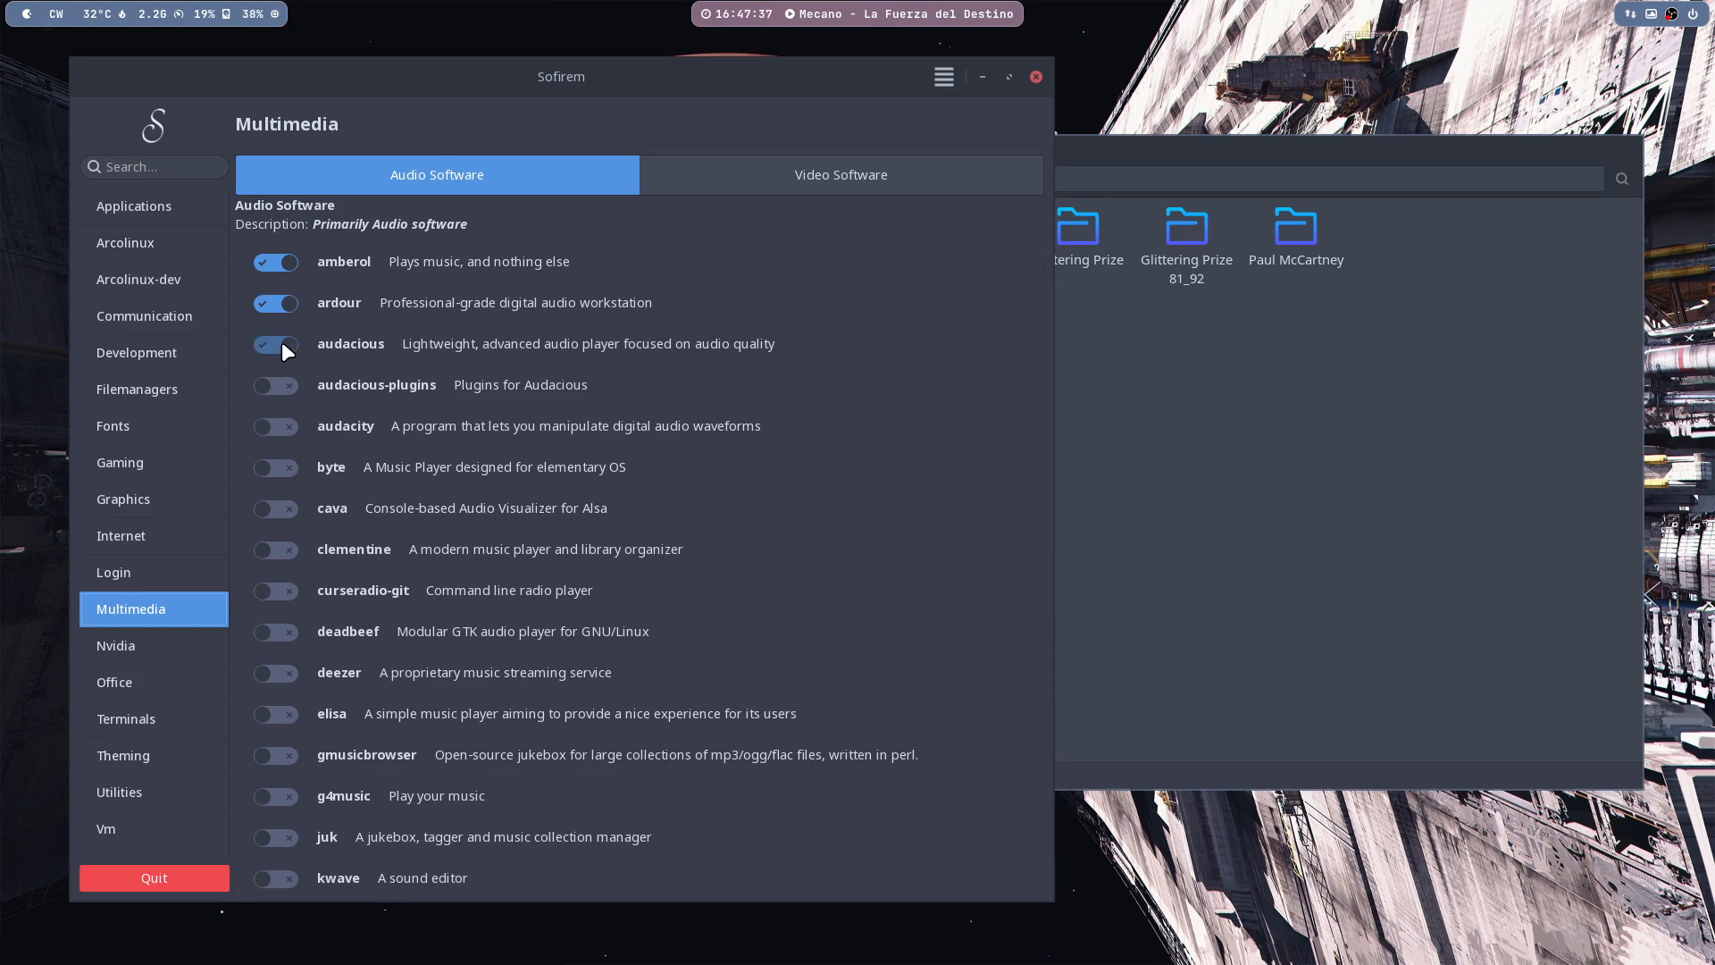
pyautogui.click(275, 343)
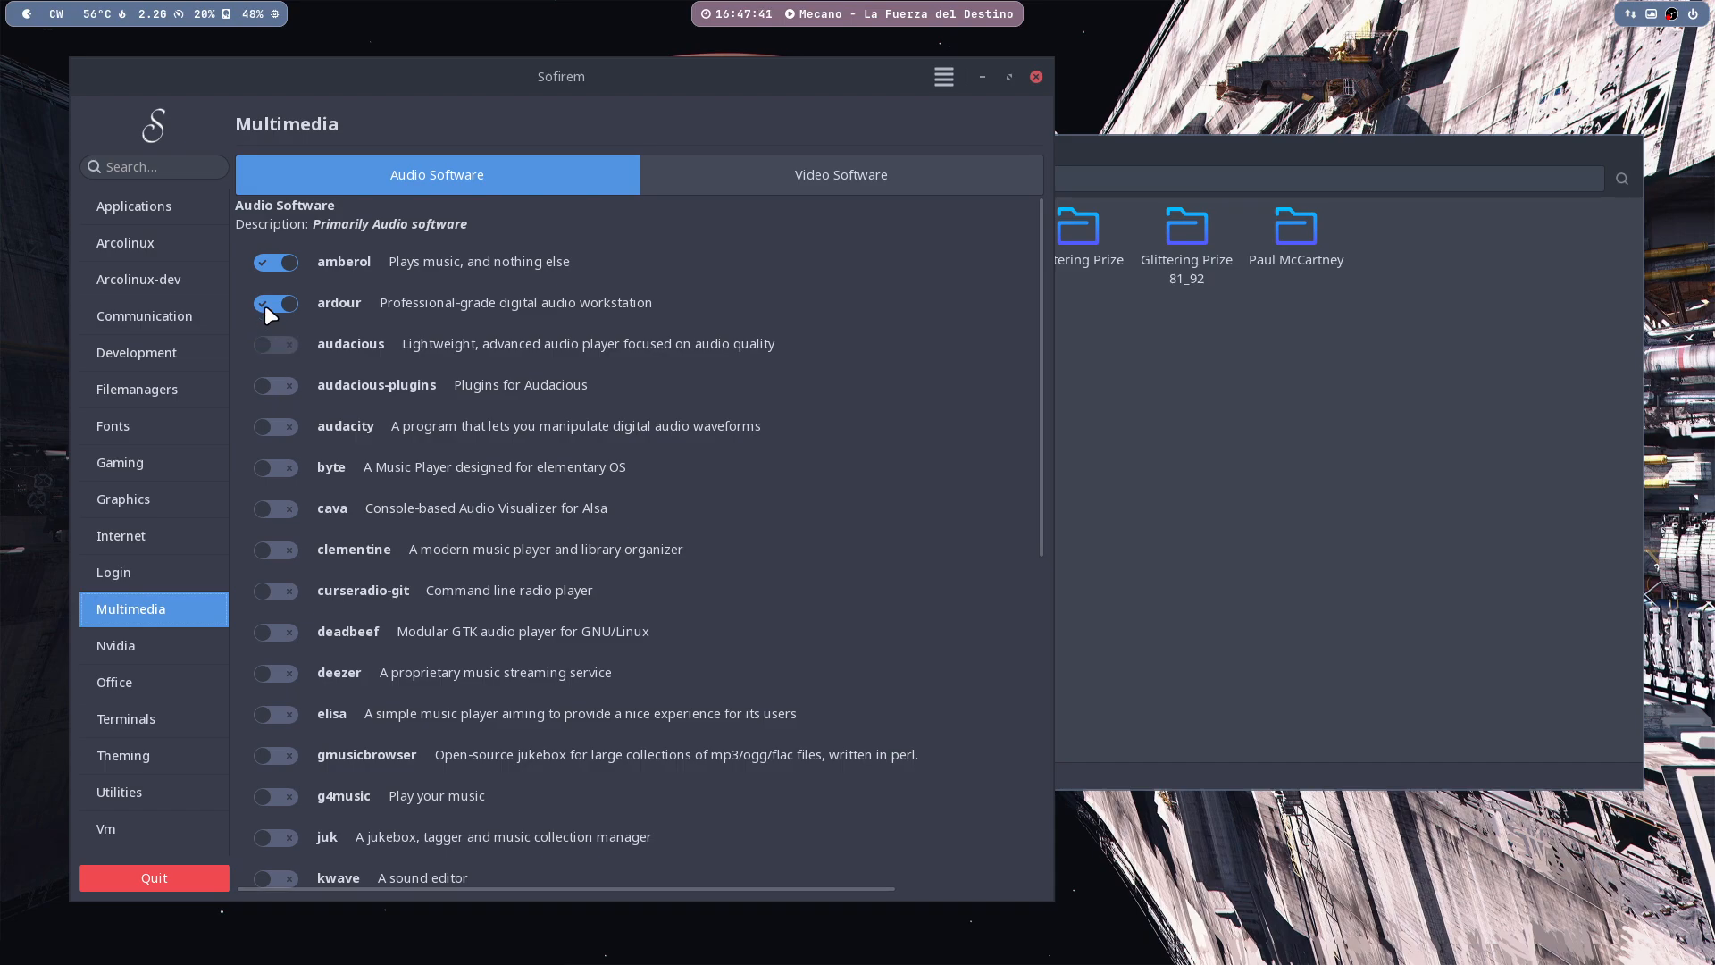
pyautogui.click(277, 304)
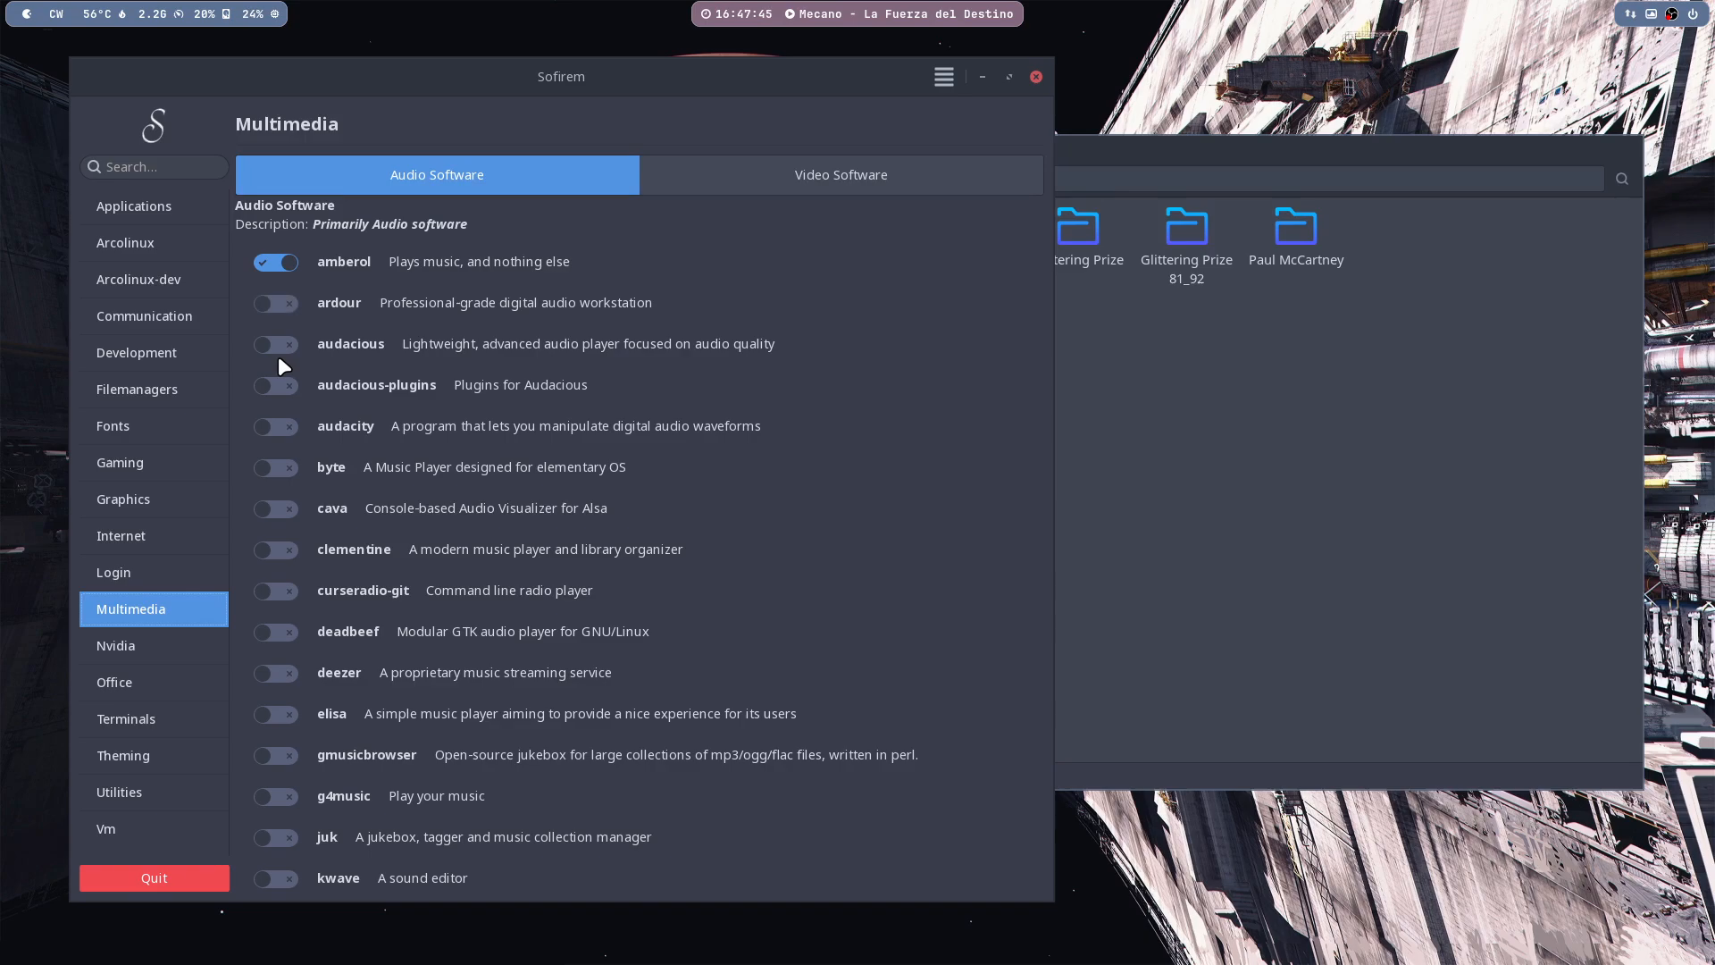
pyautogui.moveTo(1187, 427)
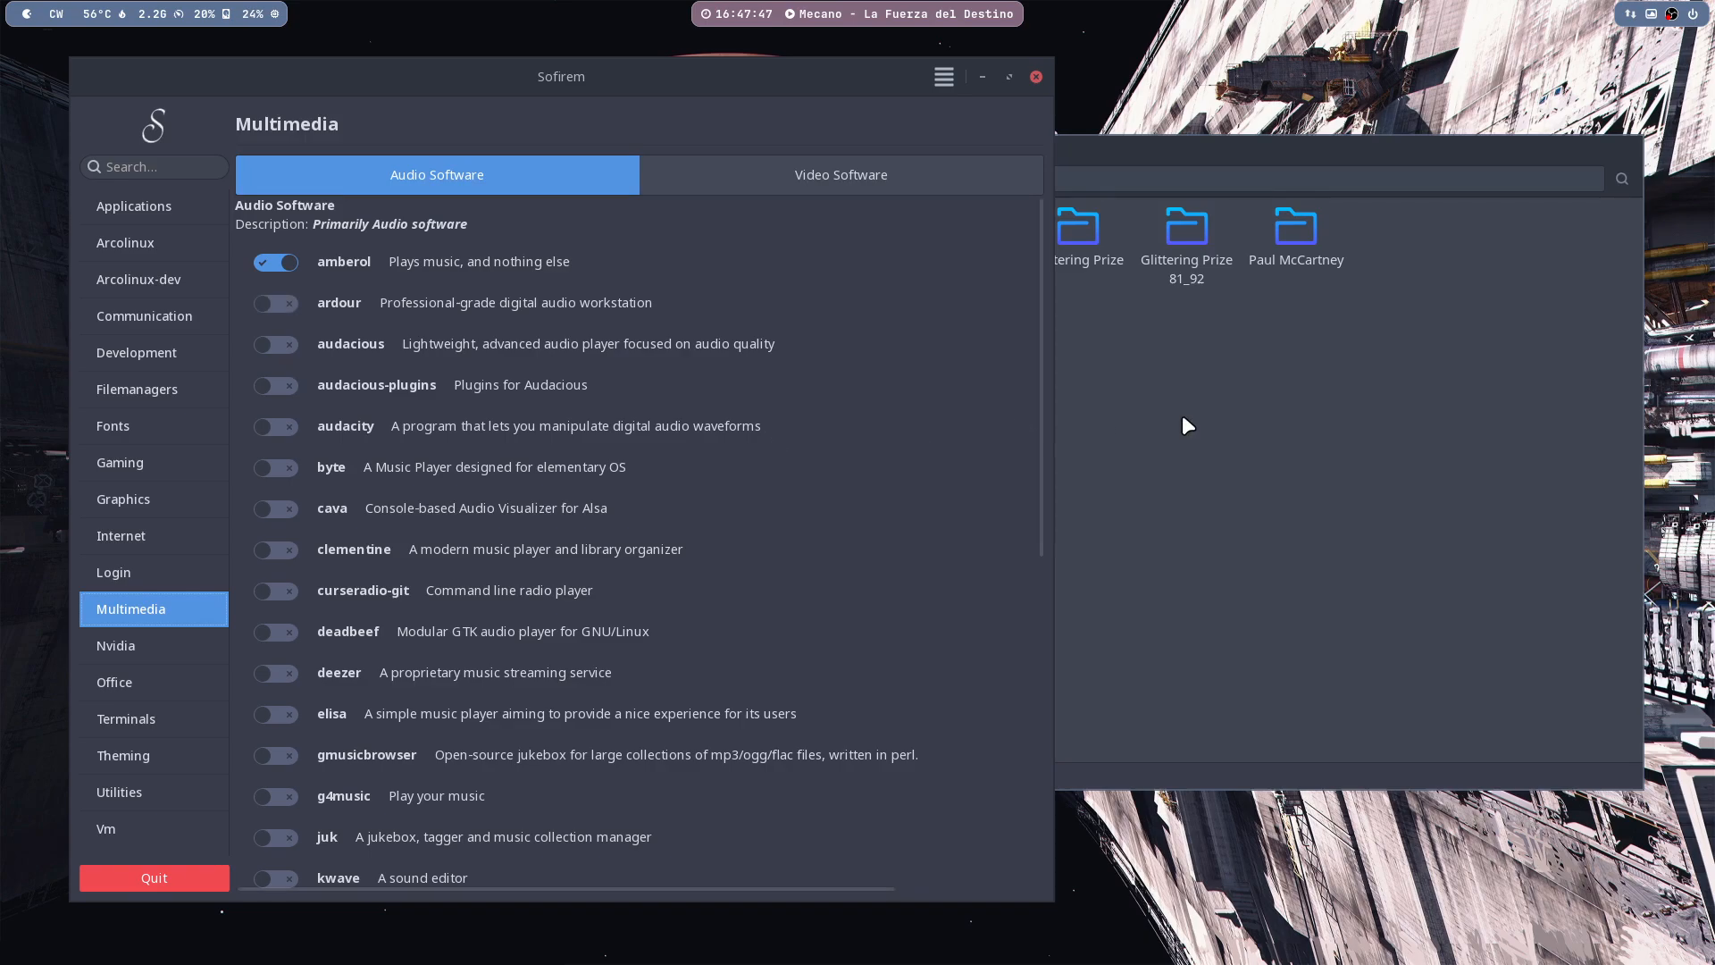
# - Enter the Glittering Prize folder and bring up the Open With actions for track 01
pyautogui.doubleClick(1184, 227)
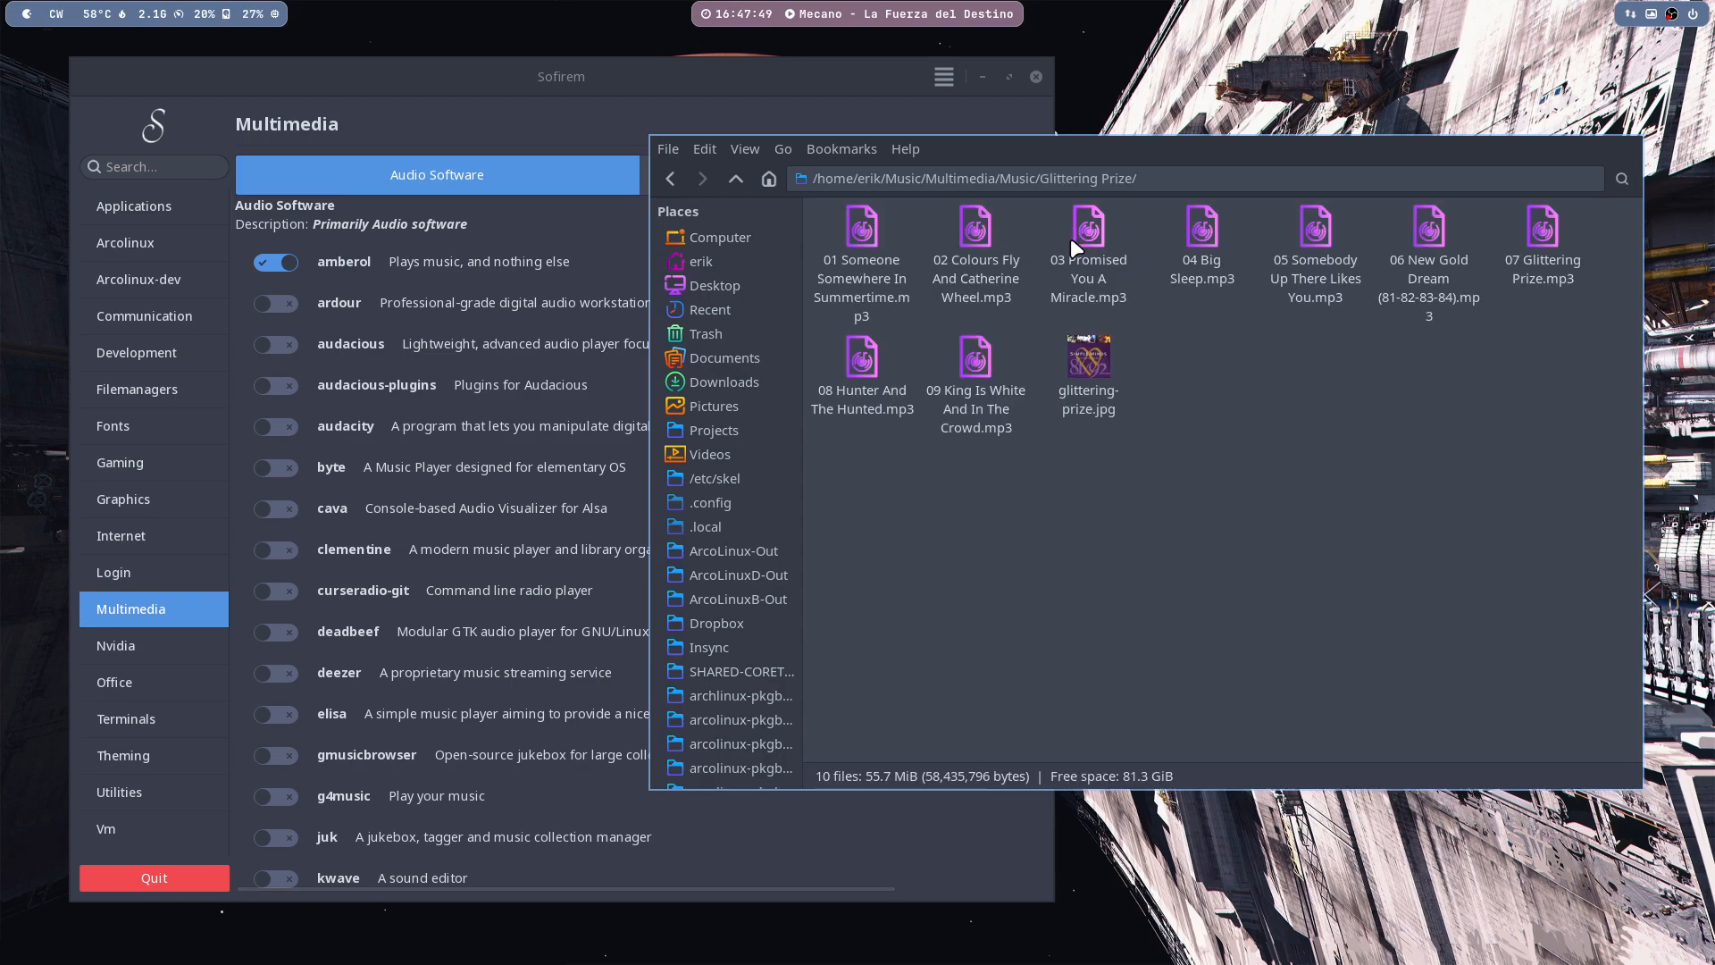
pyautogui.click(1088, 368)
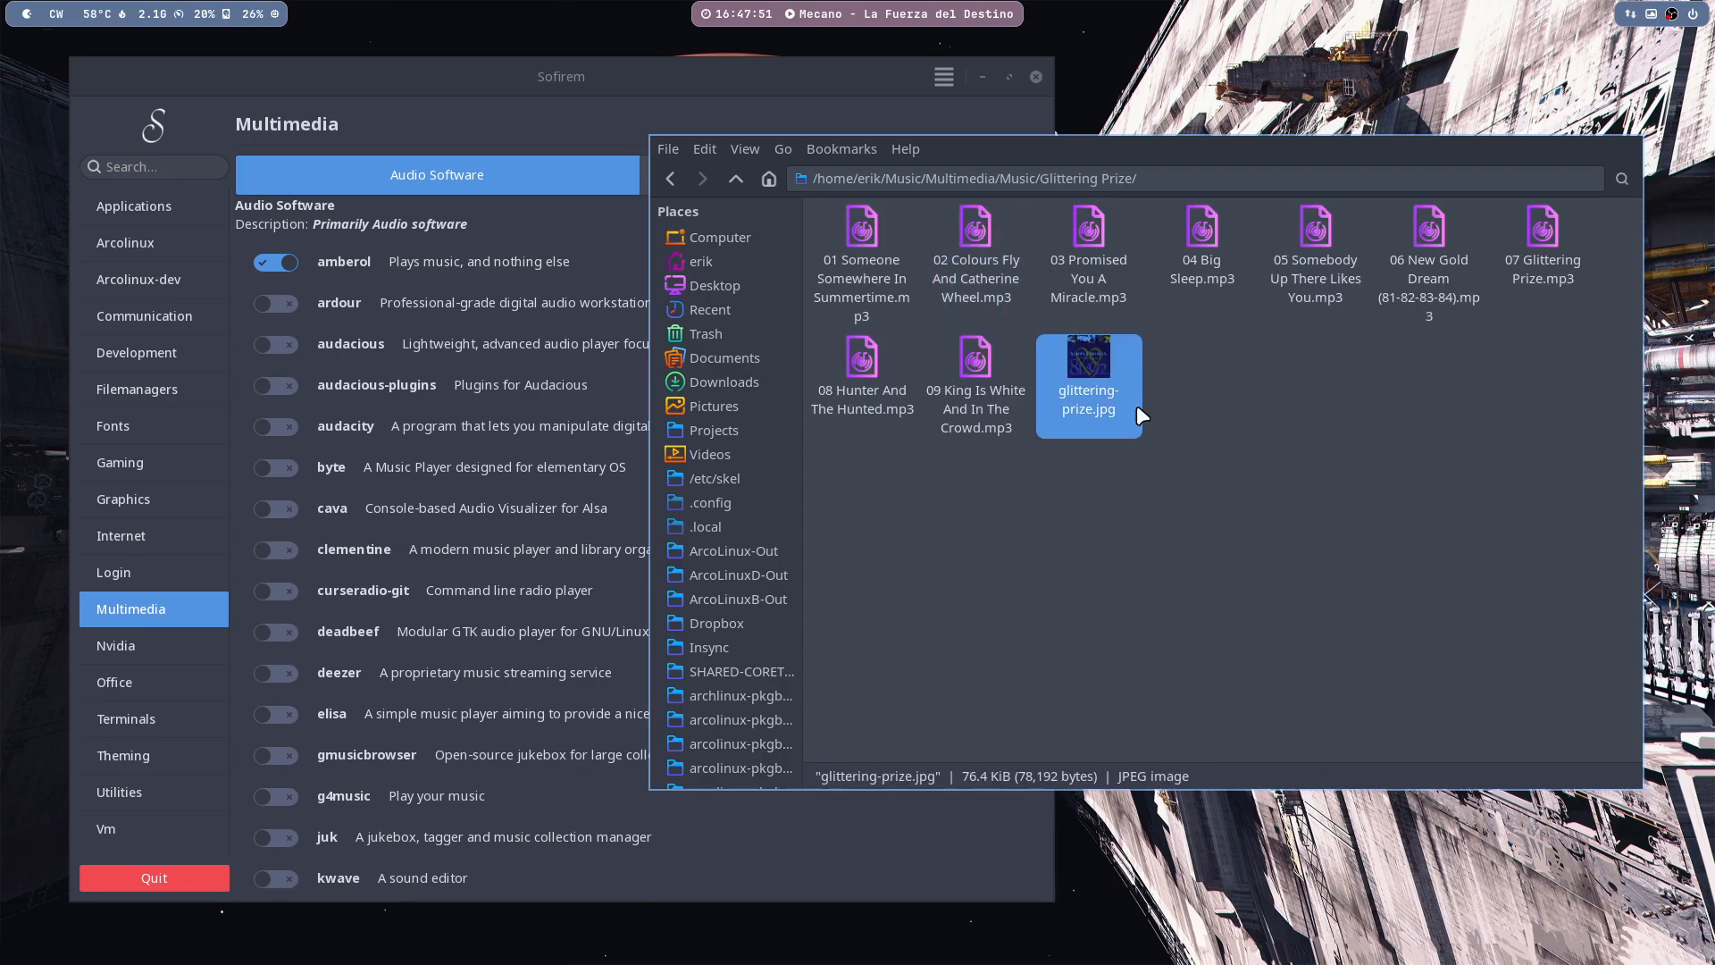
pyautogui.moveTo(1159, 459)
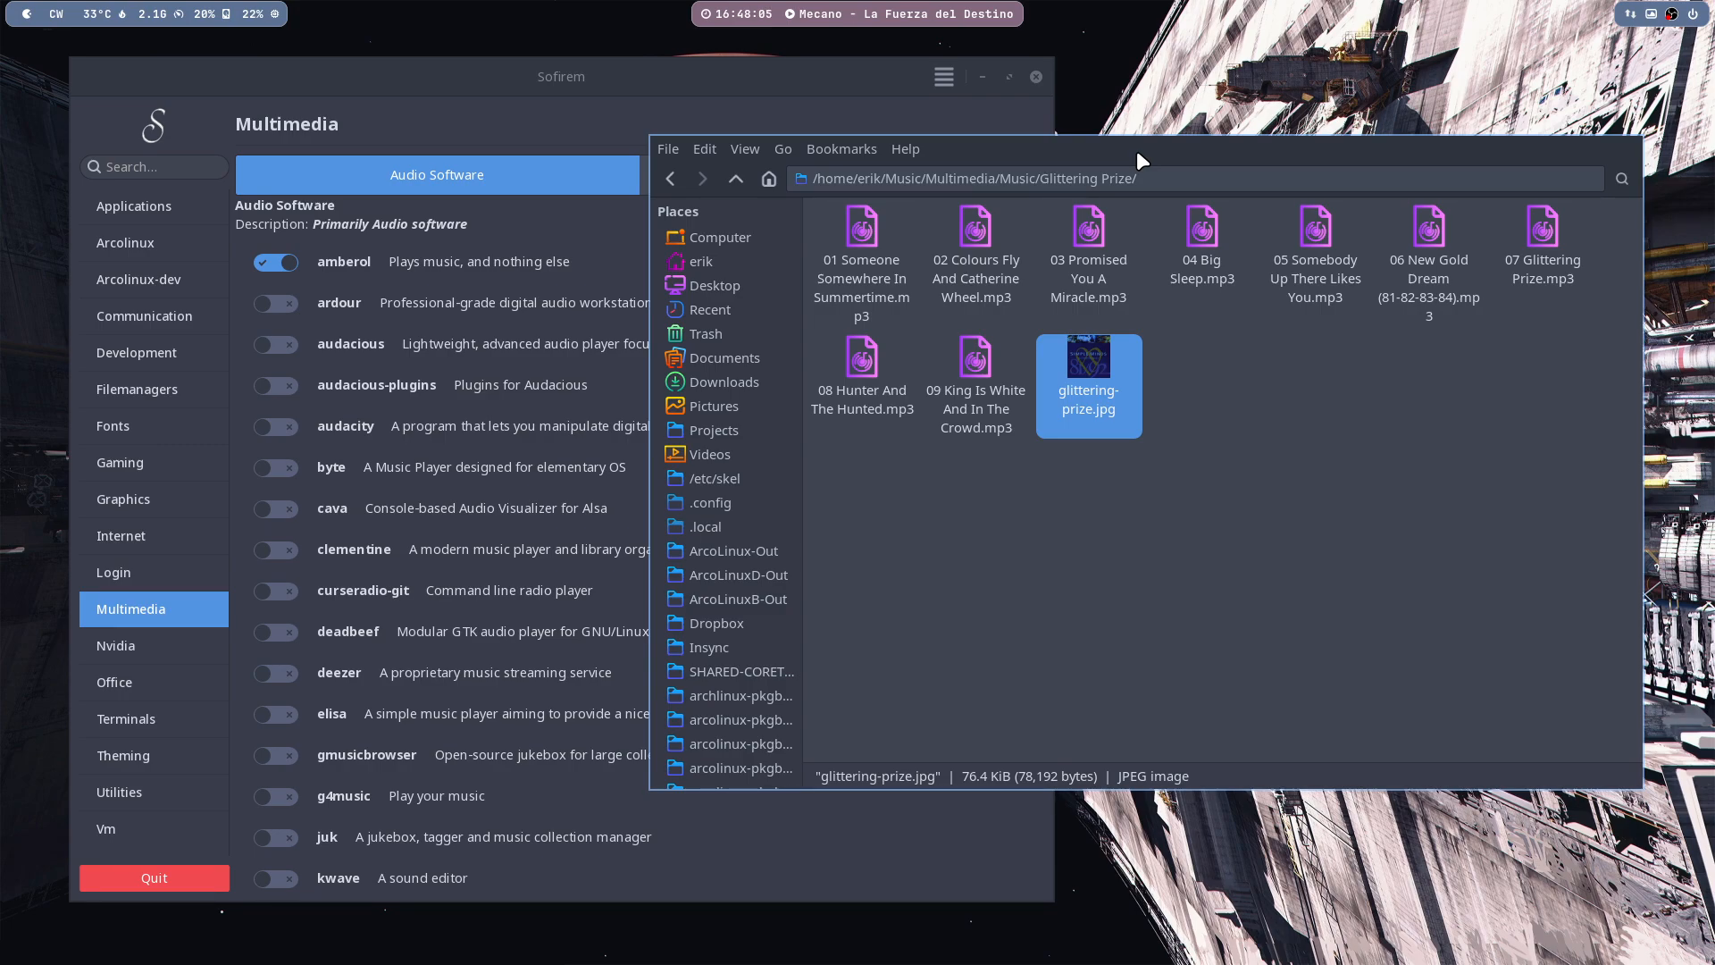
pyautogui.moveTo(875, 350)
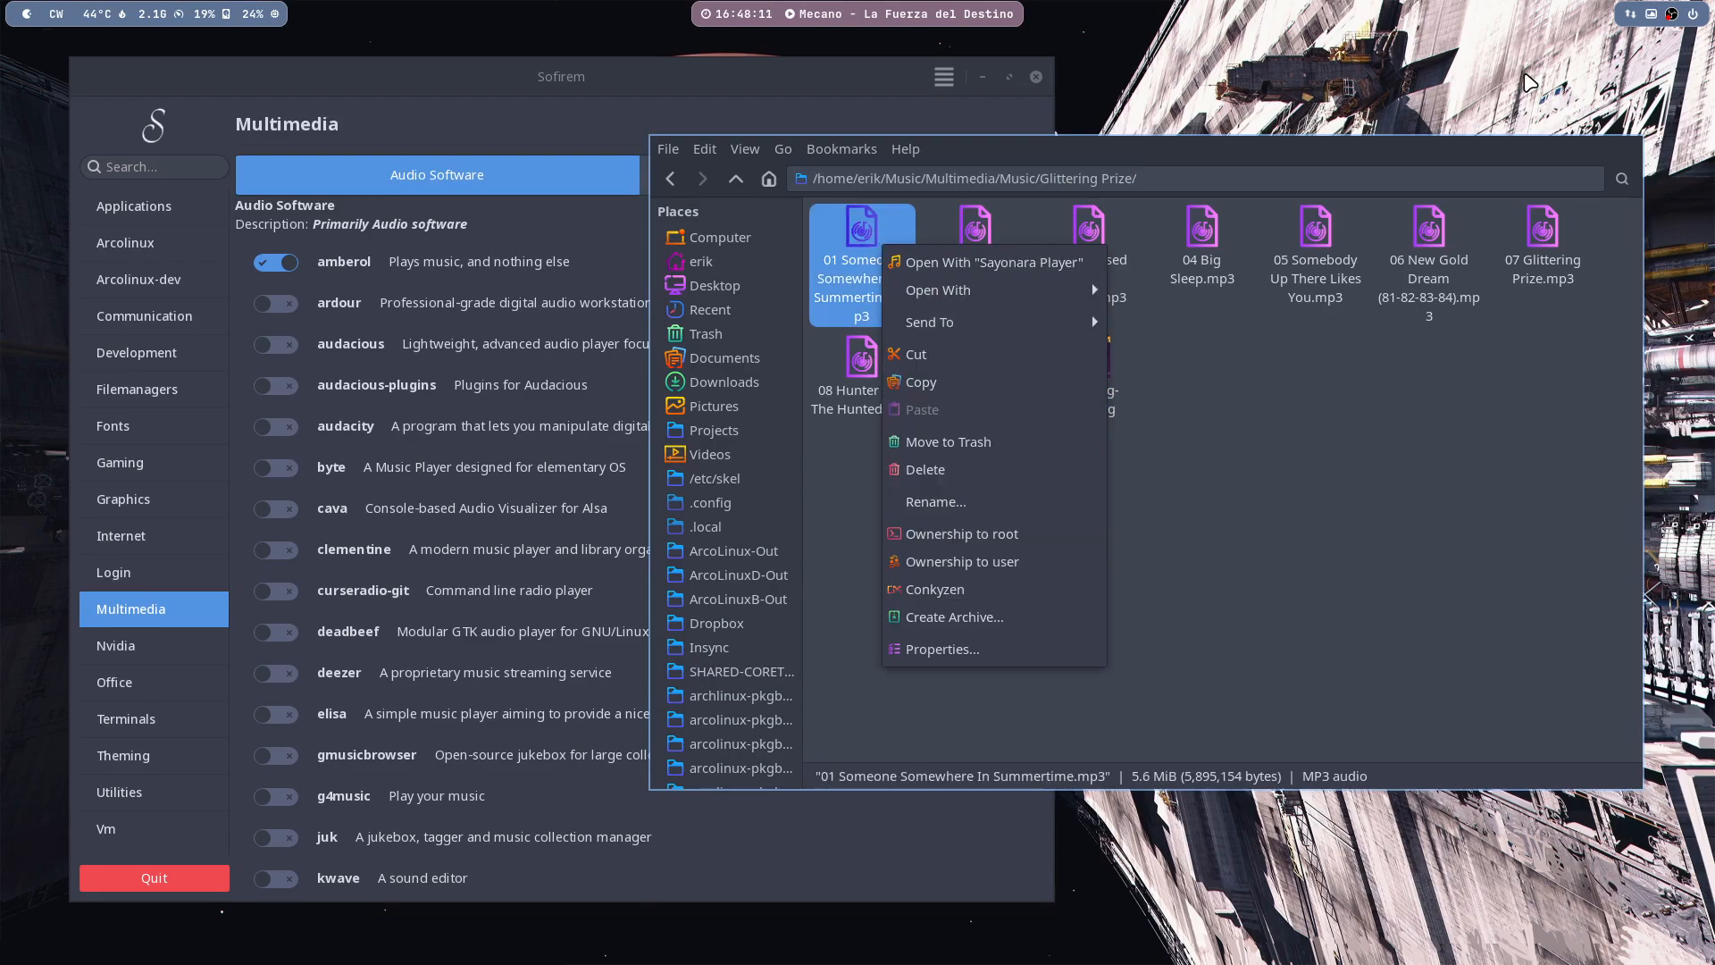
pyautogui.moveTo(1630, 21)
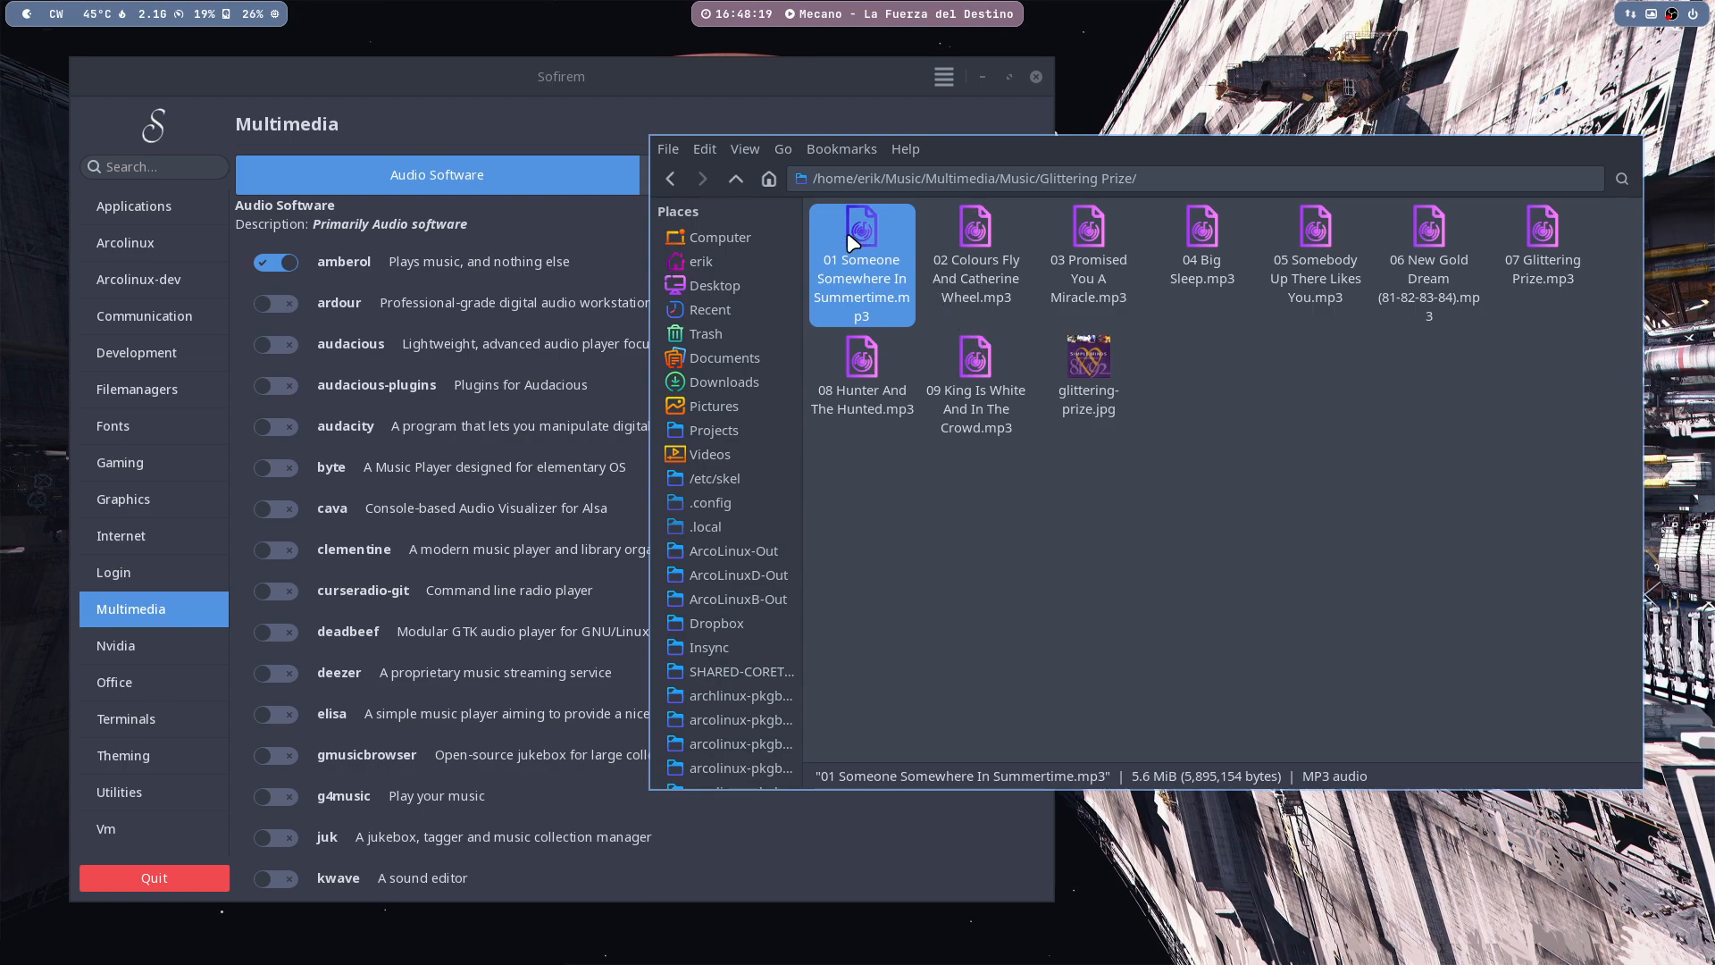
pyautogui.rightClick(861, 263)
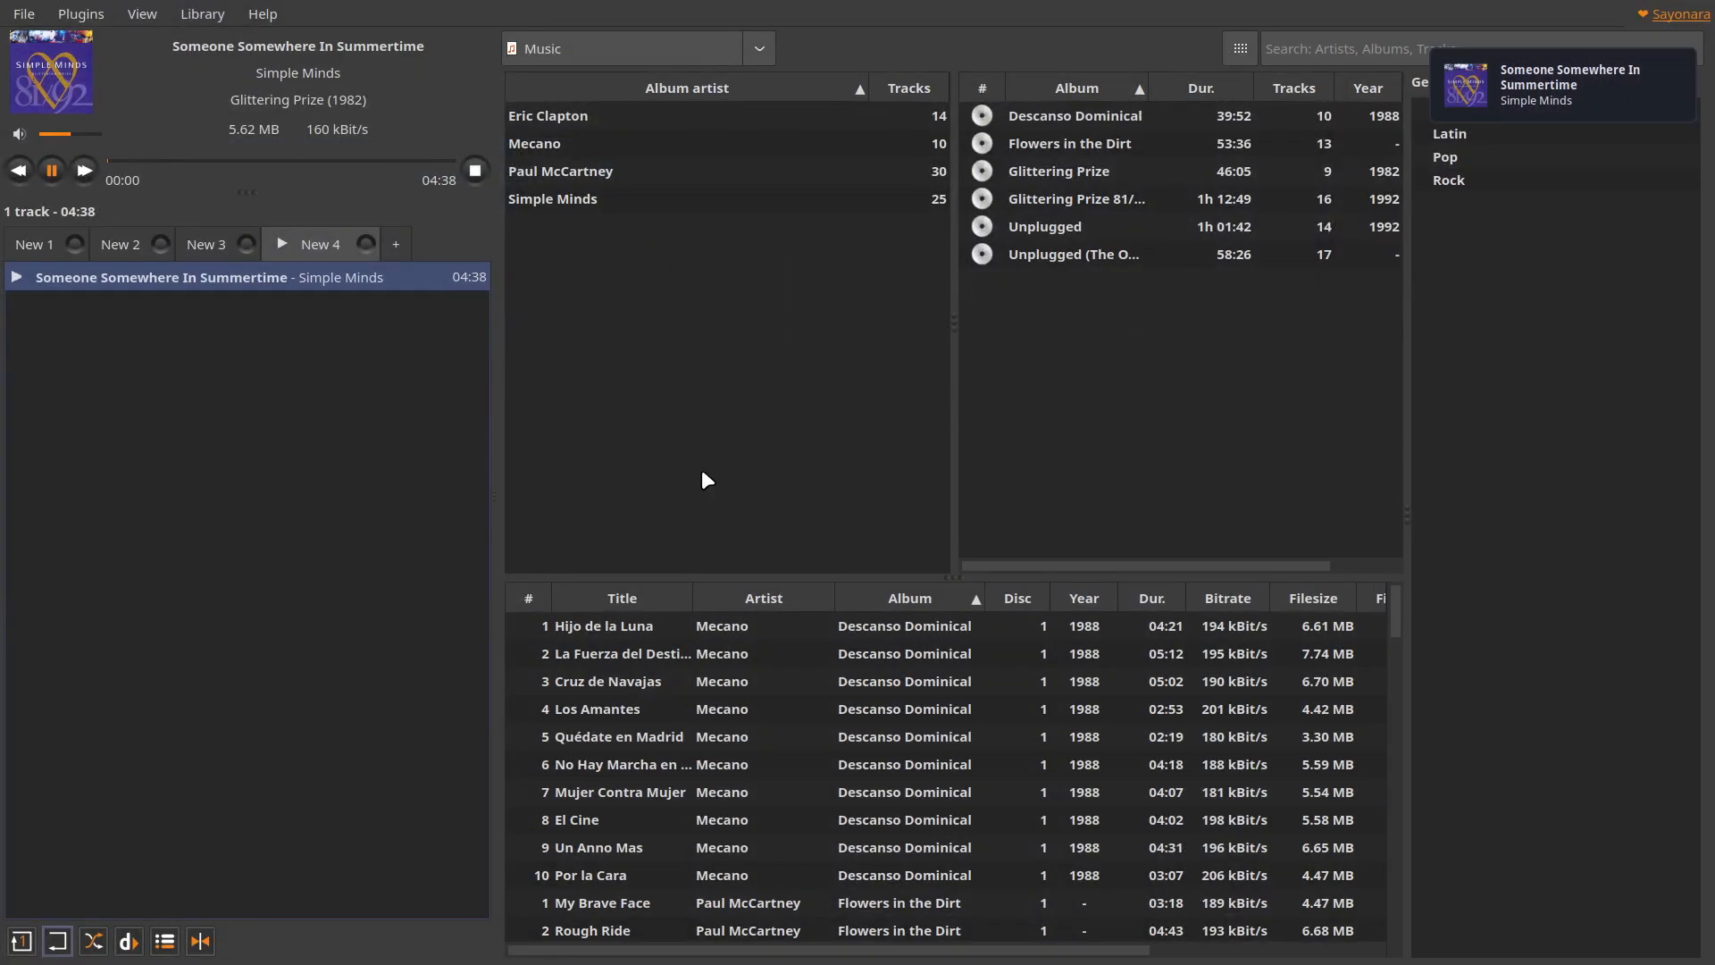
pyautogui.moveTo(34, 314)
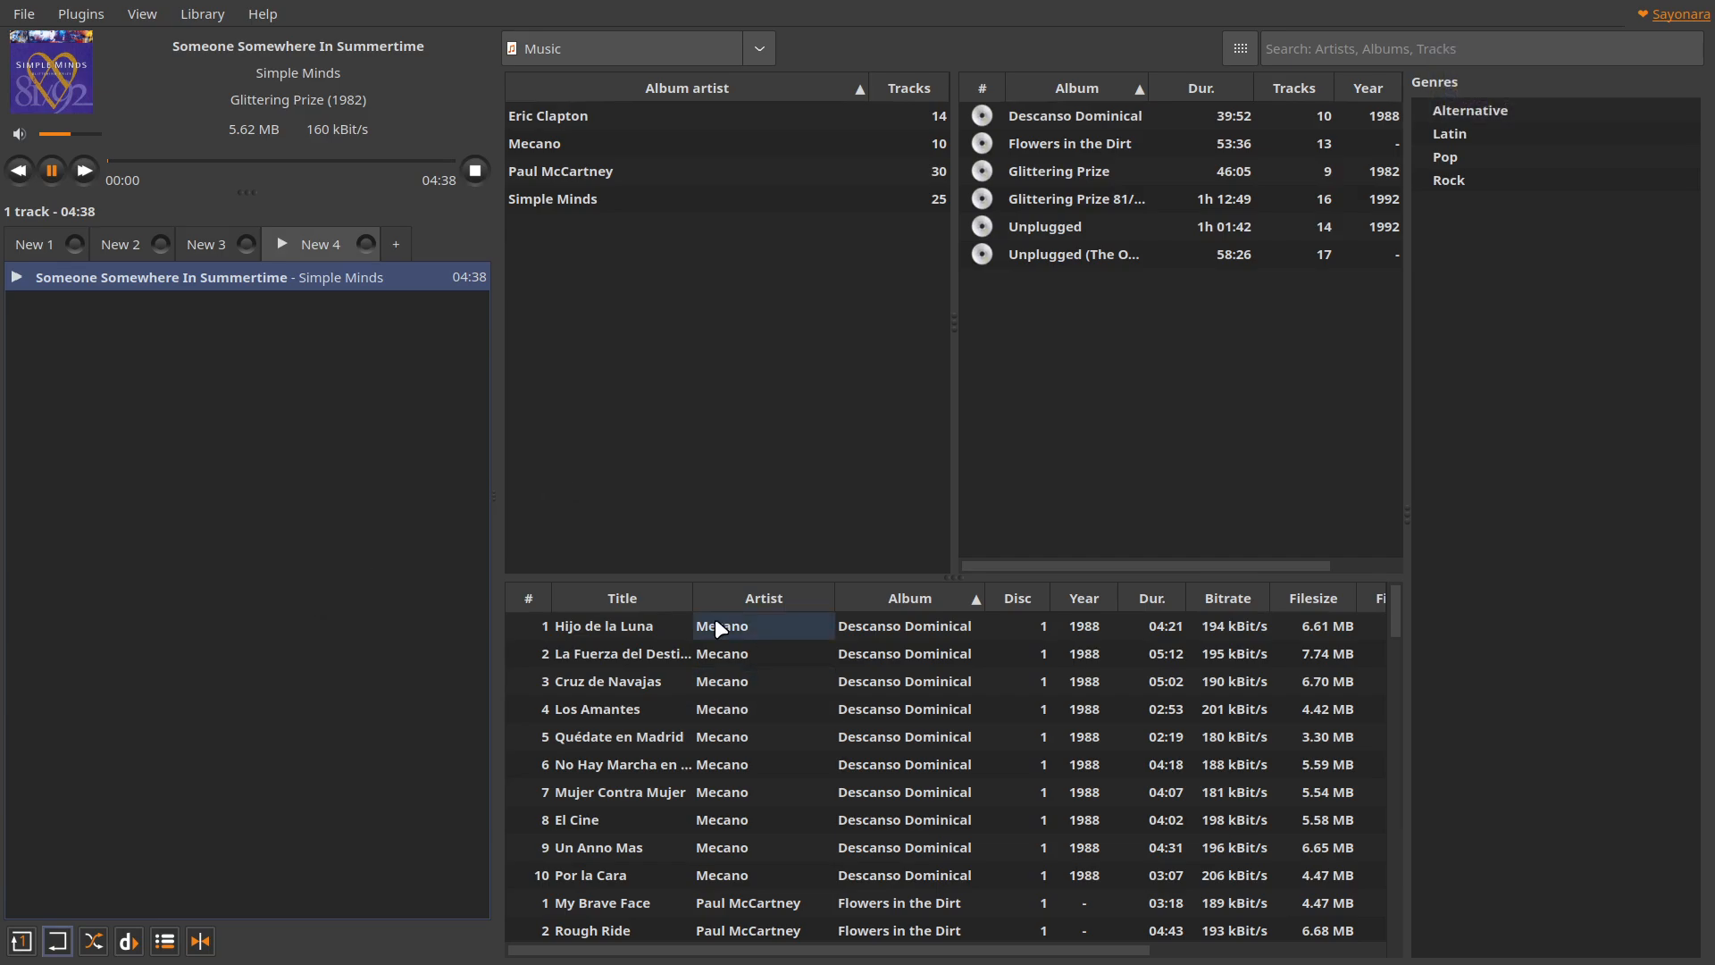
# - Add Be-Bop-A-Lula from the second Unplugged album to the Sayonara playlist
pyautogui.click(1073, 254)
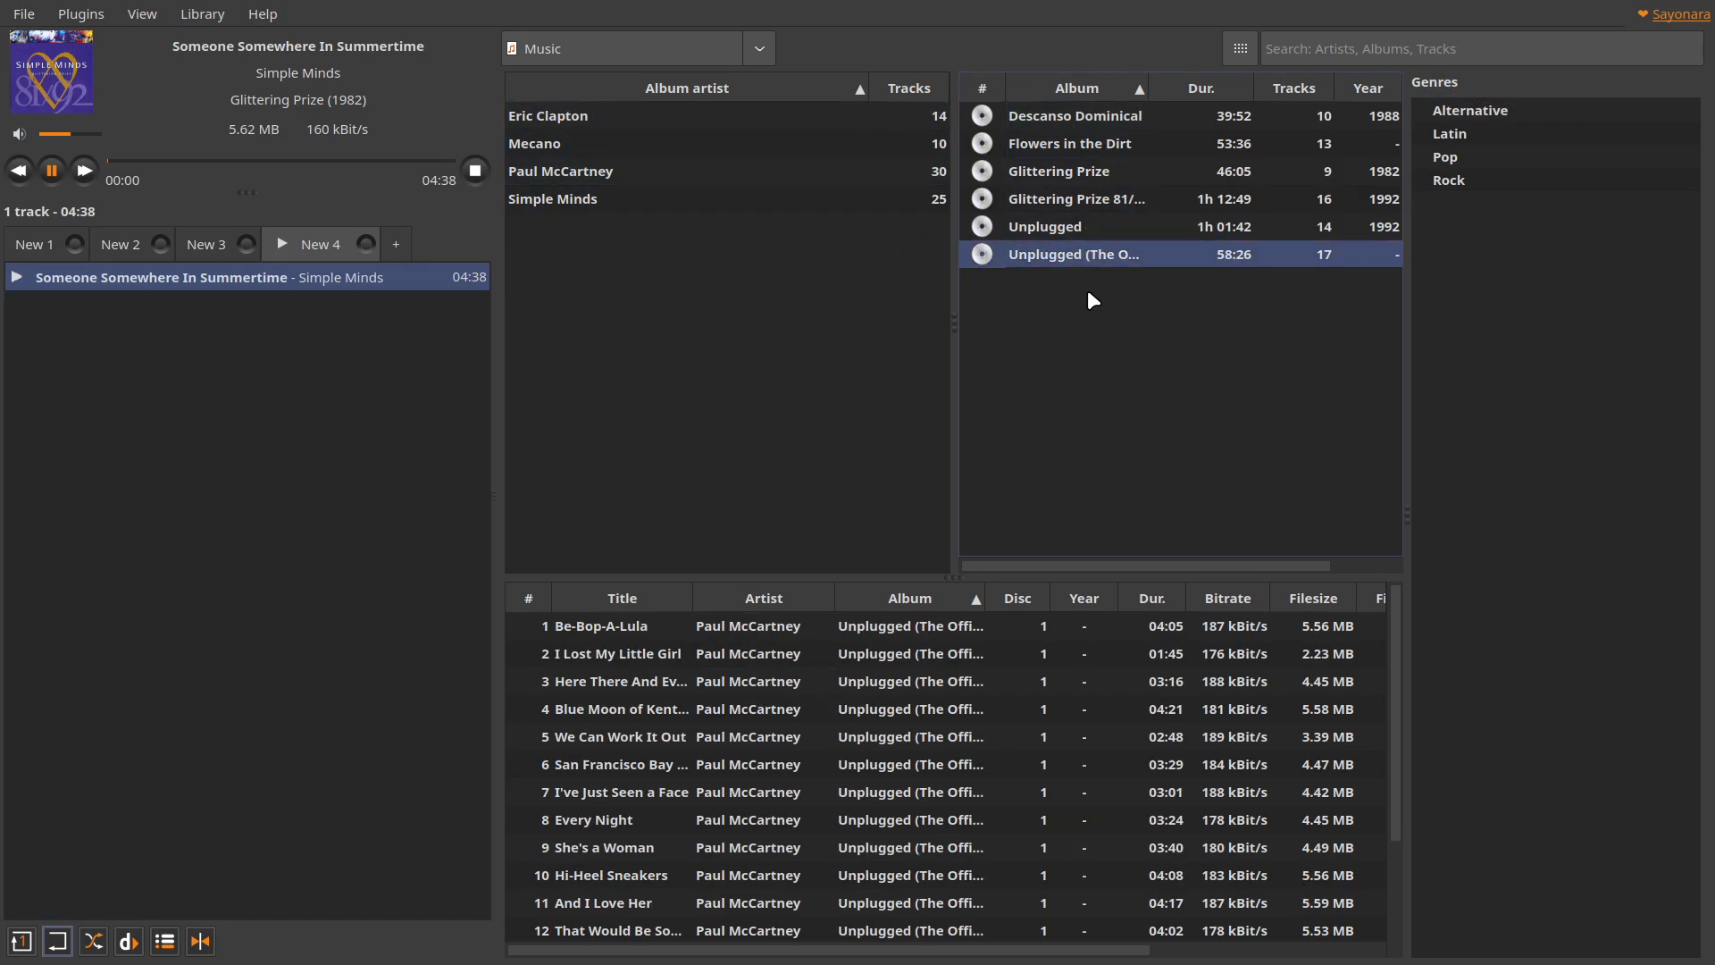
pyautogui.doubleClick(598, 625)
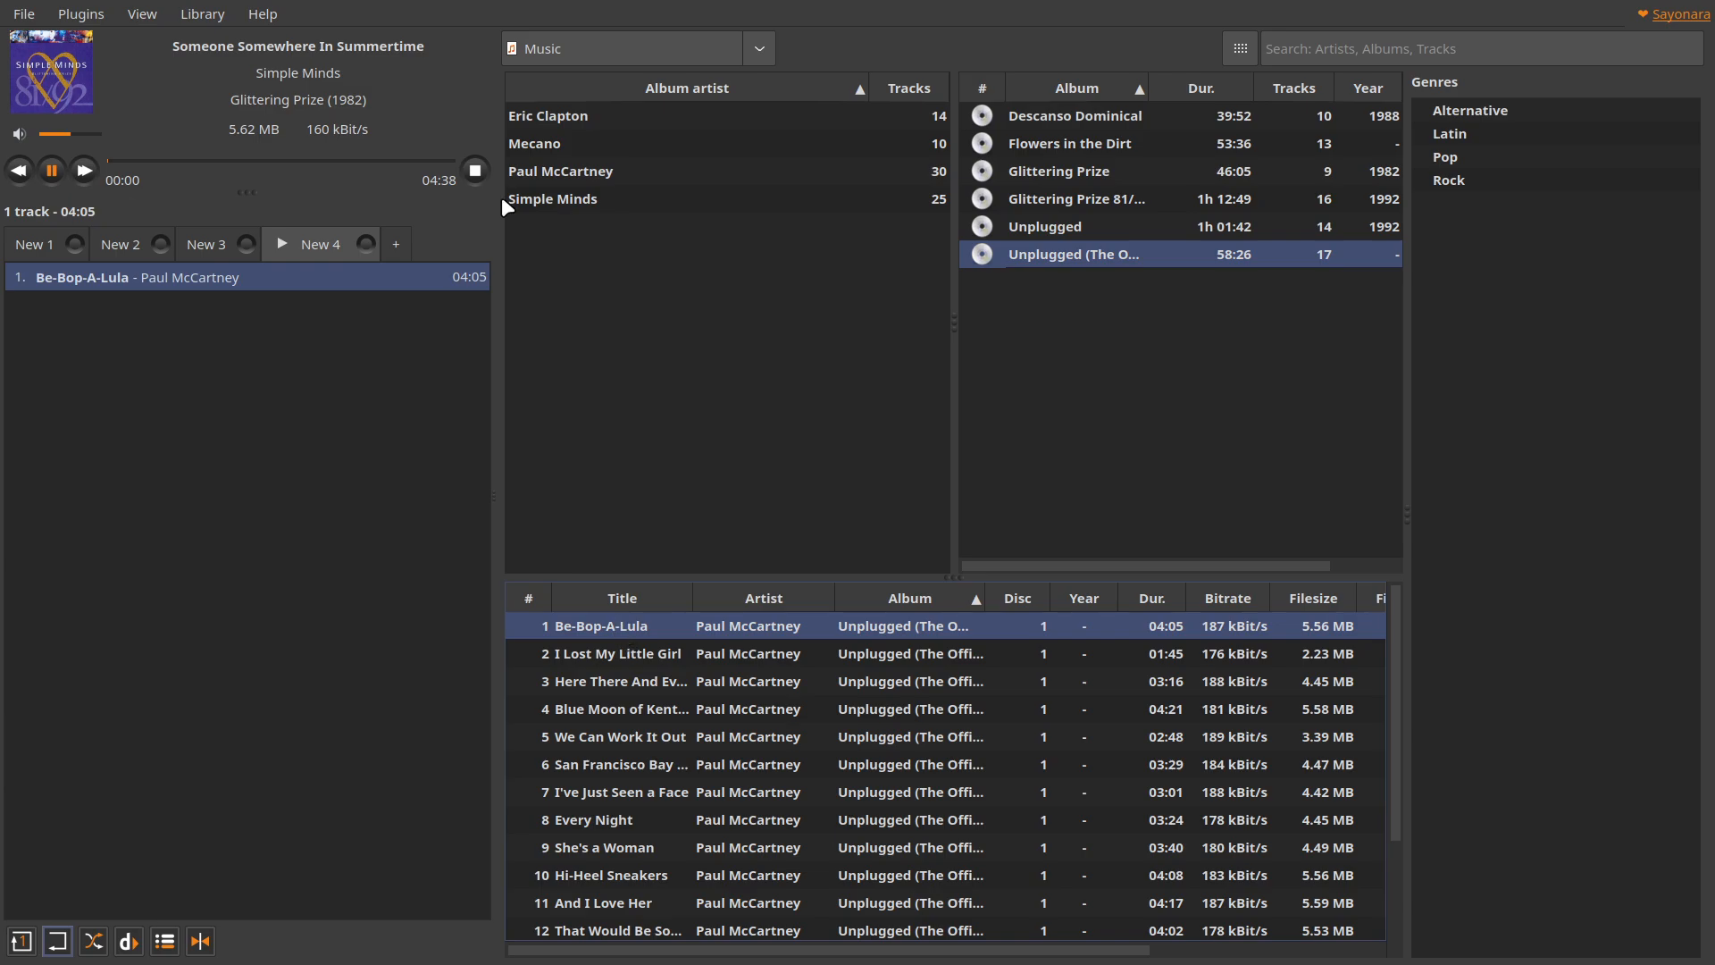
# - Browse Sayonara's Plugins and View menus and toggle its fullscreen mode
pyautogui.click(80, 12)
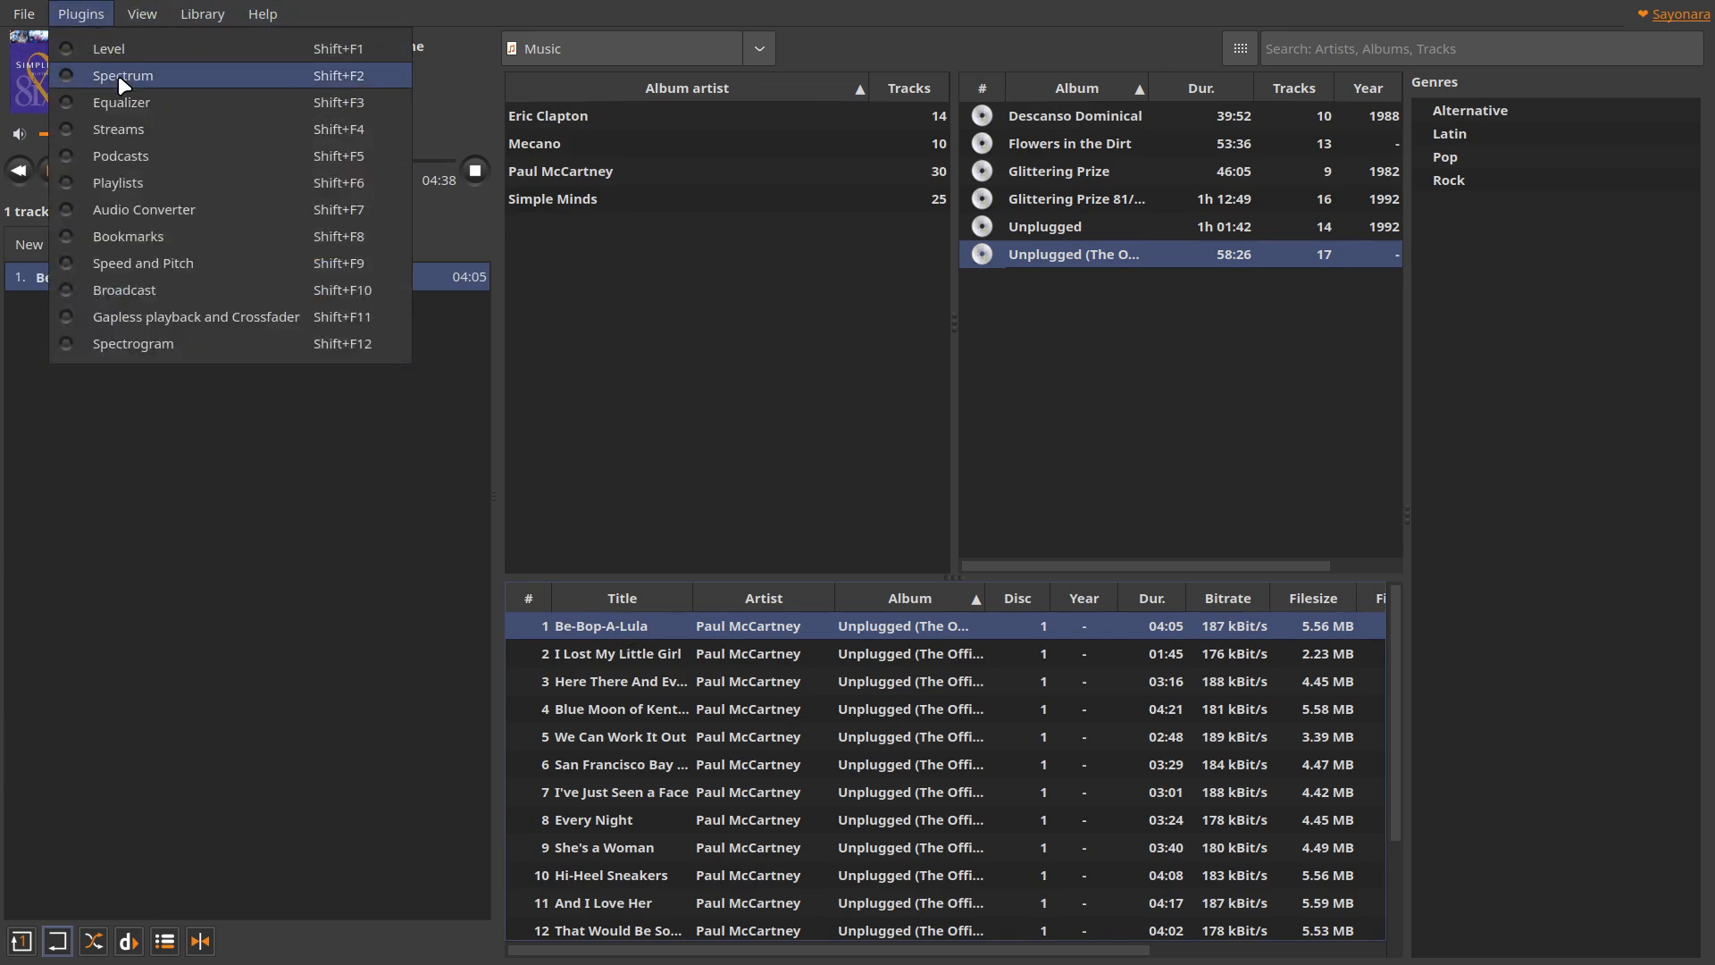
pyautogui.moveTo(195, 317)
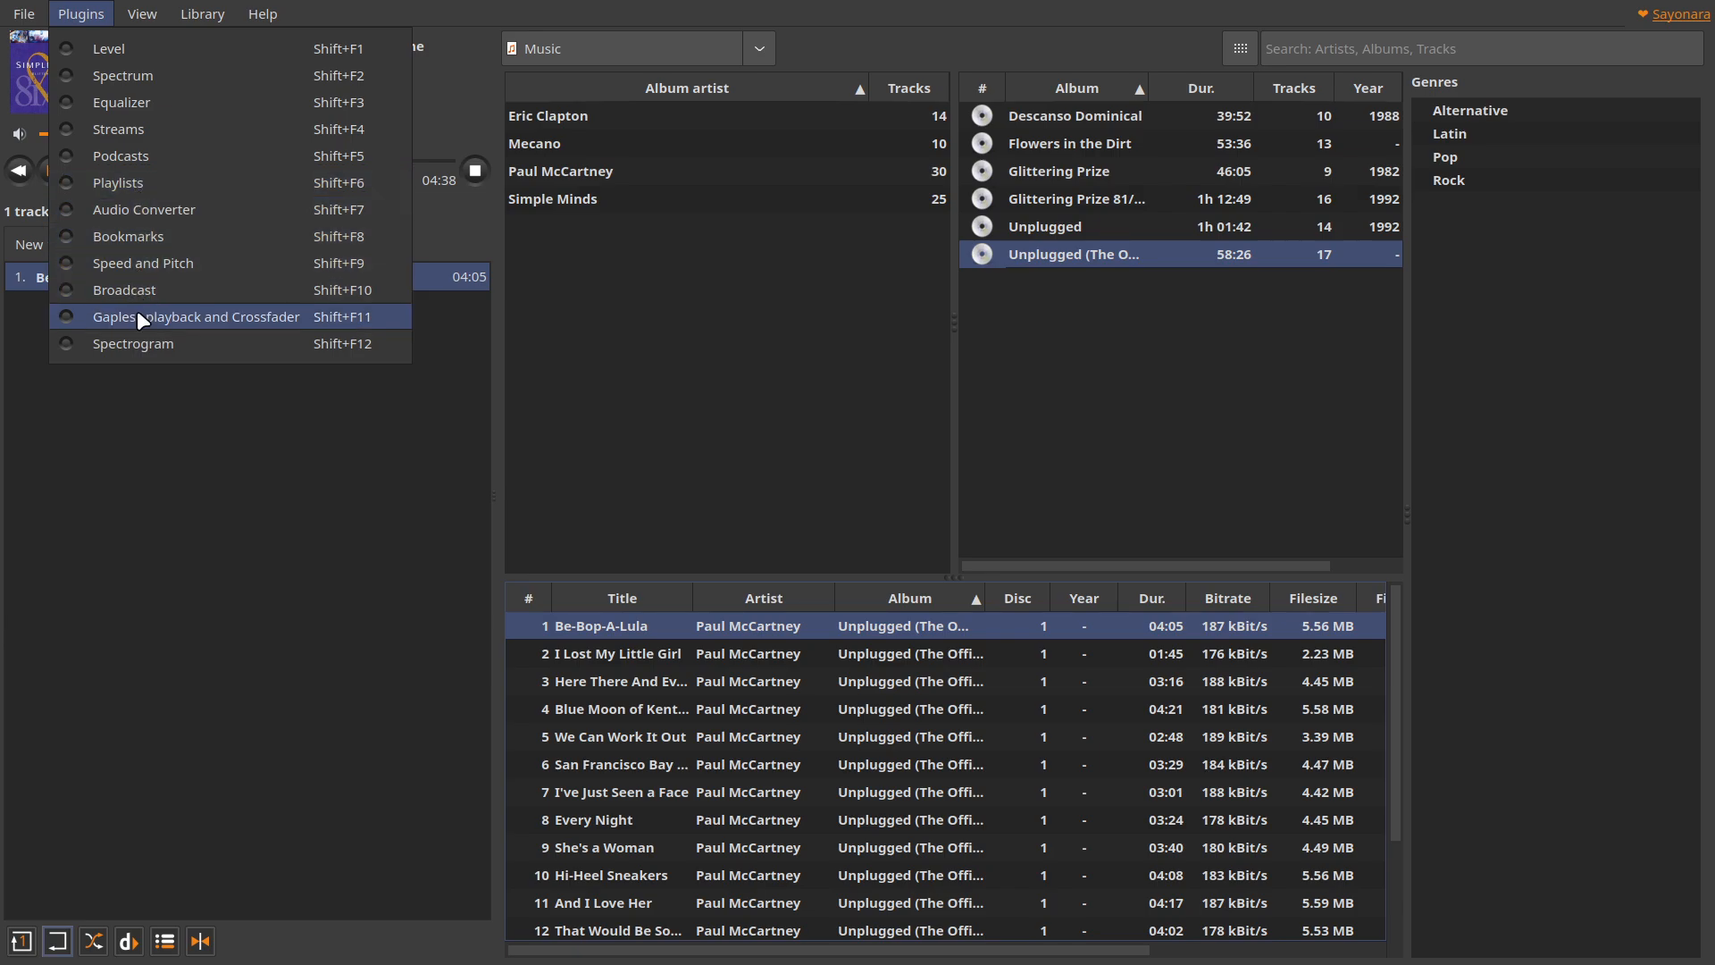
pyautogui.click(141, 12)
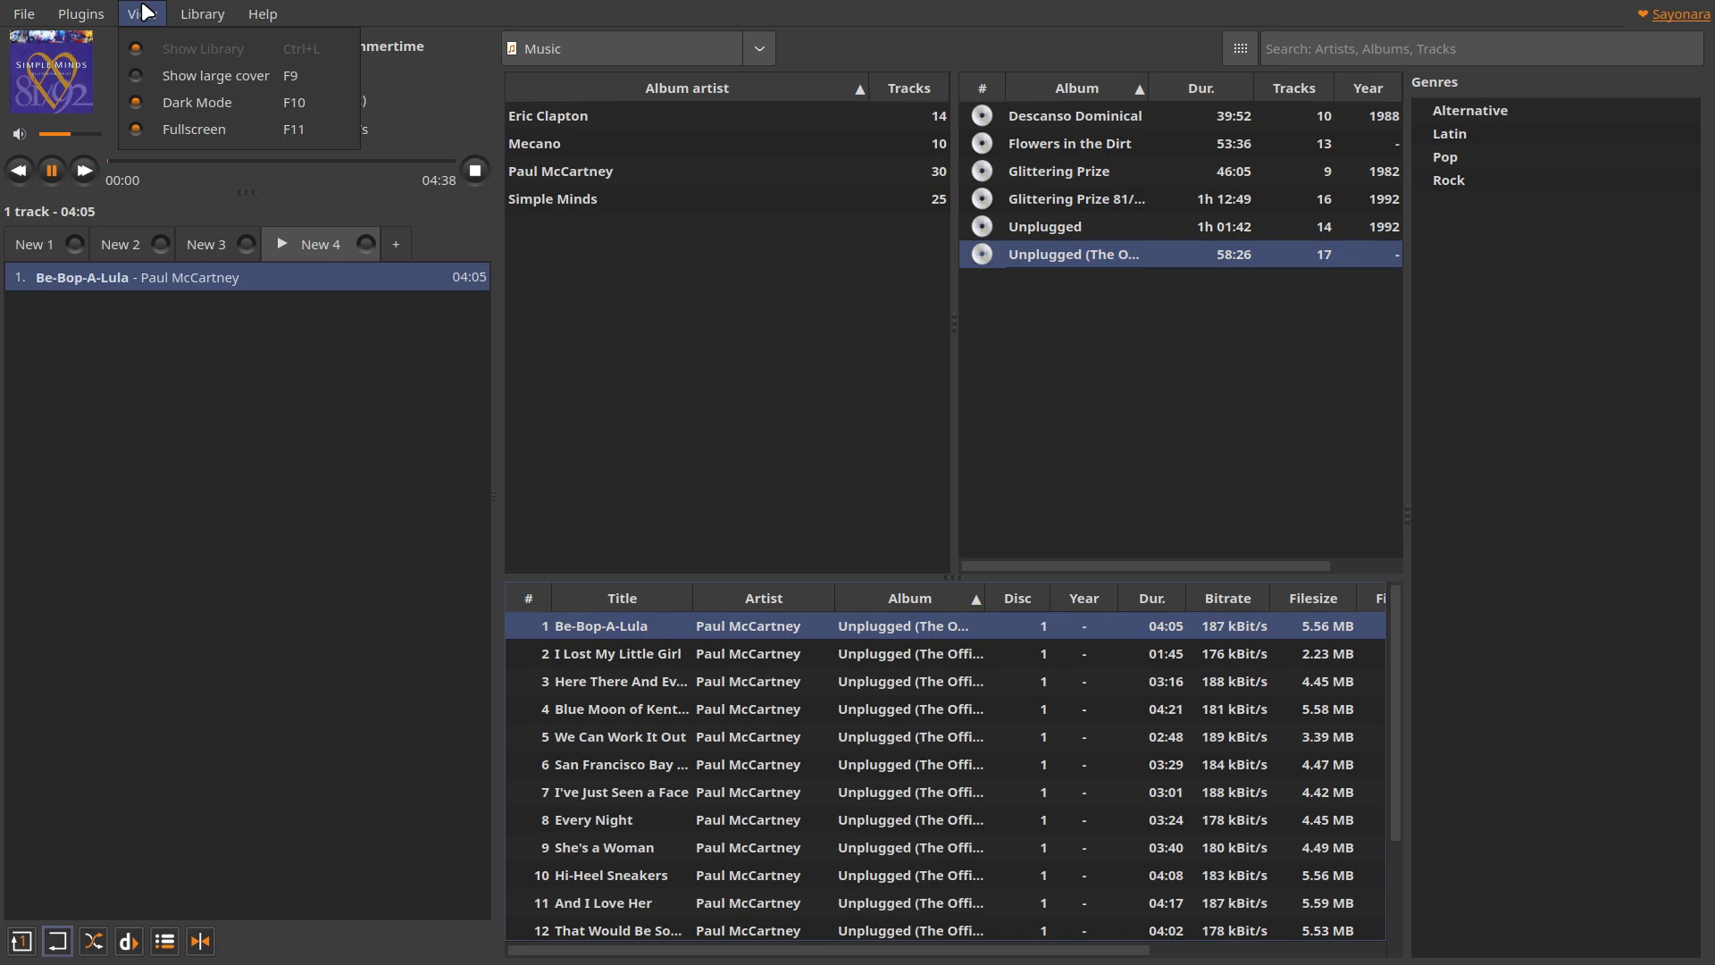
pyautogui.click(262, 13)
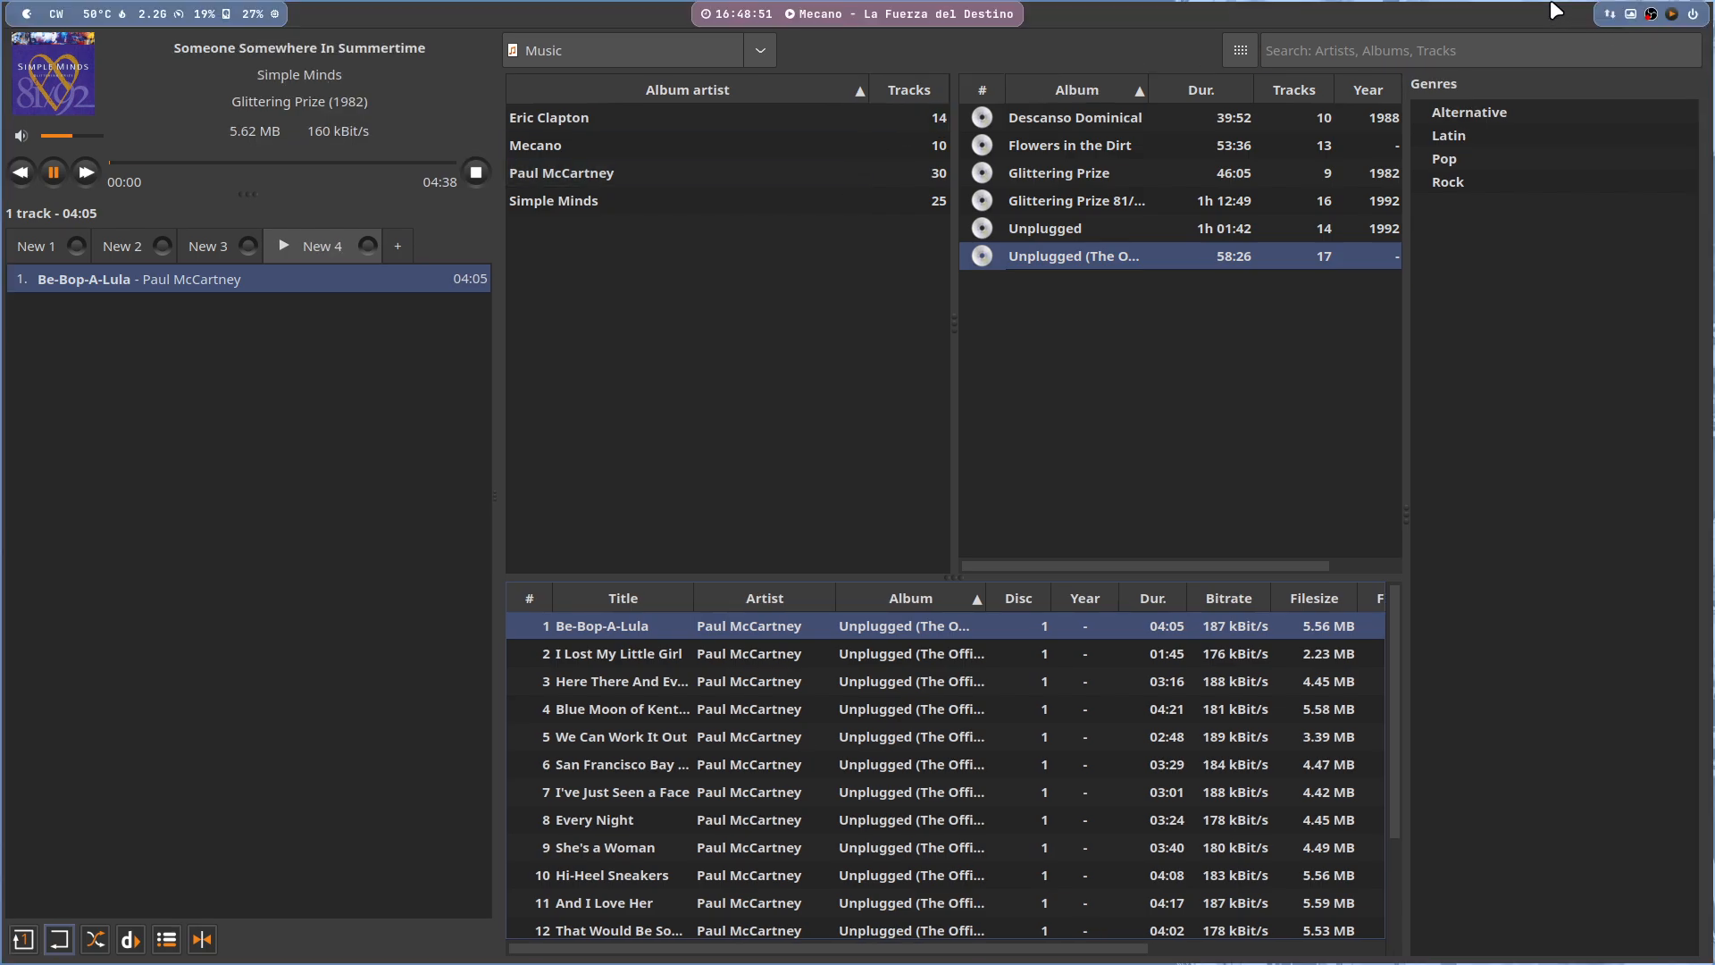
pyautogui.moveTo(1311, 21)
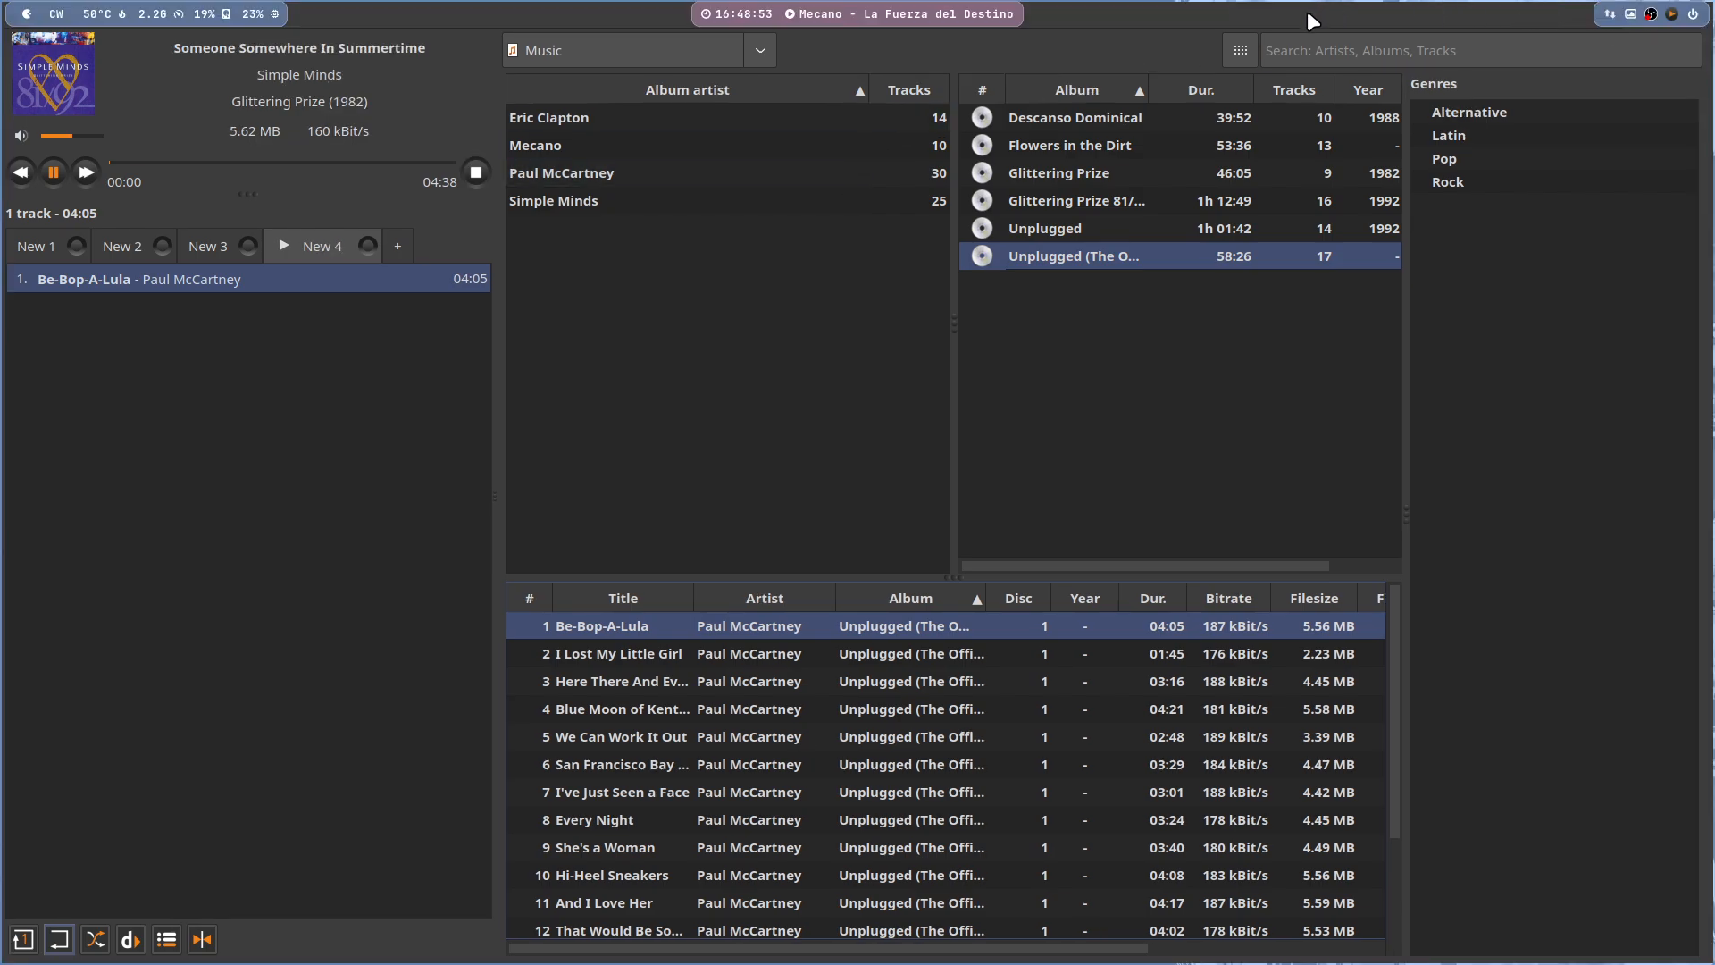
pyautogui.click(140, 12)
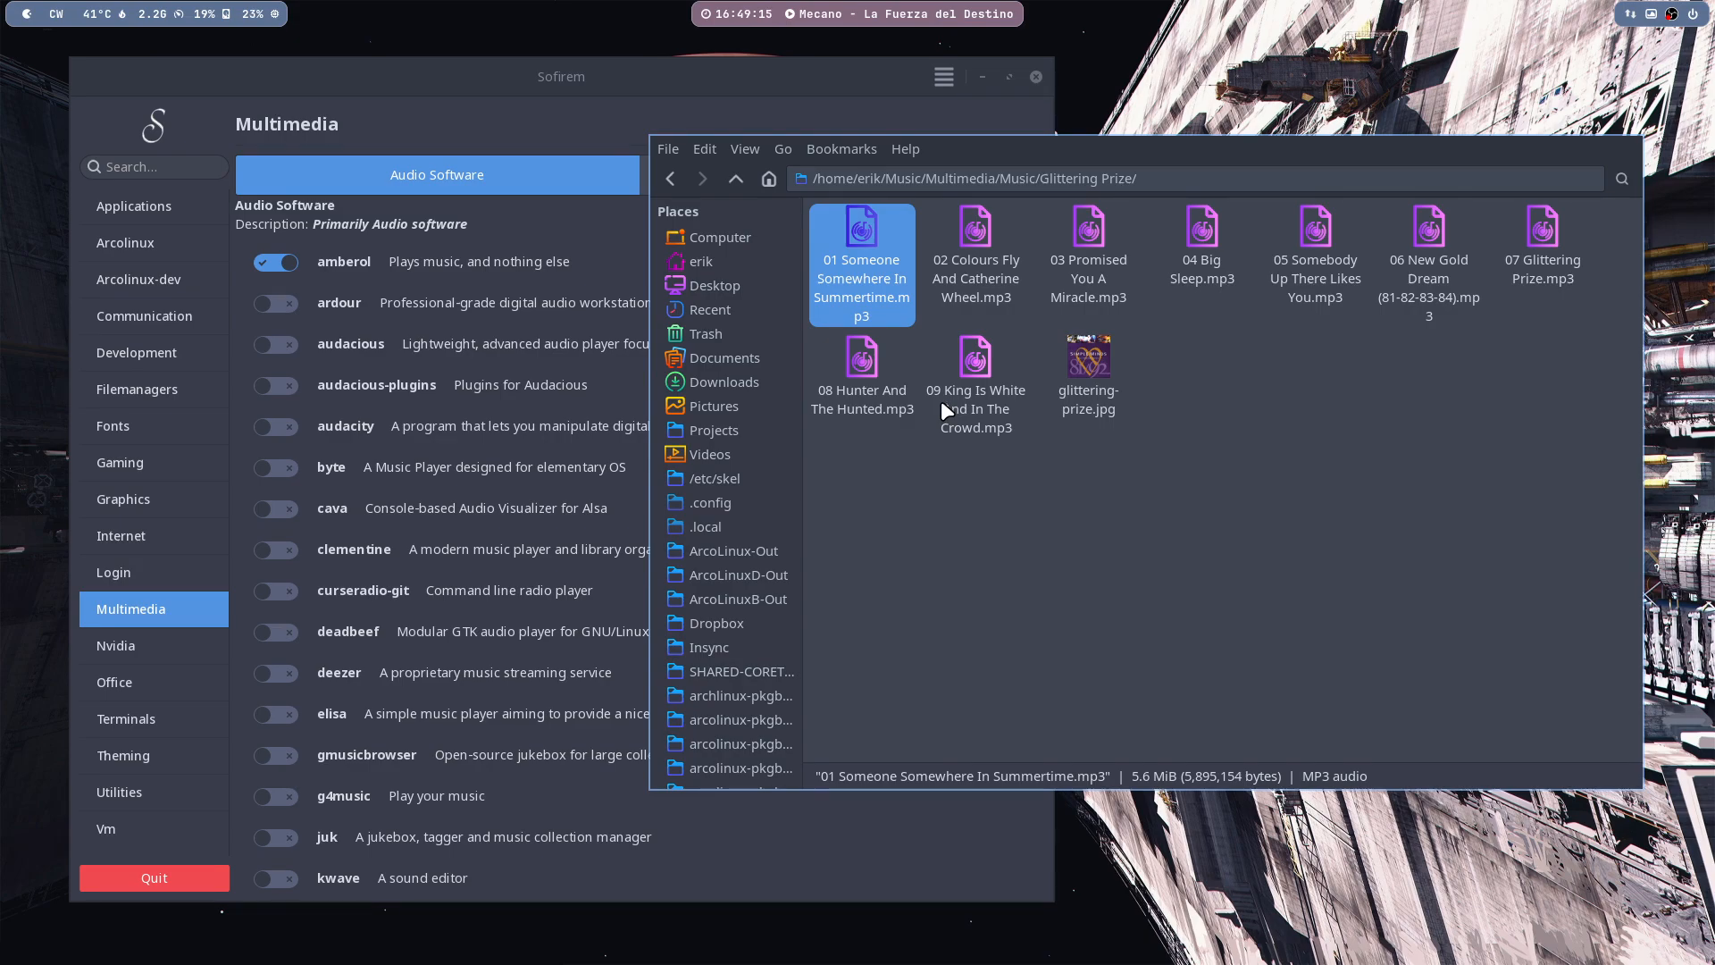
# - Check the Open With choices for track 01, then play it with the default app (Amberol)
pyautogui.rightClick(861, 262)
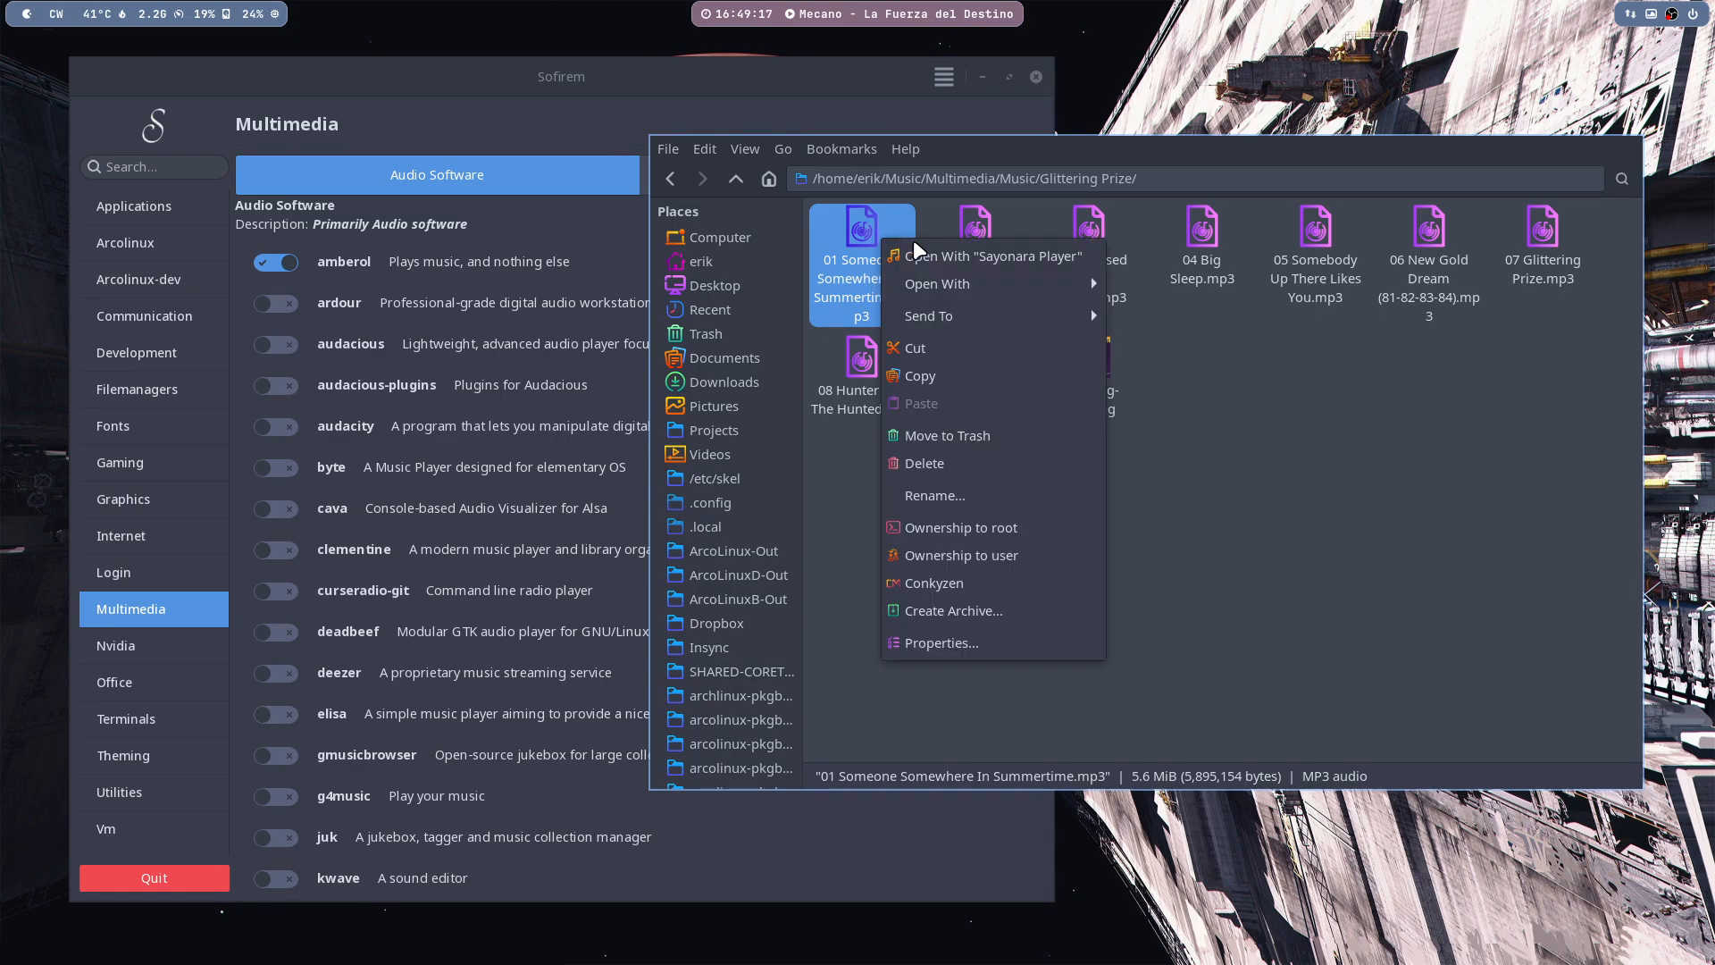
pyautogui.moveTo(934, 284)
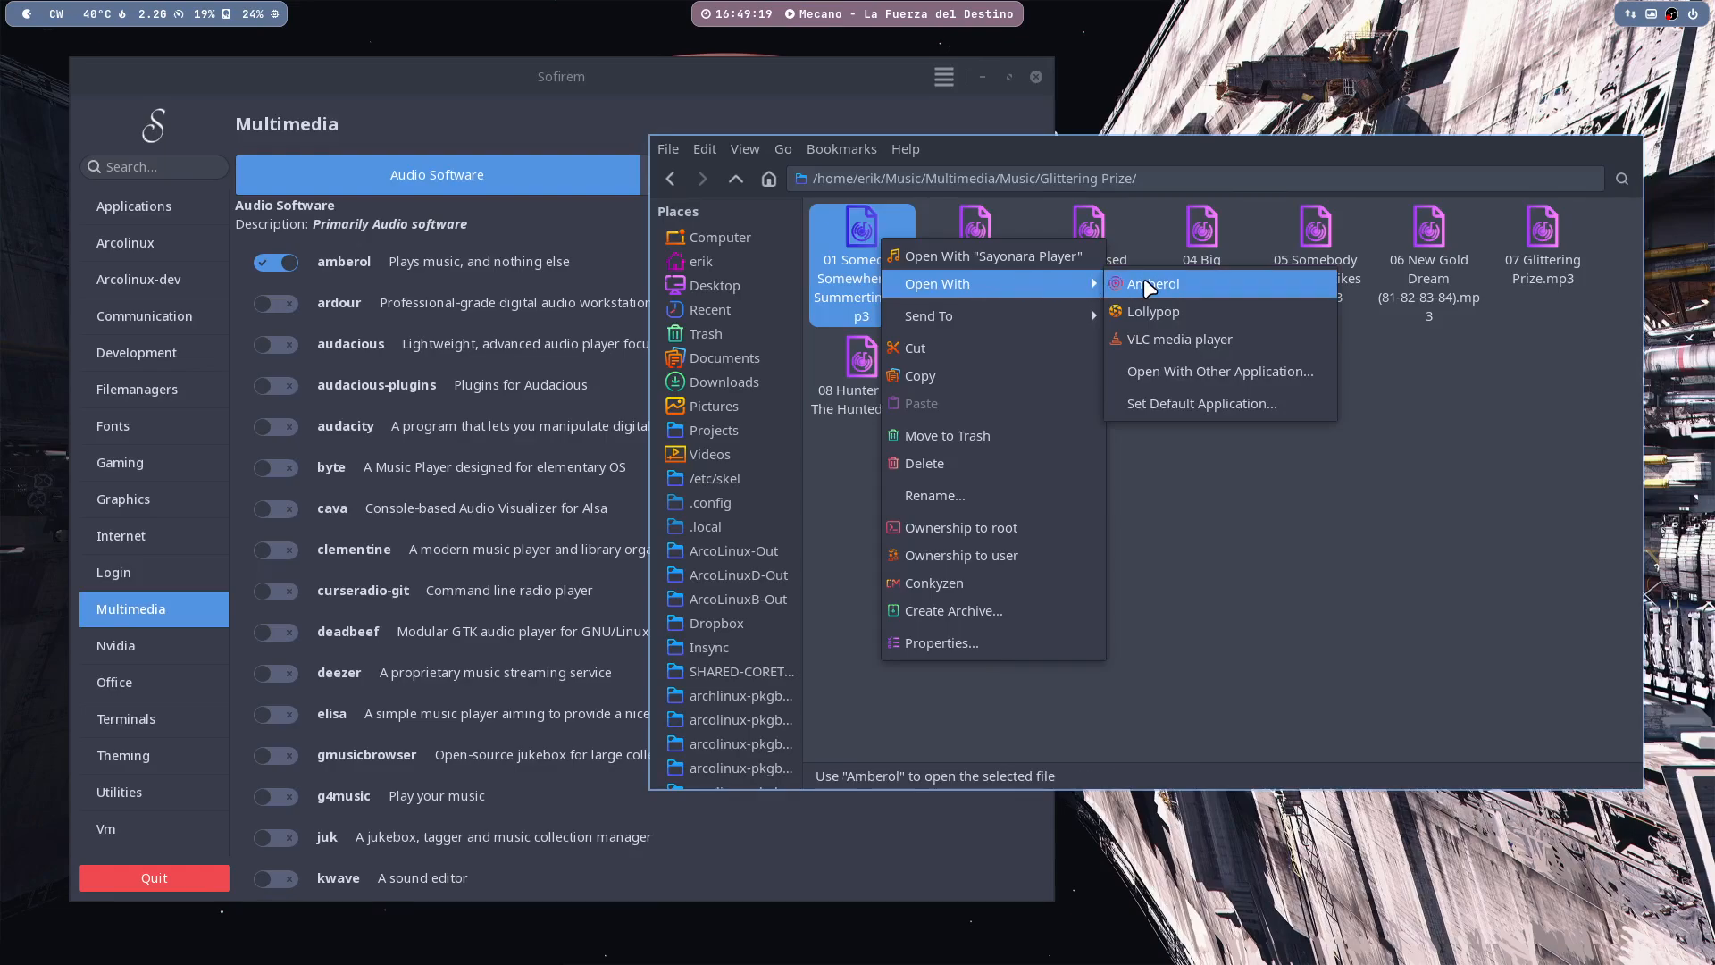
pyautogui.moveTo(1152, 310)
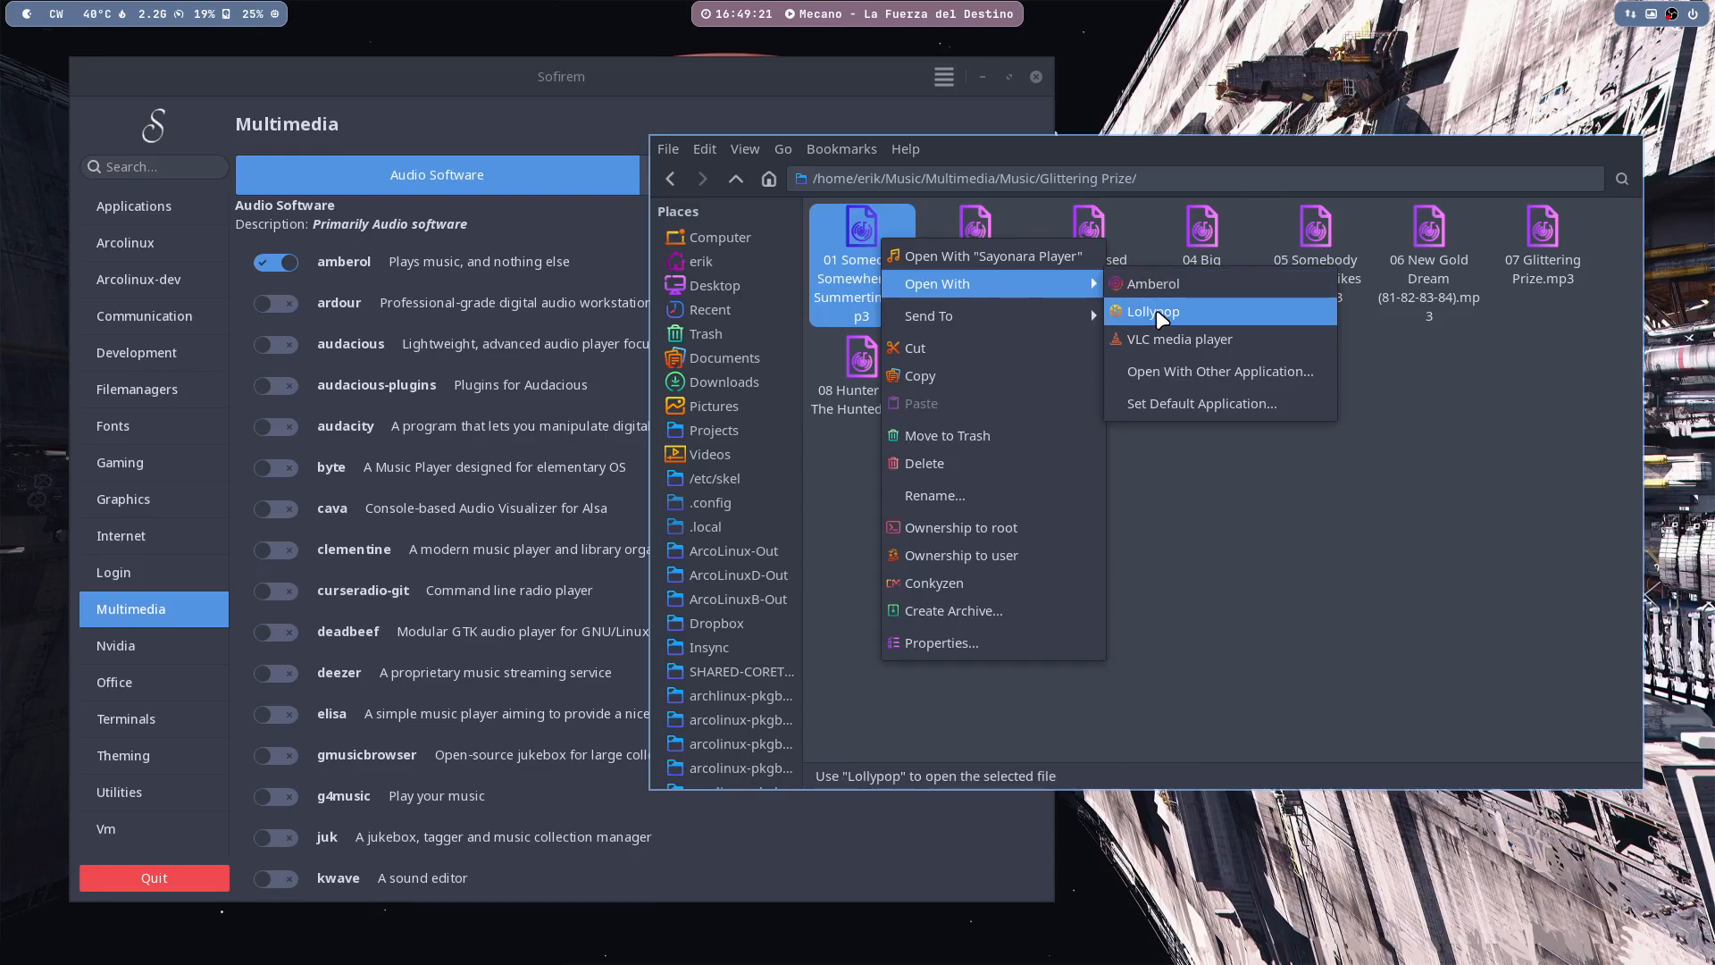
pyautogui.moveTo(1150, 284)
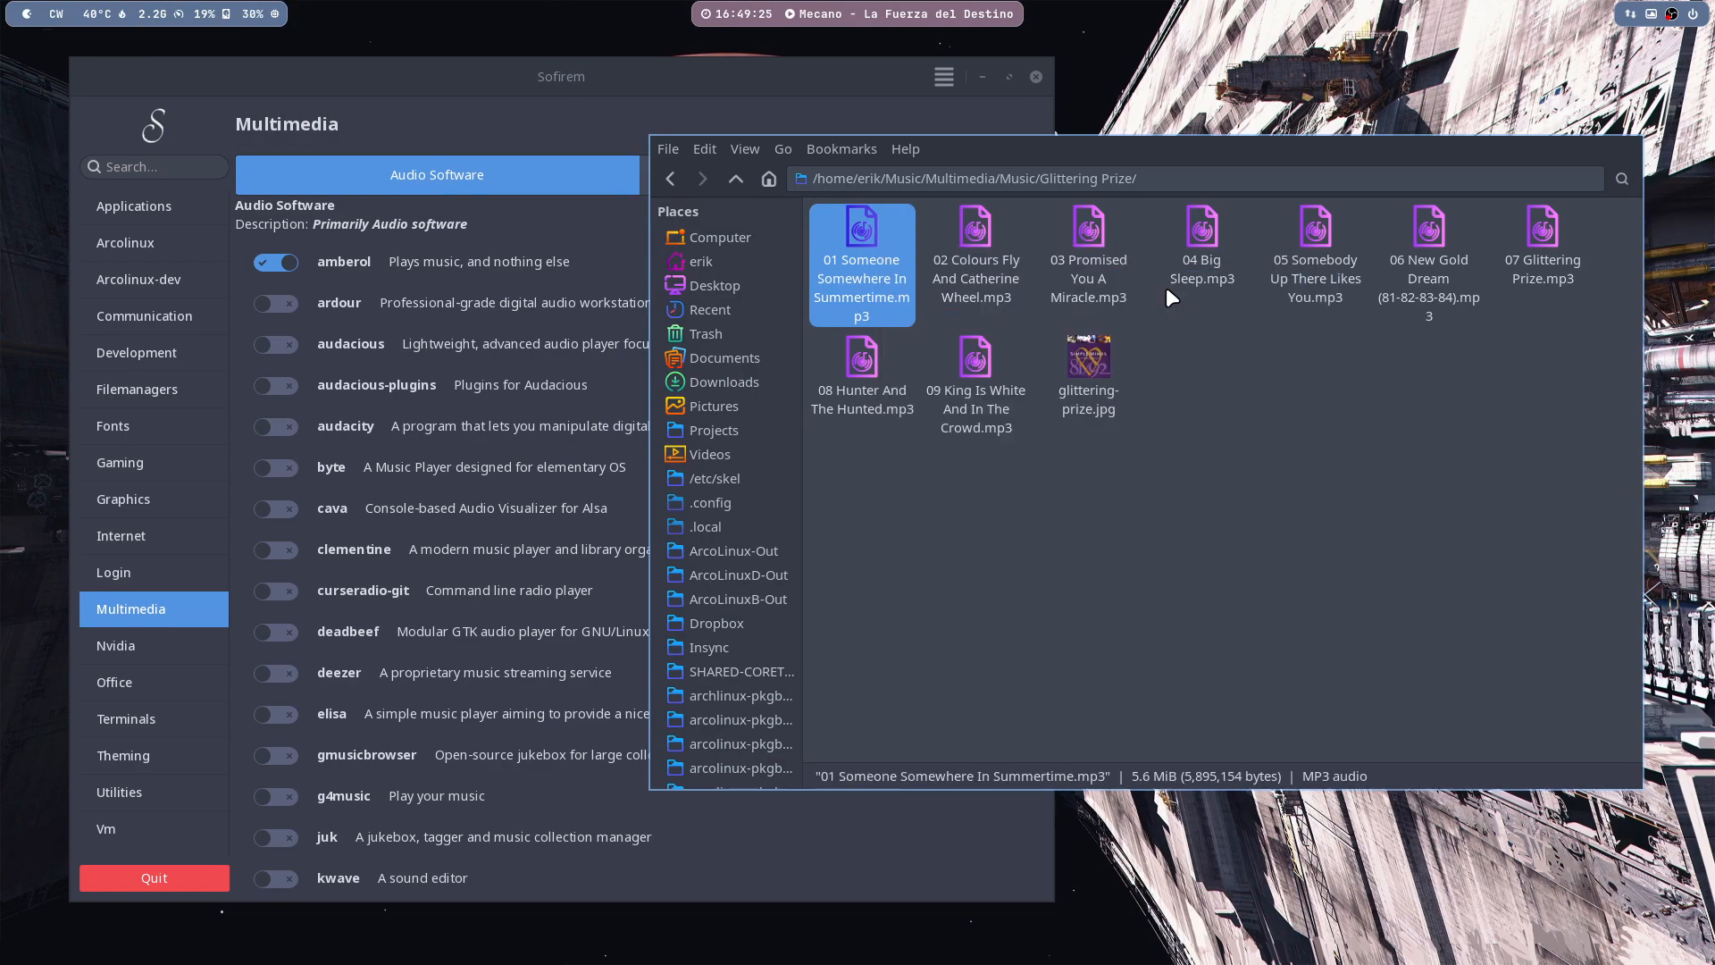
pyautogui.doubleClick(861, 262)
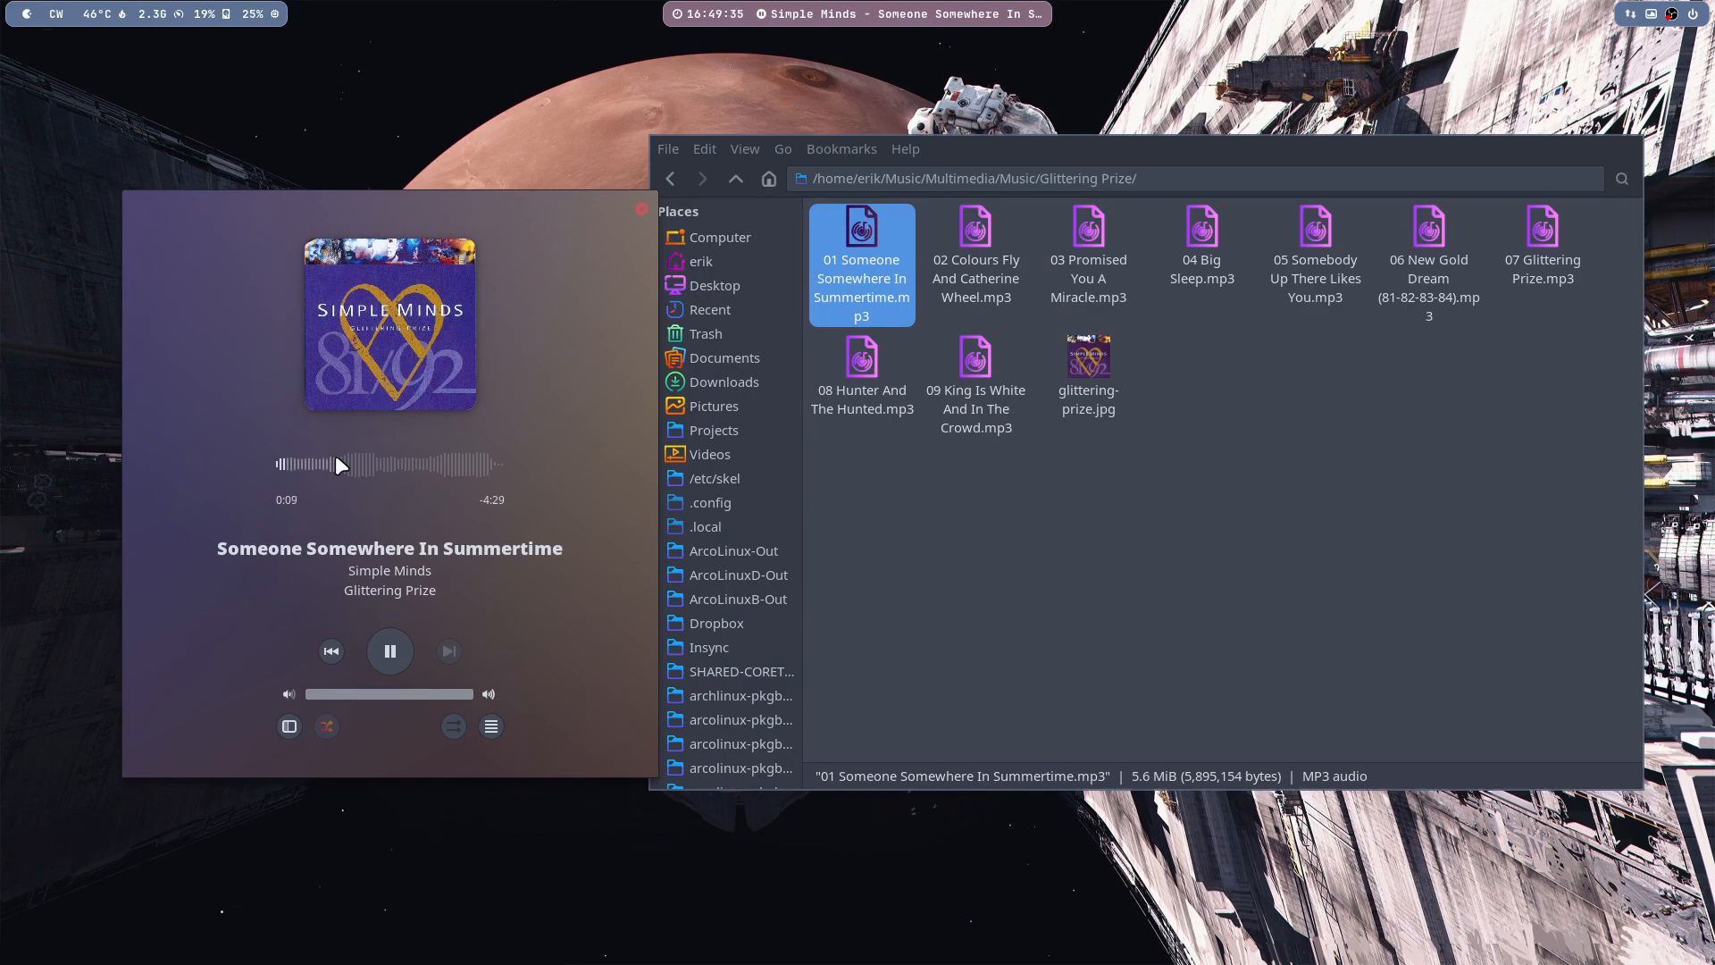
# - Show Amberol's queue, go up to the Music folder and bring up the Glittering Prize folder's actions
pyautogui.click(379, 464)
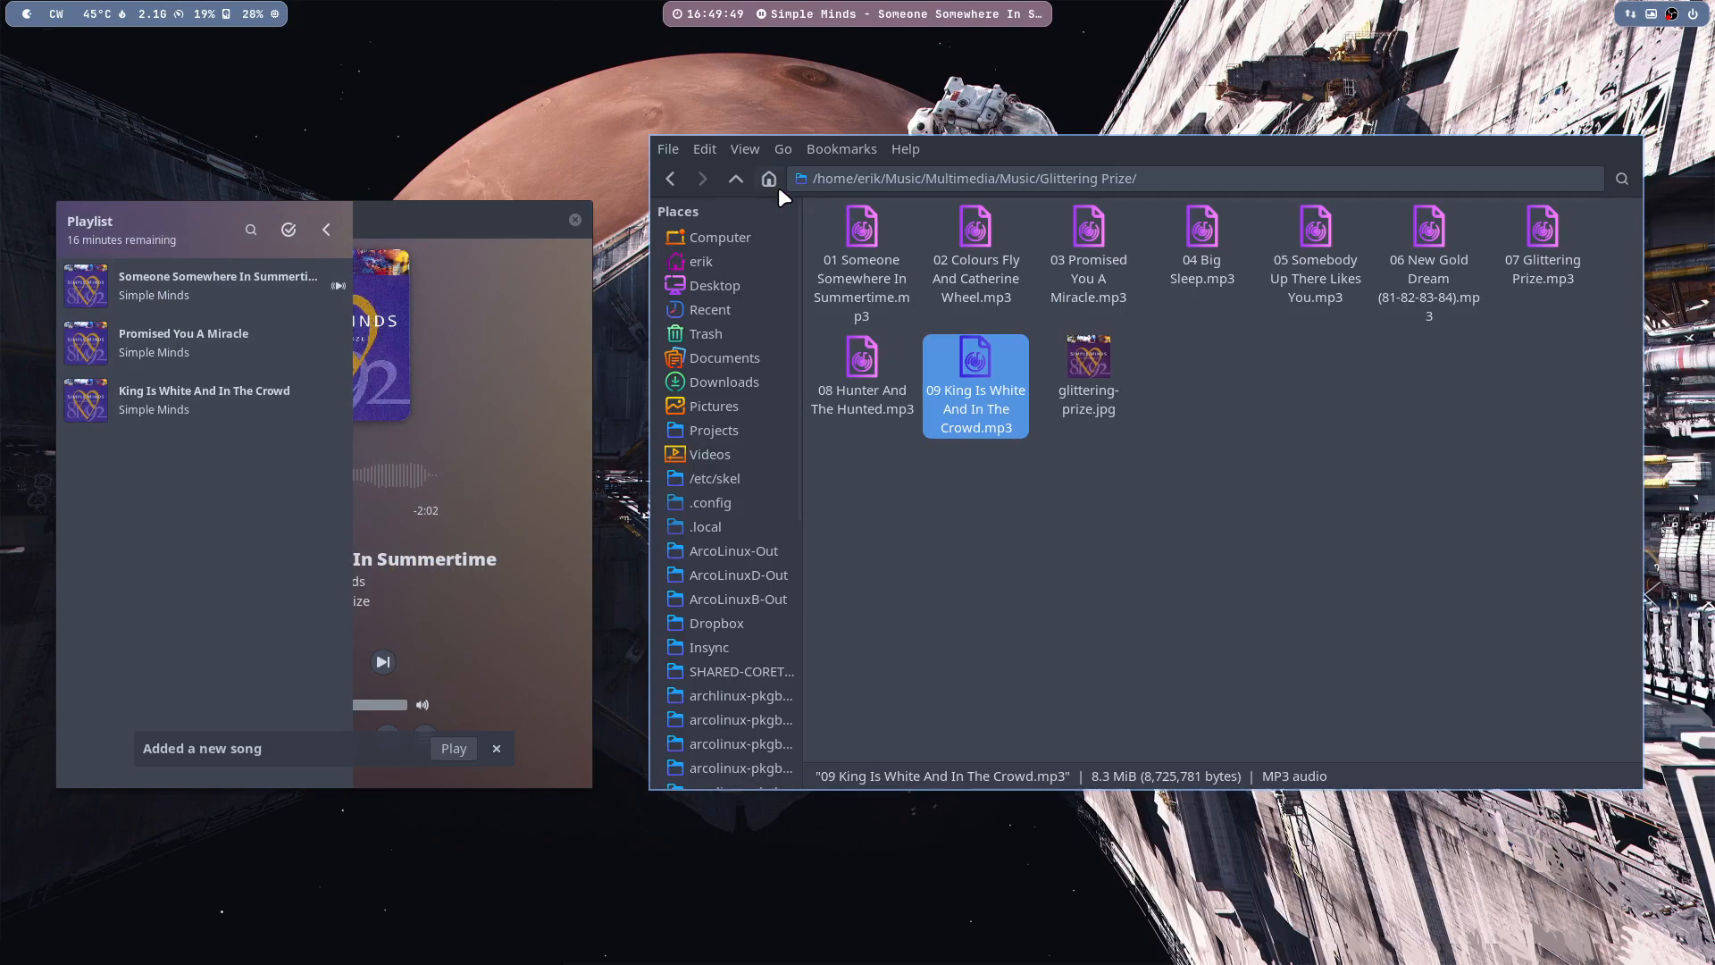
pyautogui.click(734, 178)
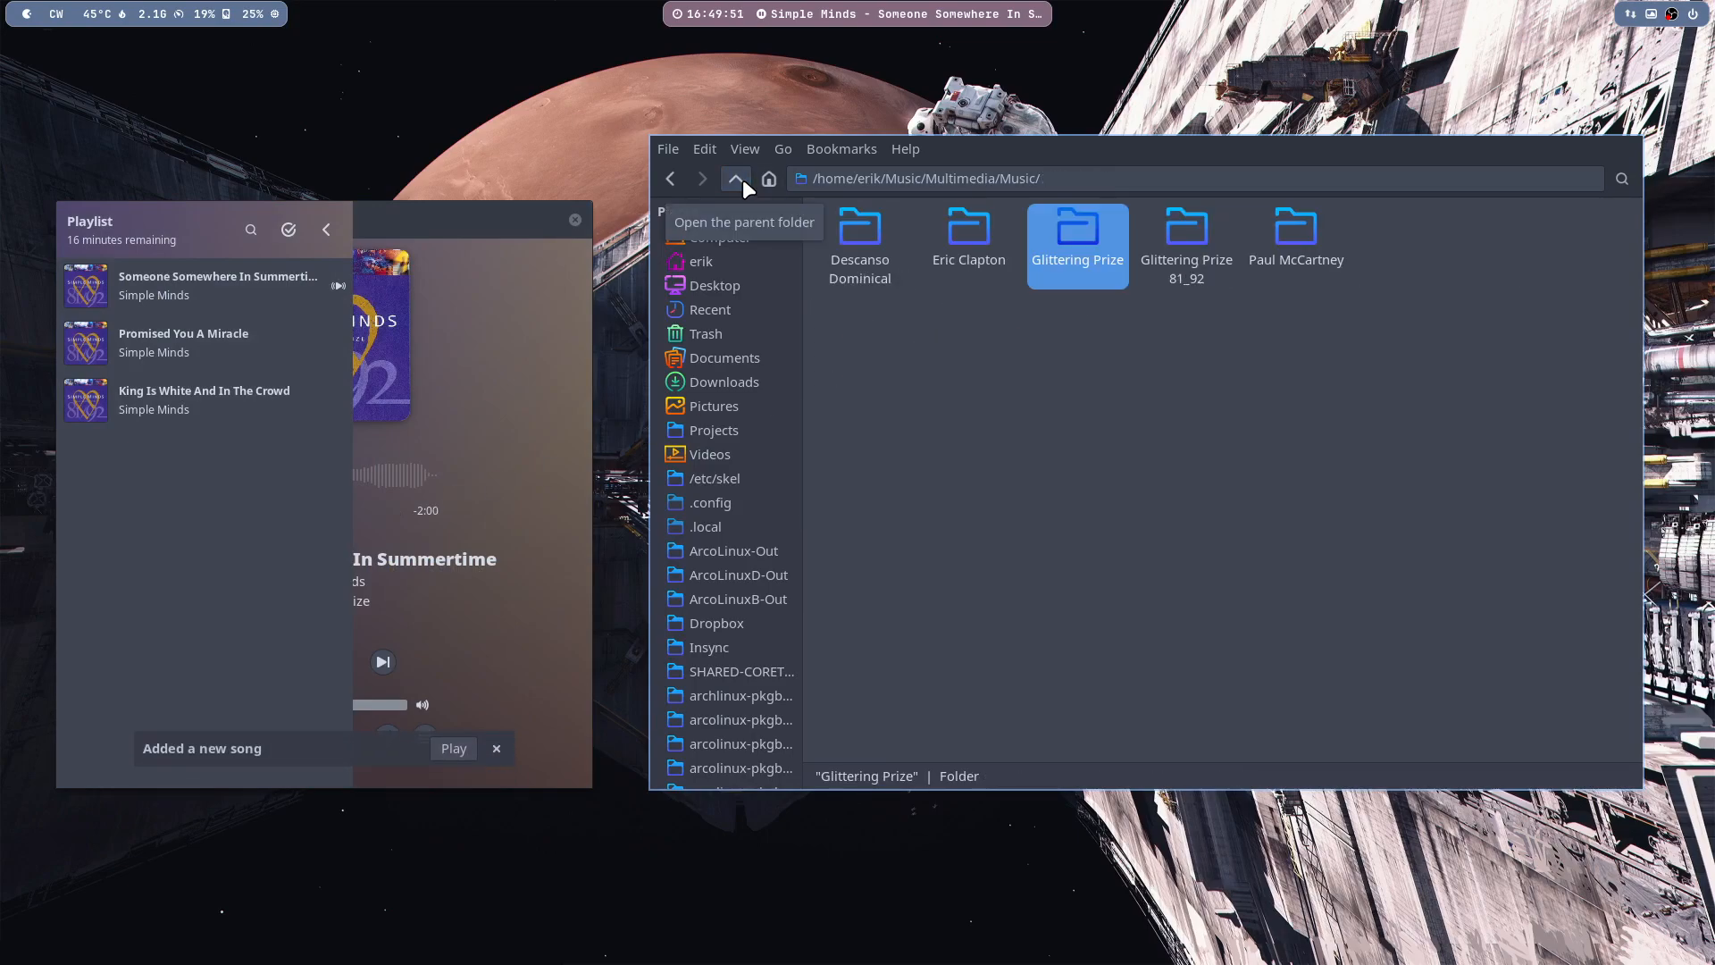
pyautogui.rightClick(1076, 238)
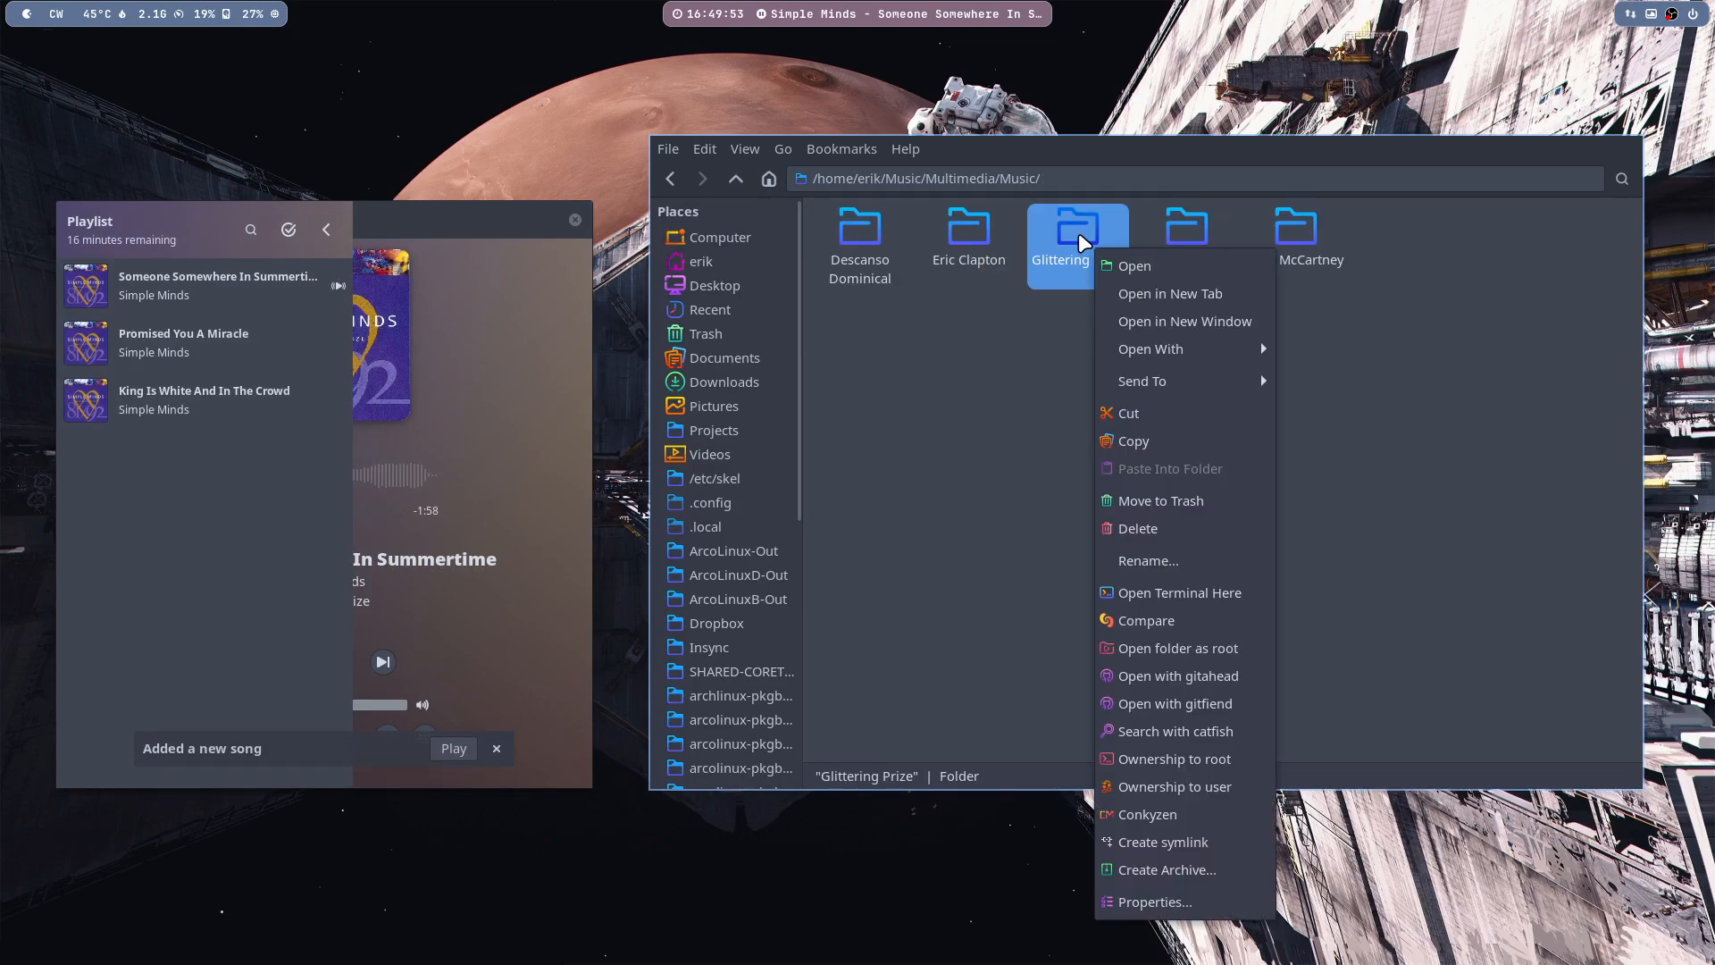
pyautogui.moveTo(1148, 348)
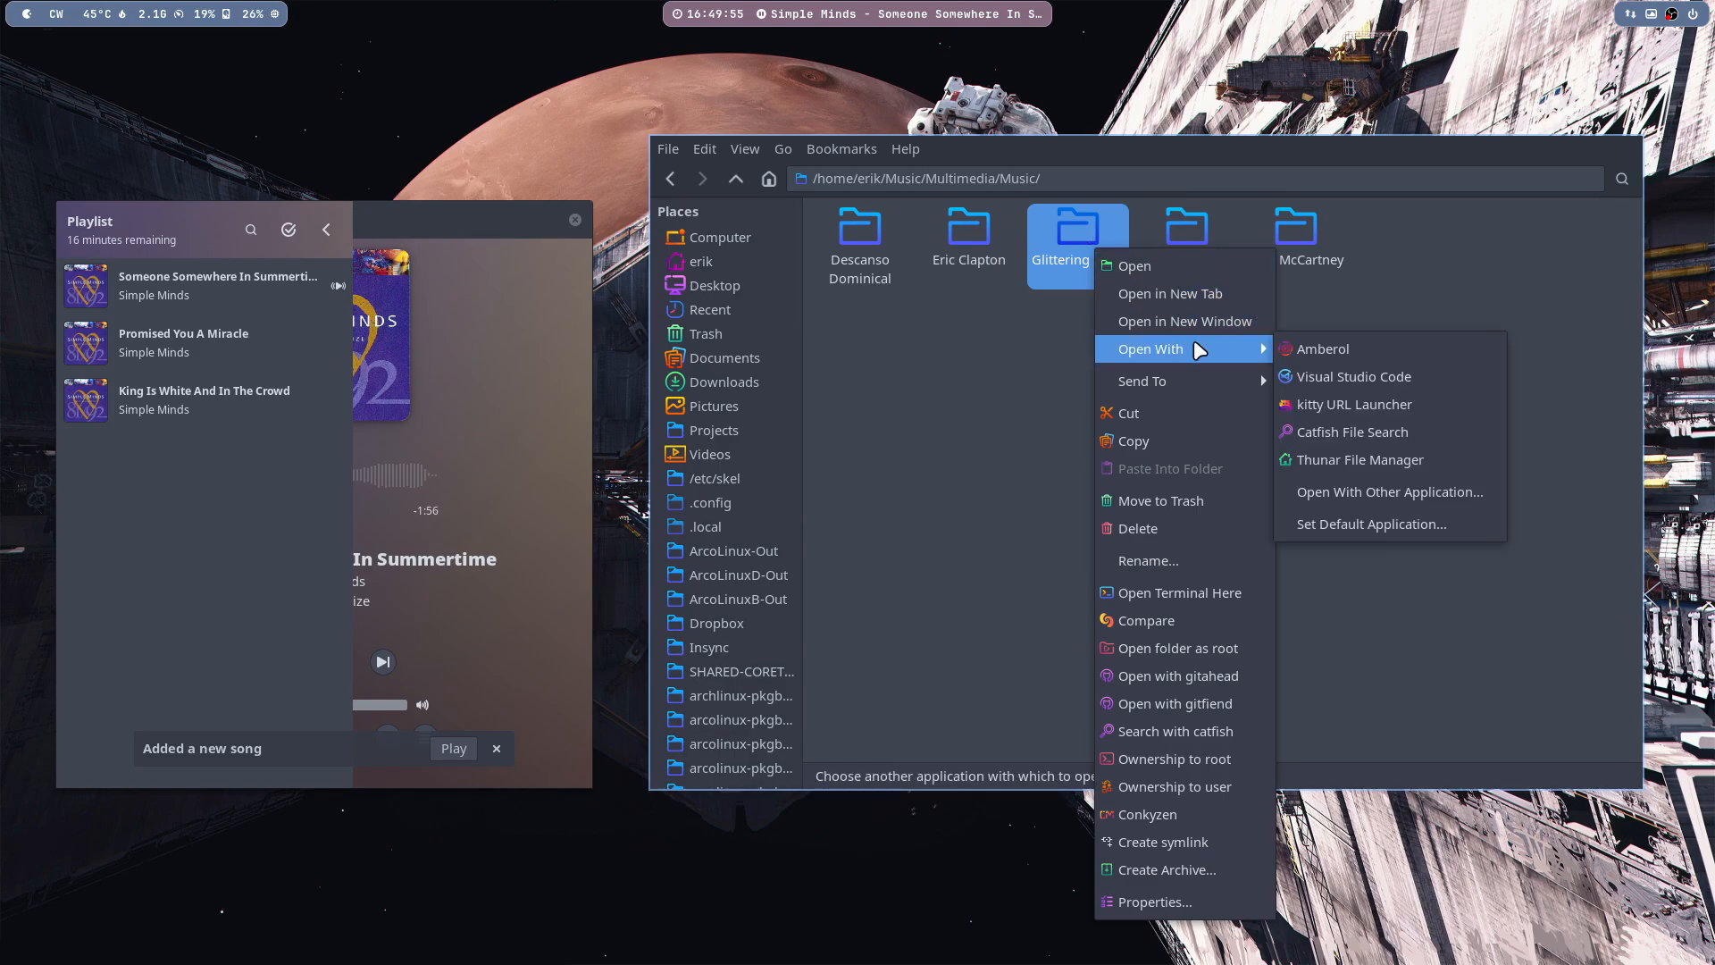
pyautogui.moveTo(1338, 365)
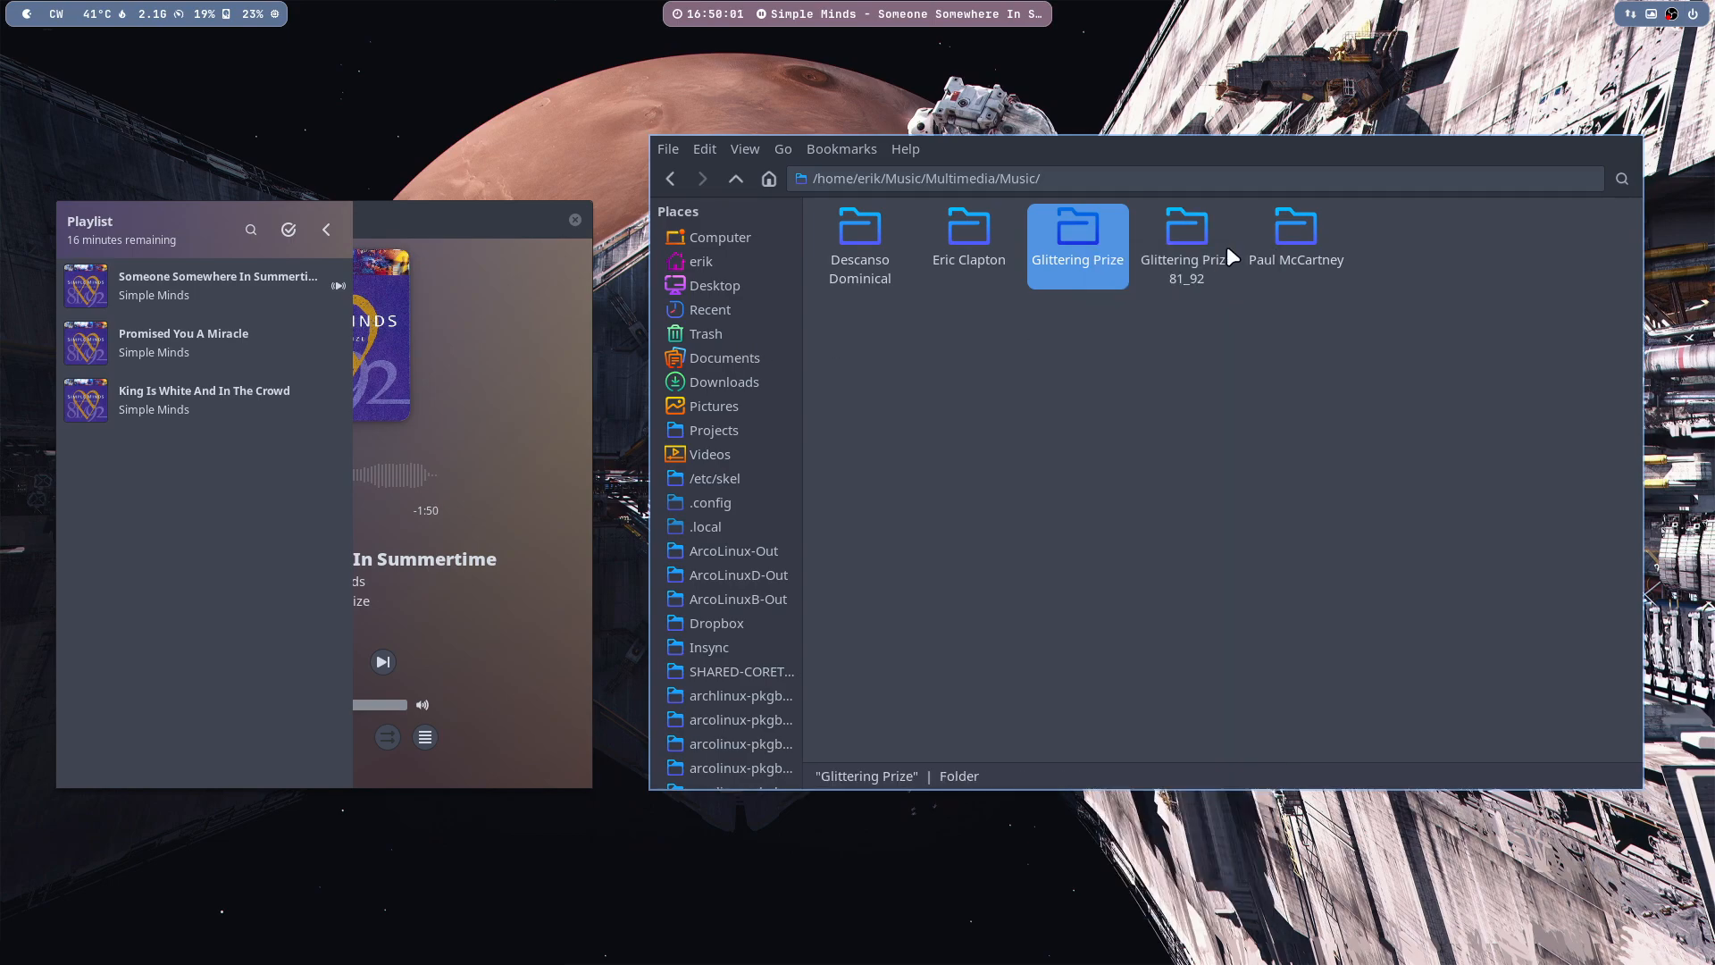
# - Send the Glittering Prize 81_92 folder to Amberol via Open With, queuing its 16 songs
pyautogui.click(1186, 238)
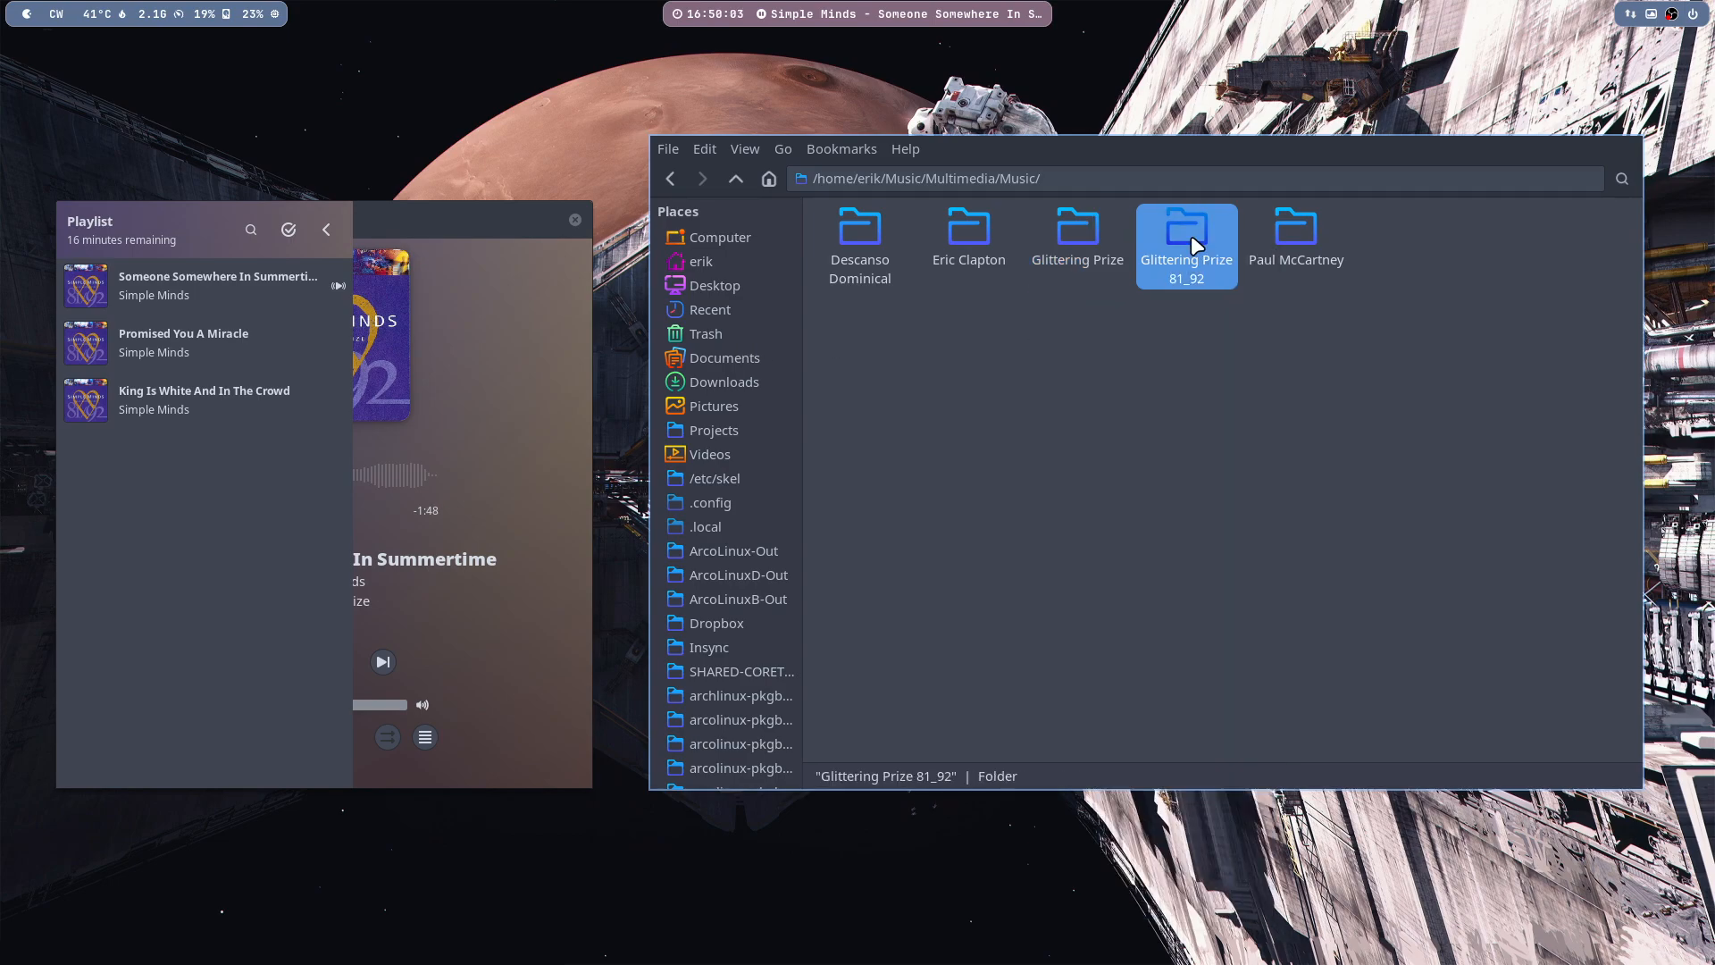
pyautogui.rightClick(1186, 242)
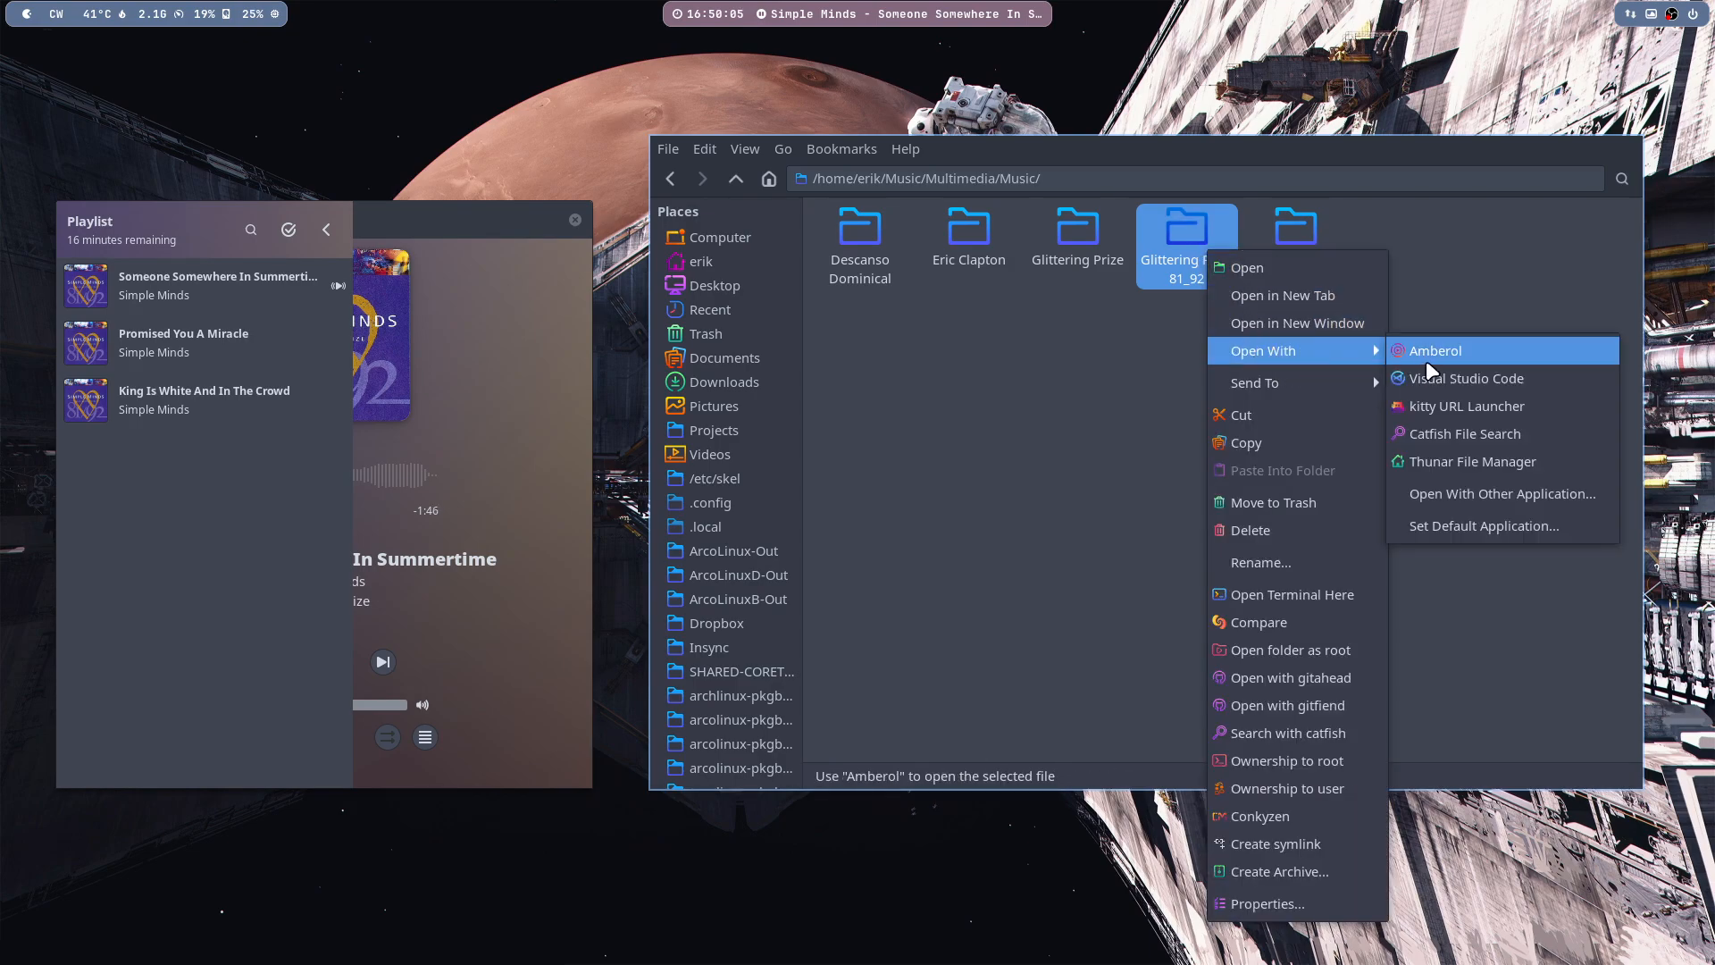
pyautogui.click(1435, 350)
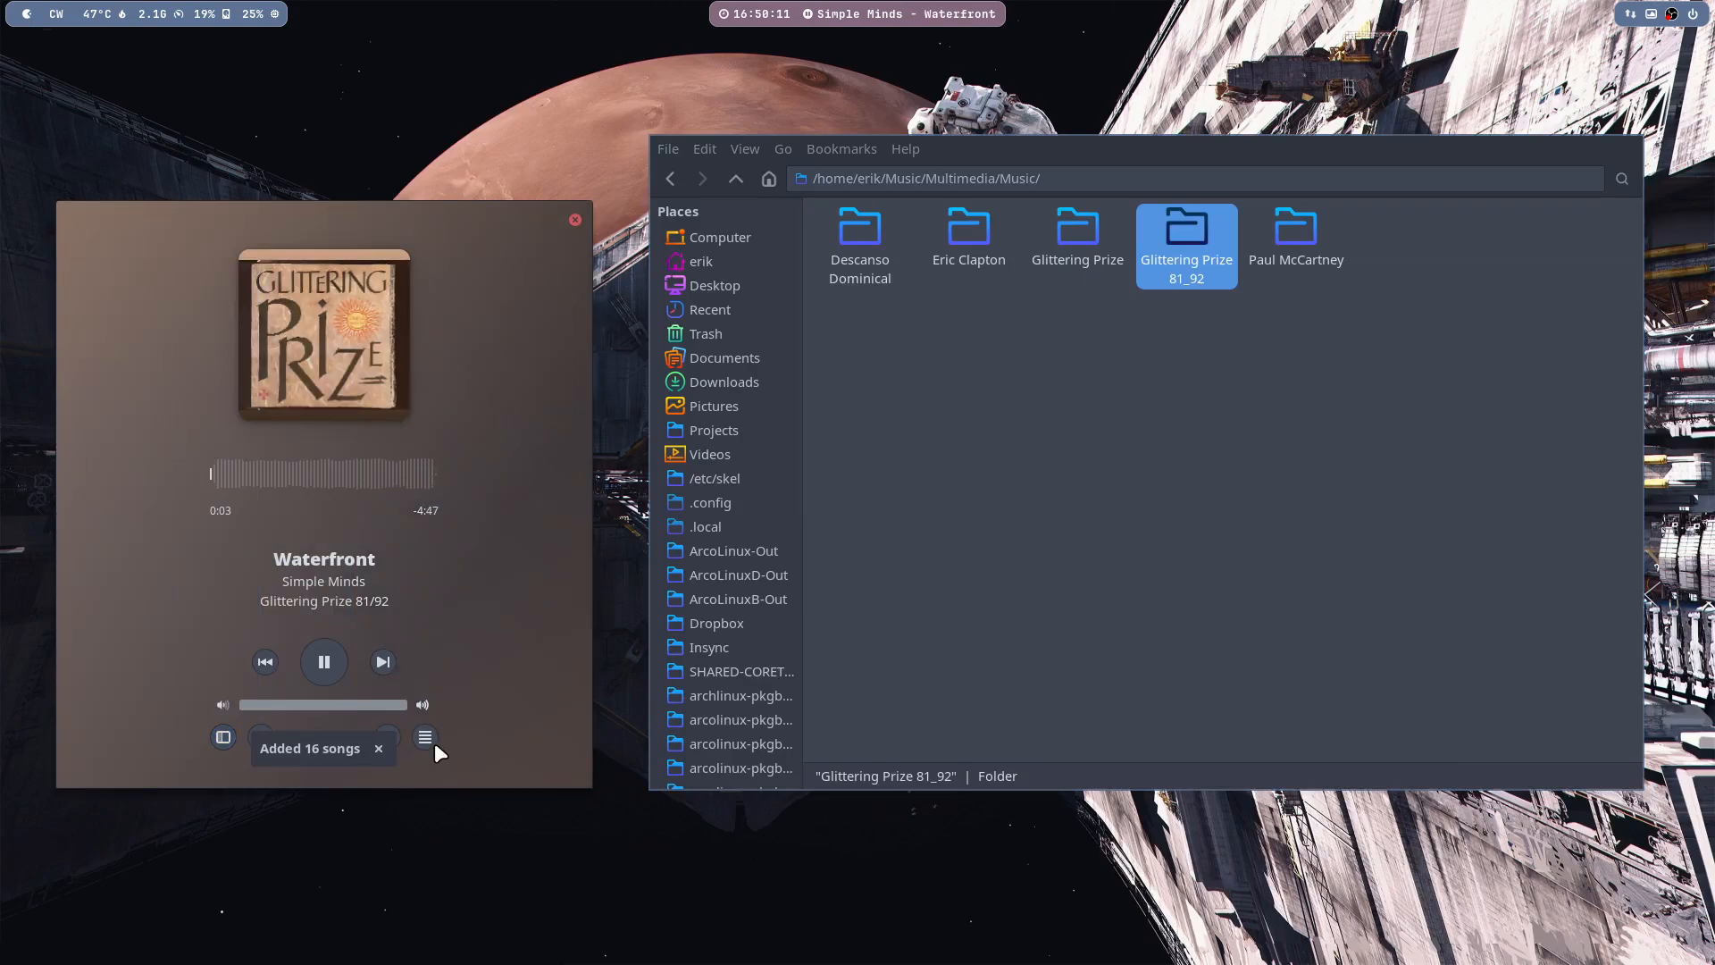
# - View the About Amberol information, close it and show the full playlist panel
pyautogui.click(425, 736)
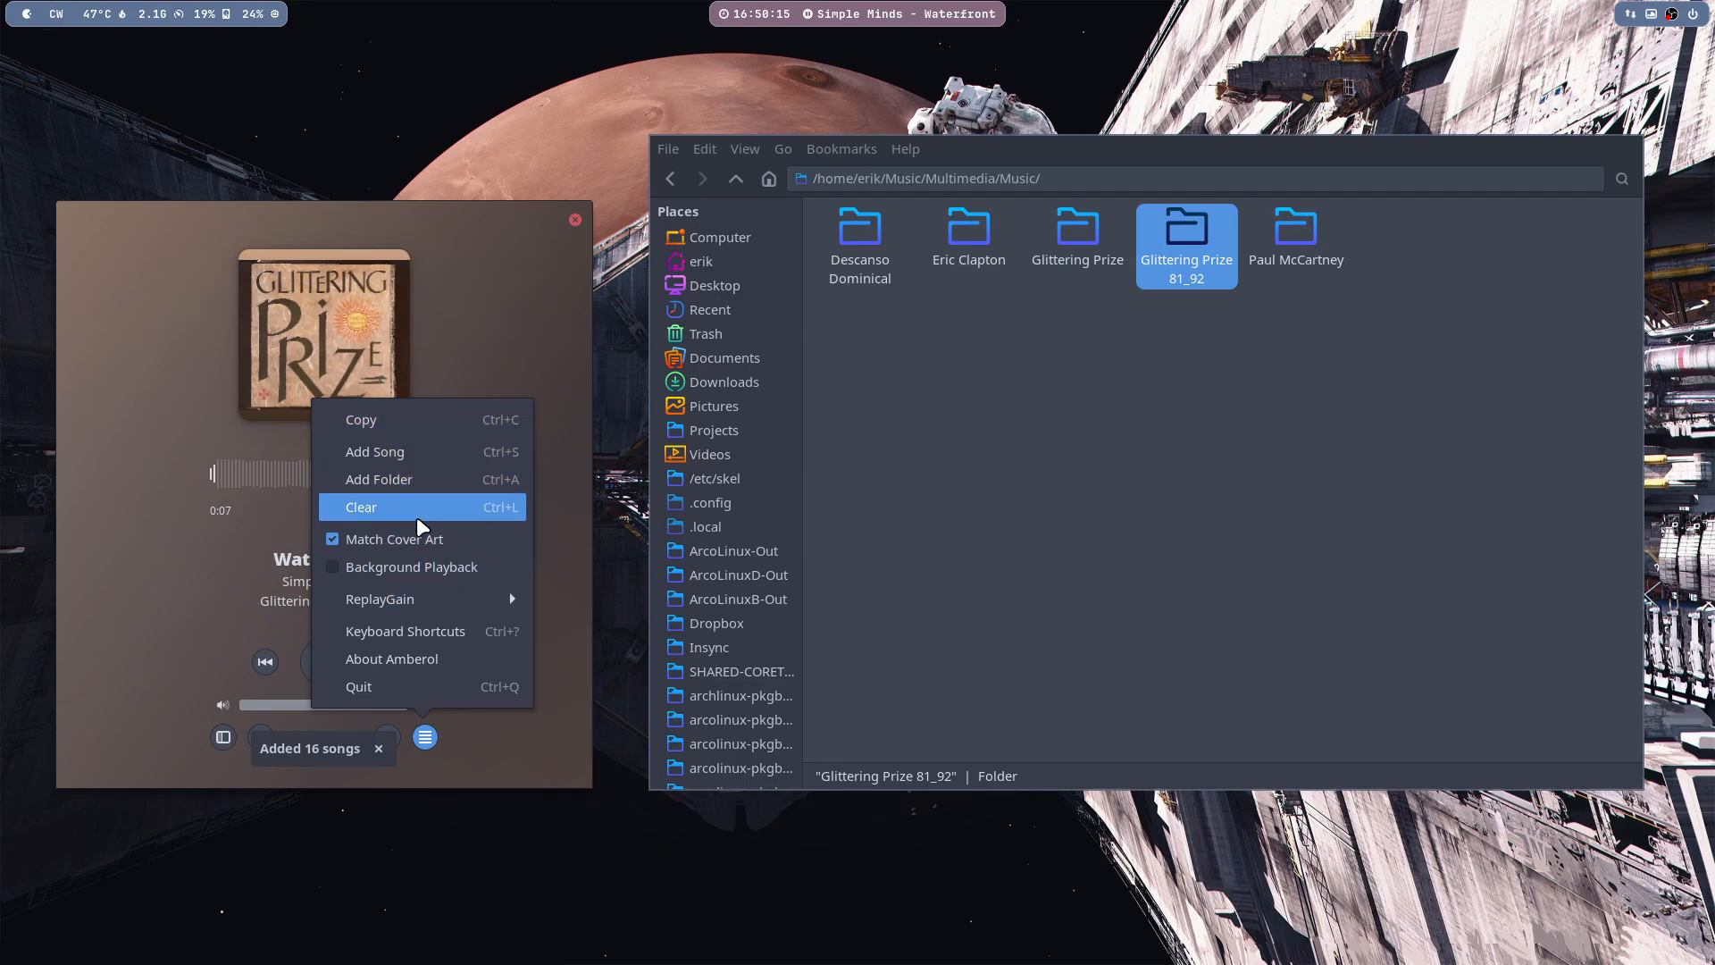
pyautogui.moveTo(448, 573)
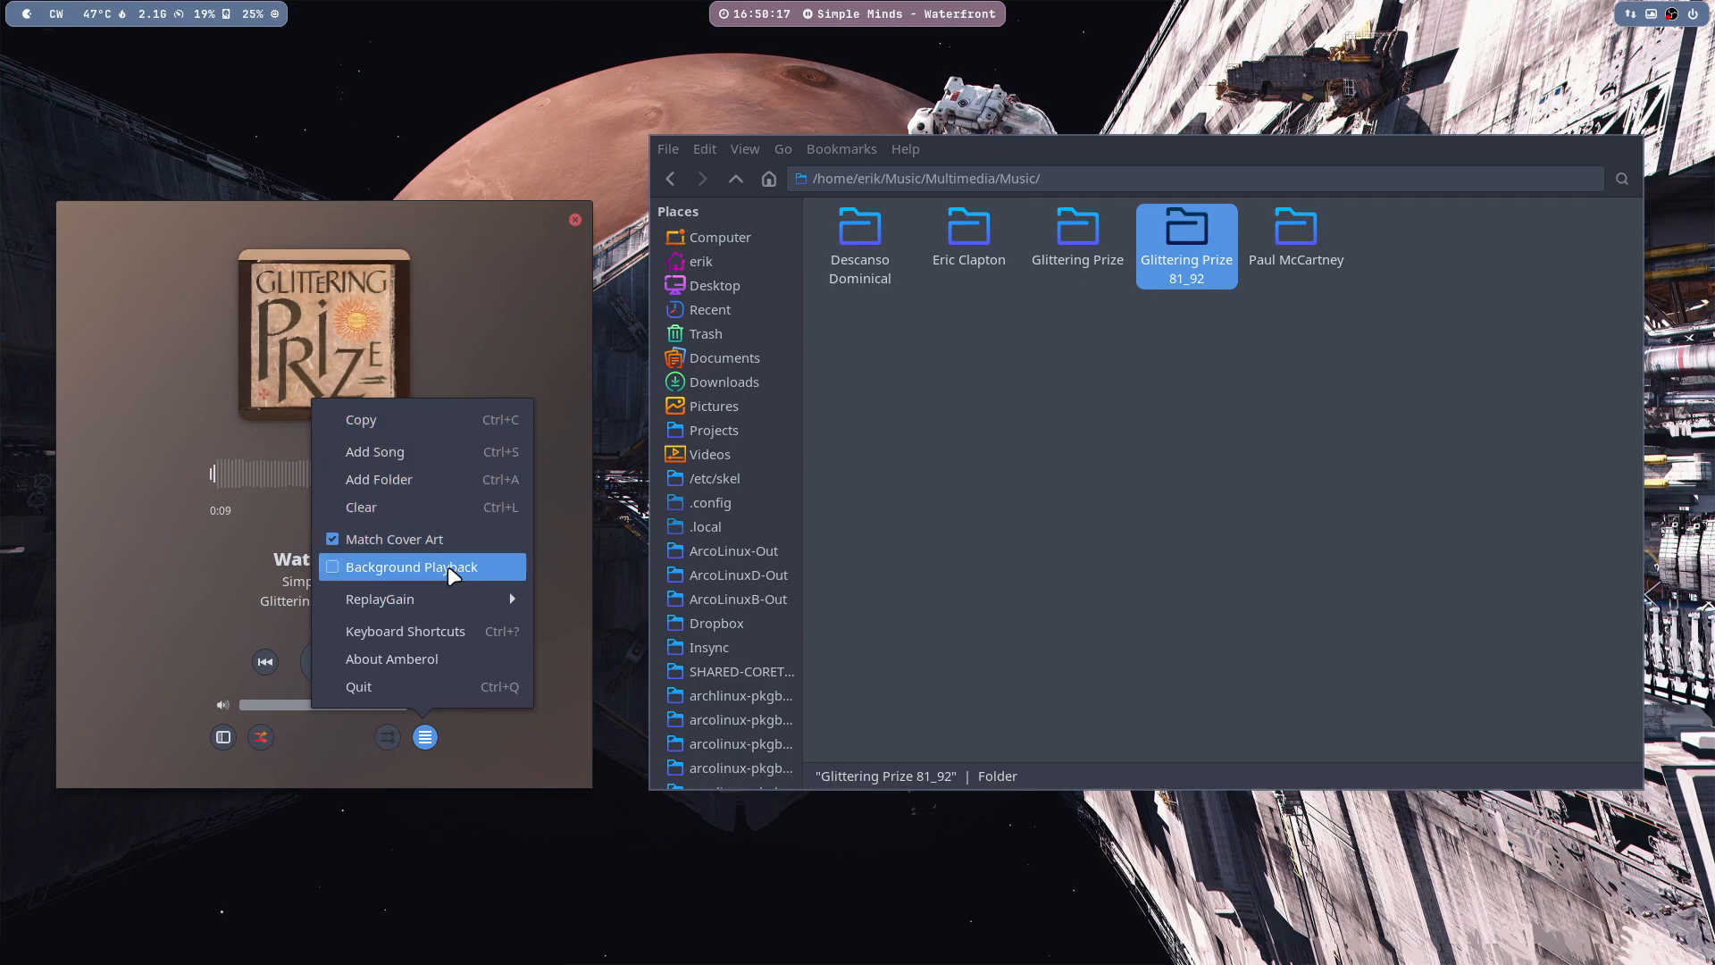
pyautogui.moveTo(421, 631)
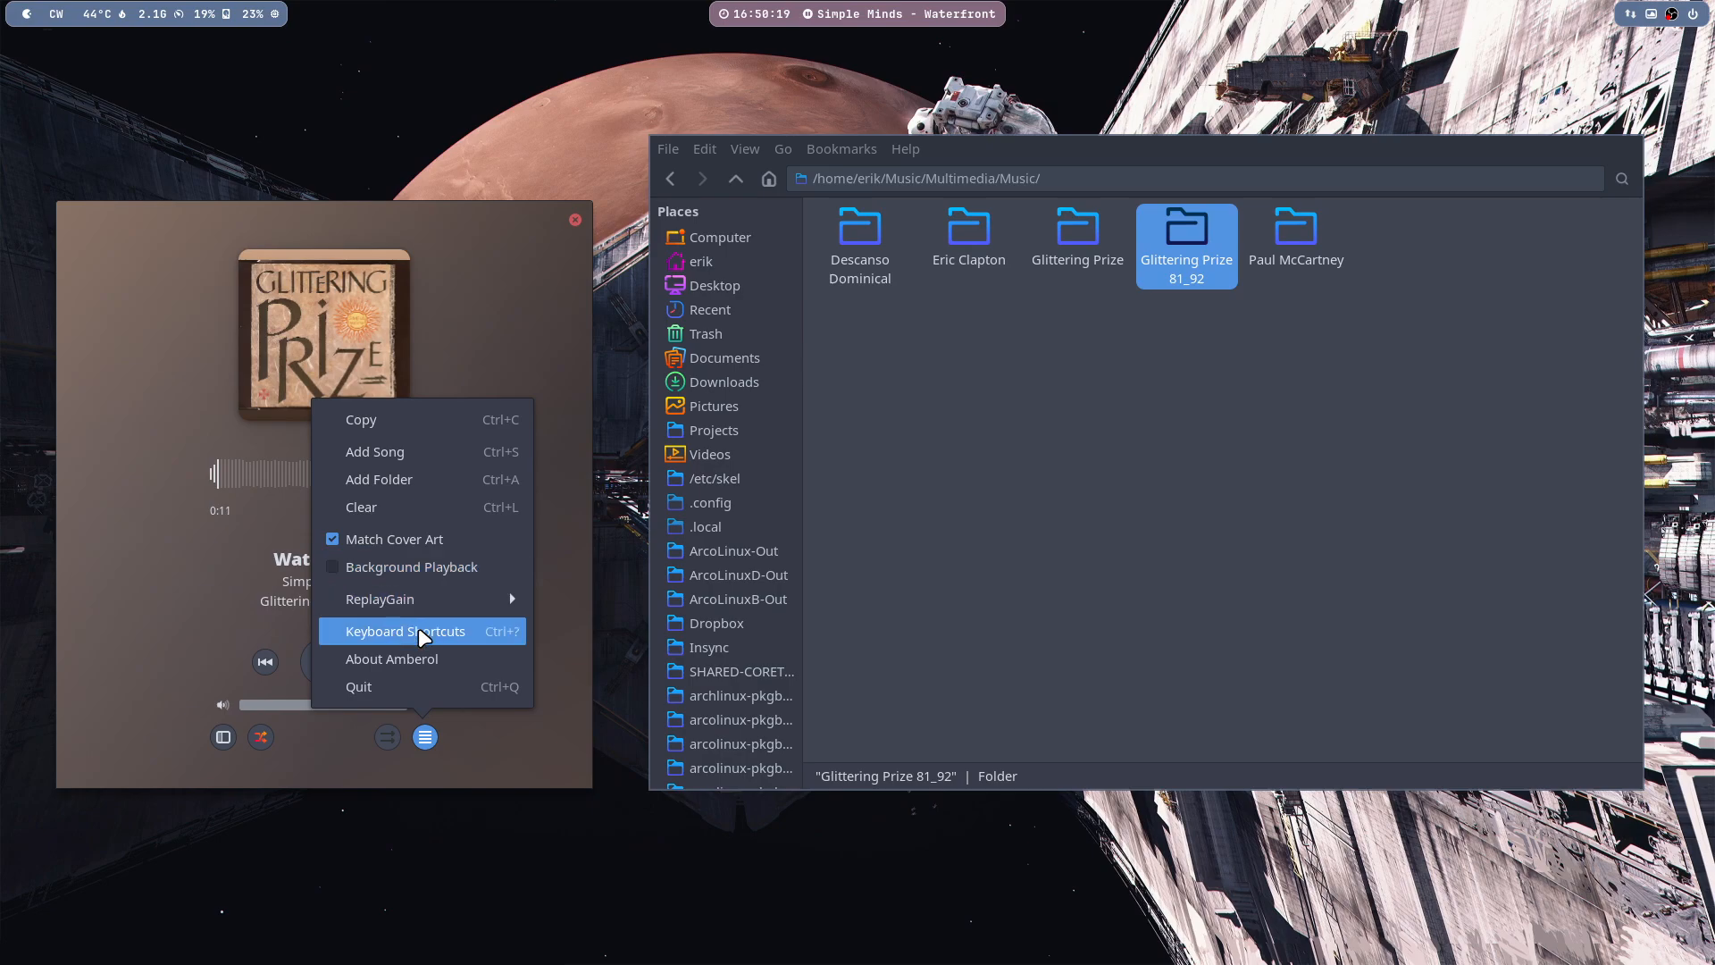
pyautogui.click(391, 659)
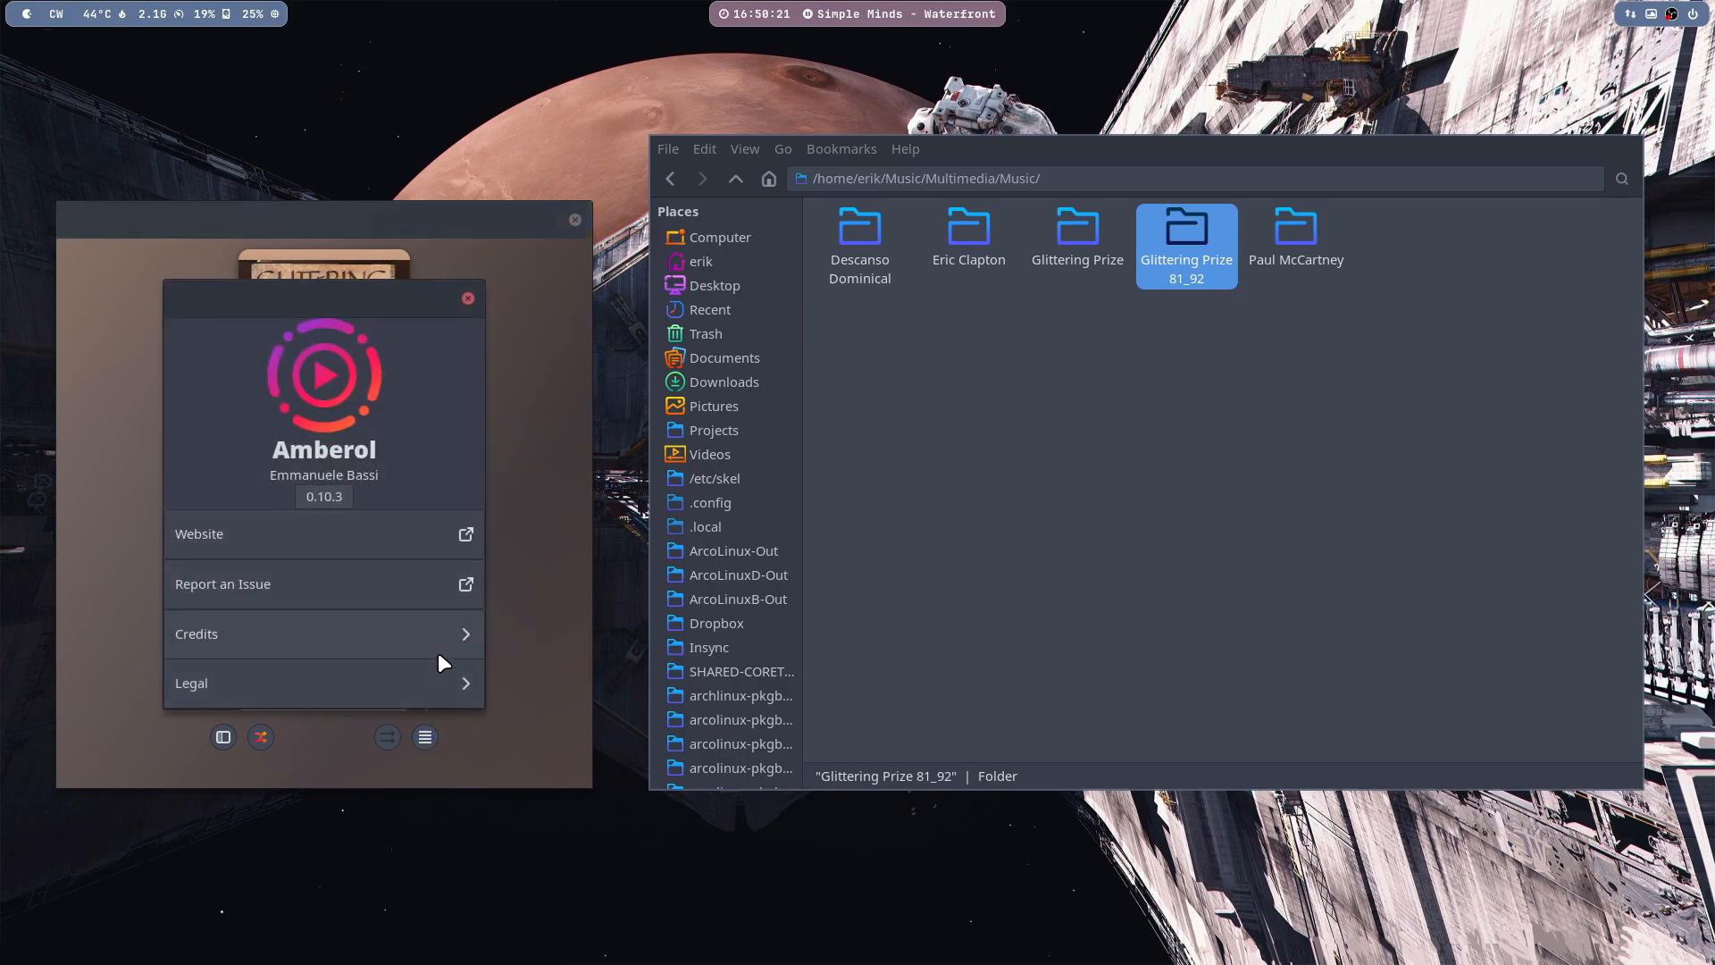
pyautogui.click(467, 298)
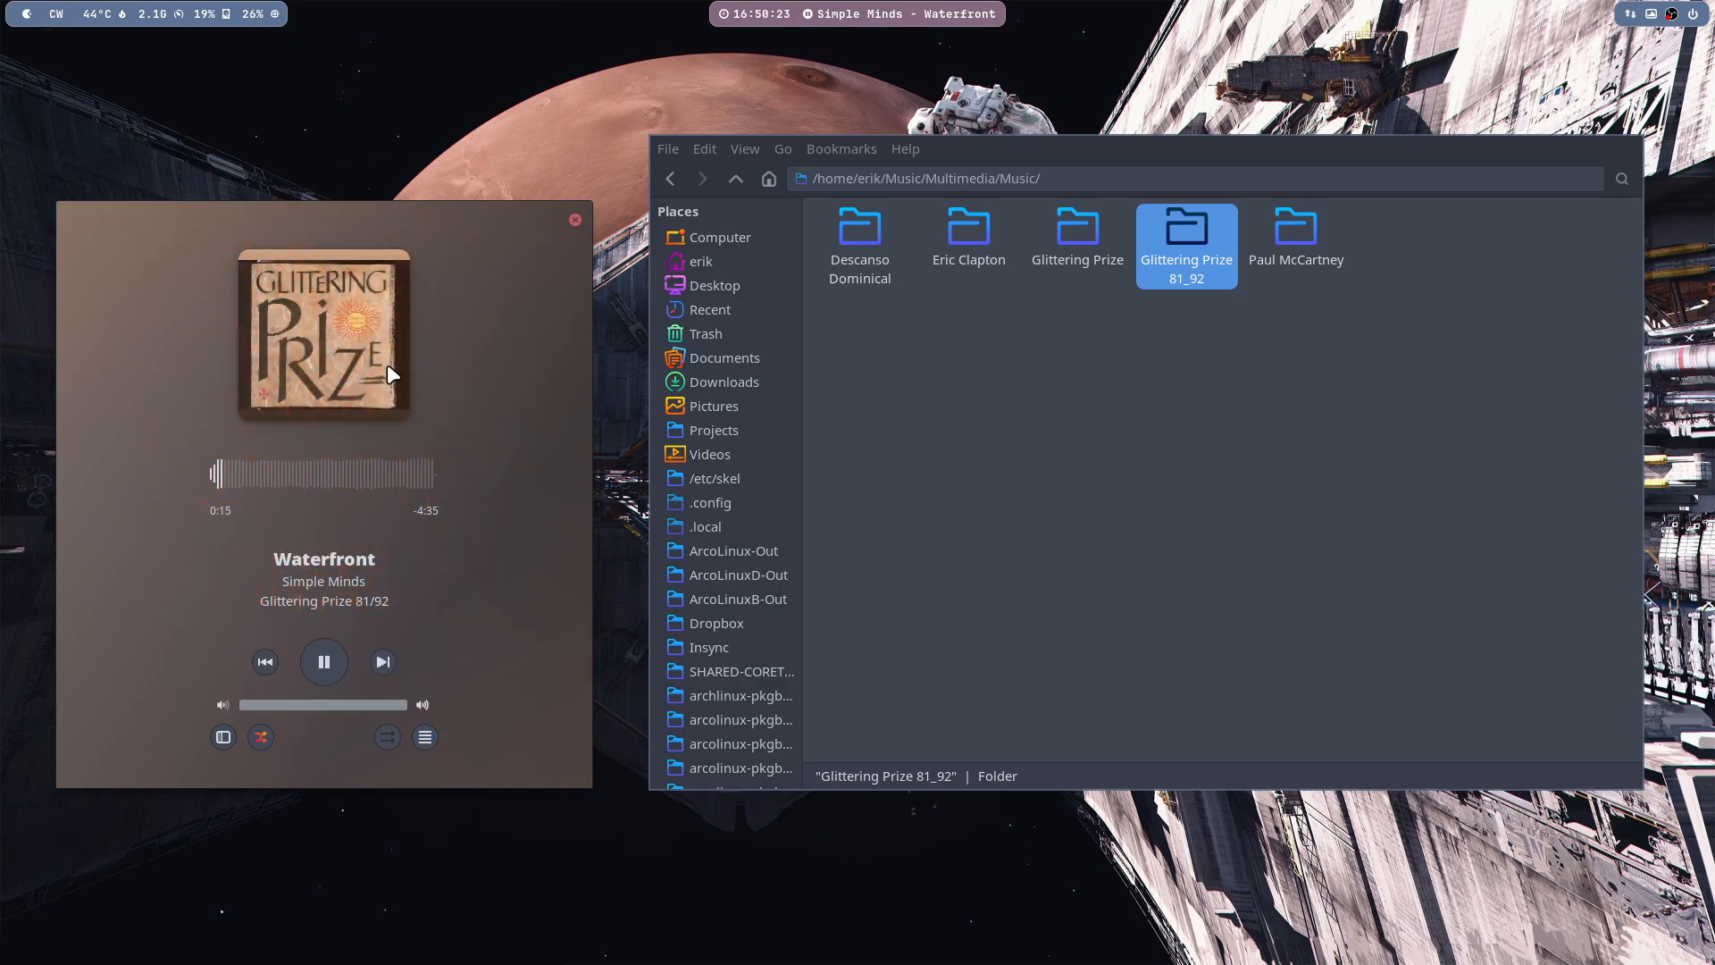
pyautogui.moveTo(520, 263)
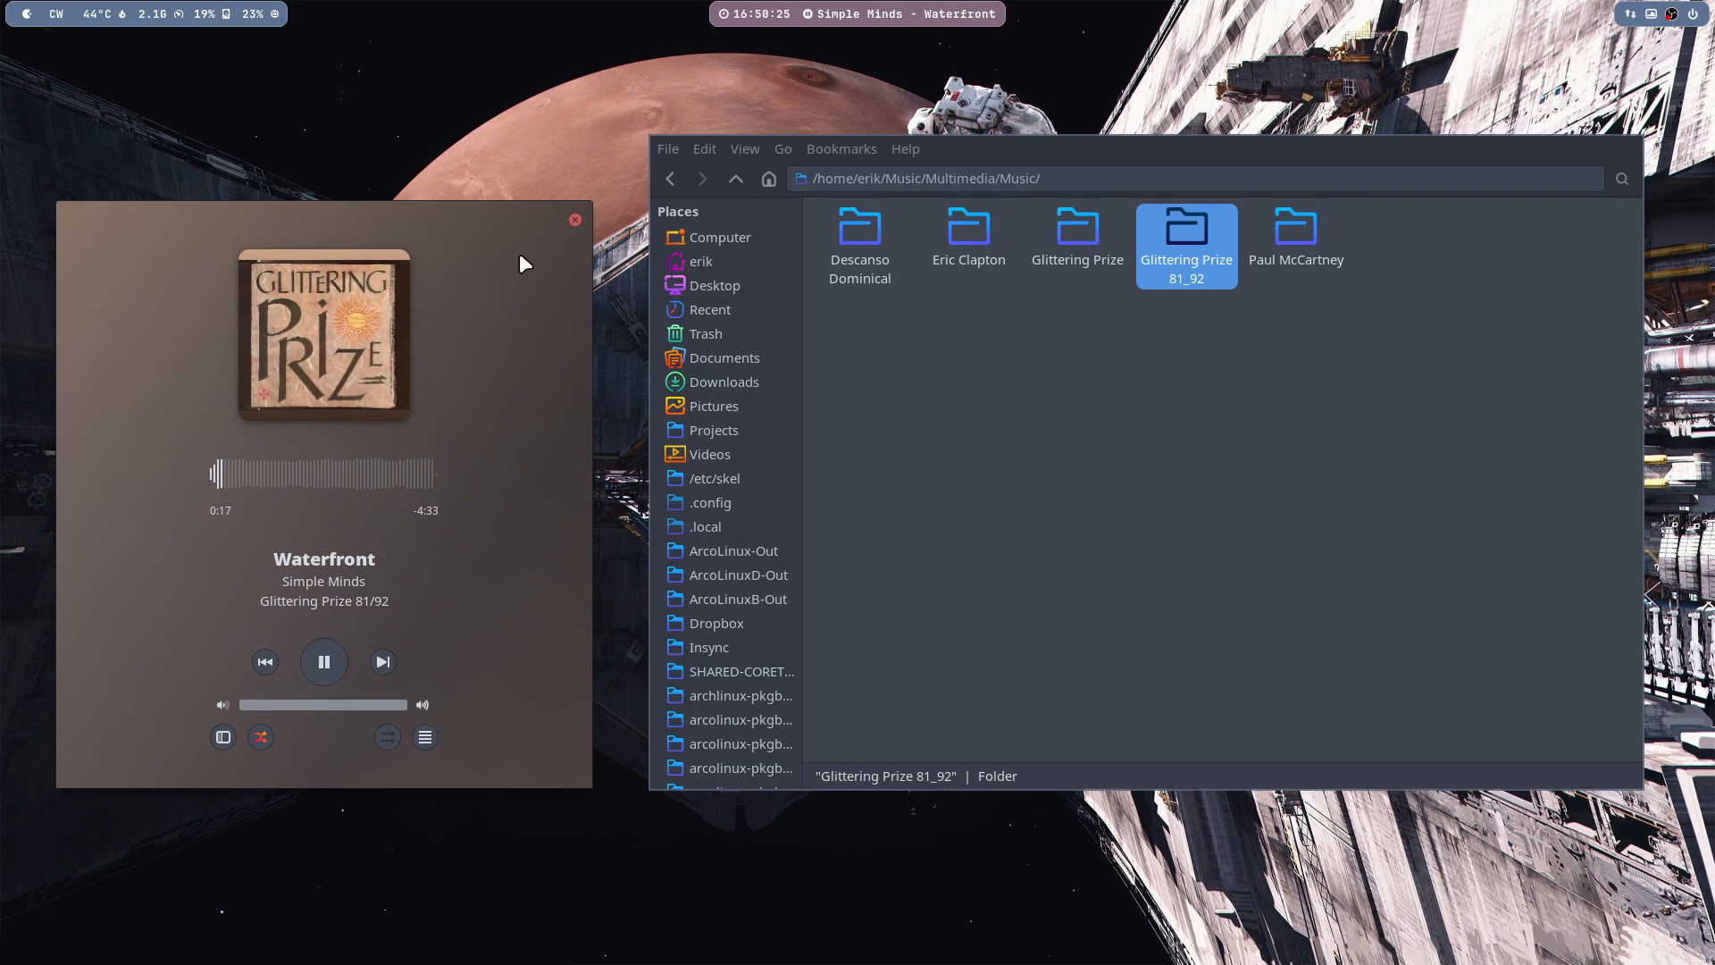
pyautogui.moveTo(318, 627)
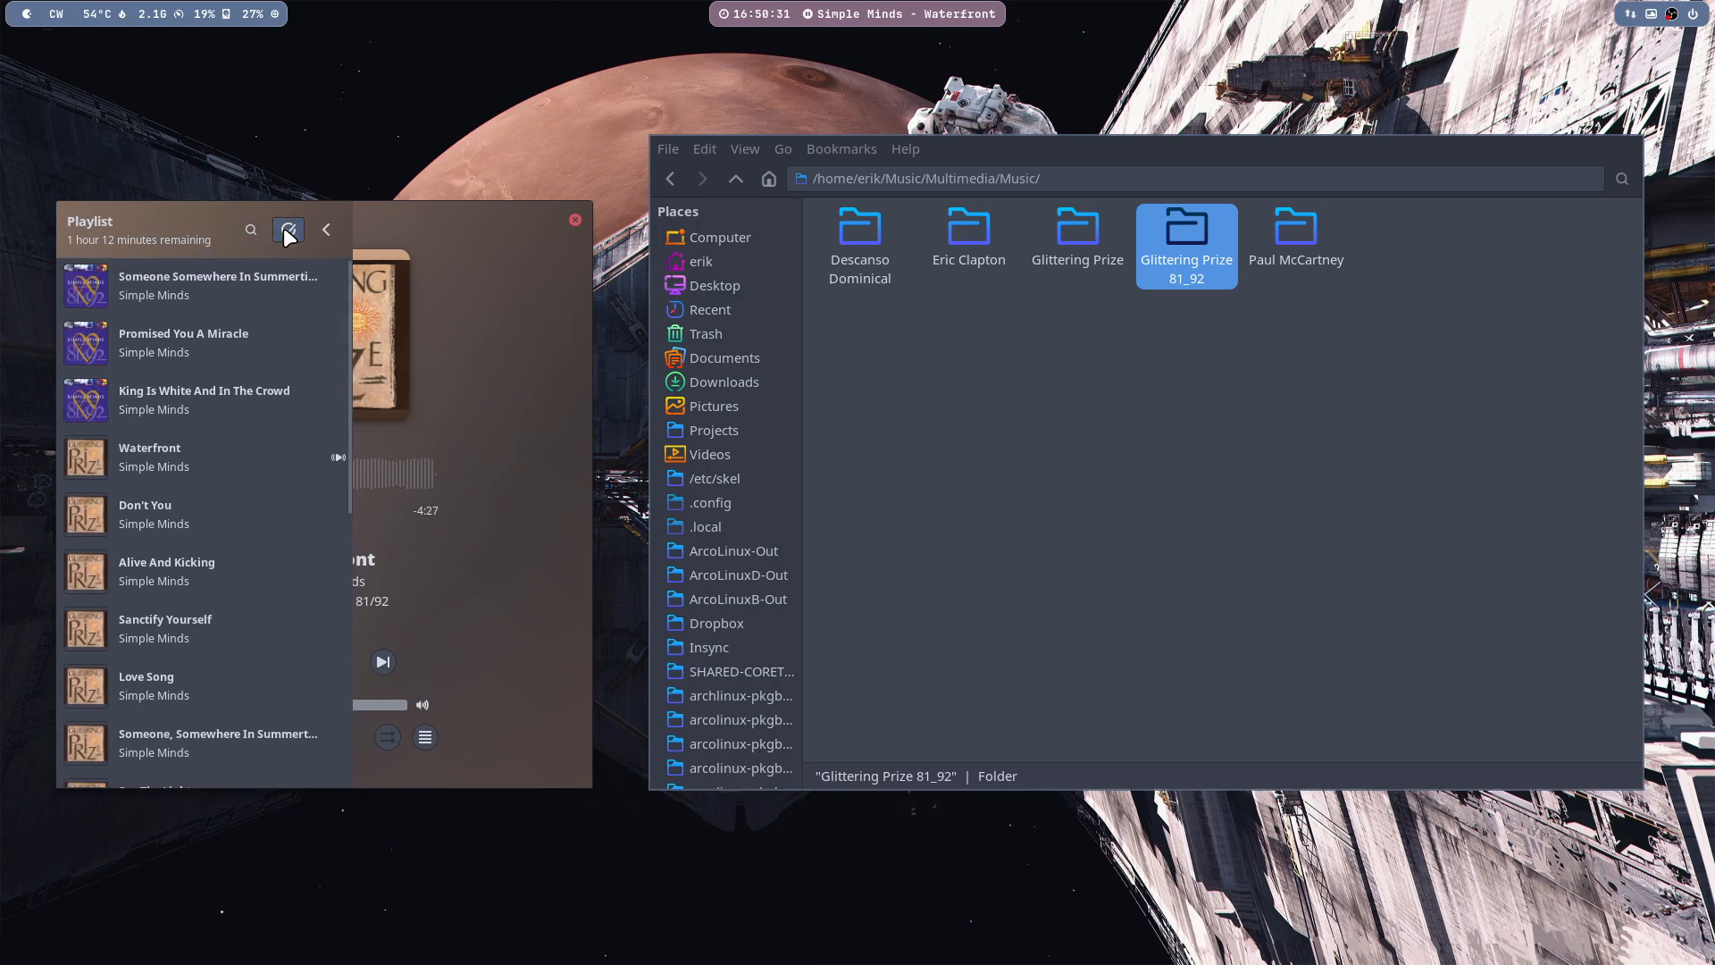
pyautogui.click(288, 230)
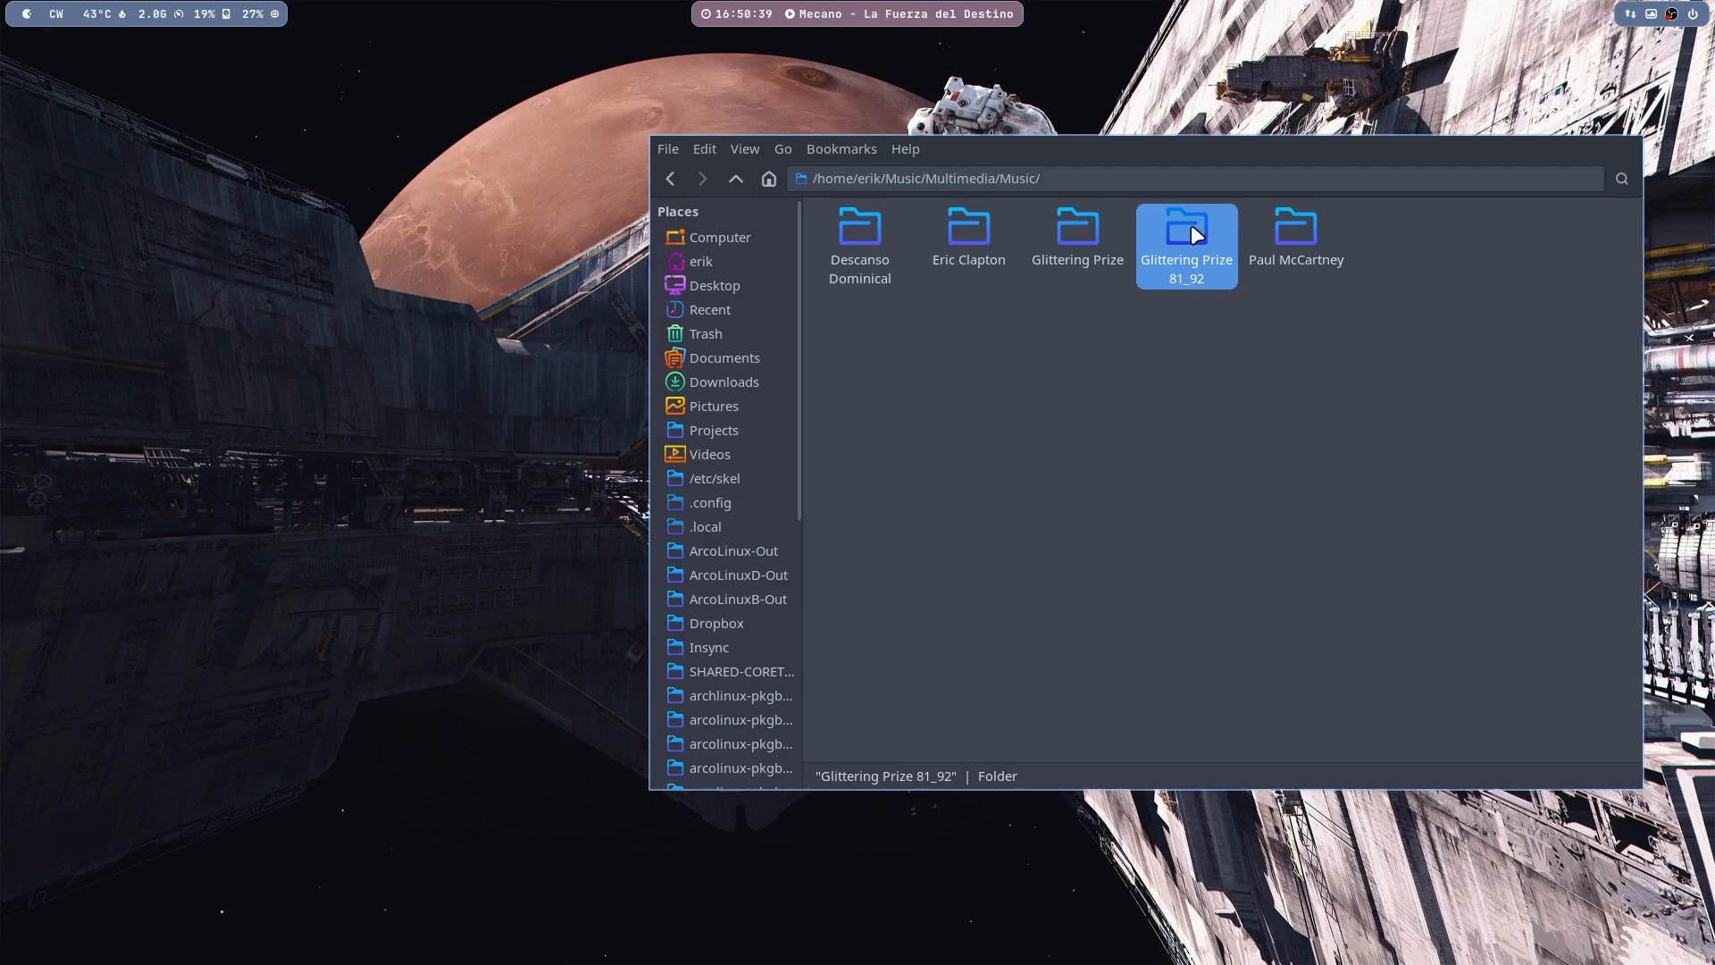
# - Inside Glittering Prize 81_92, send 02 Don't You.mp3 to Lollypop via Open With
pyautogui.rightClick(1184, 243)
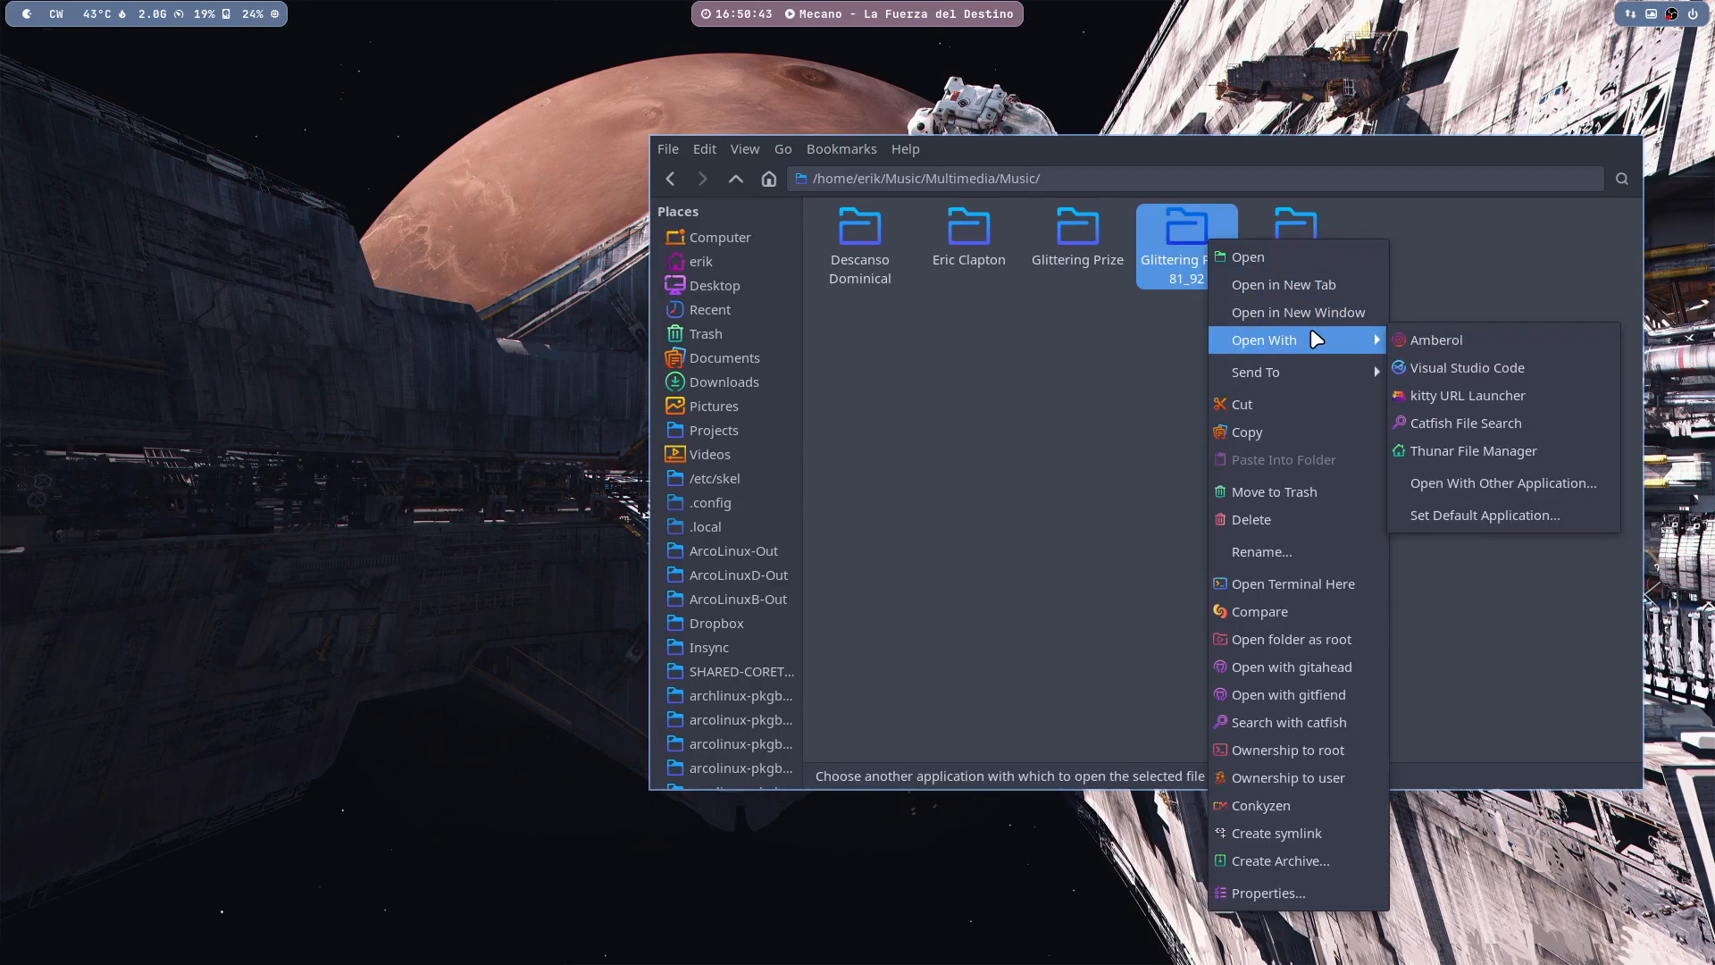
pyautogui.moveTo(1433, 340)
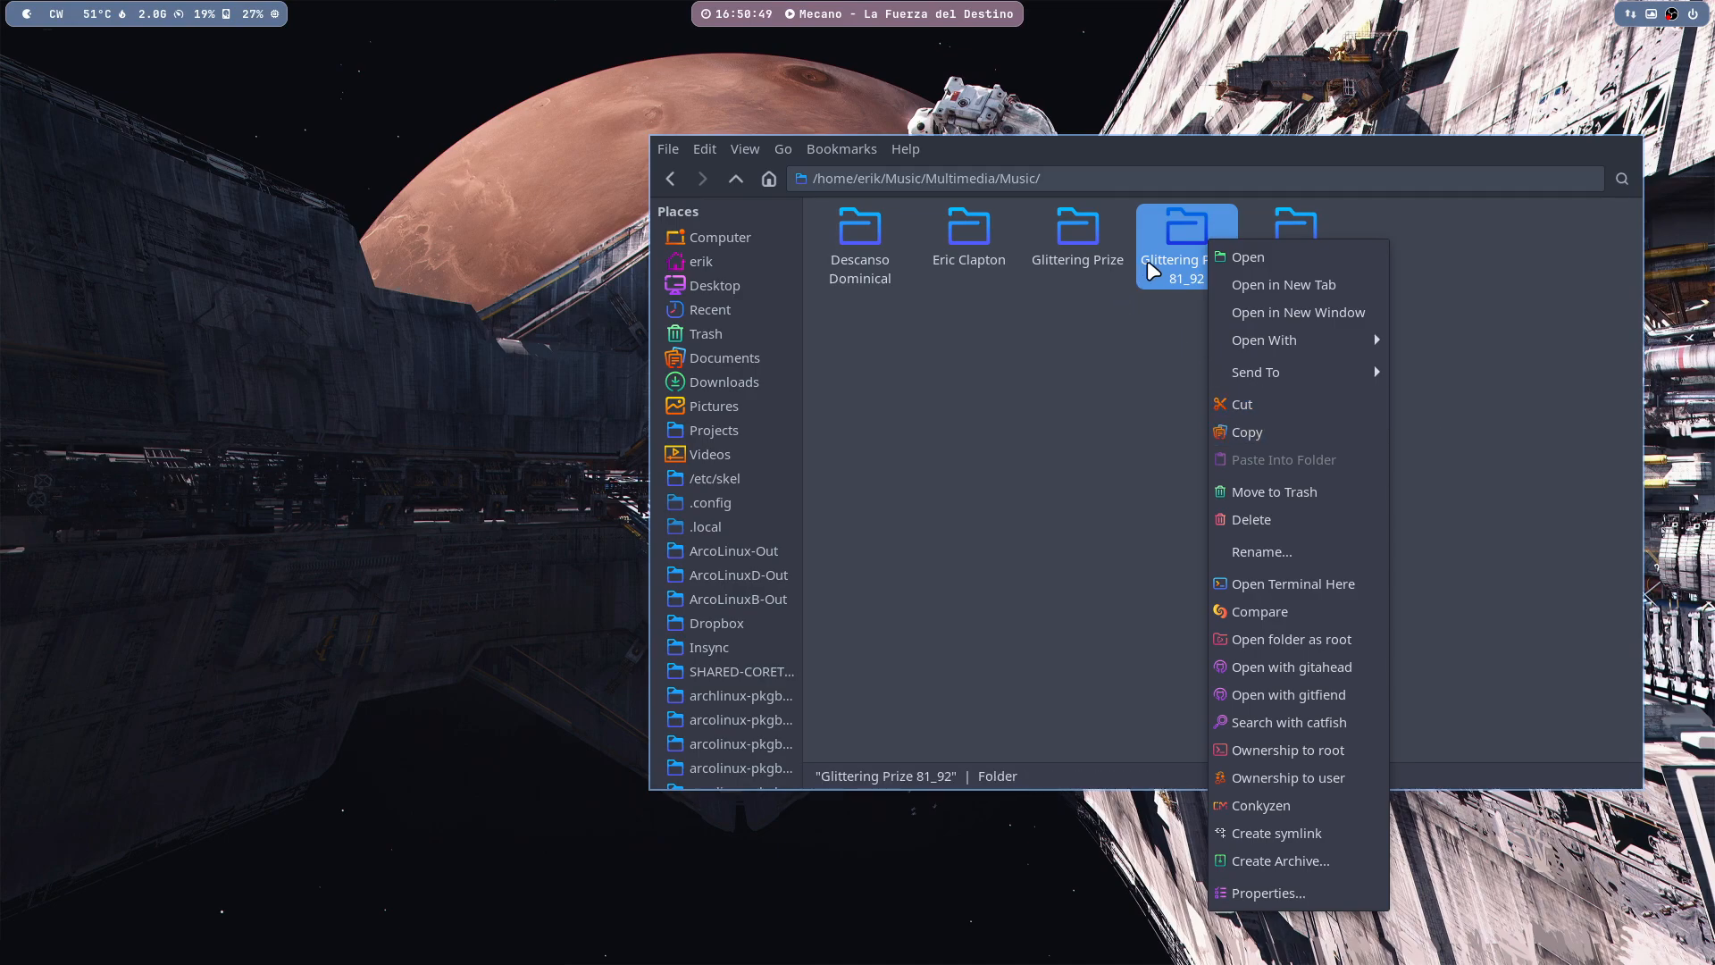
pyautogui.moveTo(1158, 355)
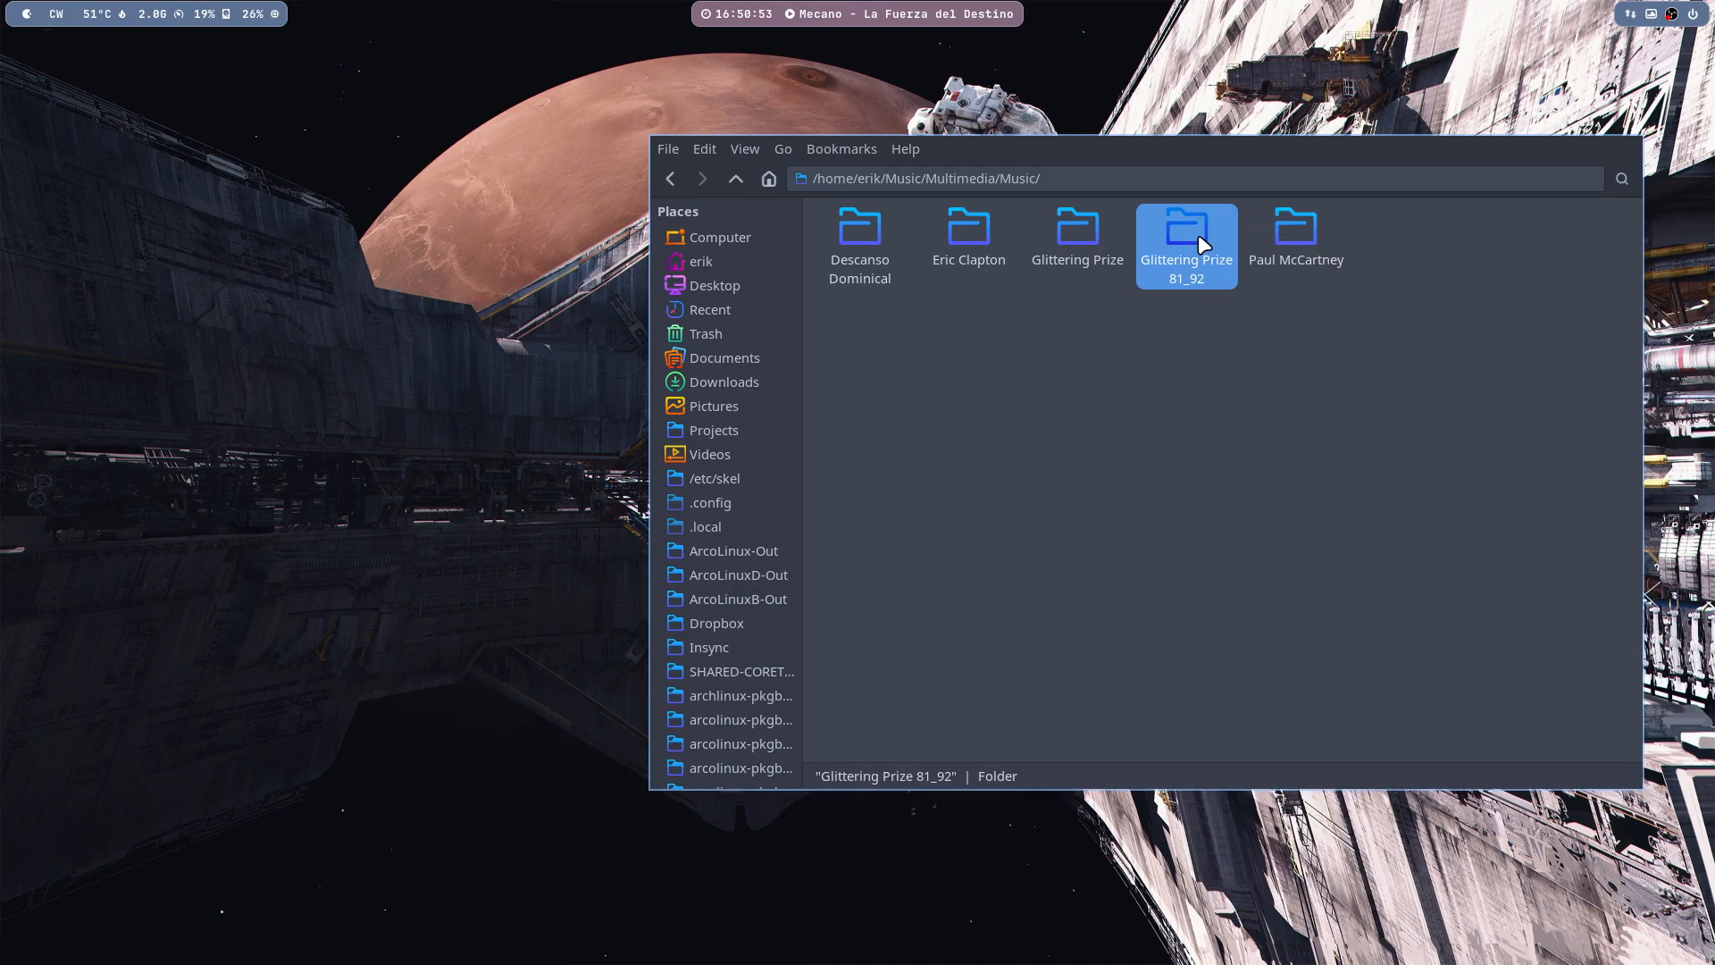
pyautogui.rightClick(975, 241)
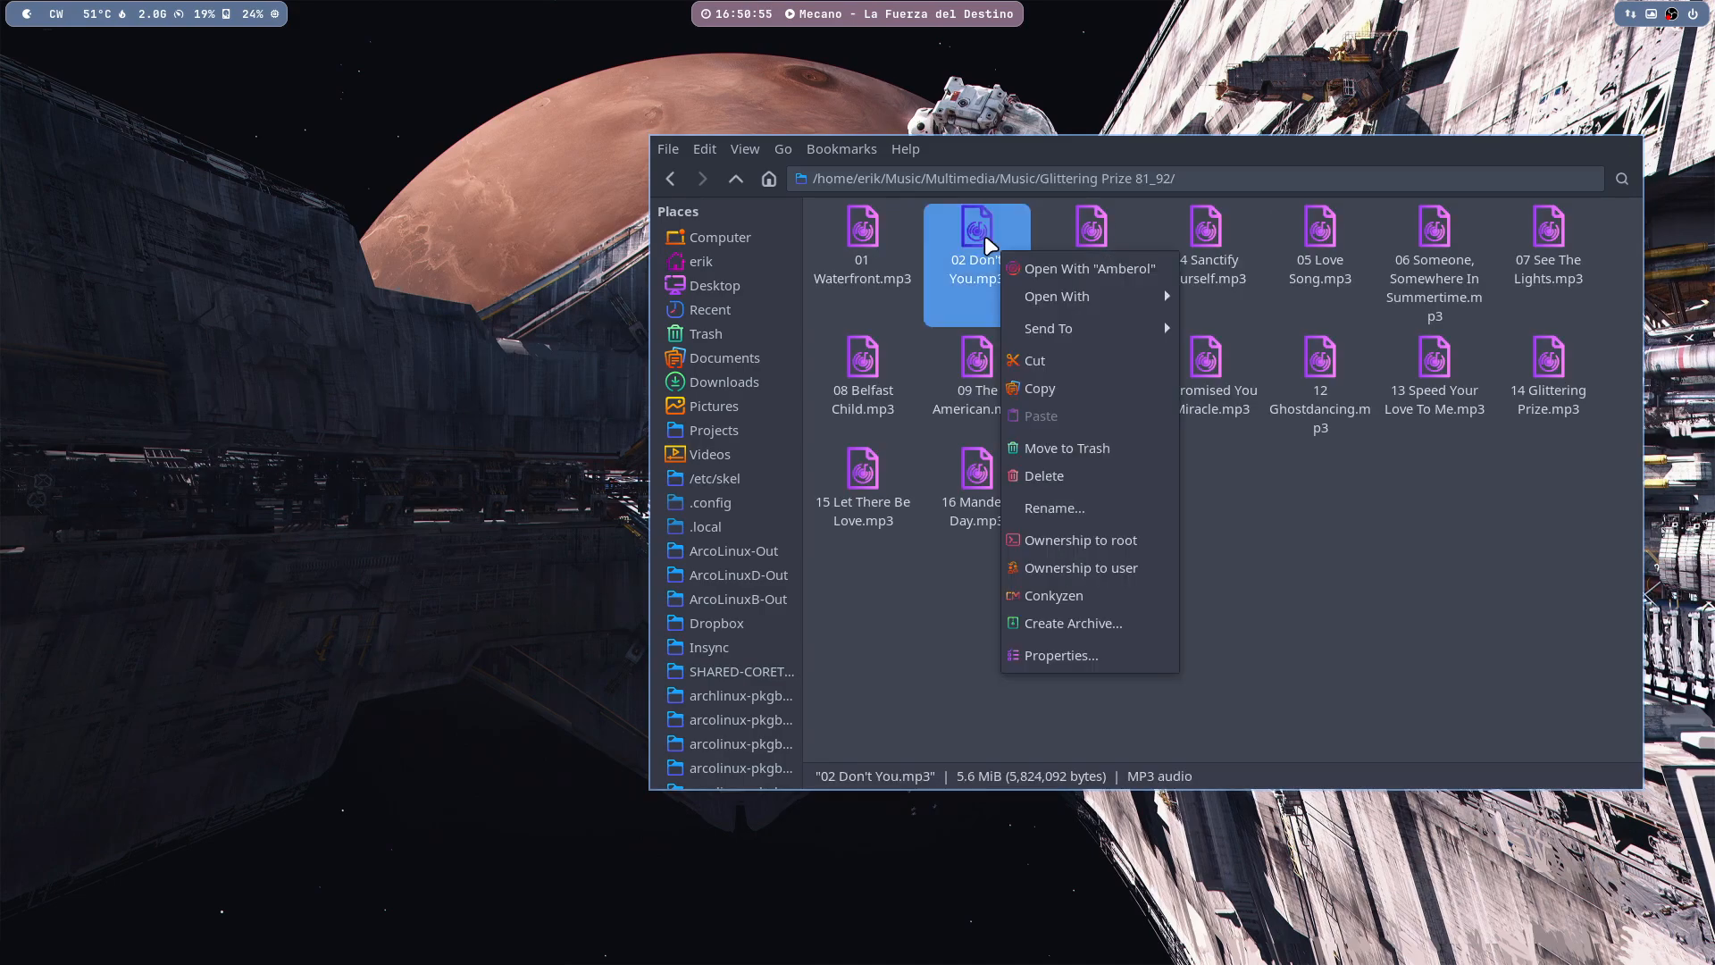
pyautogui.moveTo(1055, 295)
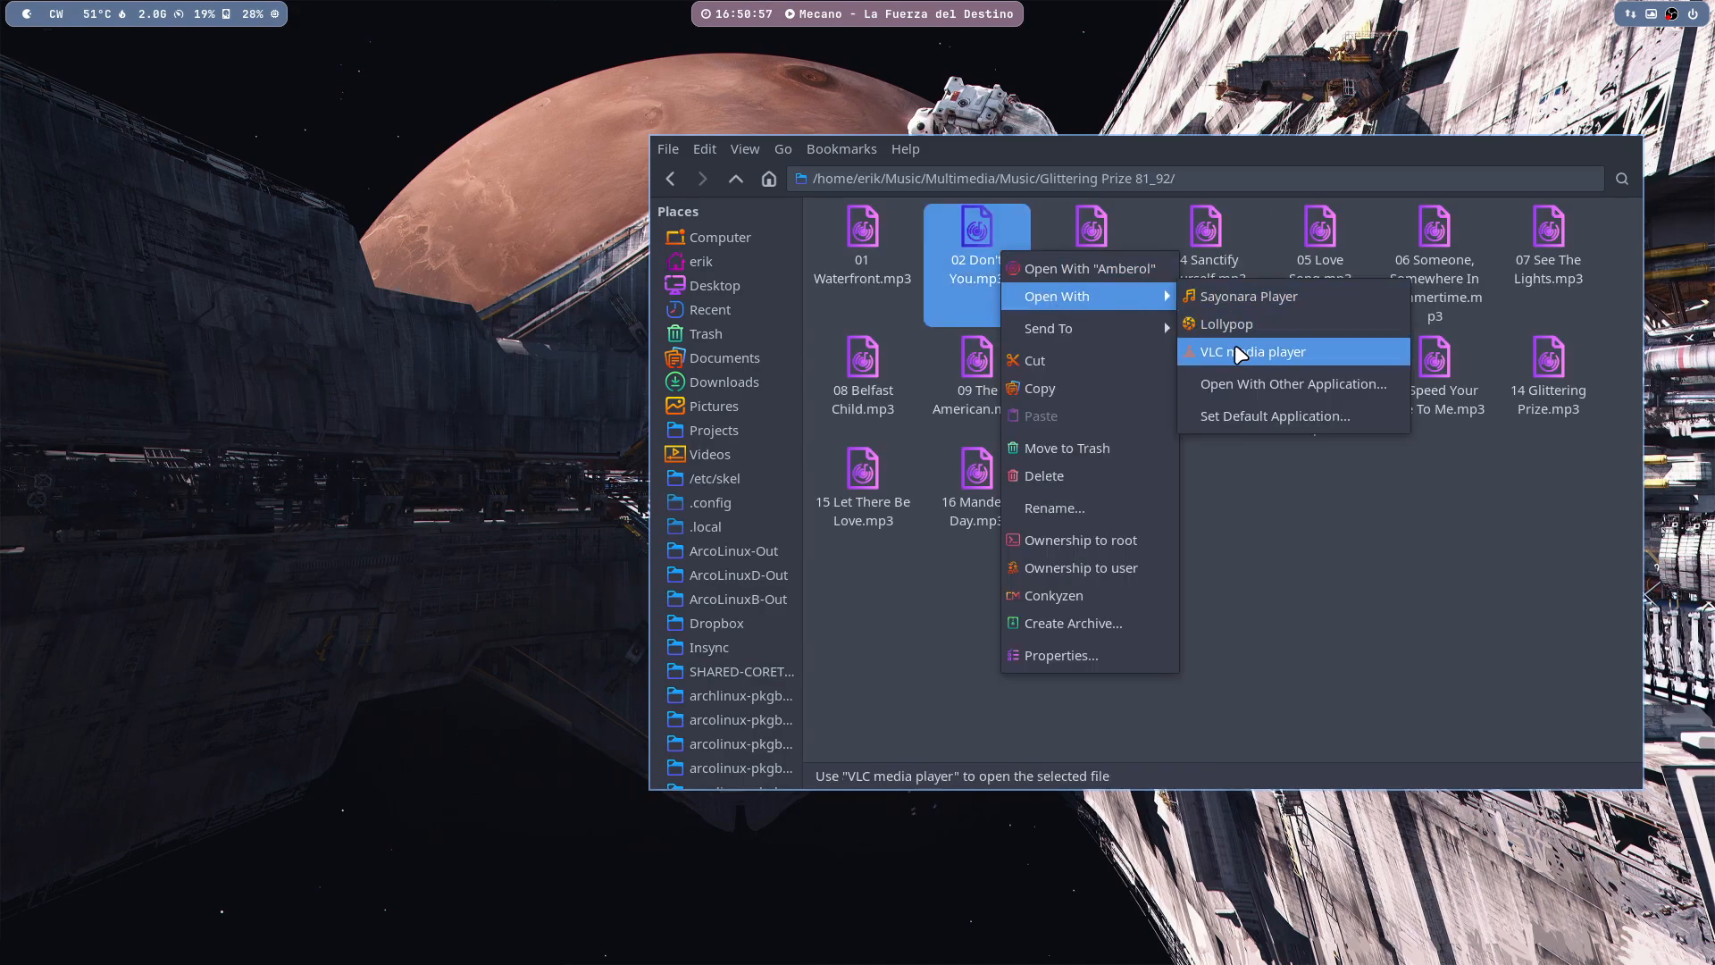
pyautogui.moveTo(1225, 323)
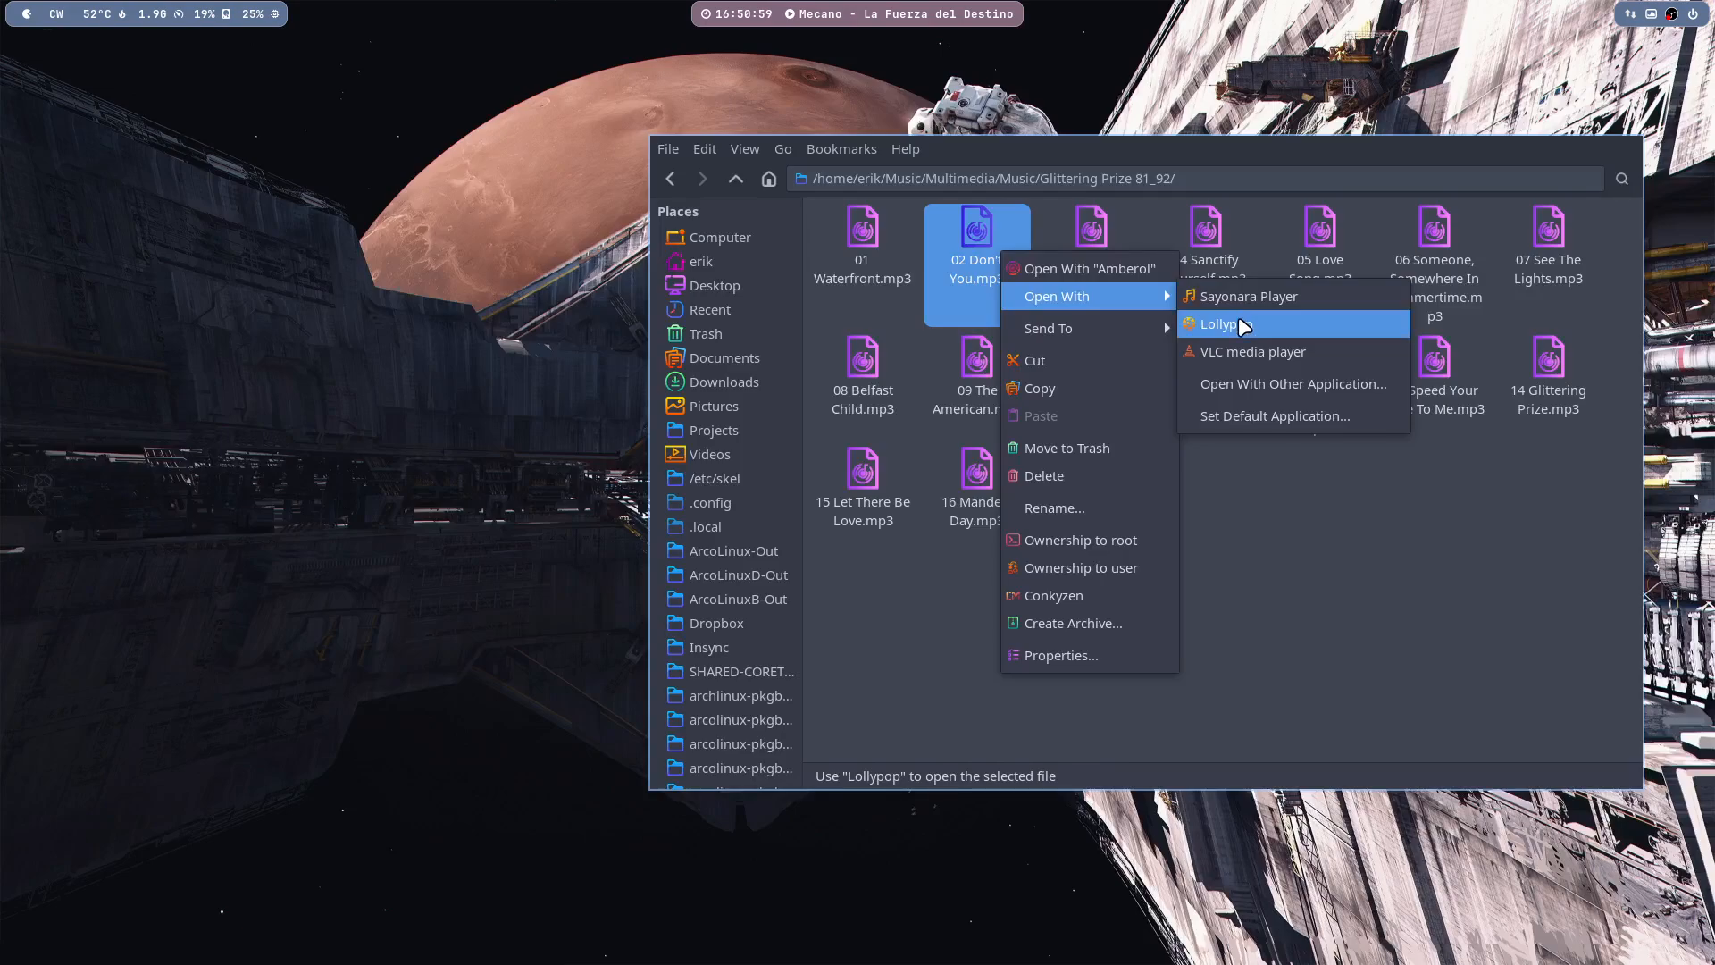
pyautogui.click(1226, 323)
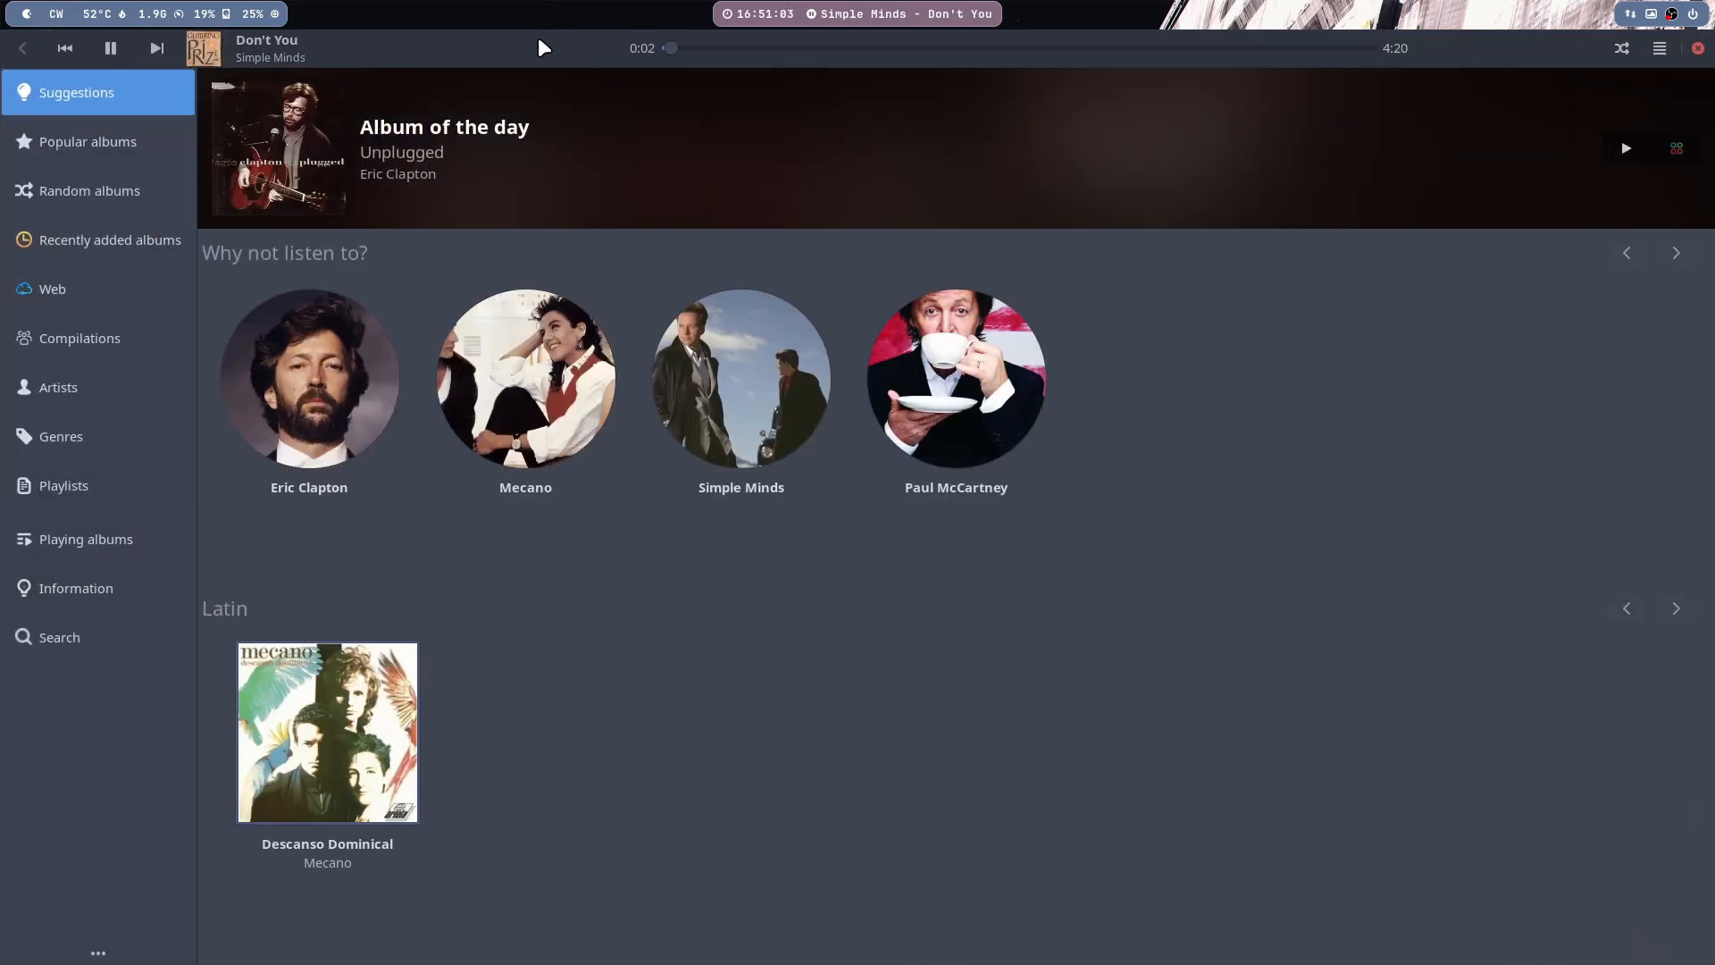
pyautogui.moveTo(722, 306)
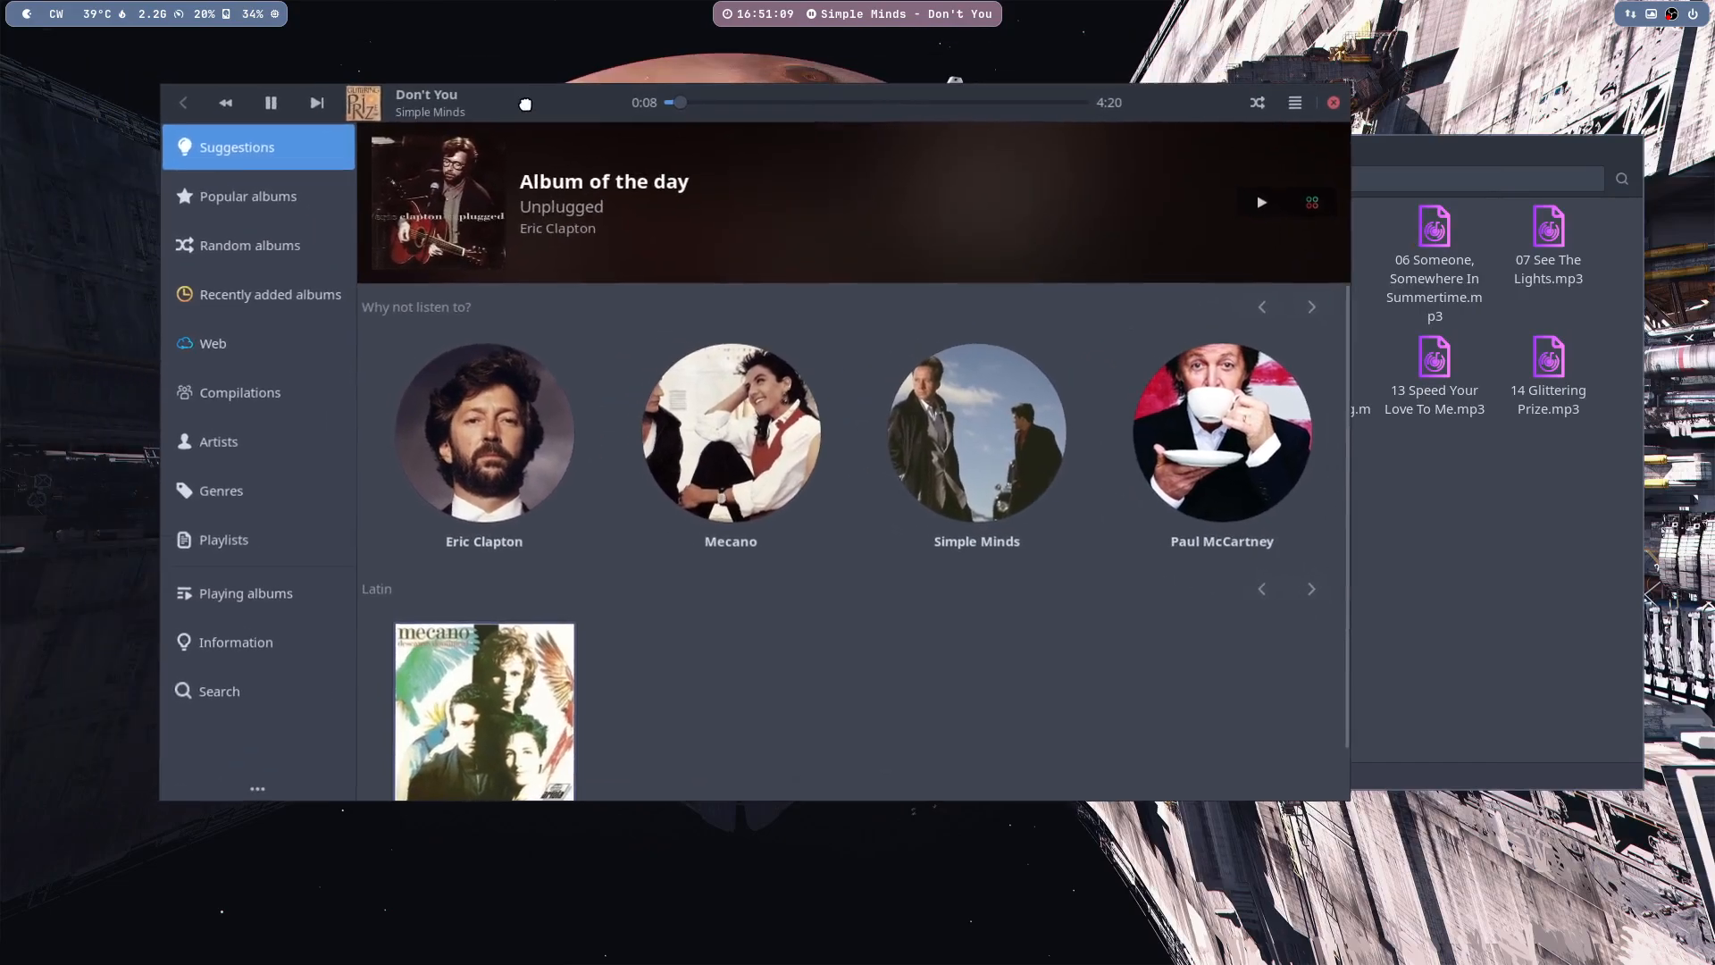
# - Show Eric Clapton's artist page and browse Lollypop's artist list
pyautogui.click(482, 432)
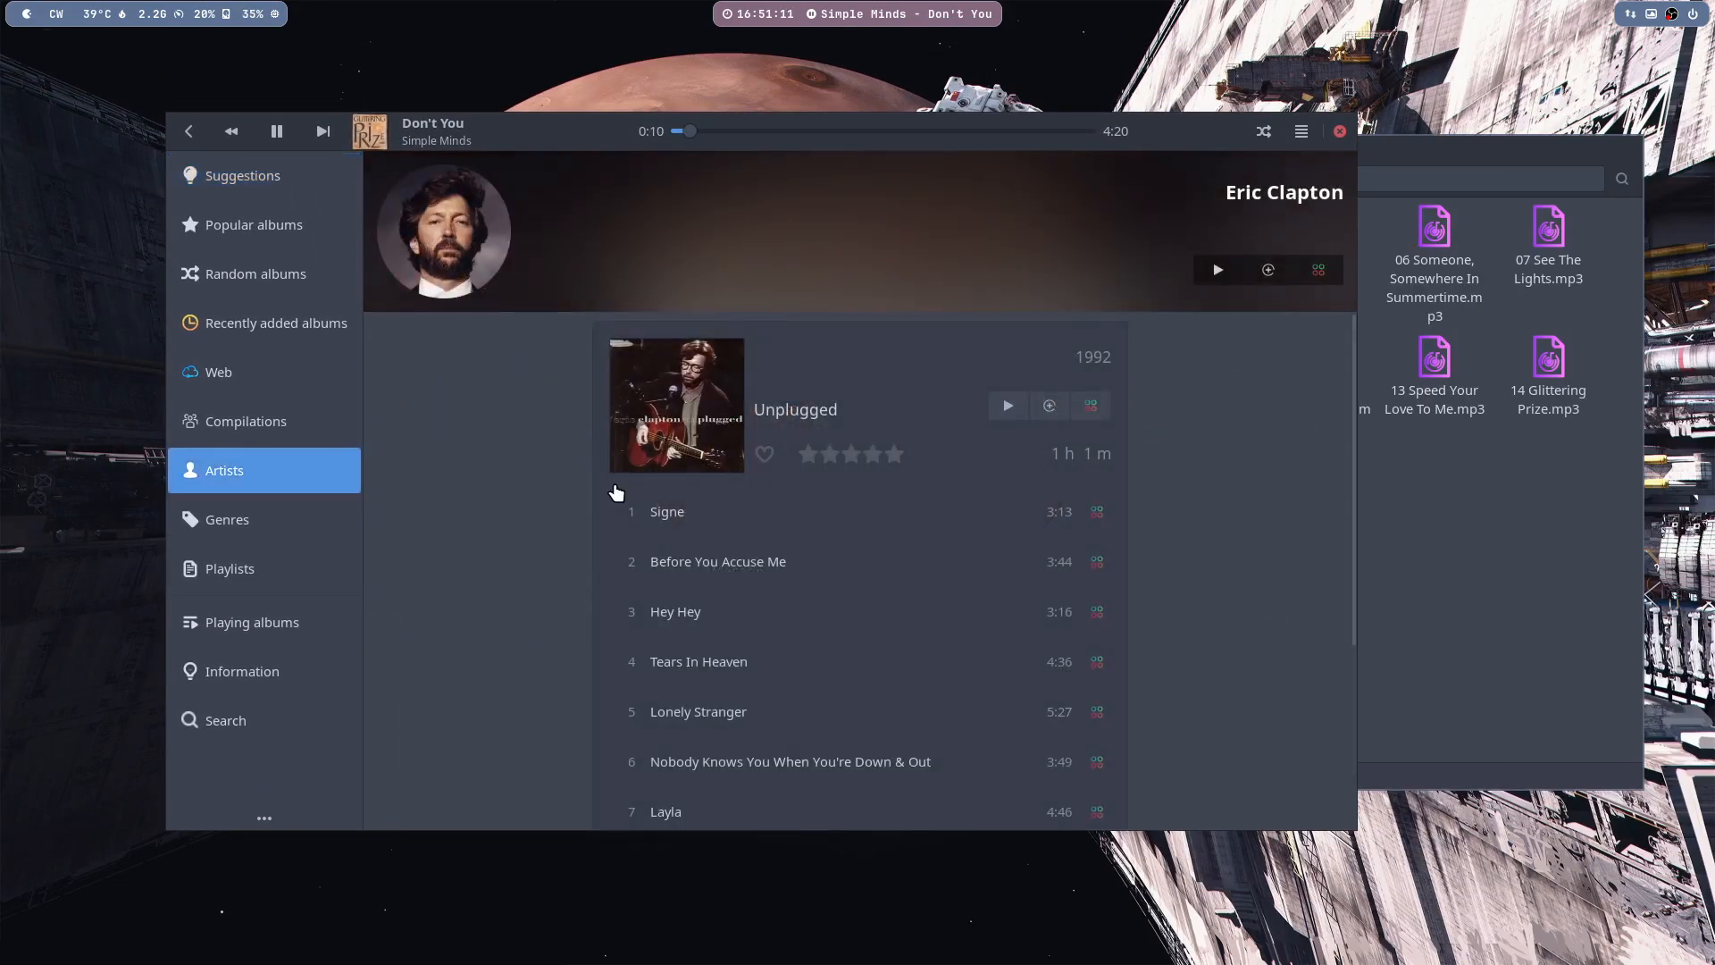
pyautogui.moveTo(815, 511)
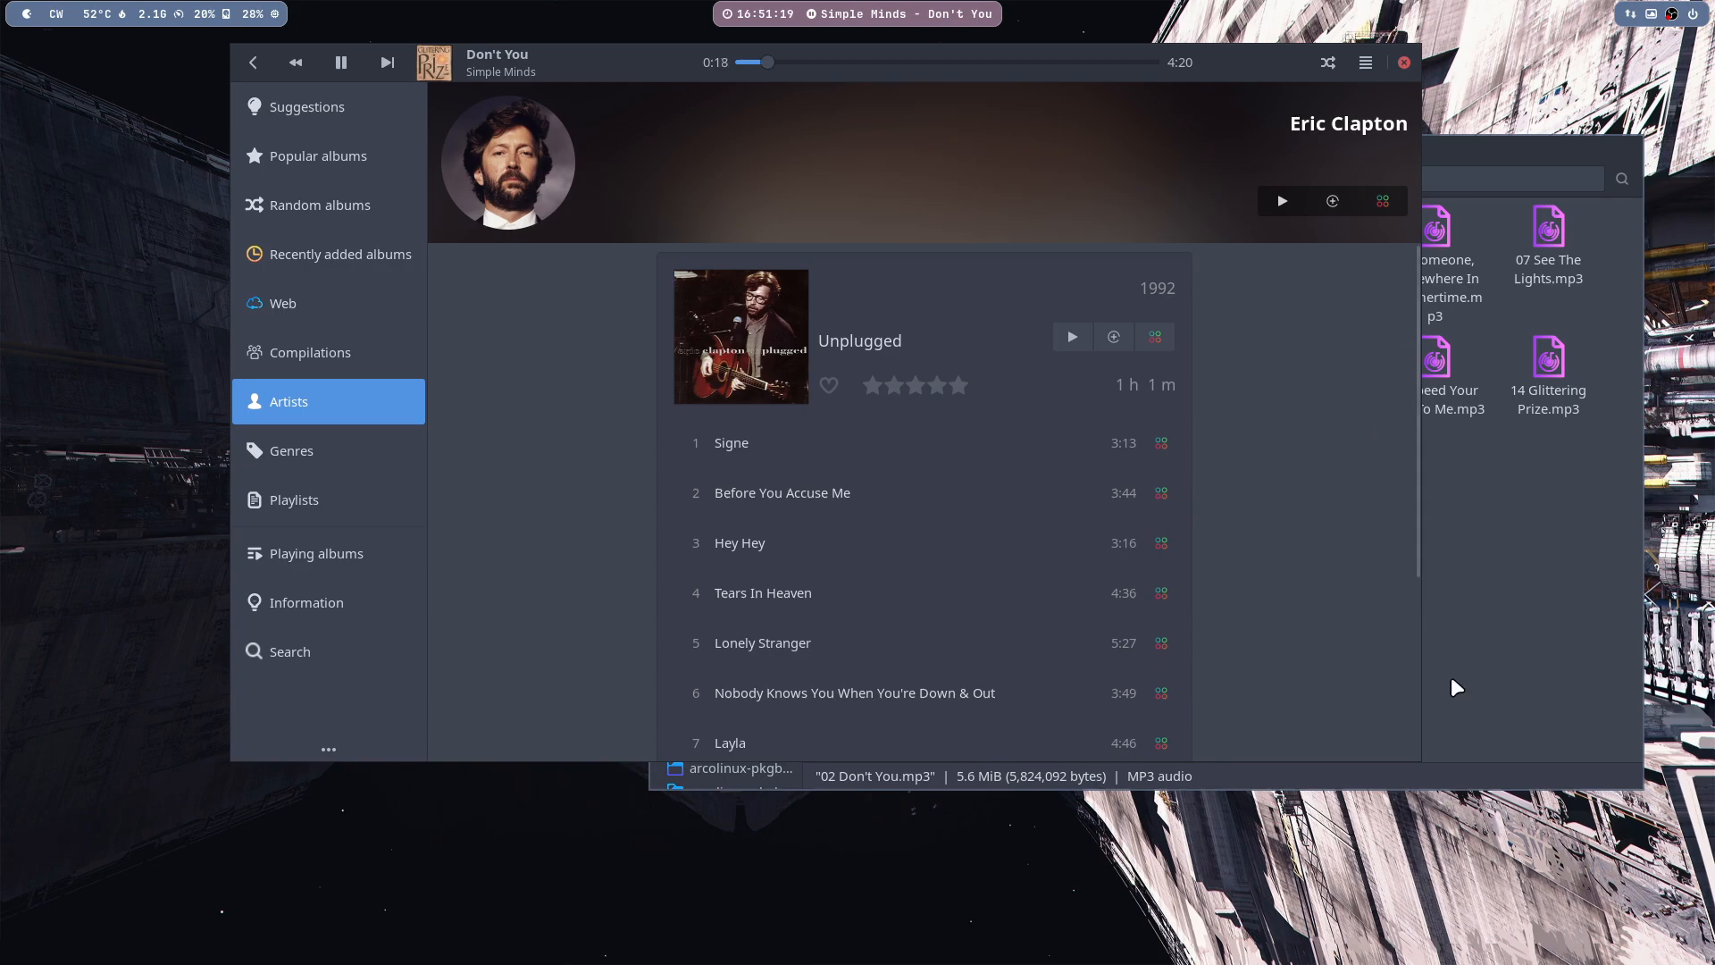
pyautogui.moveTo(454, 388)
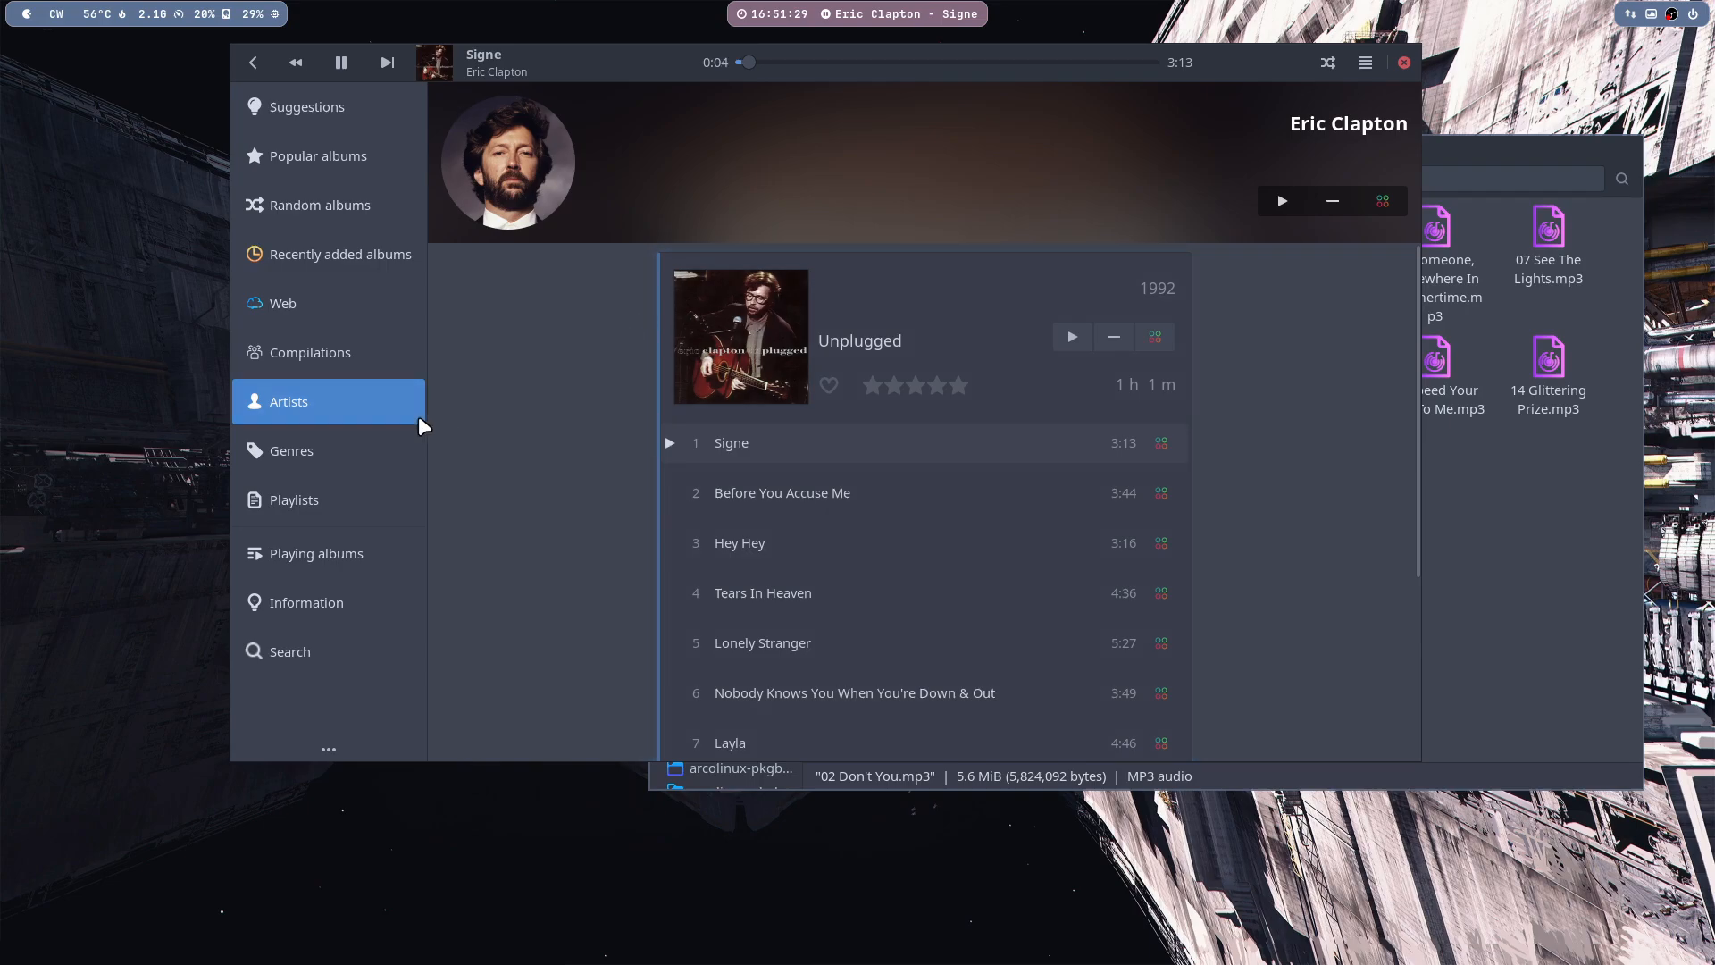
pyautogui.click(307, 602)
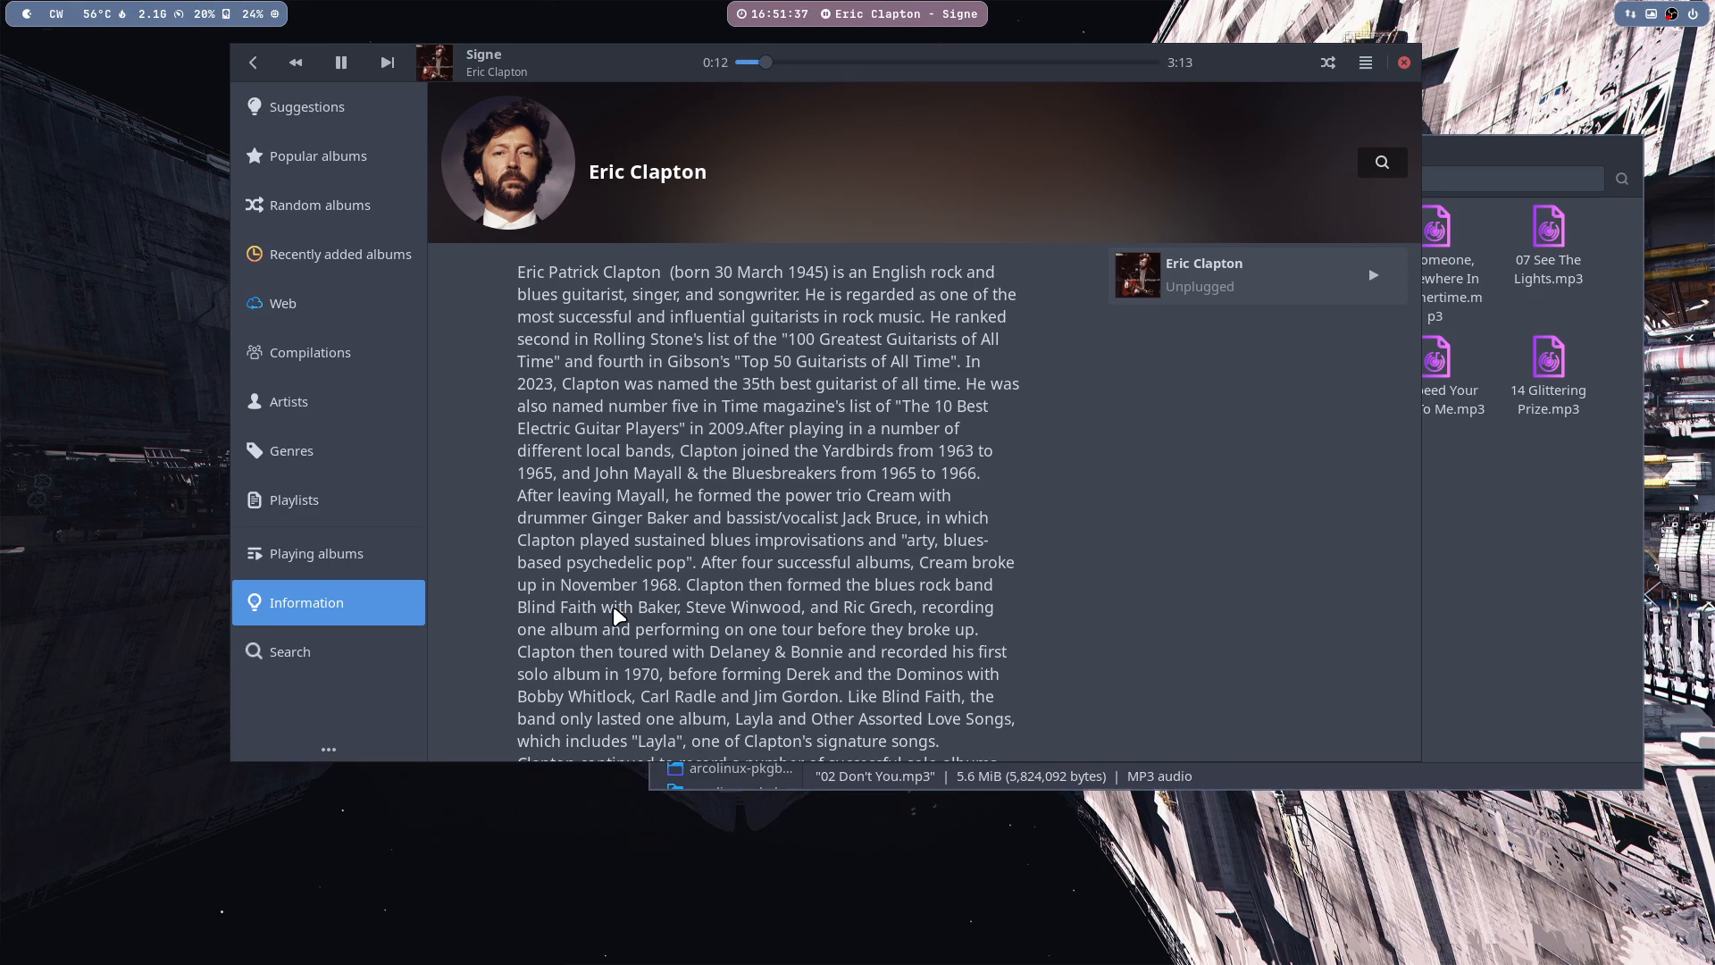
pyautogui.moveTo(330, 654)
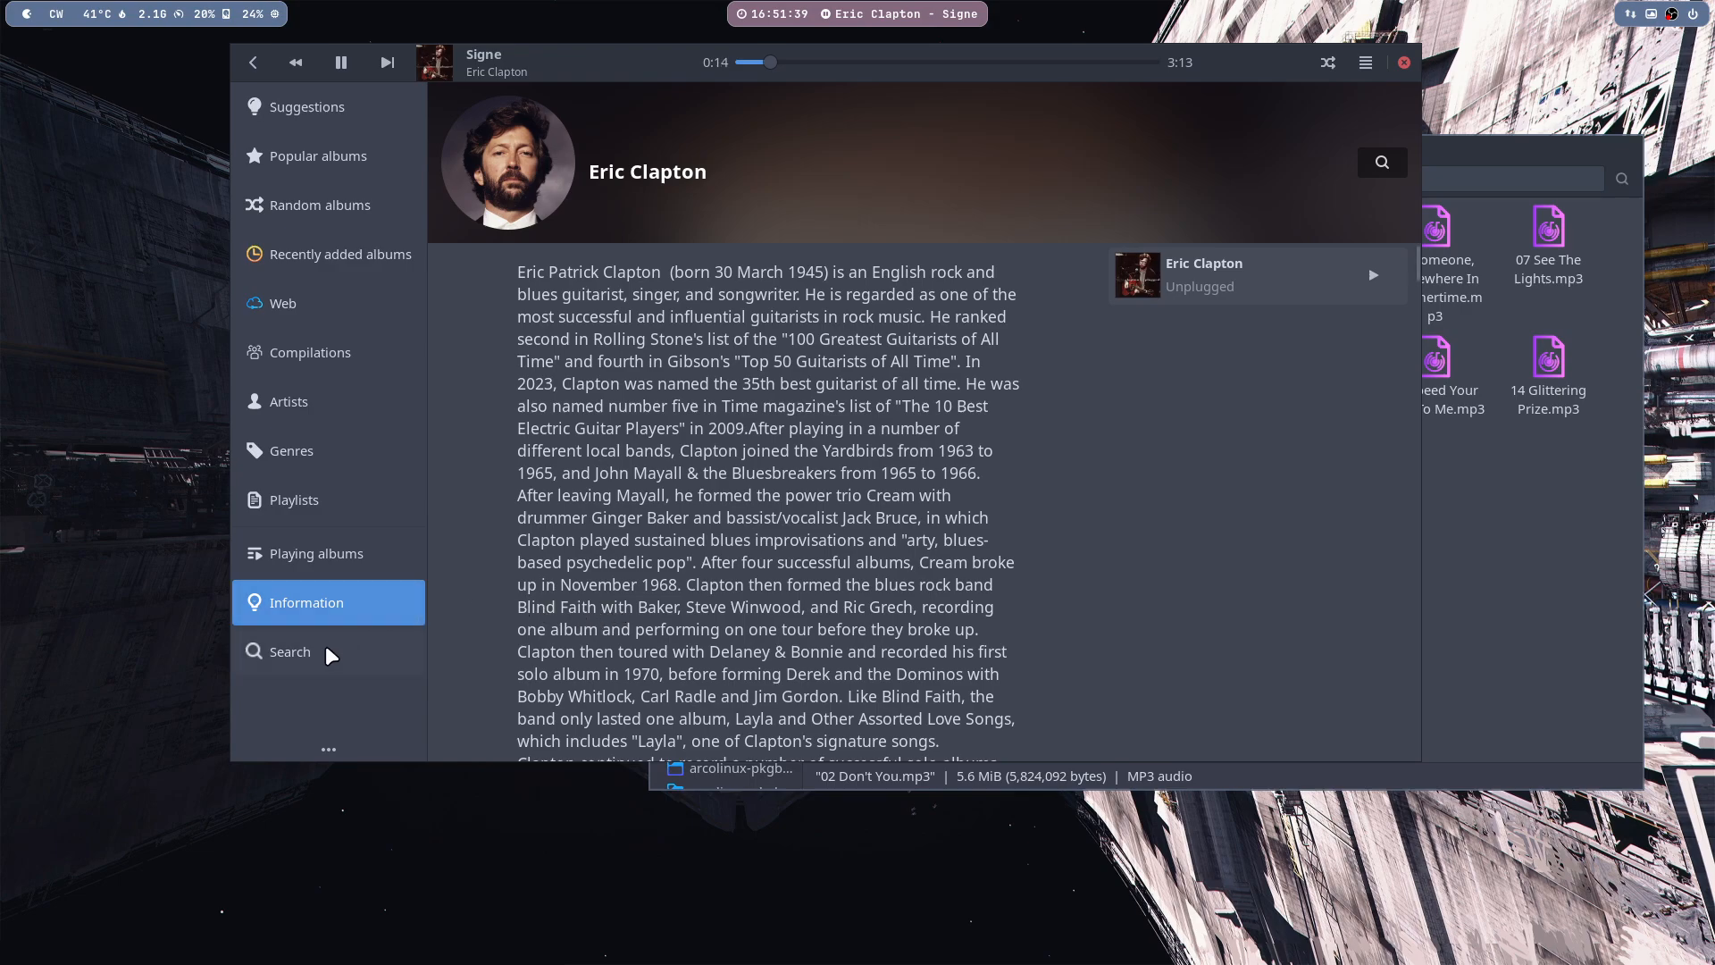
# - Visit Playing albums, Playlists, Genres, Web and Compilations, then raise Lollypop above Thunar
pyautogui.click(316, 552)
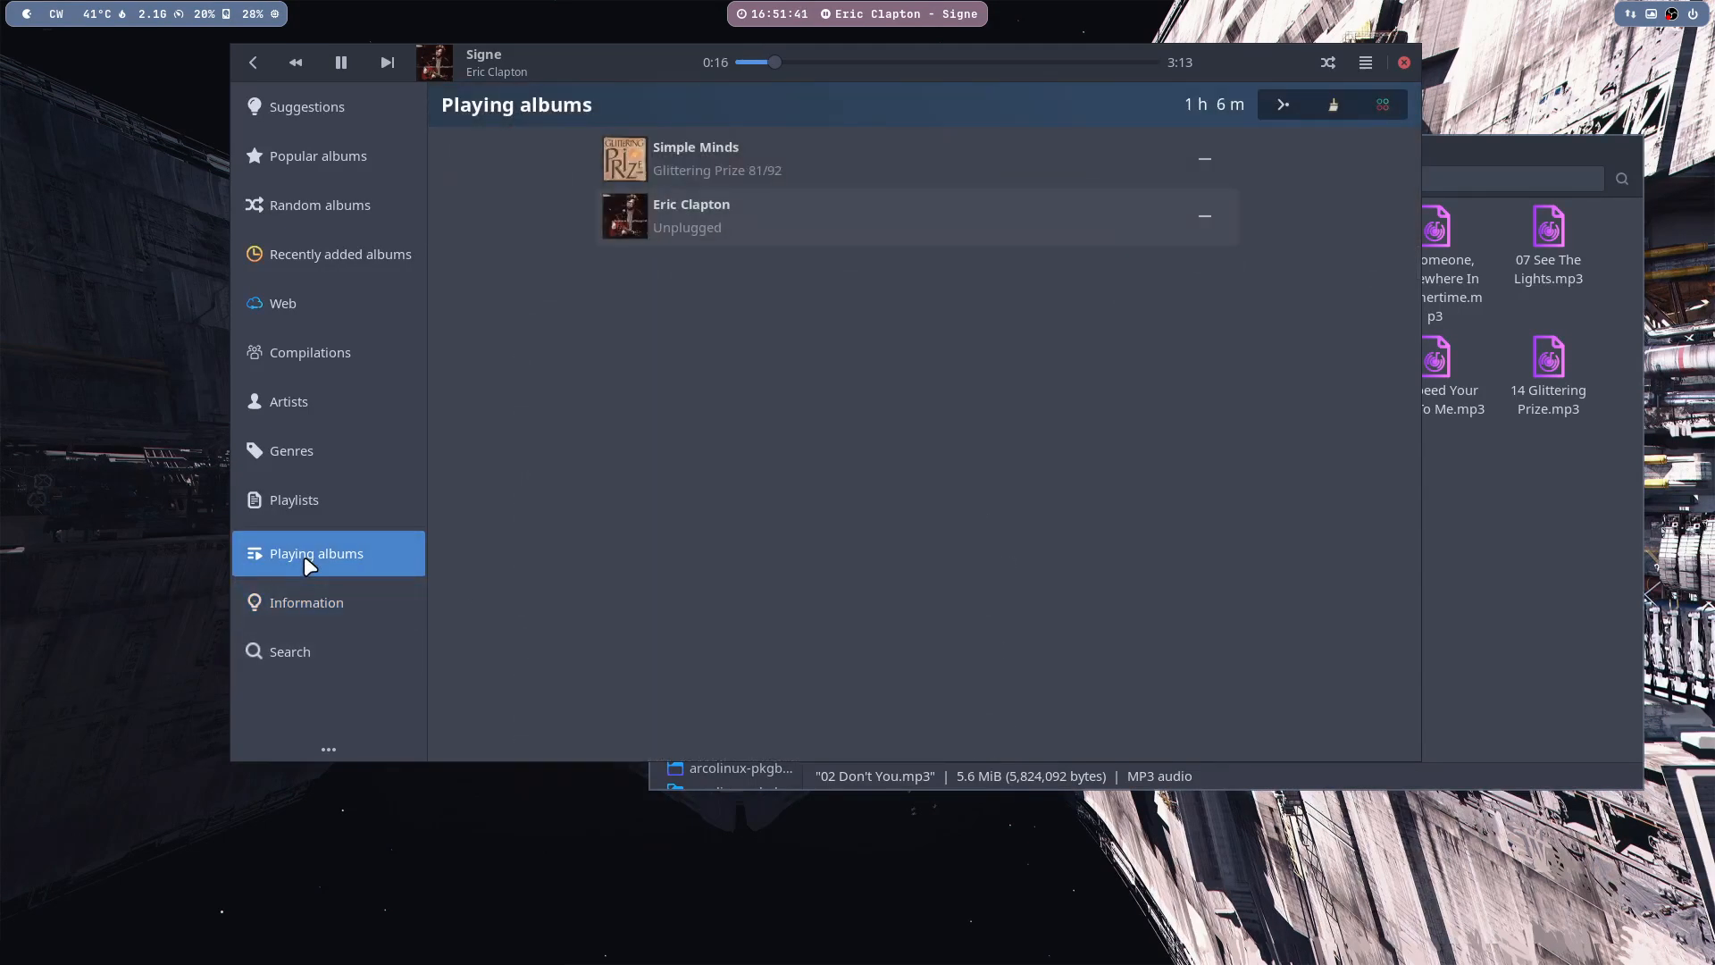
pyautogui.click(293, 498)
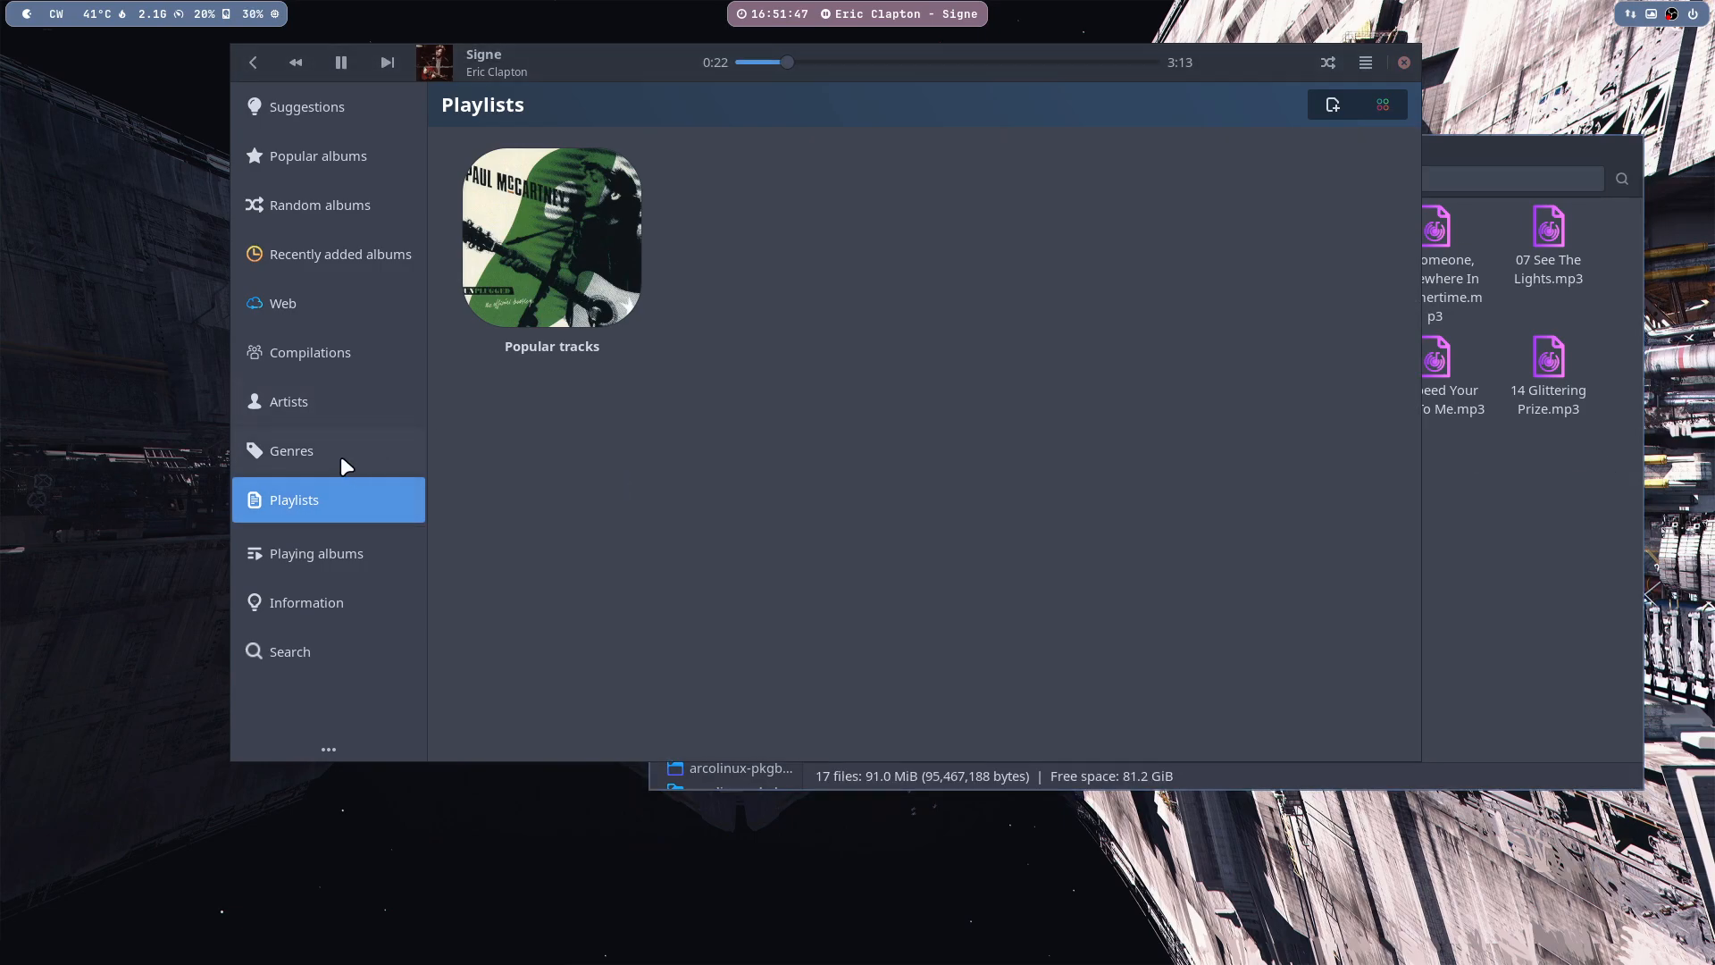
pyautogui.click(291, 450)
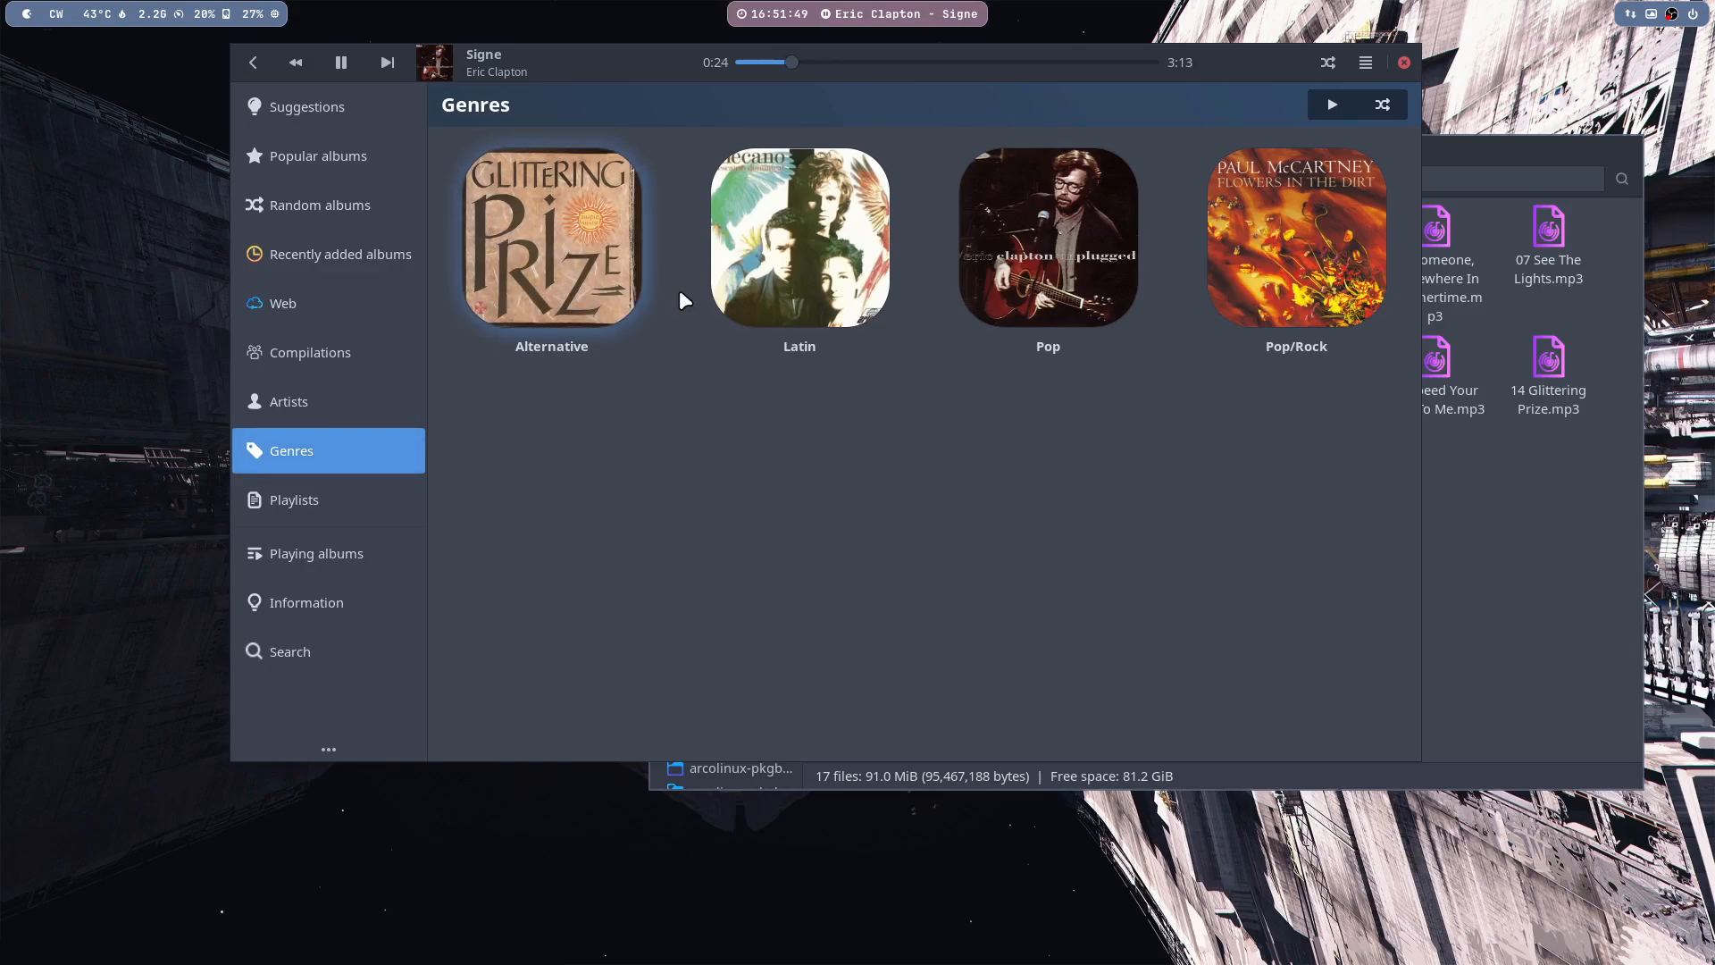
pyautogui.moveTo(299, 362)
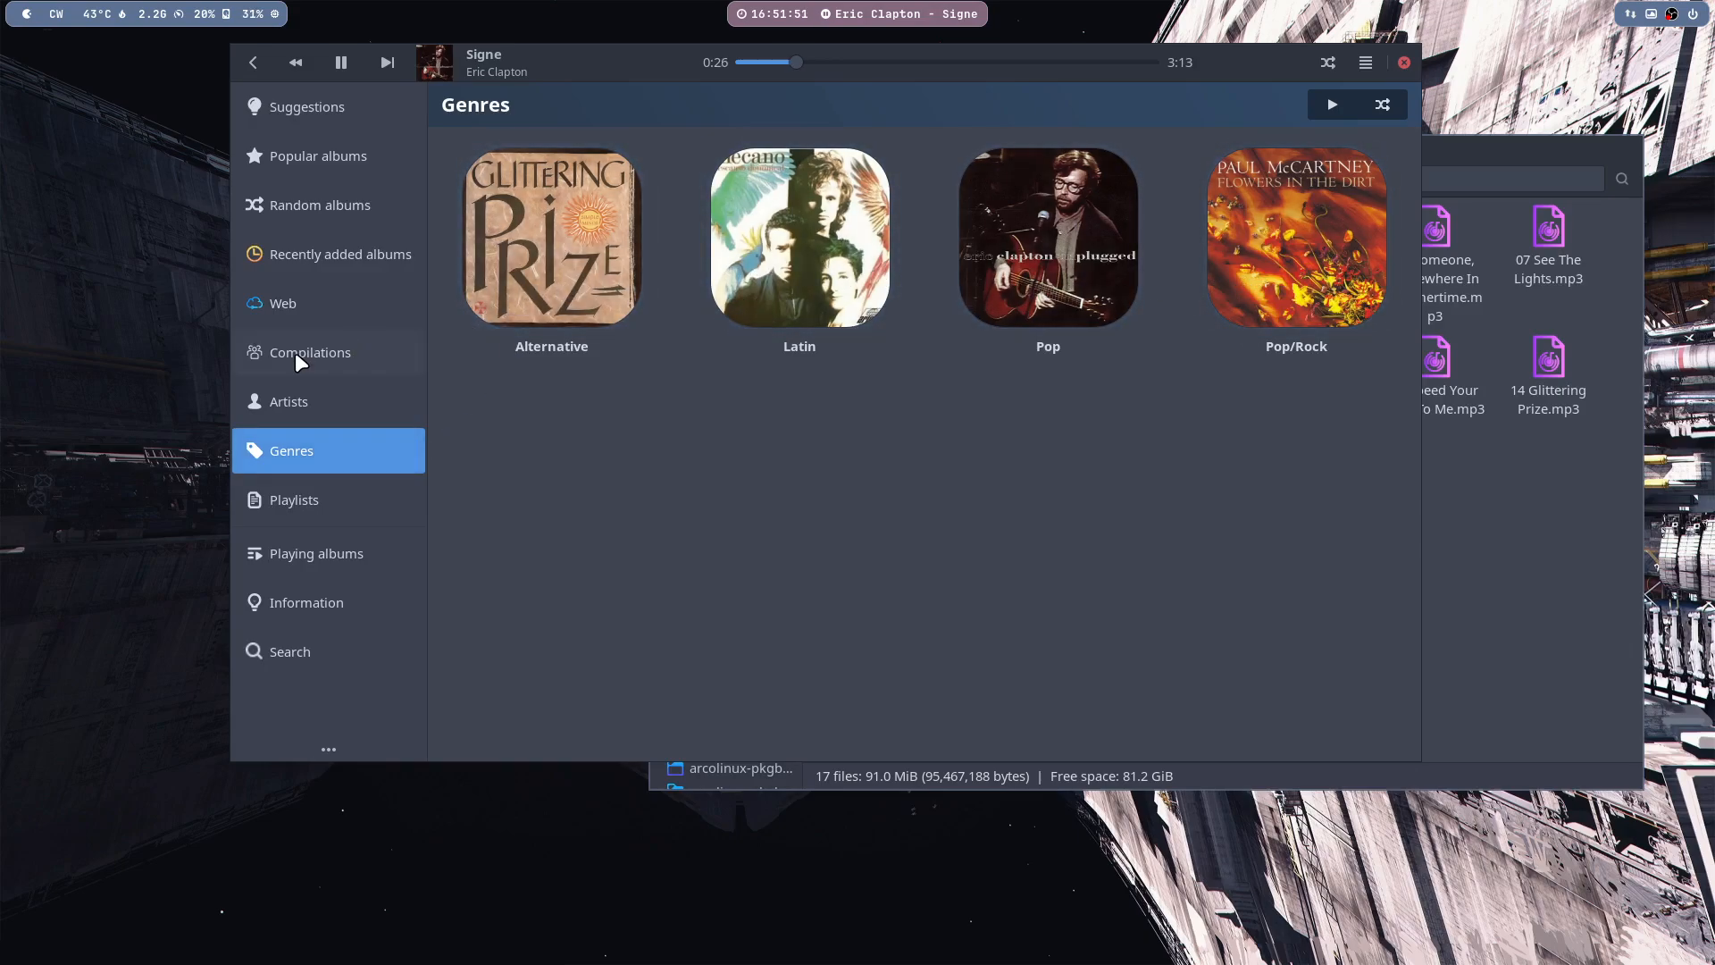
pyautogui.click(282, 303)
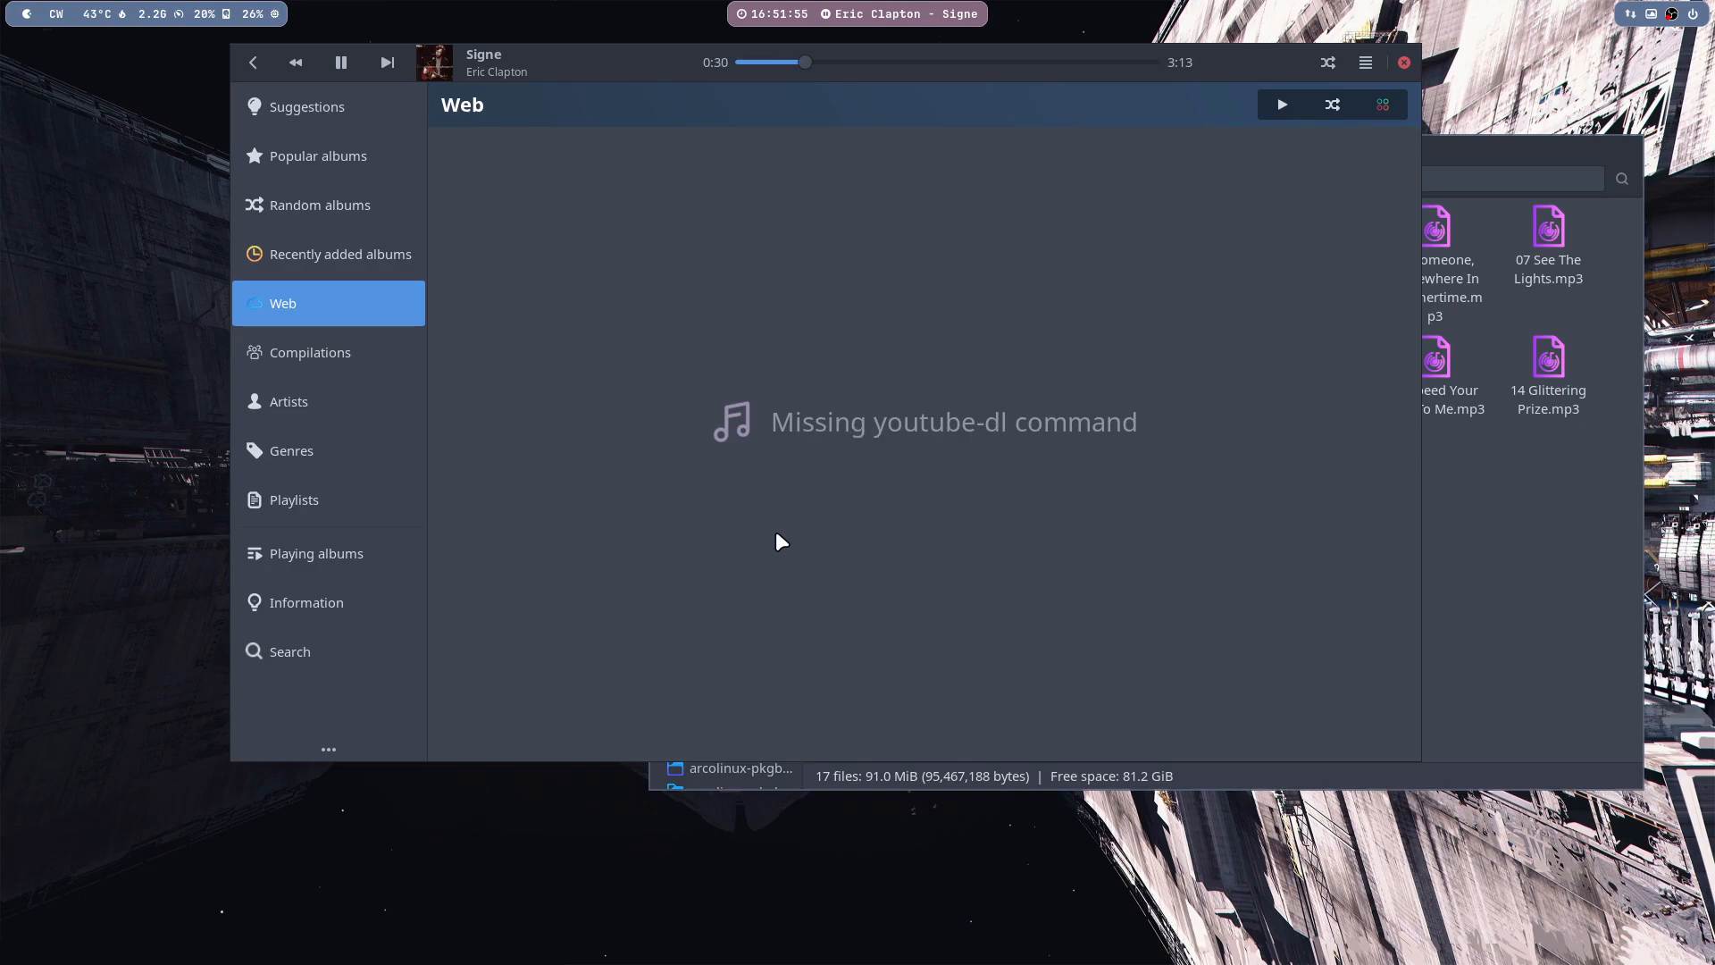
pyautogui.moveTo(368, 439)
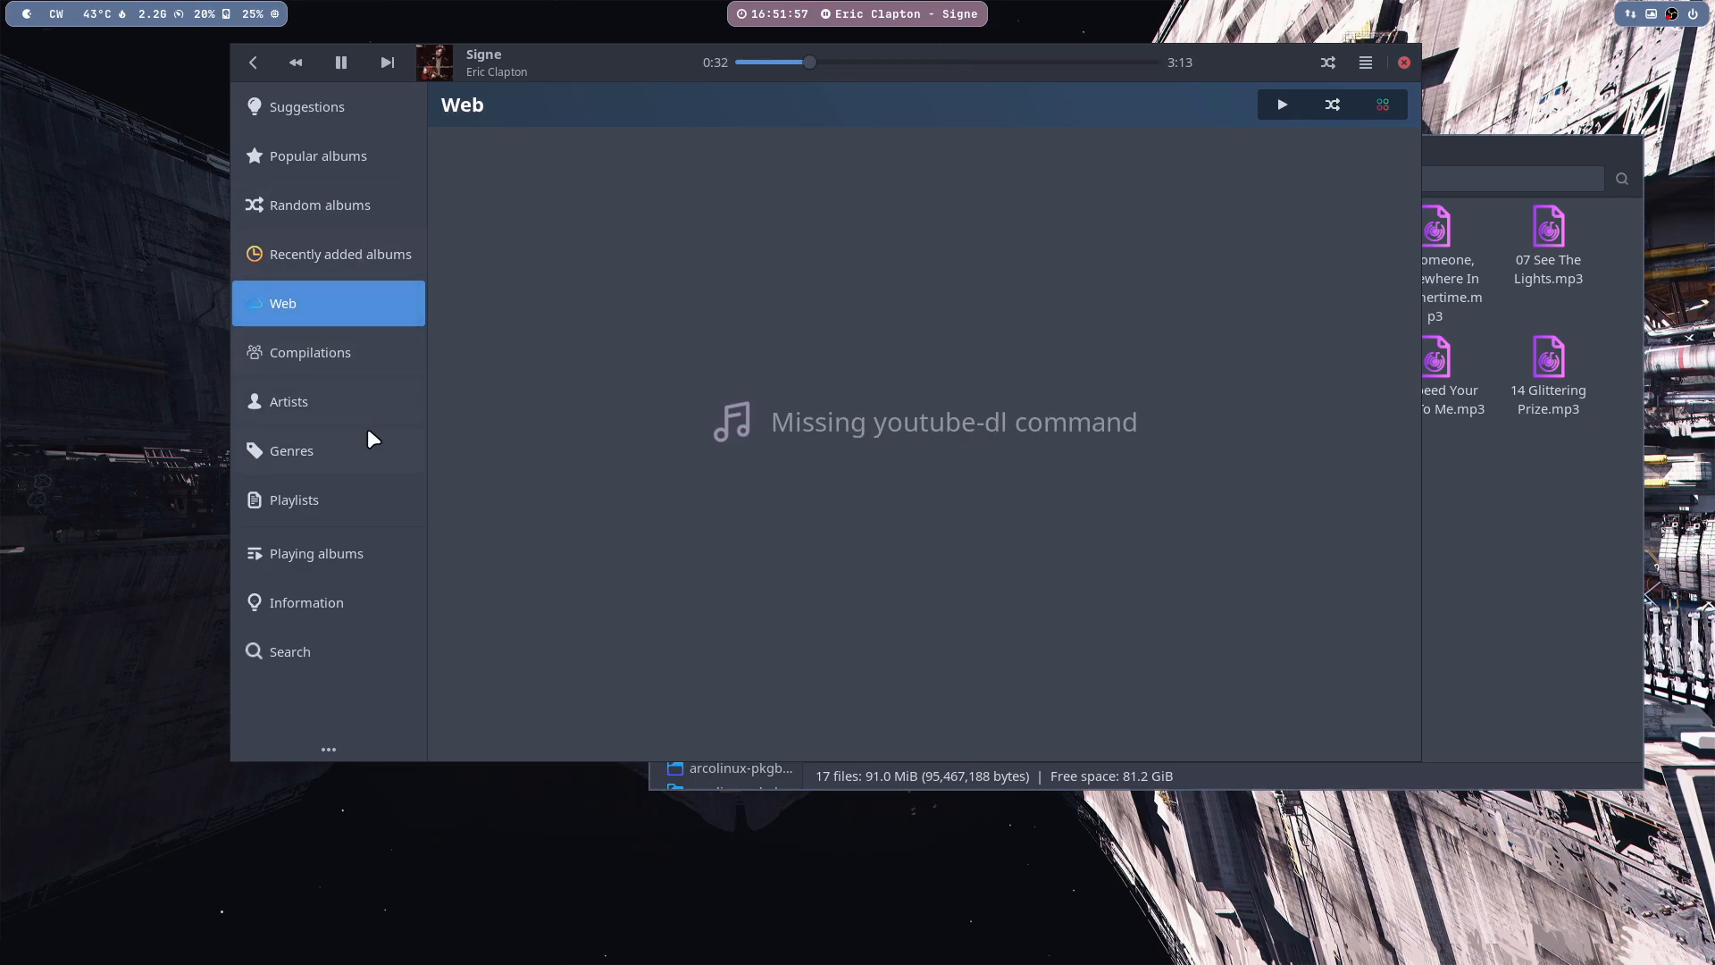
pyautogui.click(309, 352)
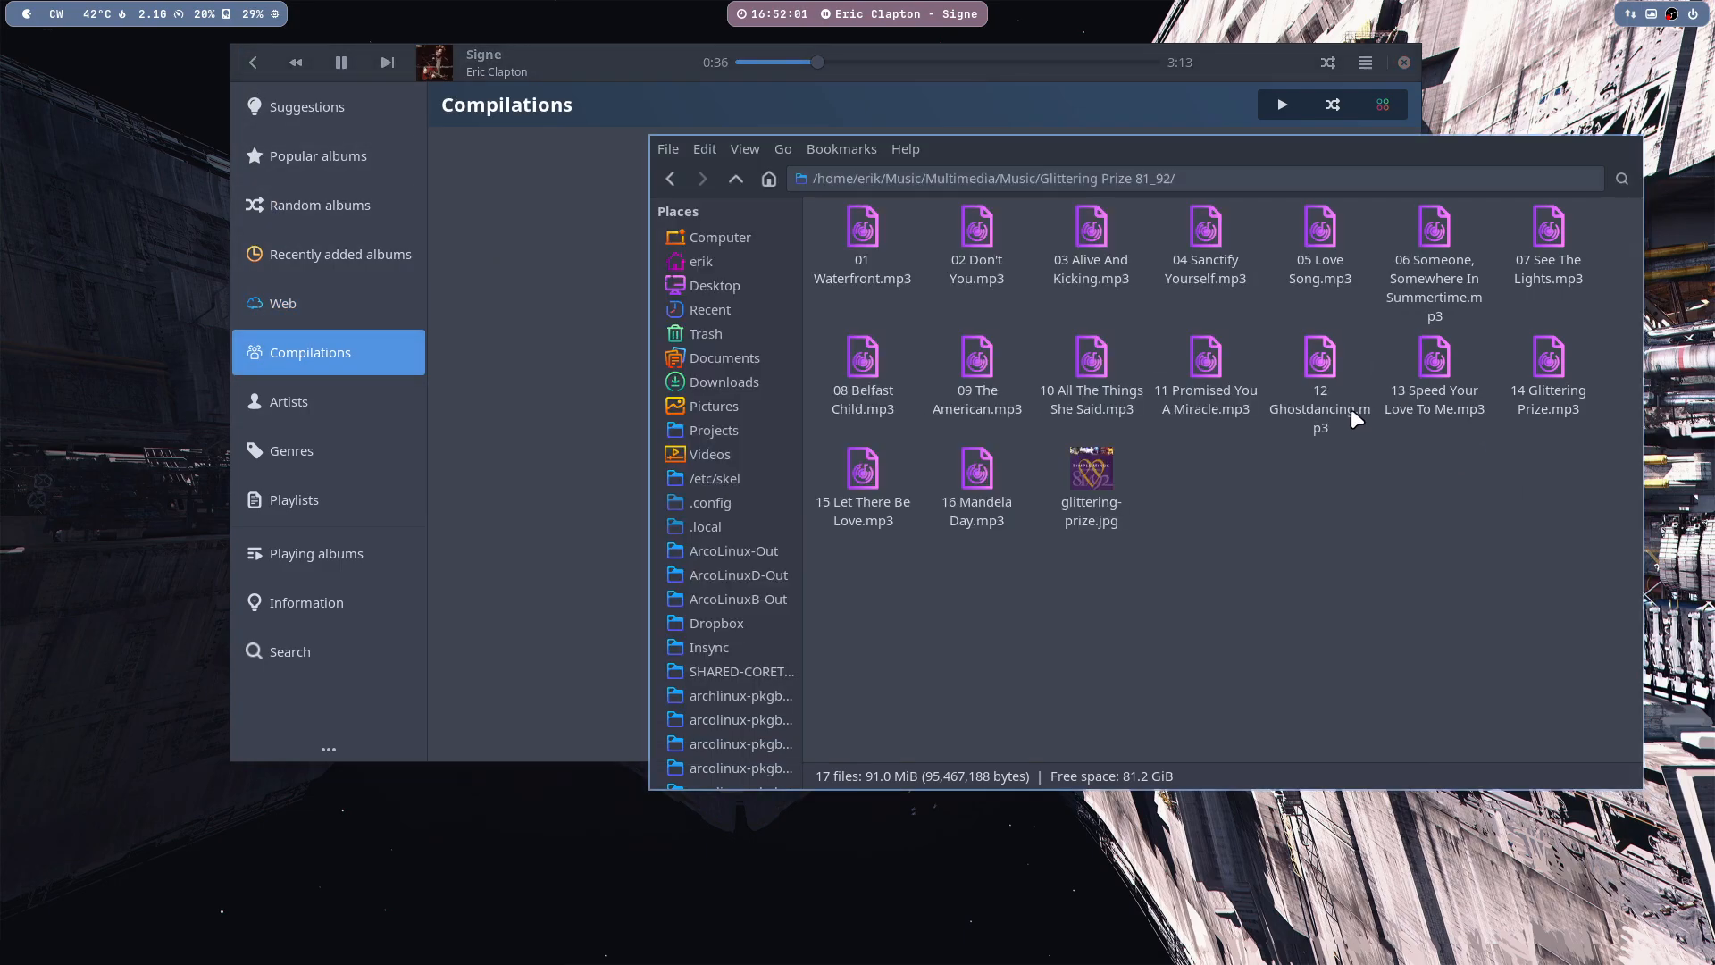
pyautogui.click(1318, 366)
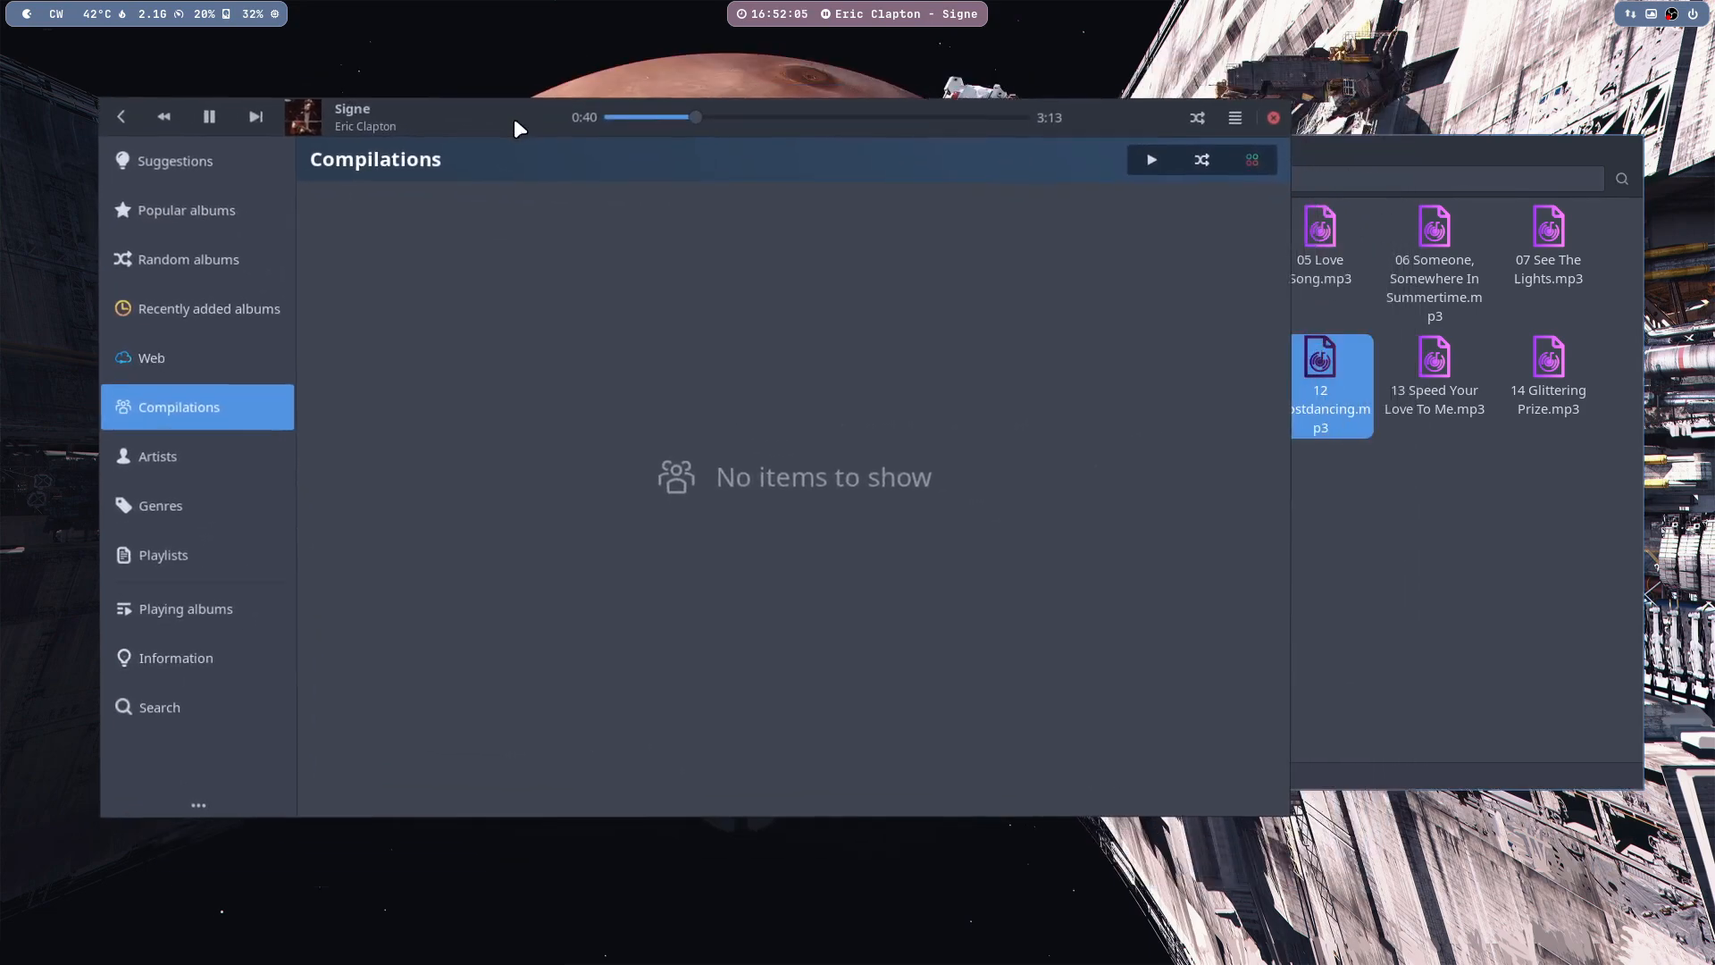
pyautogui.moveTo(186, 455)
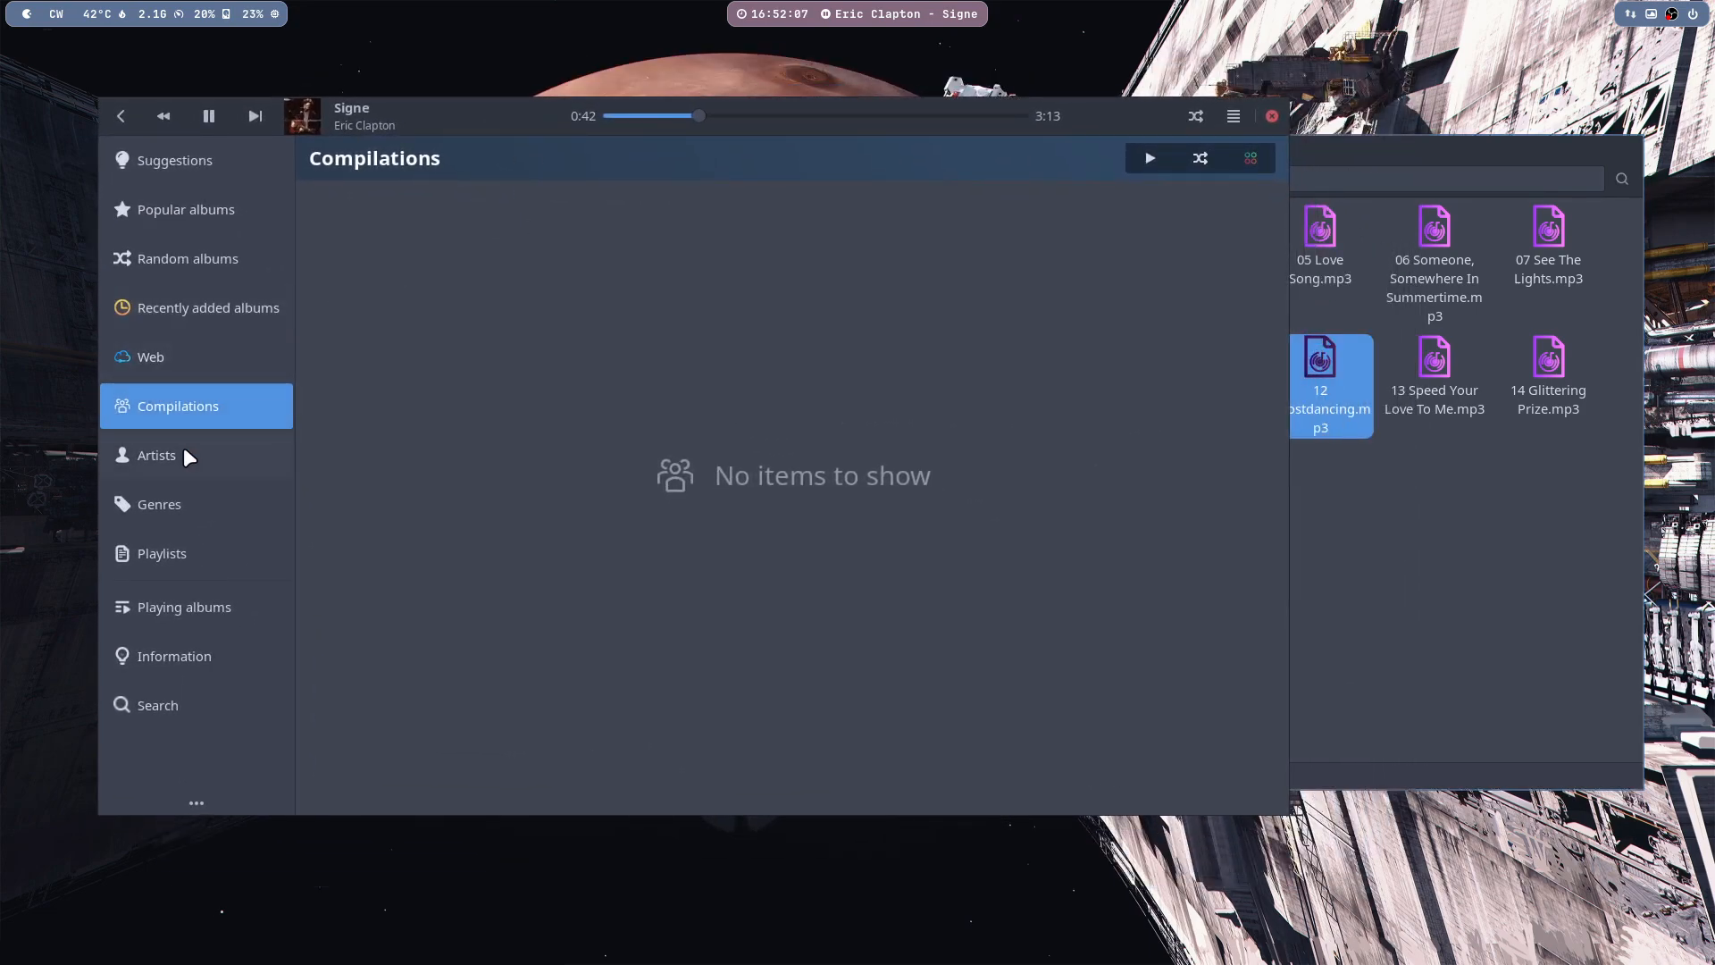
pyautogui.click(1233, 116)
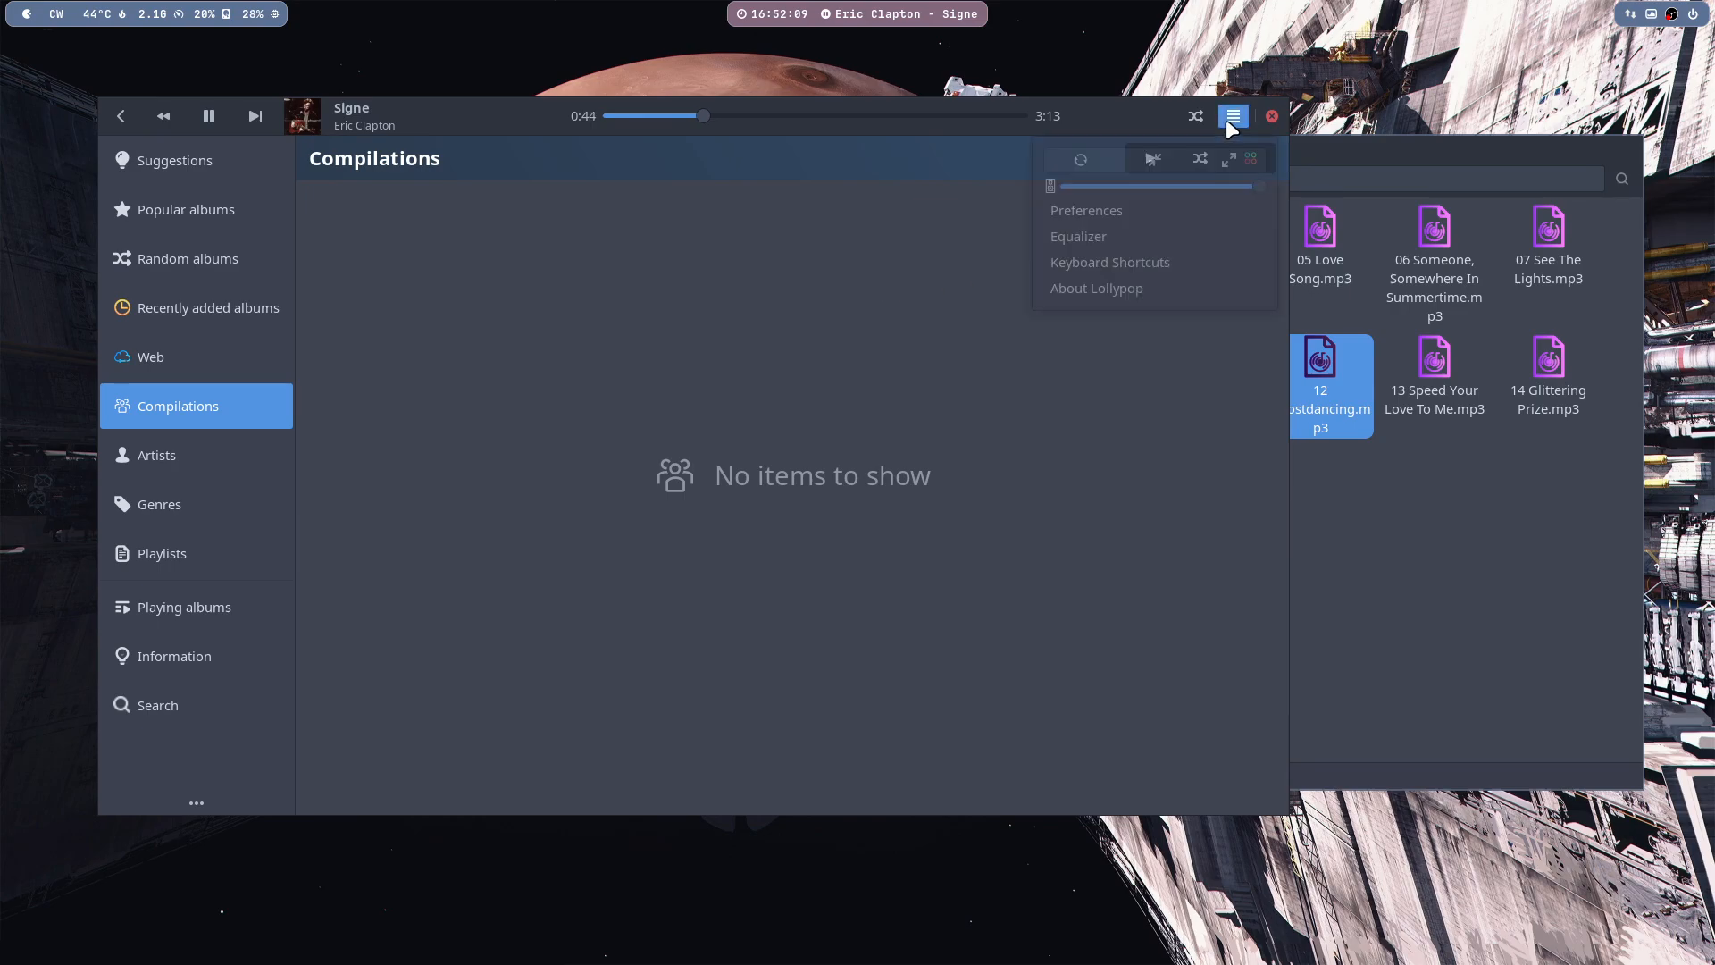
pyautogui.moveTo(1138, 225)
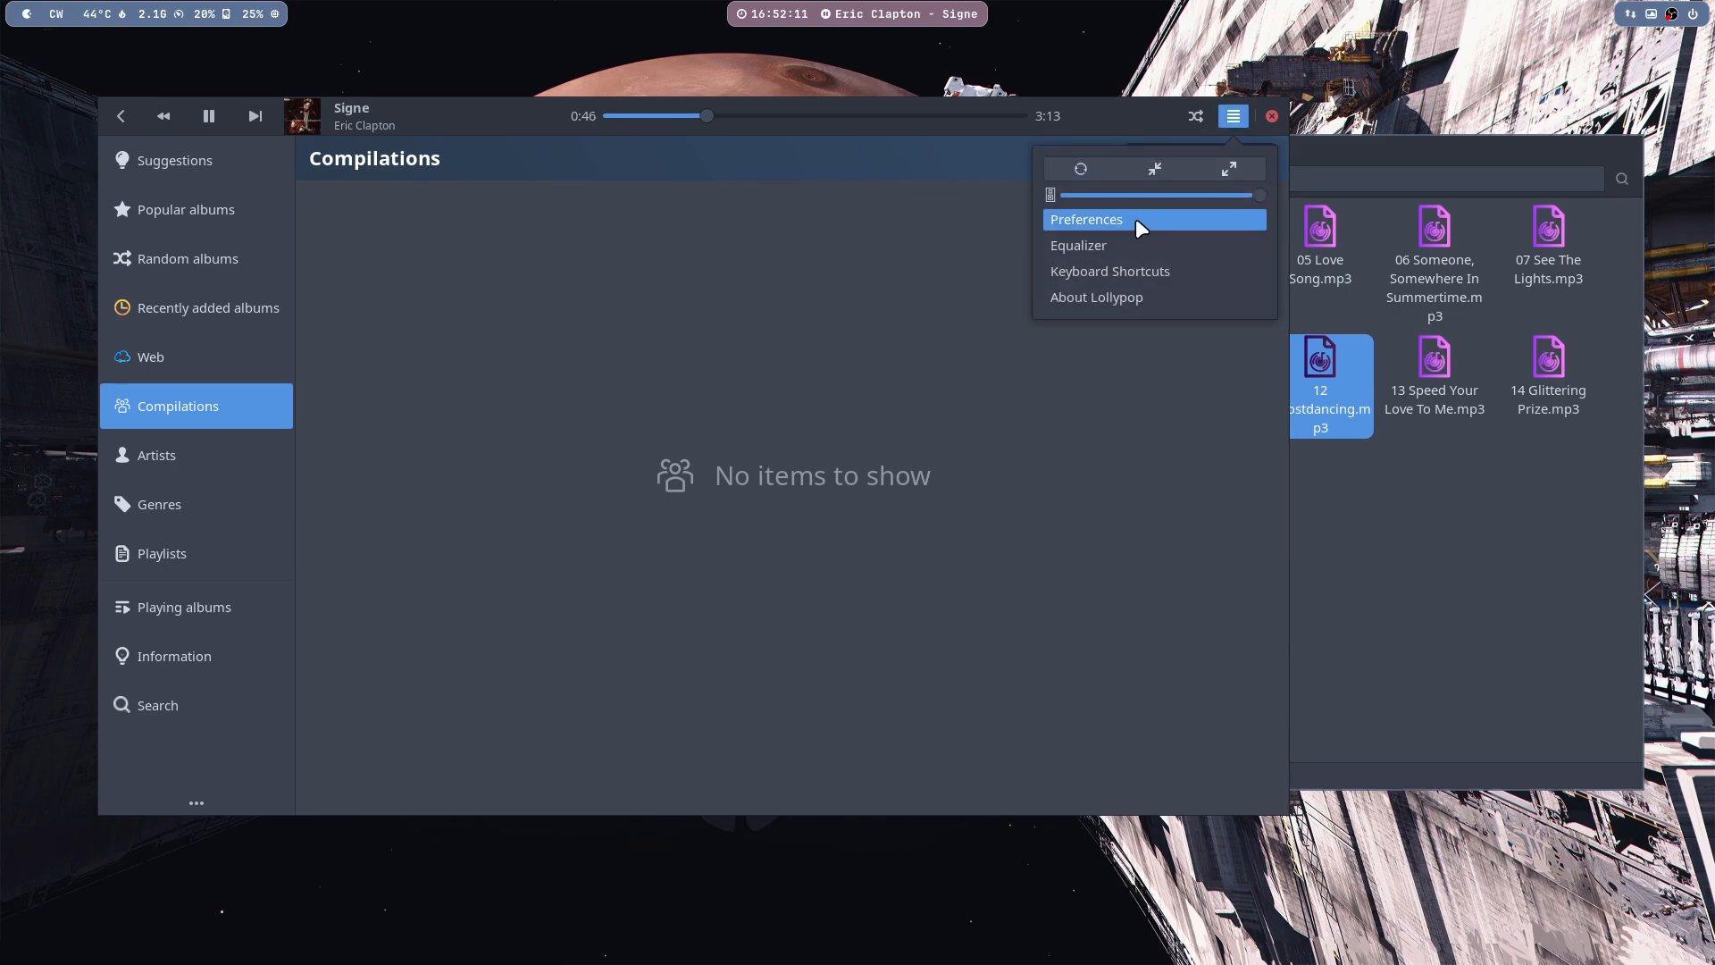
pyautogui.click(1084, 218)
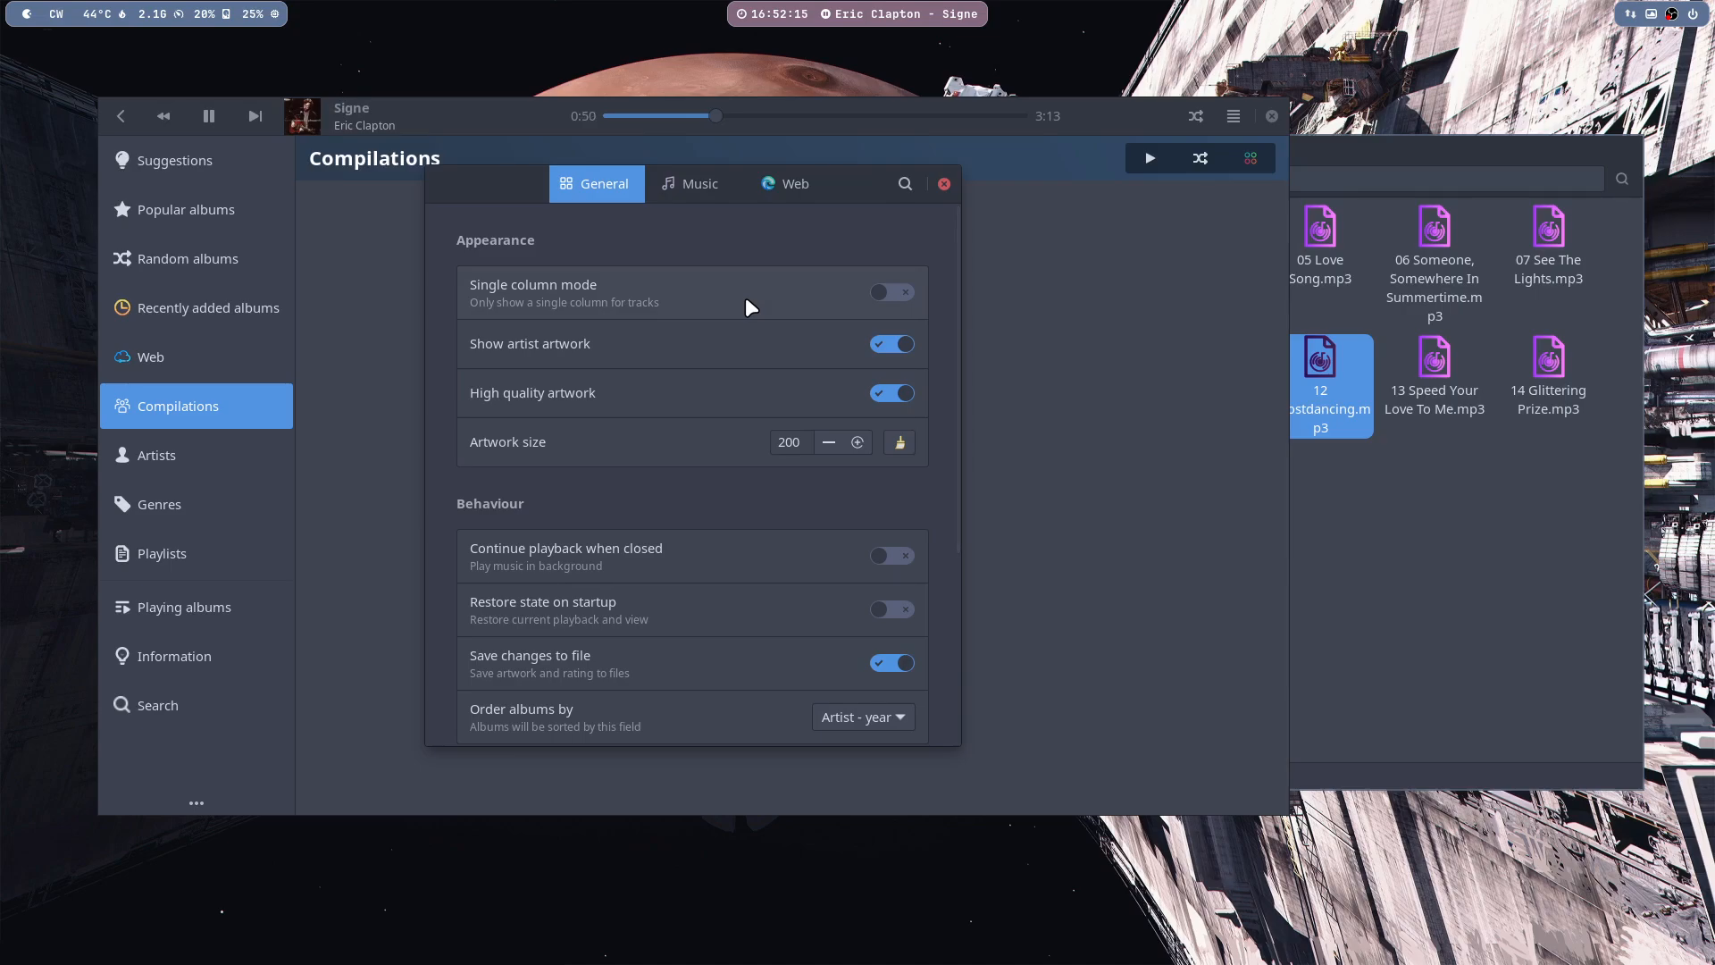
pyautogui.moveTo(529, 306)
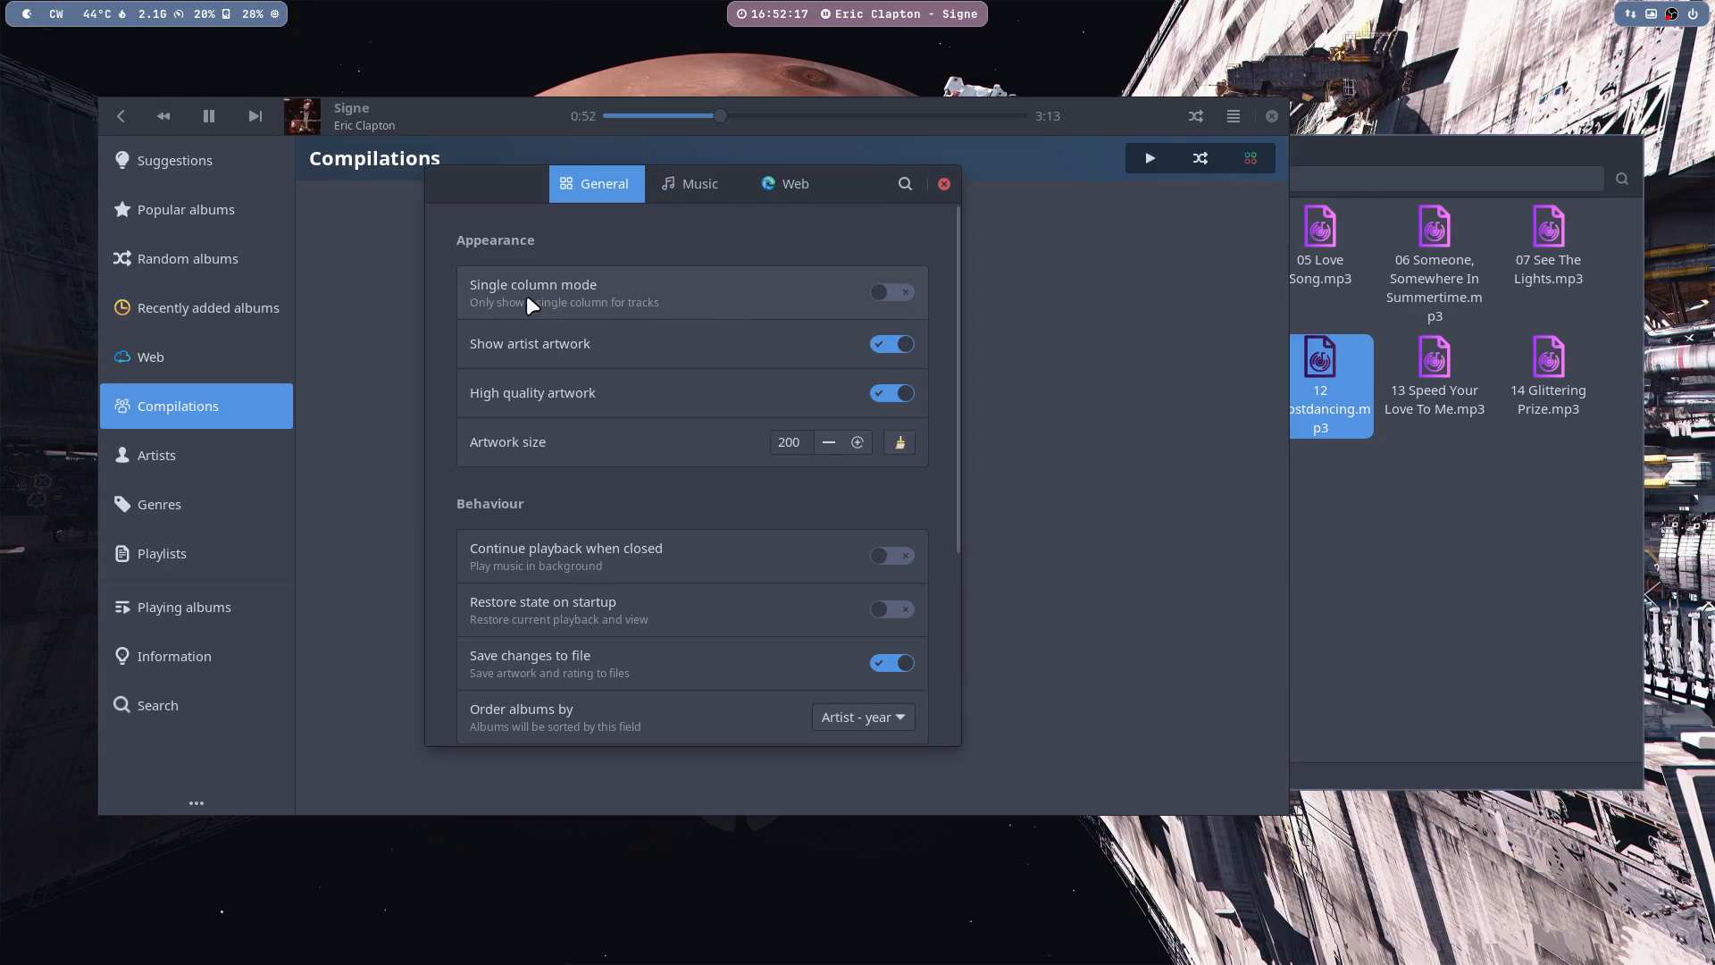
pyautogui.moveTo(197, 819)
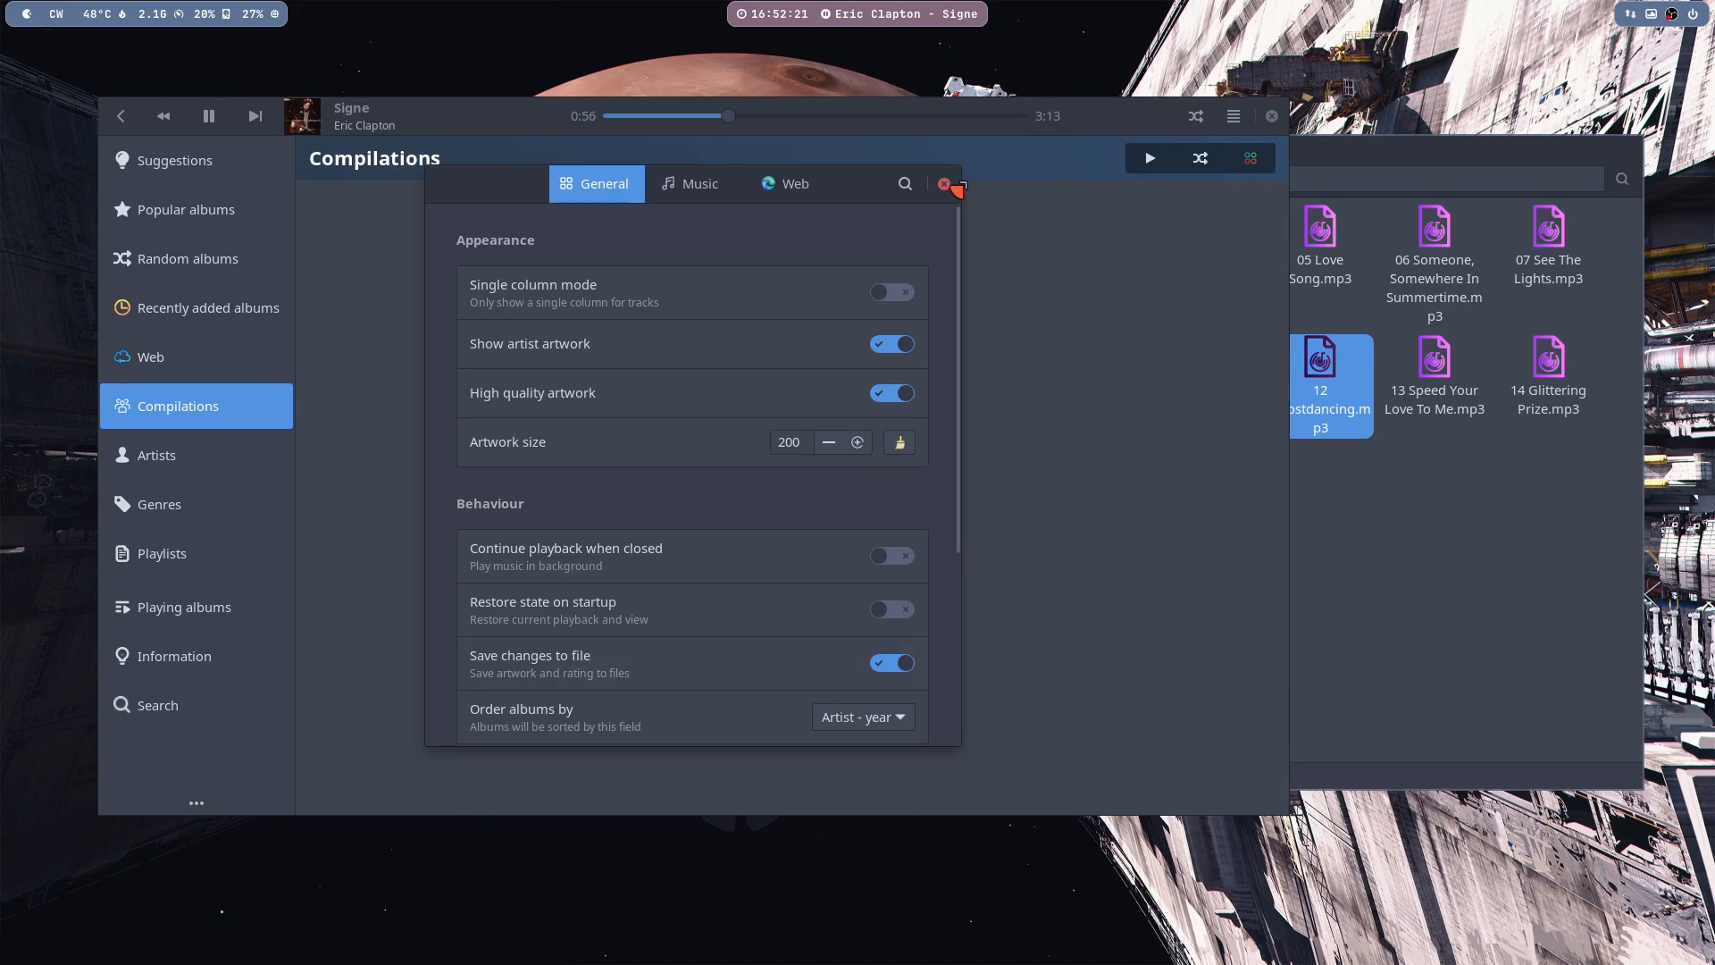
pyautogui.click(944, 182)
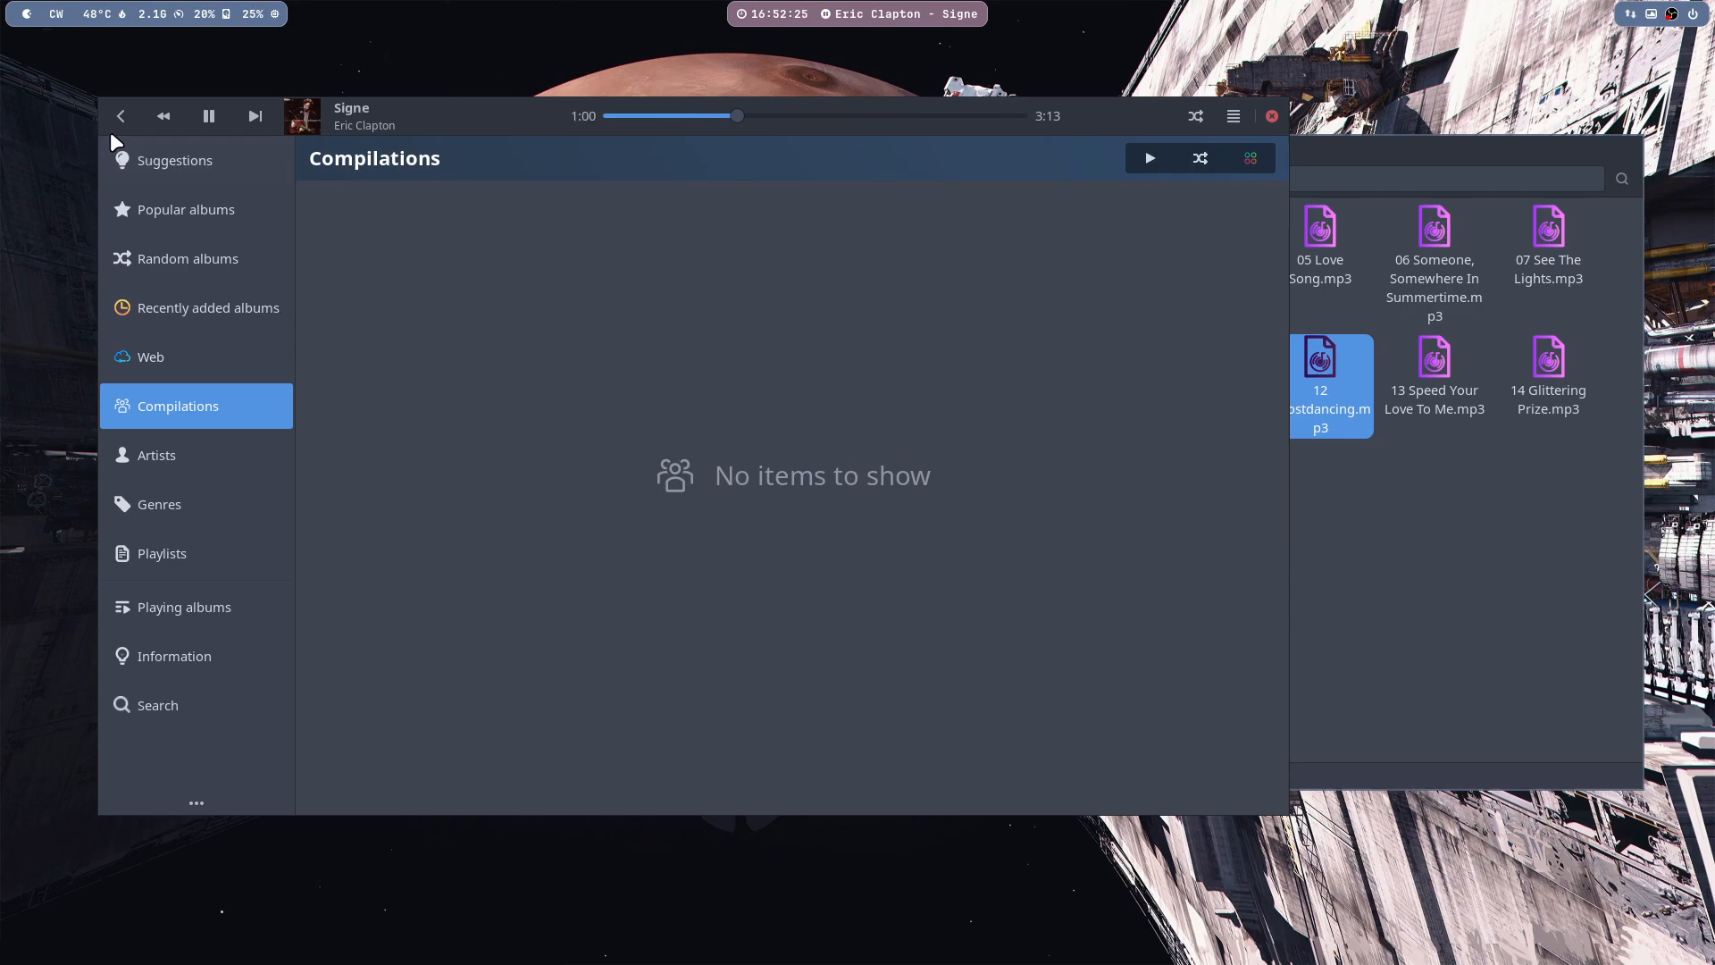
pyautogui.moveTo(172, 231)
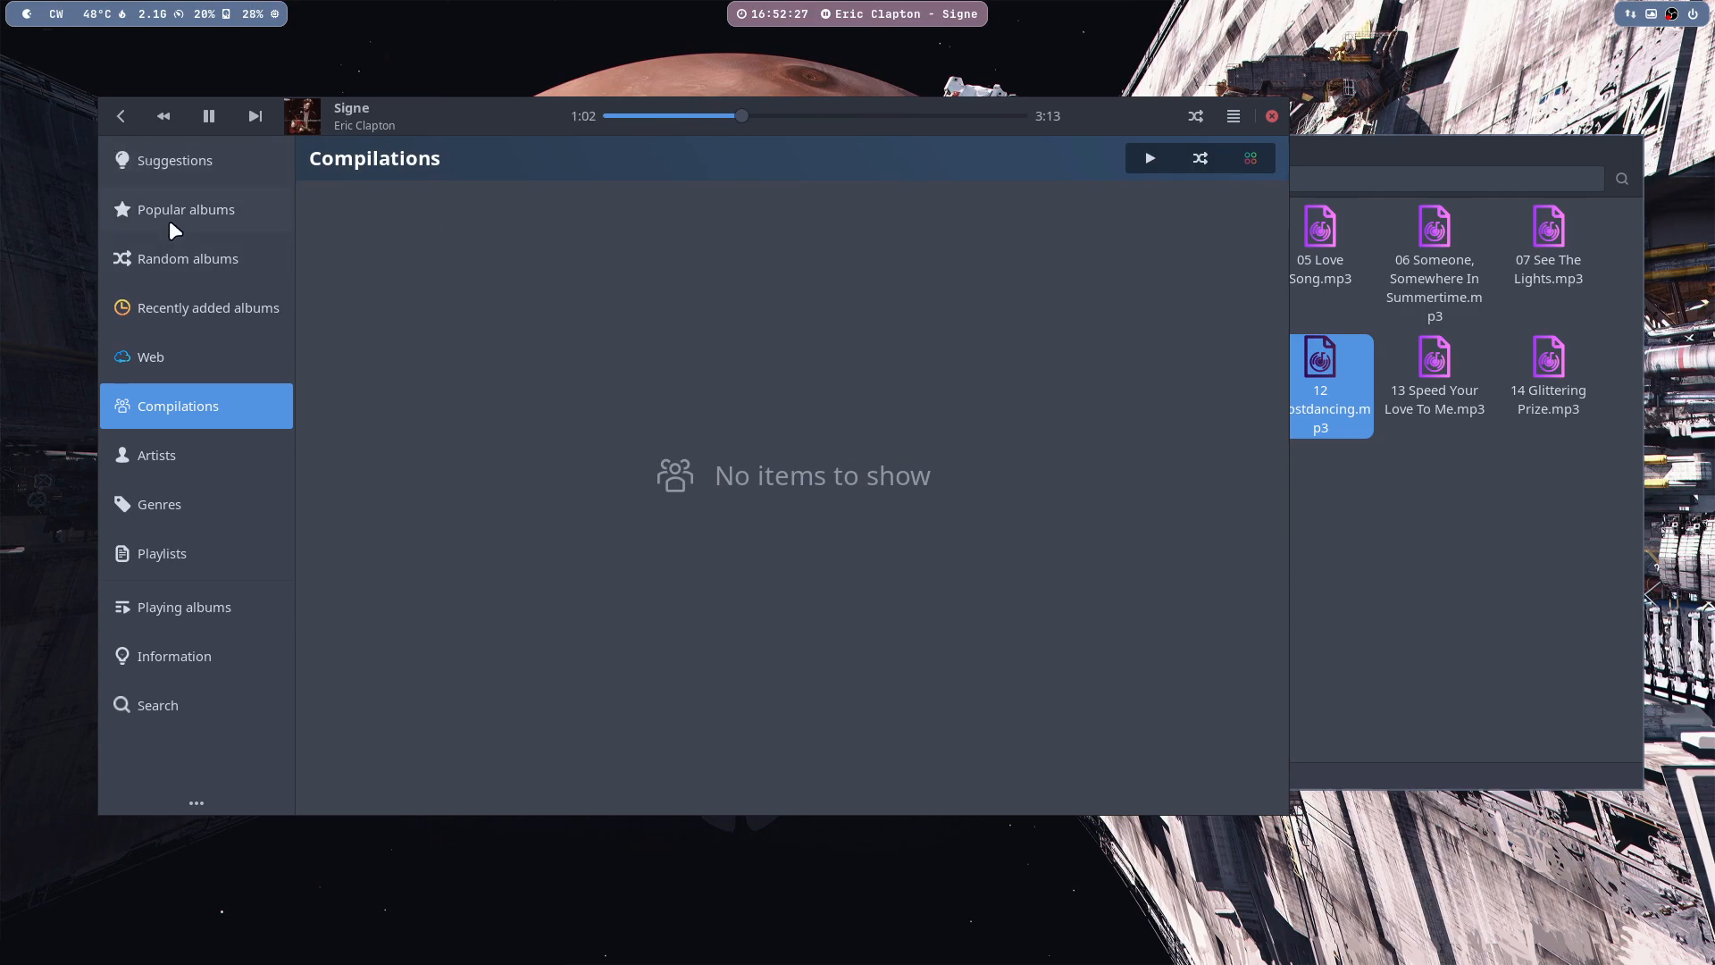
pyautogui.moveTo(193, 454)
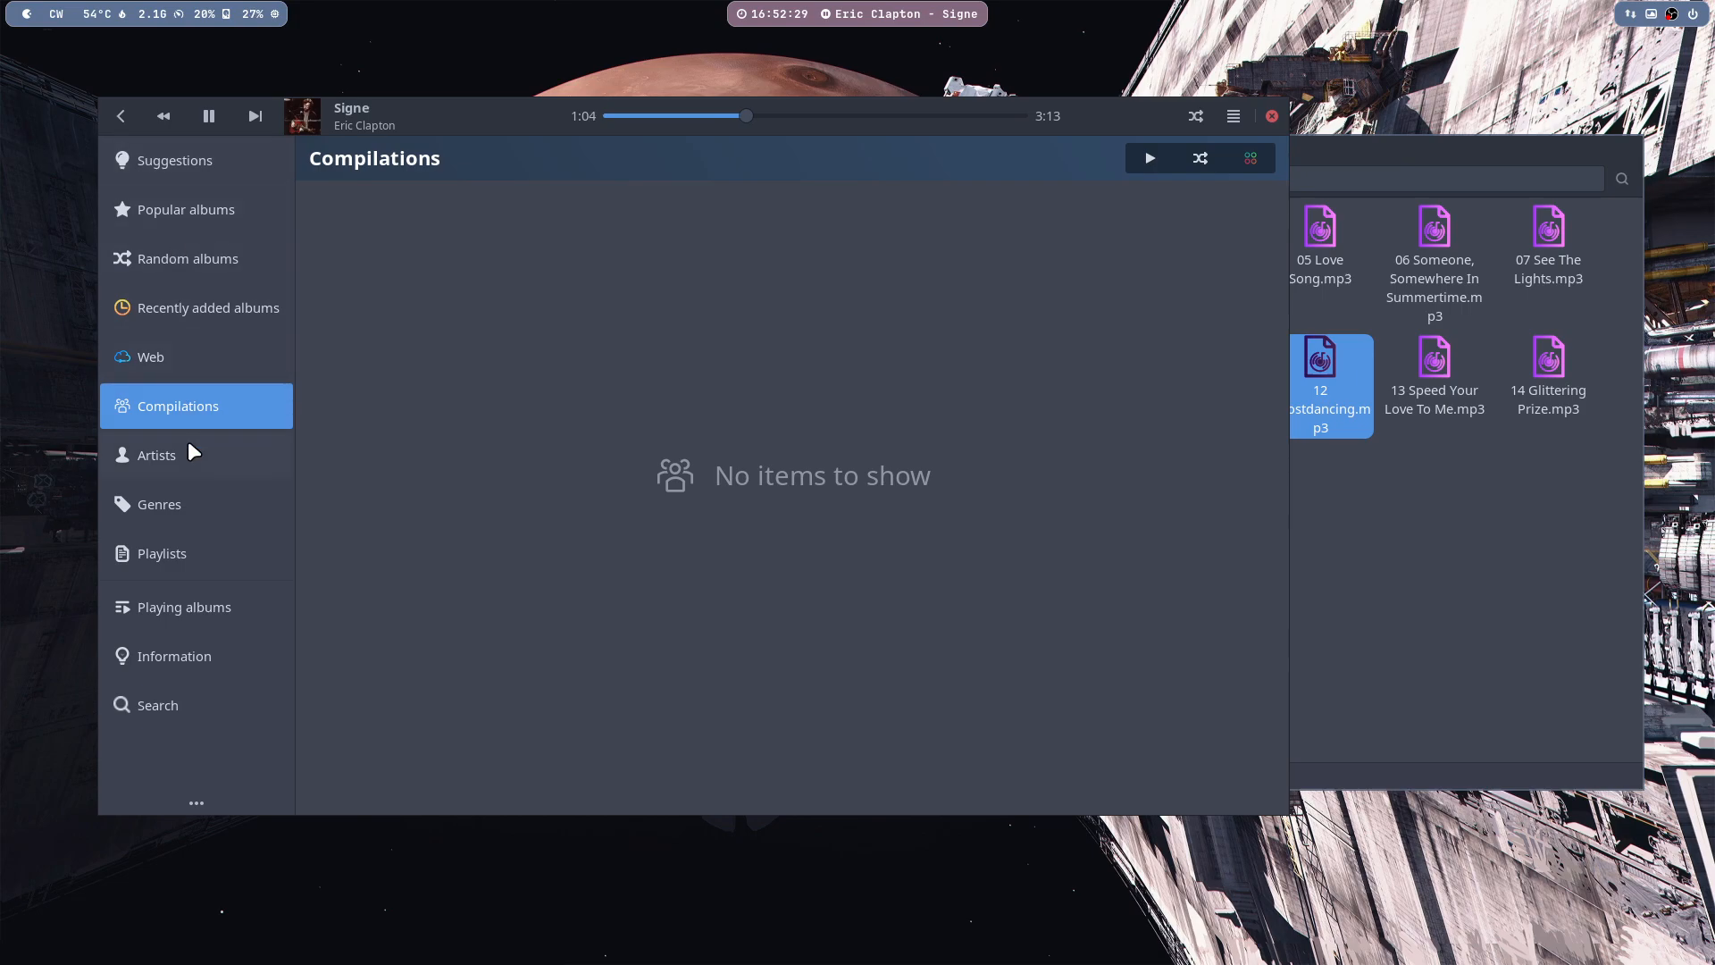
# - Browse Lollypop by artist, then go up from Glittering Prize 81_92 to the Music folder in Thunar
pyautogui.click(158, 455)
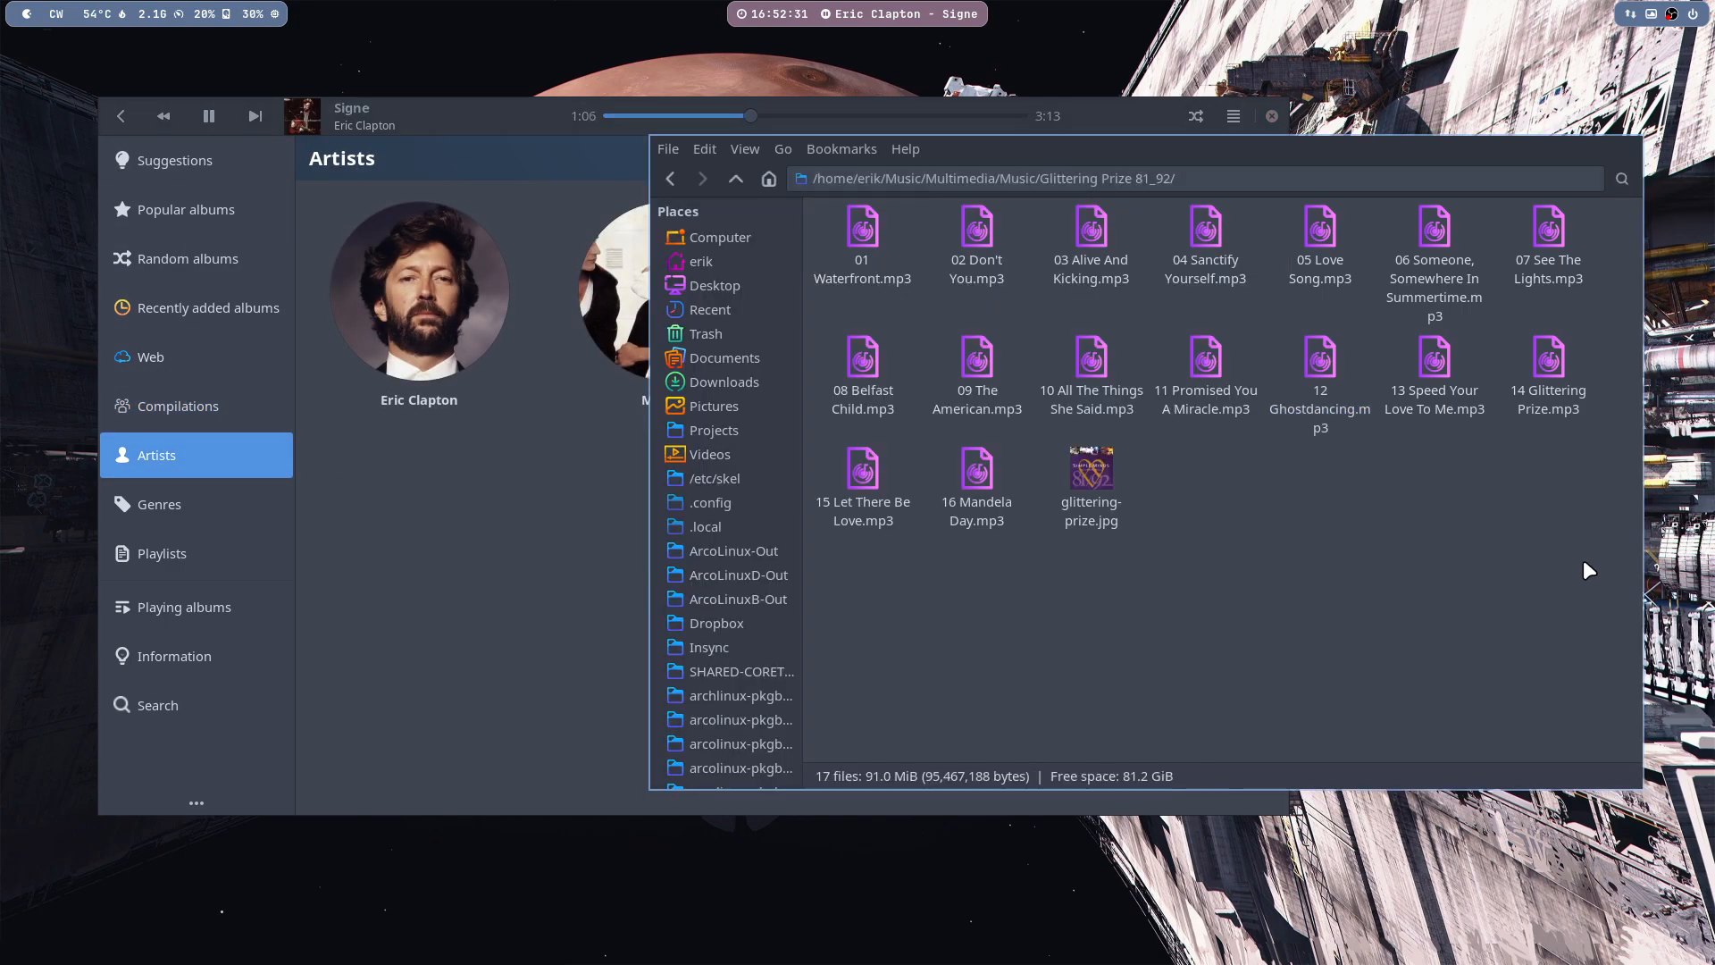
pyautogui.moveTo(1316, 541)
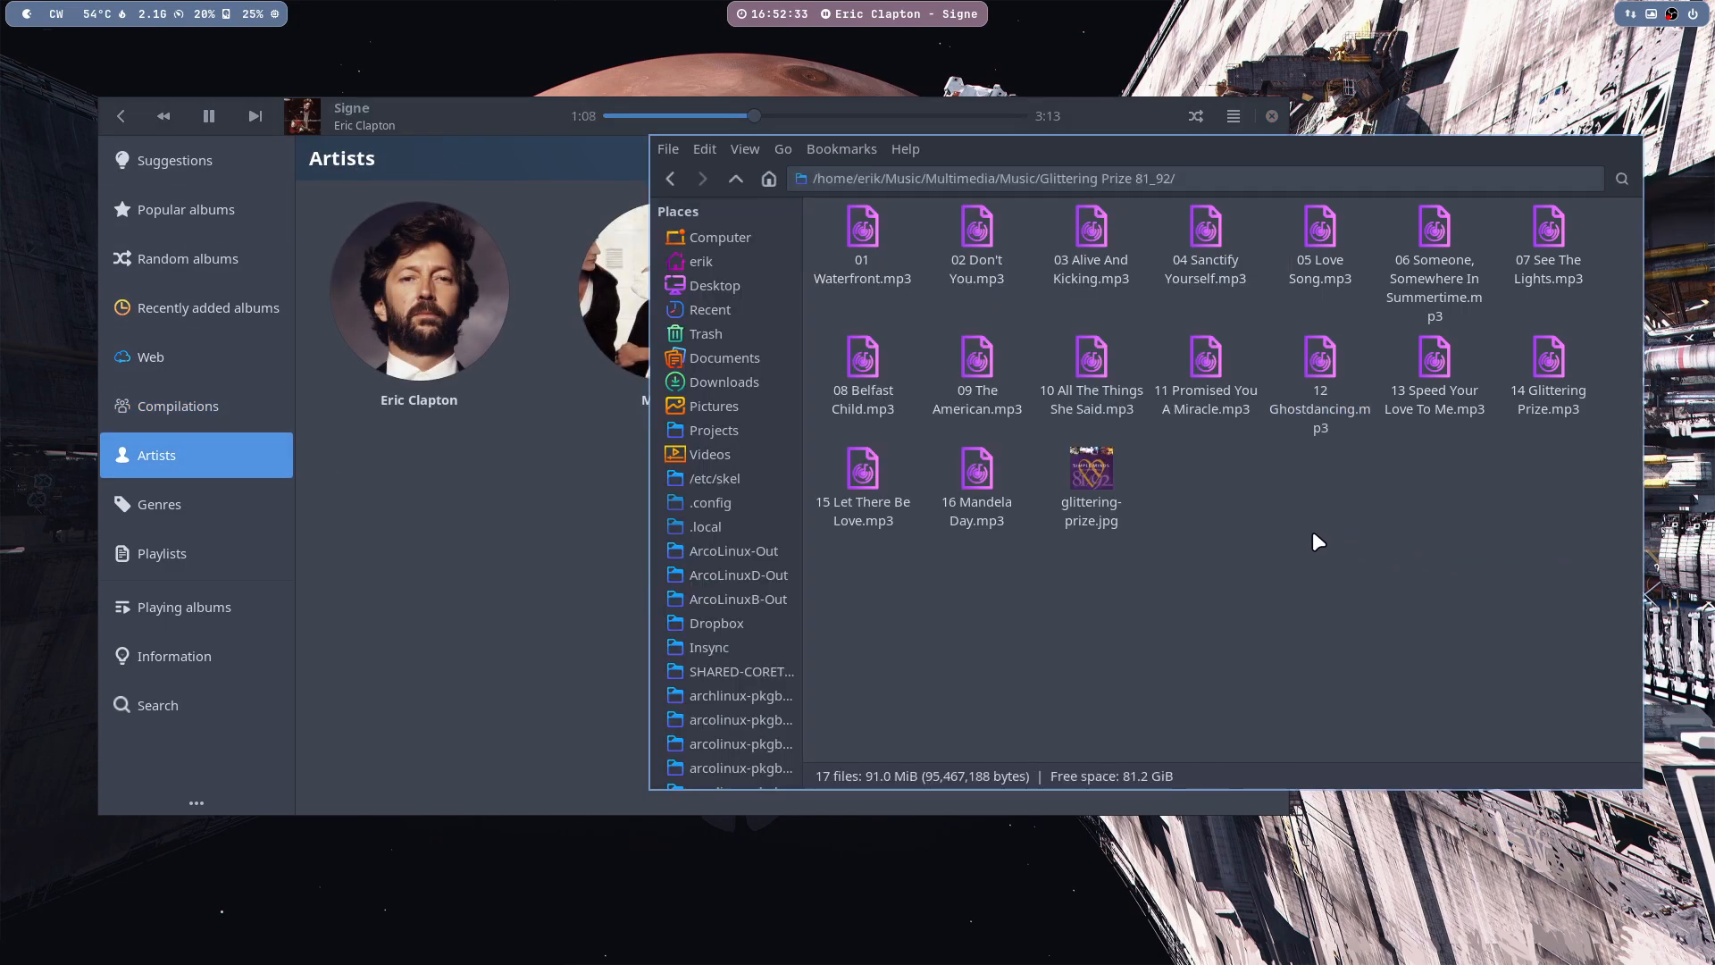
pyautogui.click(734, 179)
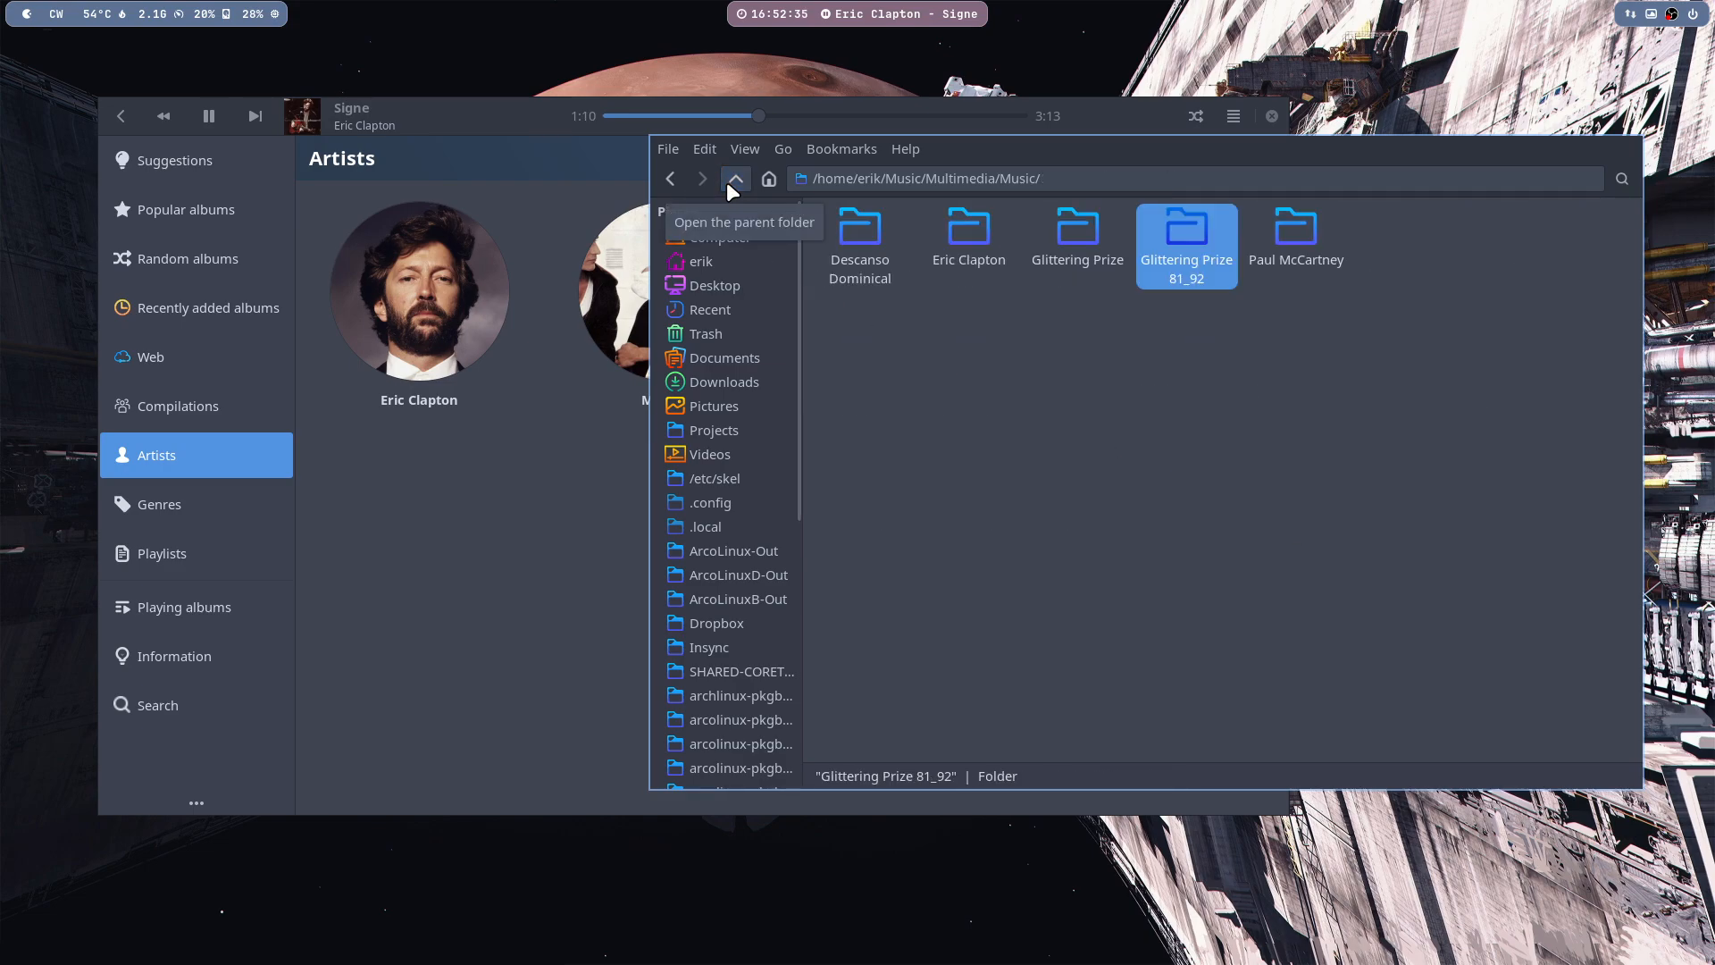
pyautogui.moveTo(820, 266)
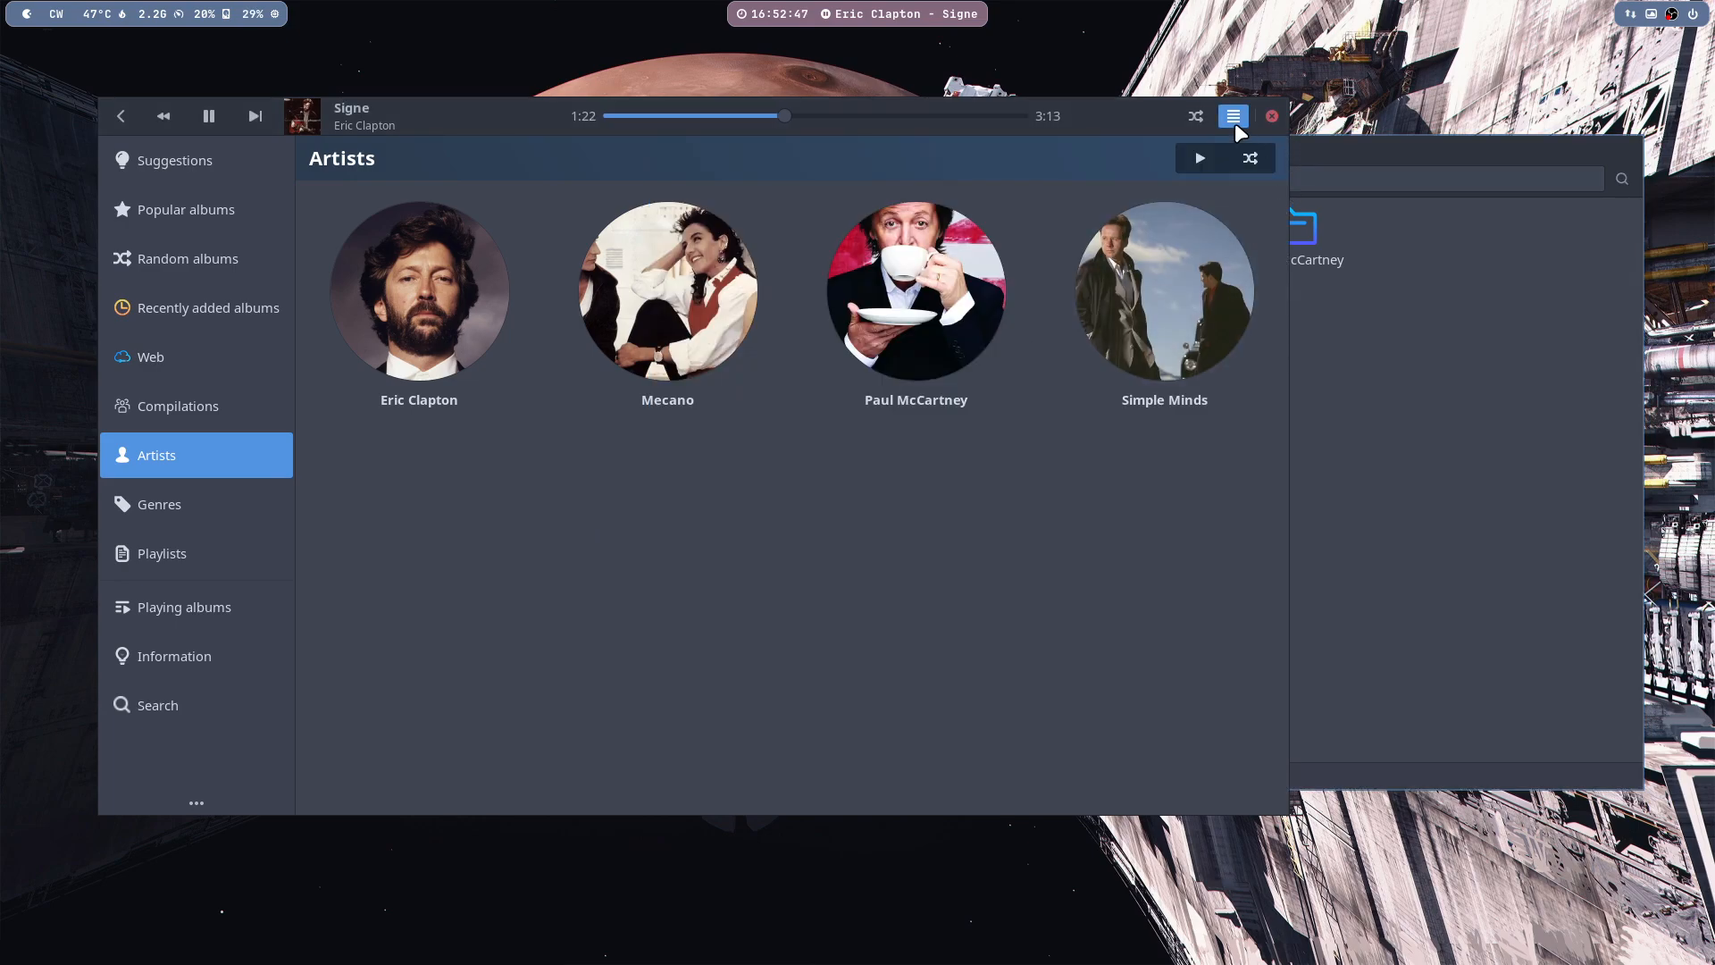
# - Review the General preferences page, then switch to the Music collection and import settings
pyautogui.click(1232, 116)
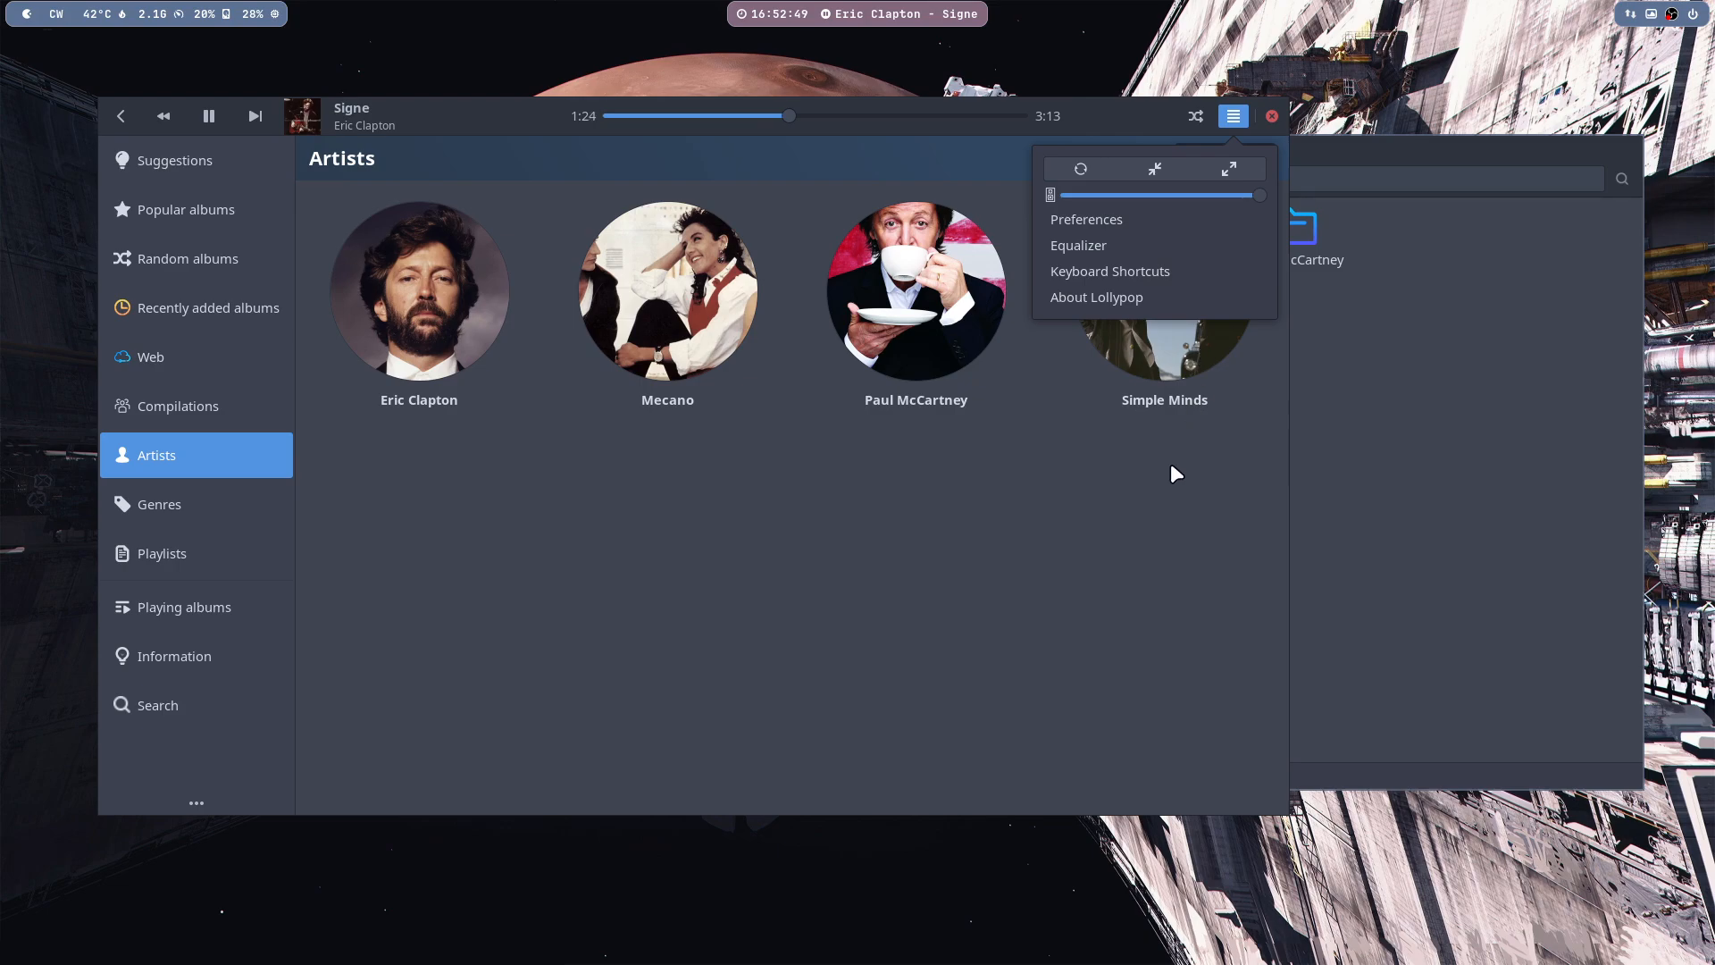
pyautogui.moveTo(1108, 252)
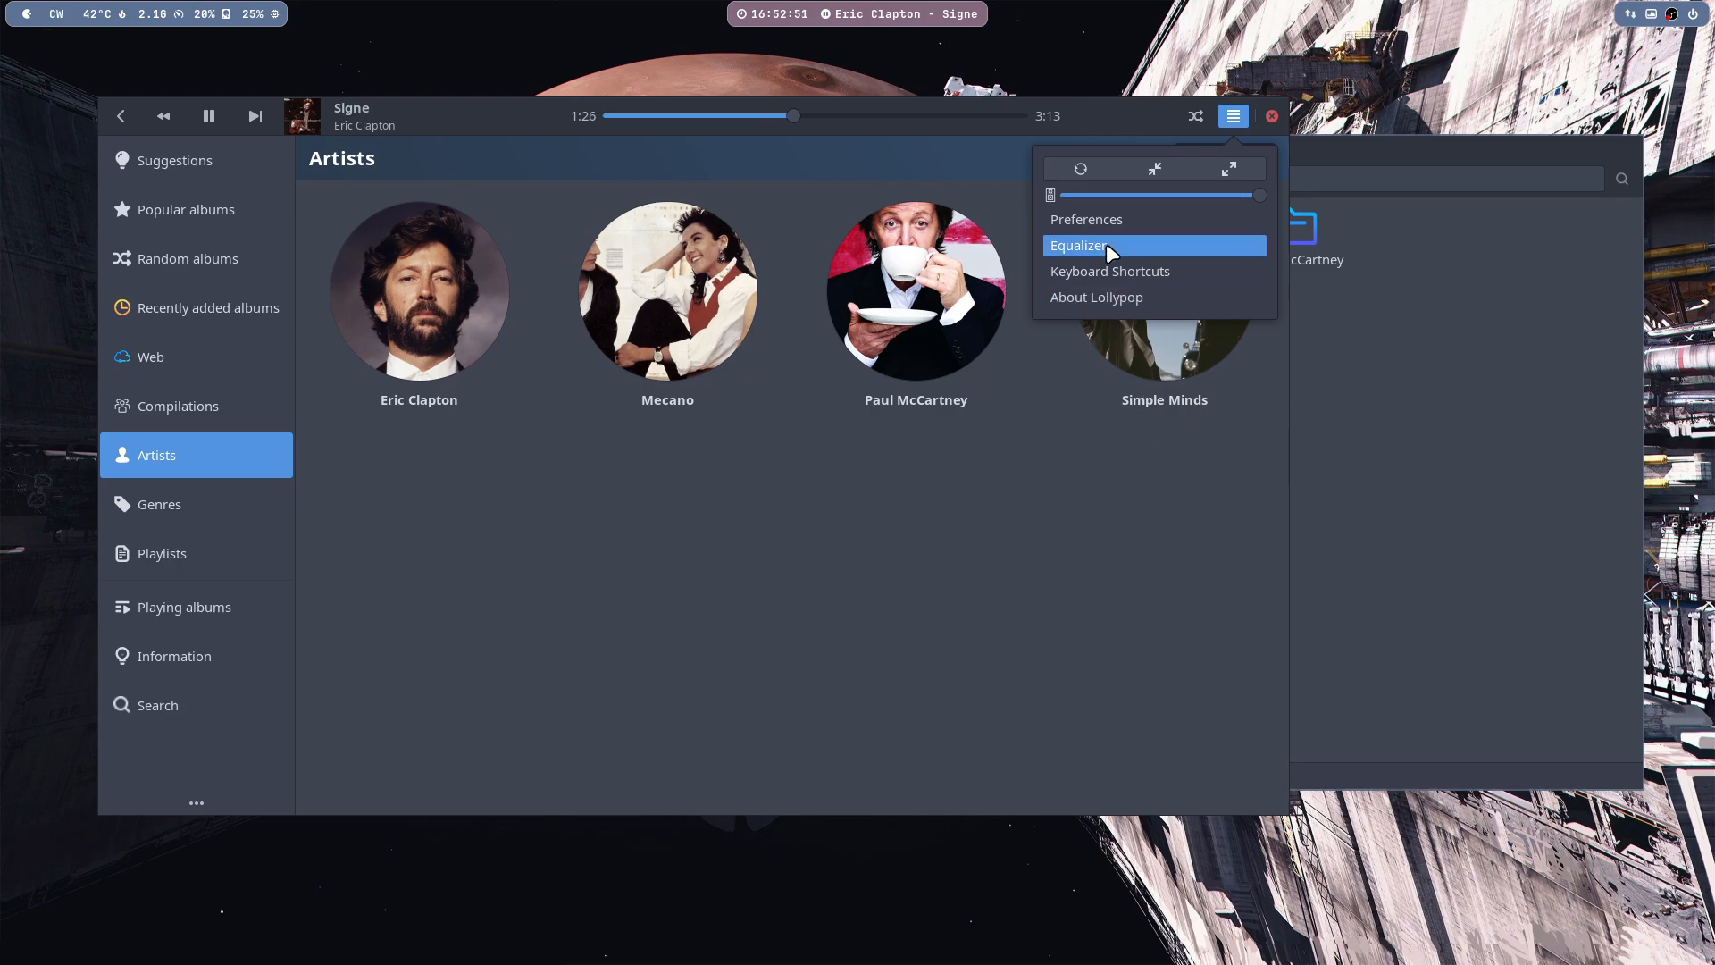
pyautogui.click(1086, 218)
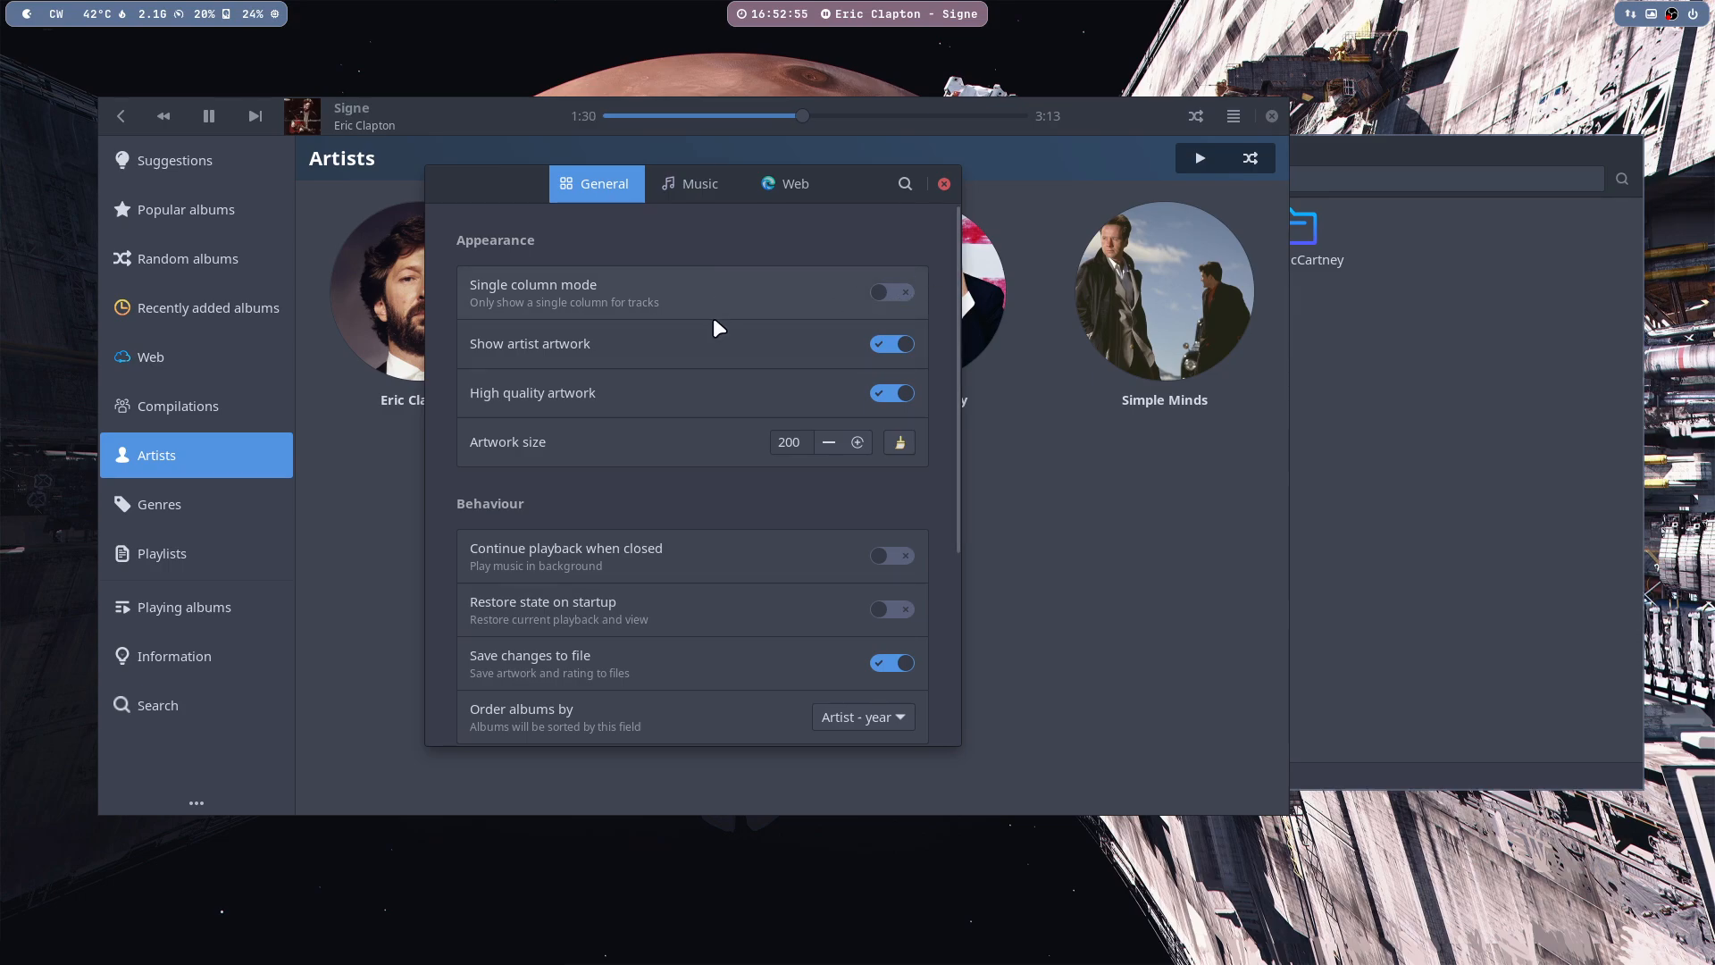
pyautogui.scroll(-3)
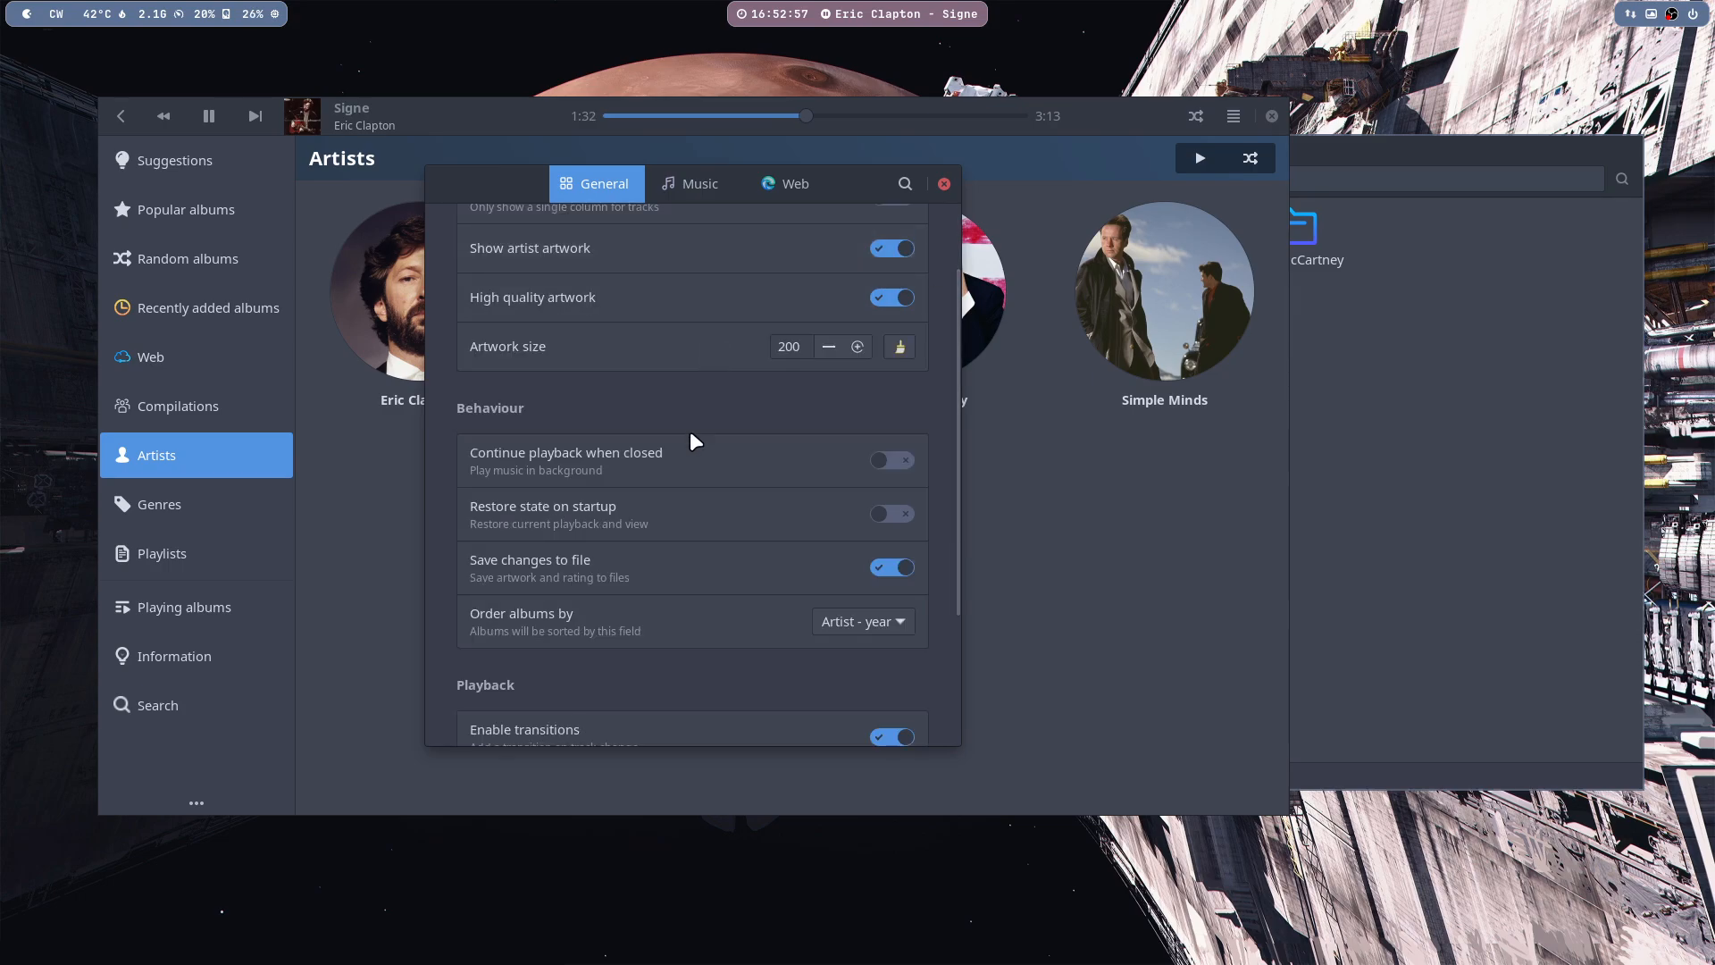
pyautogui.scroll(-3)
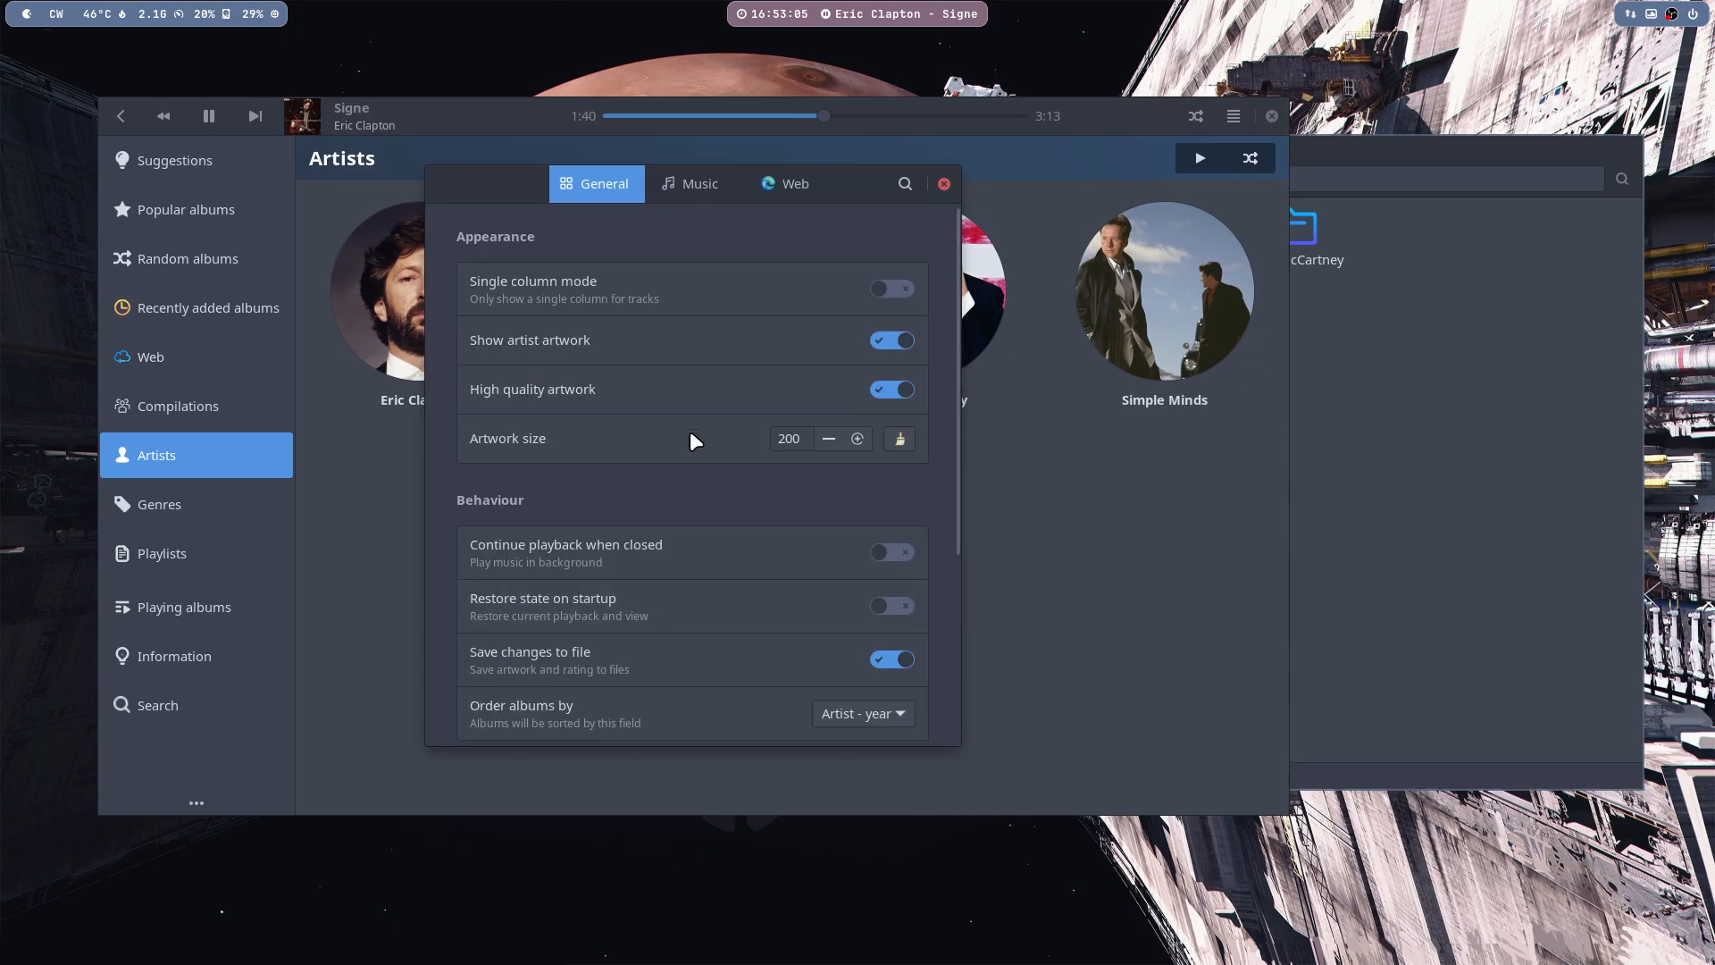
pyautogui.click(690, 182)
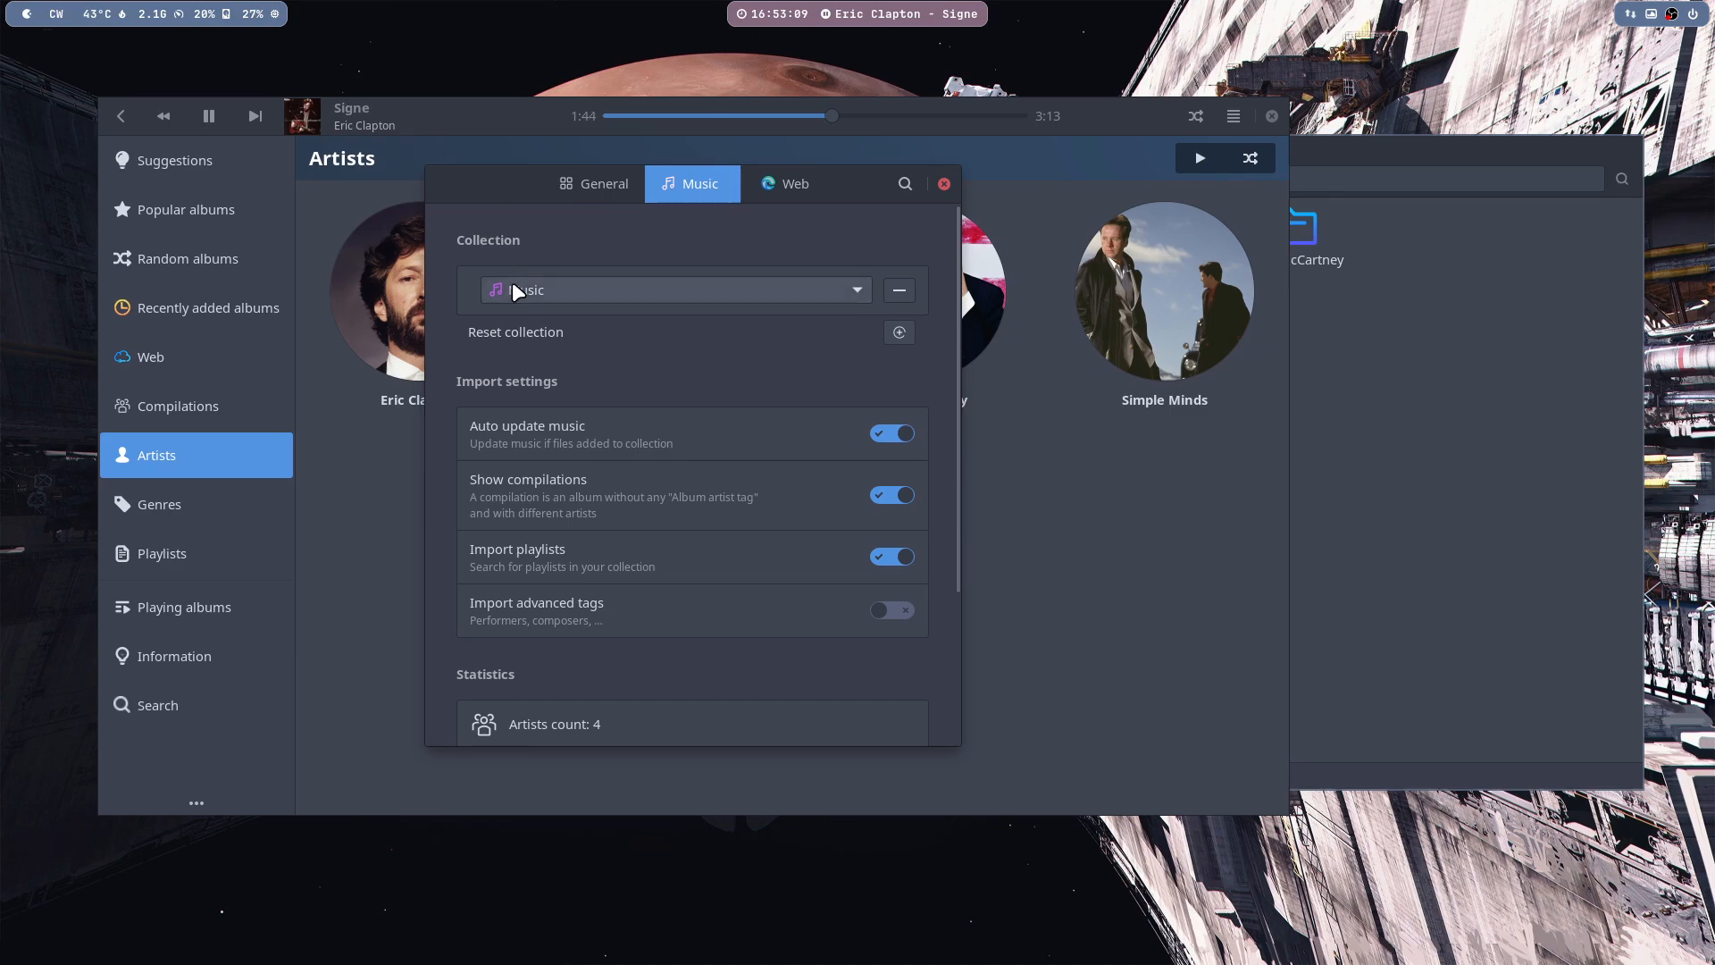
pyautogui.moveTo(654, 305)
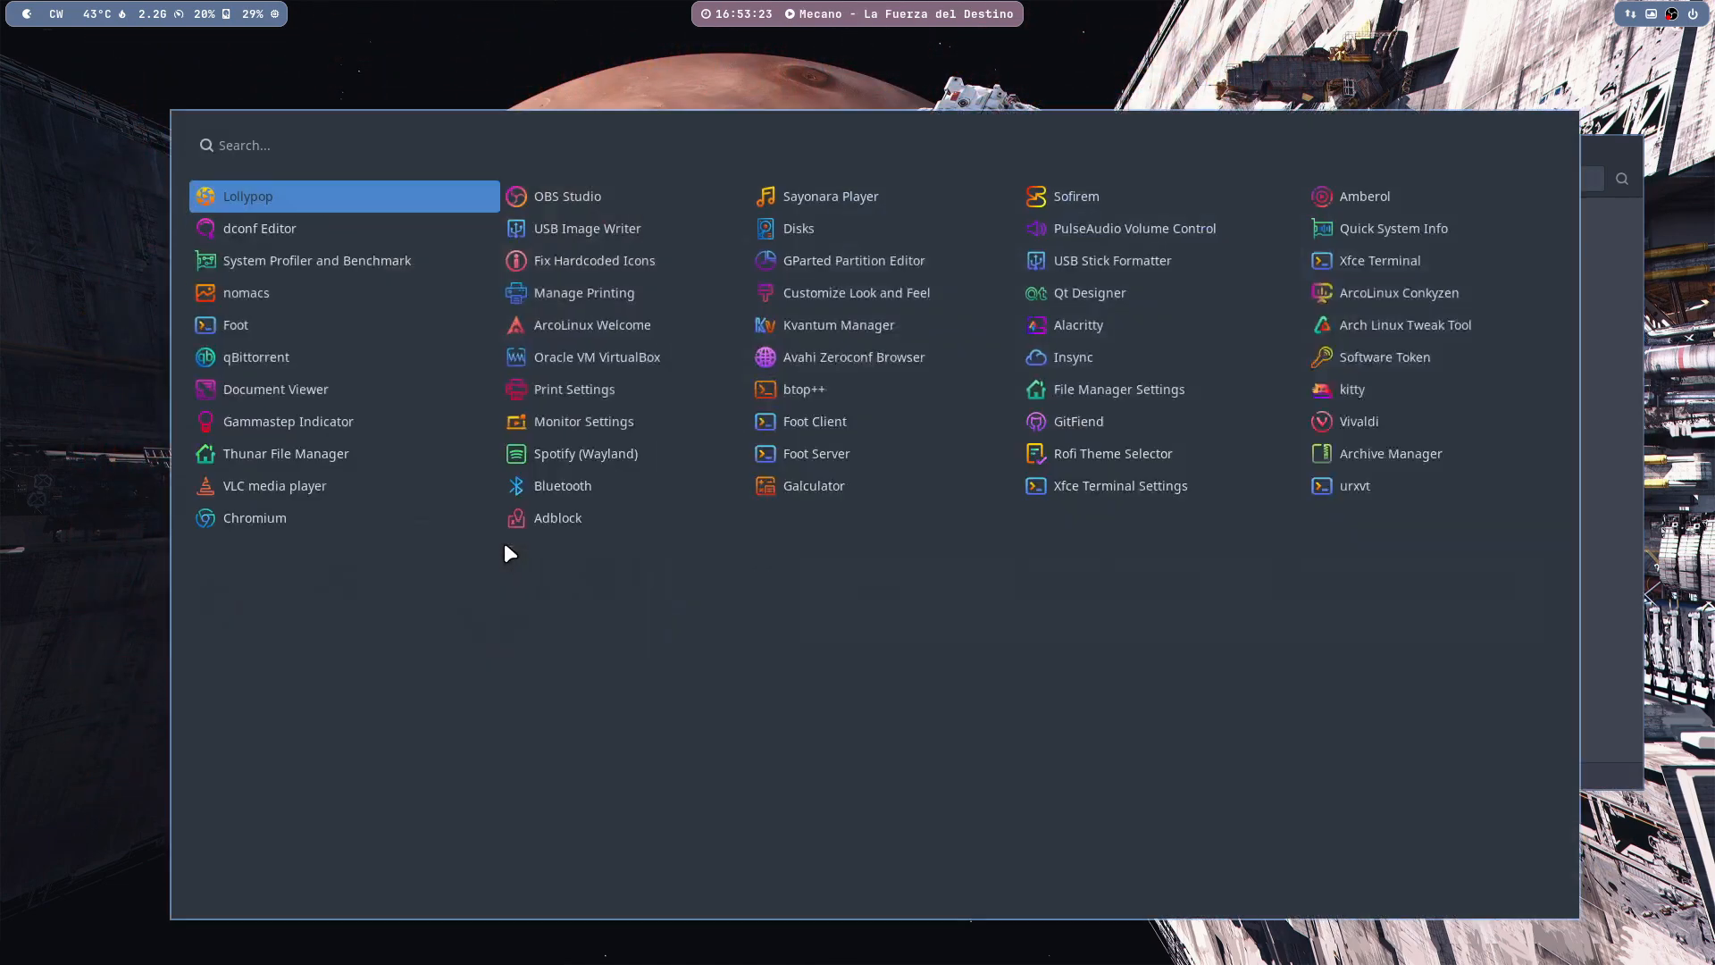
# - Launch Sofirem, check lollypop in the Multimedia audio software list, then quit the installer
pyautogui.click(829, 196)
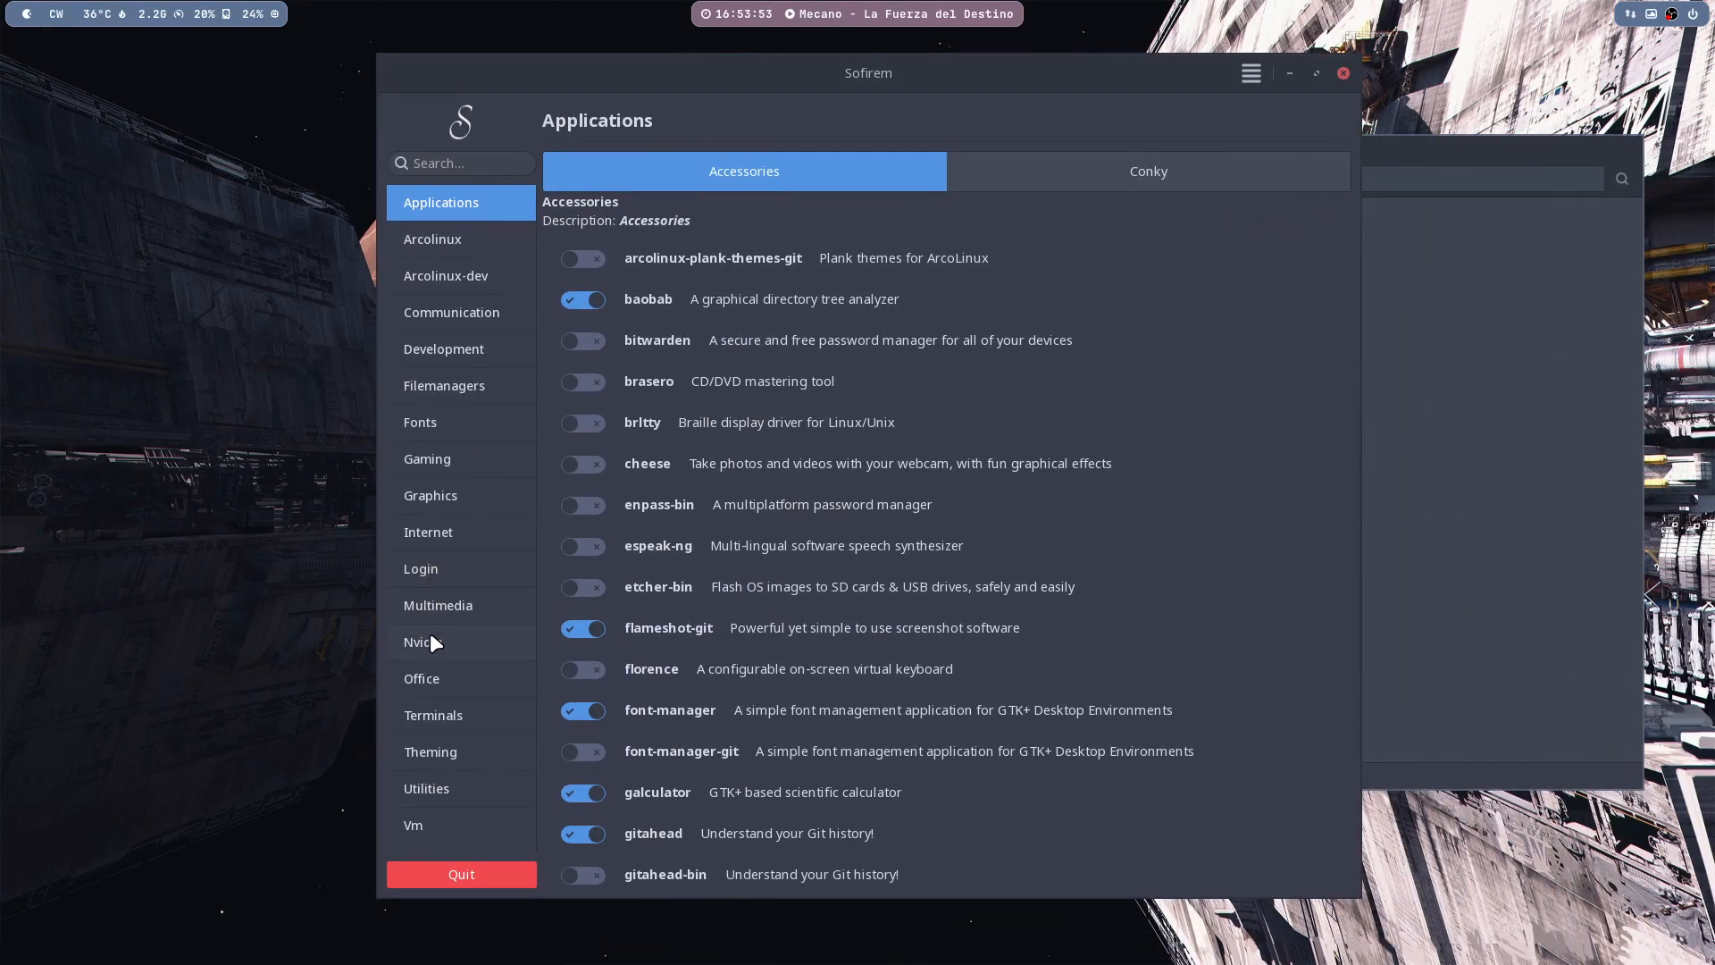
pyautogui.click(438, 605)
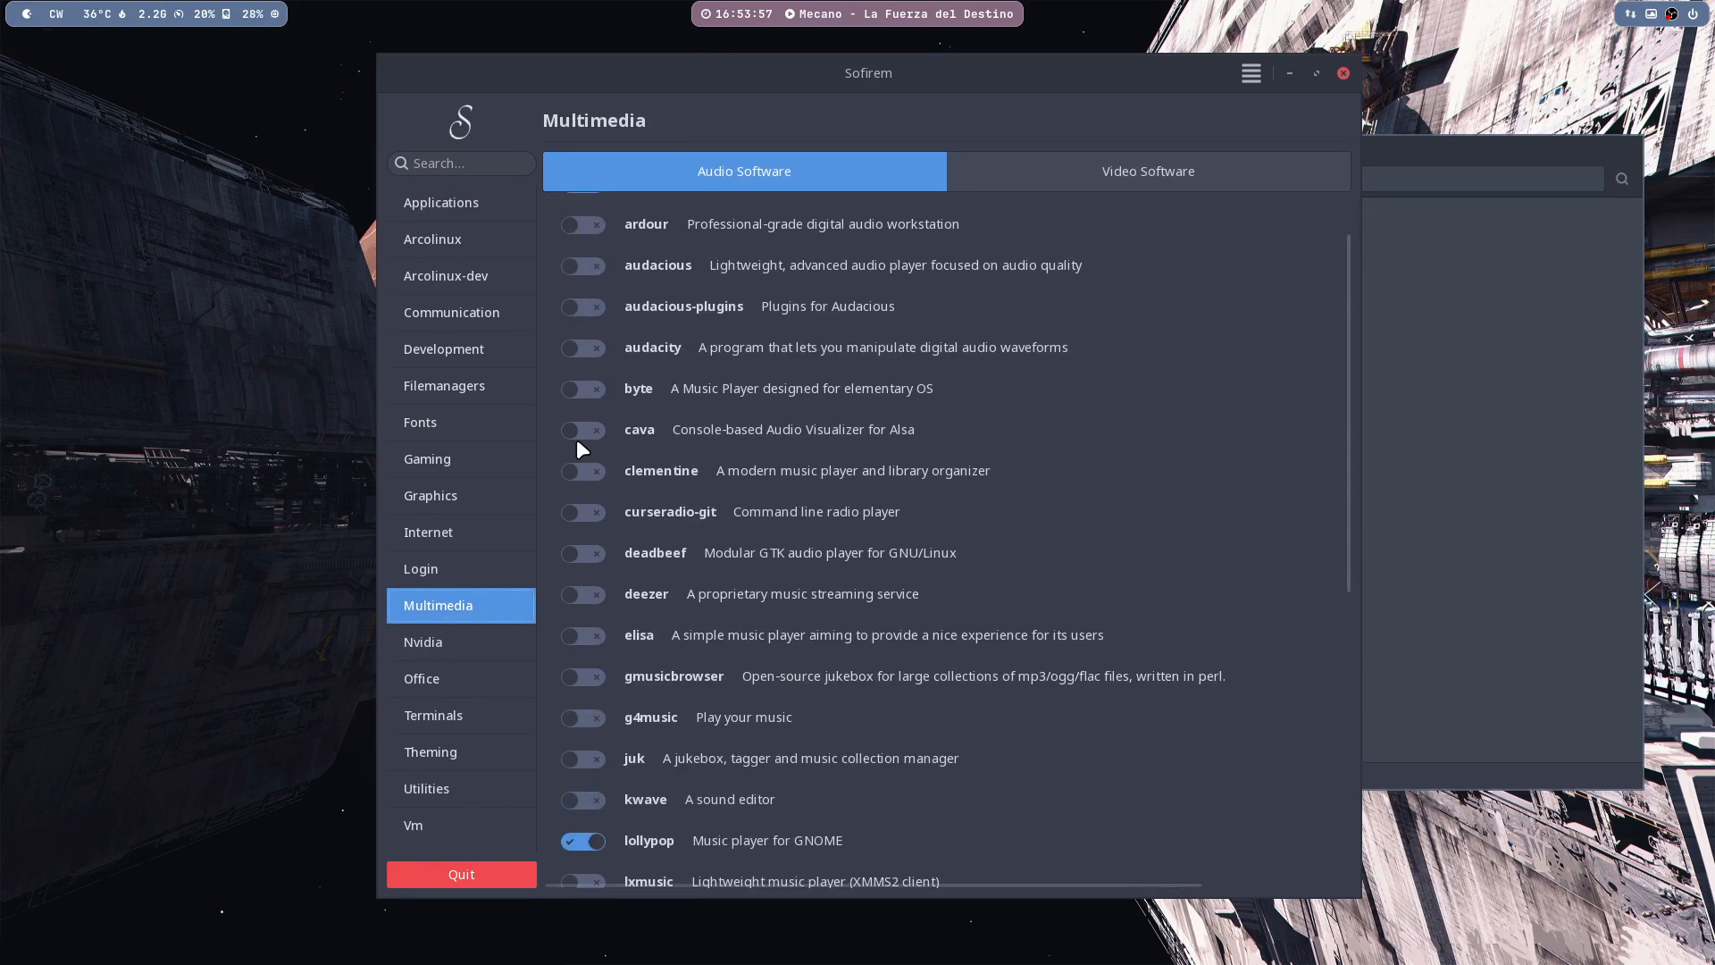
pyautogui.scroll(-3)
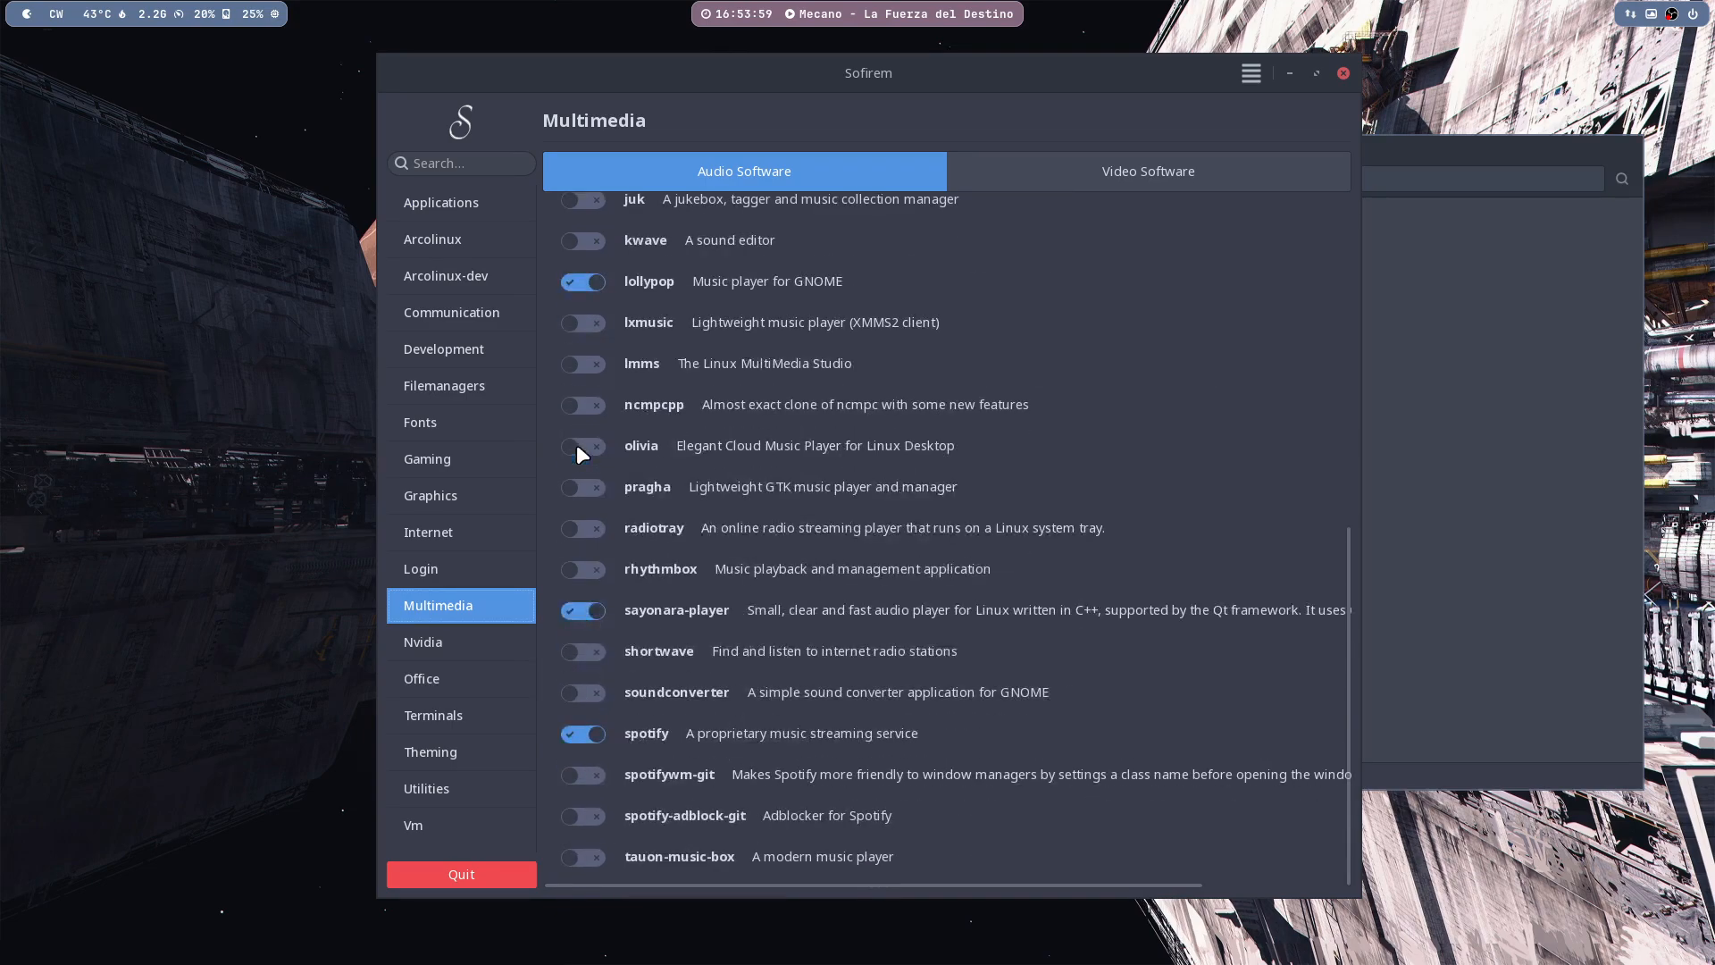
pyautogui.click(582, 611)
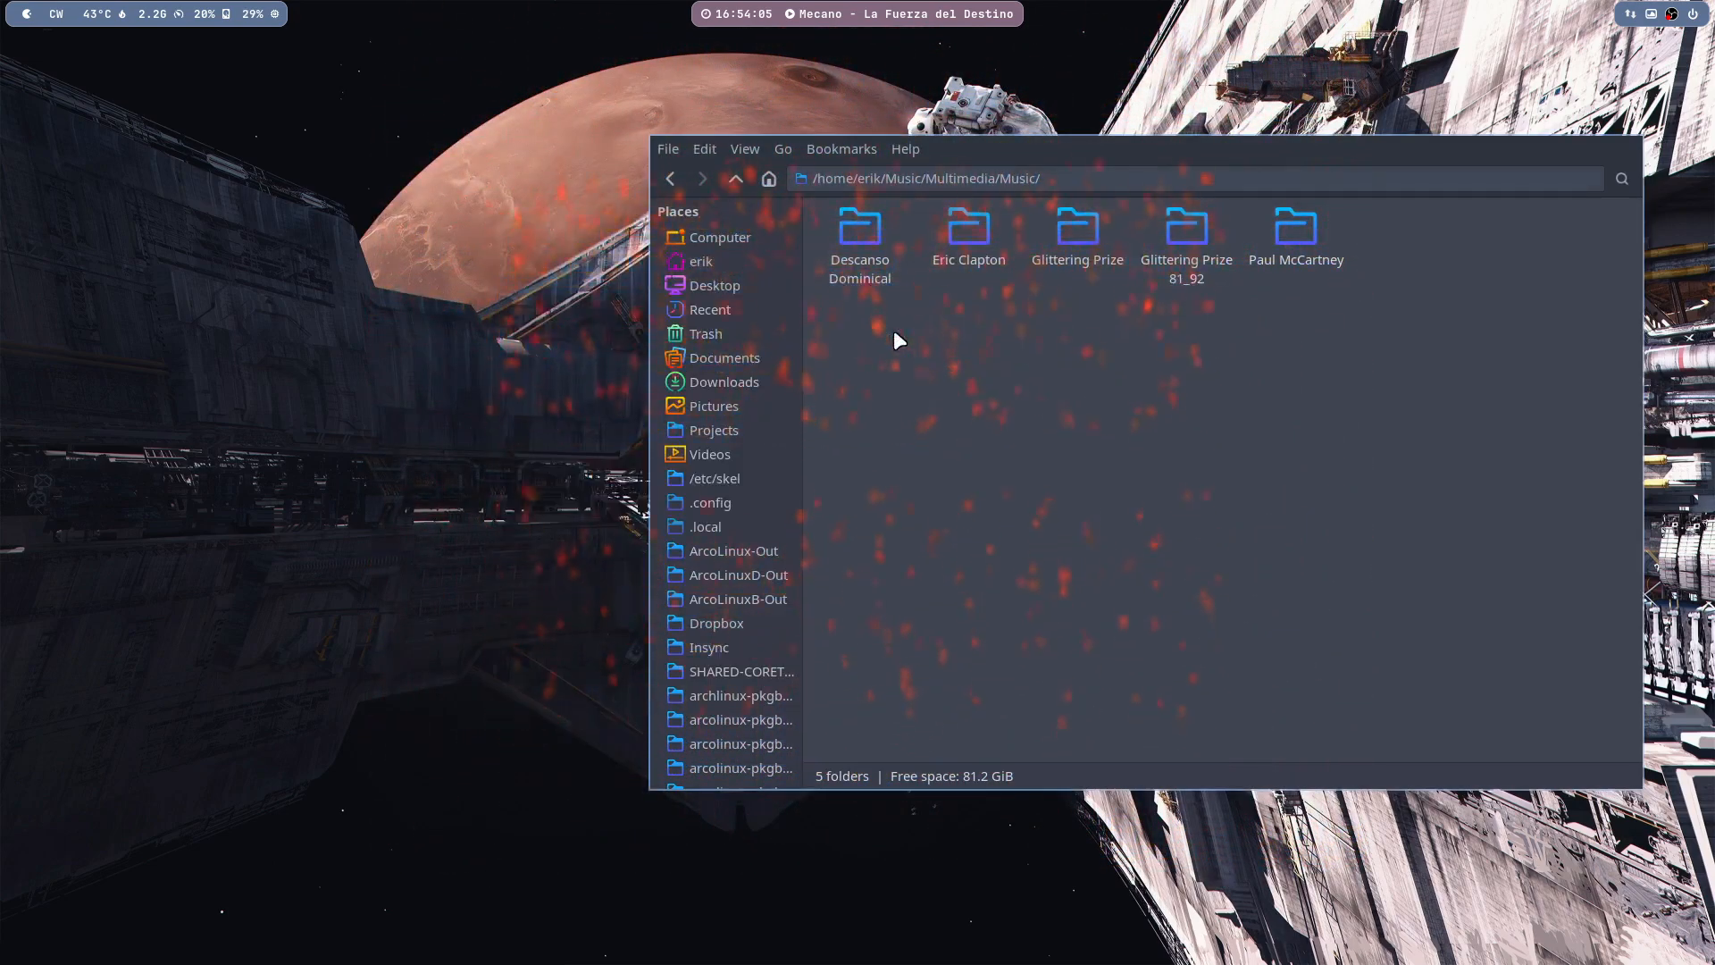
# - Open the Eric Clapton folder and send the Unplugged album to Lollypop via Open With
pyautogui.doubleClick(966, 231)
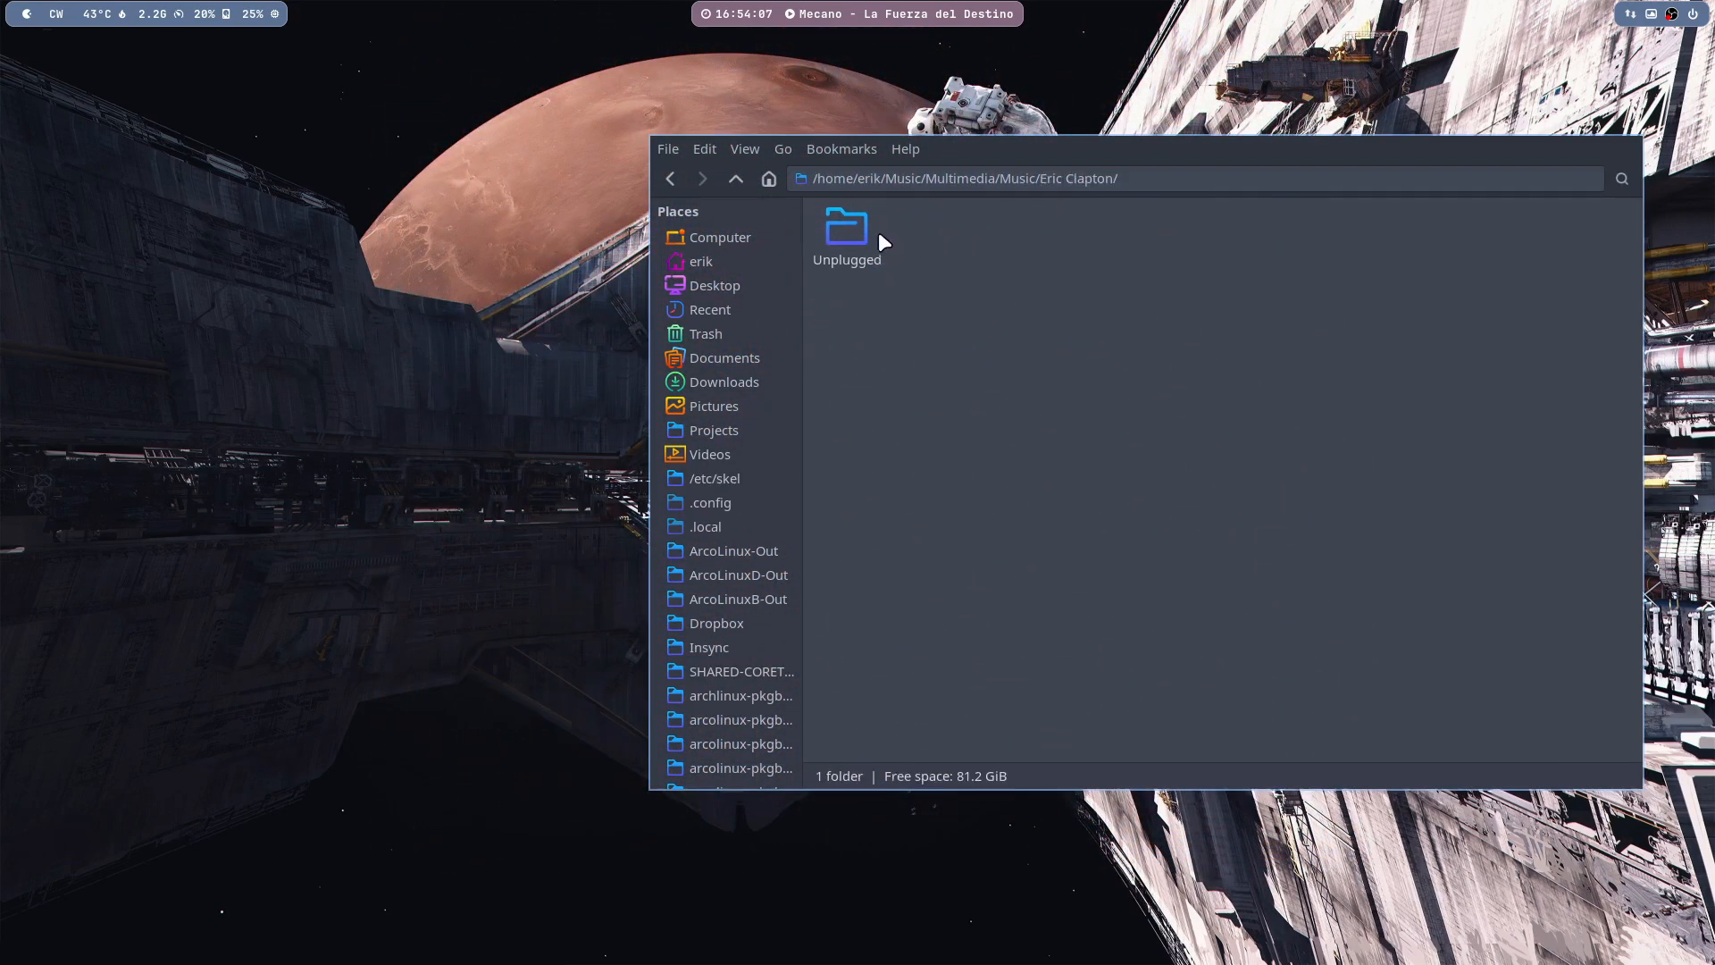
pyautogui.click(847, 230)
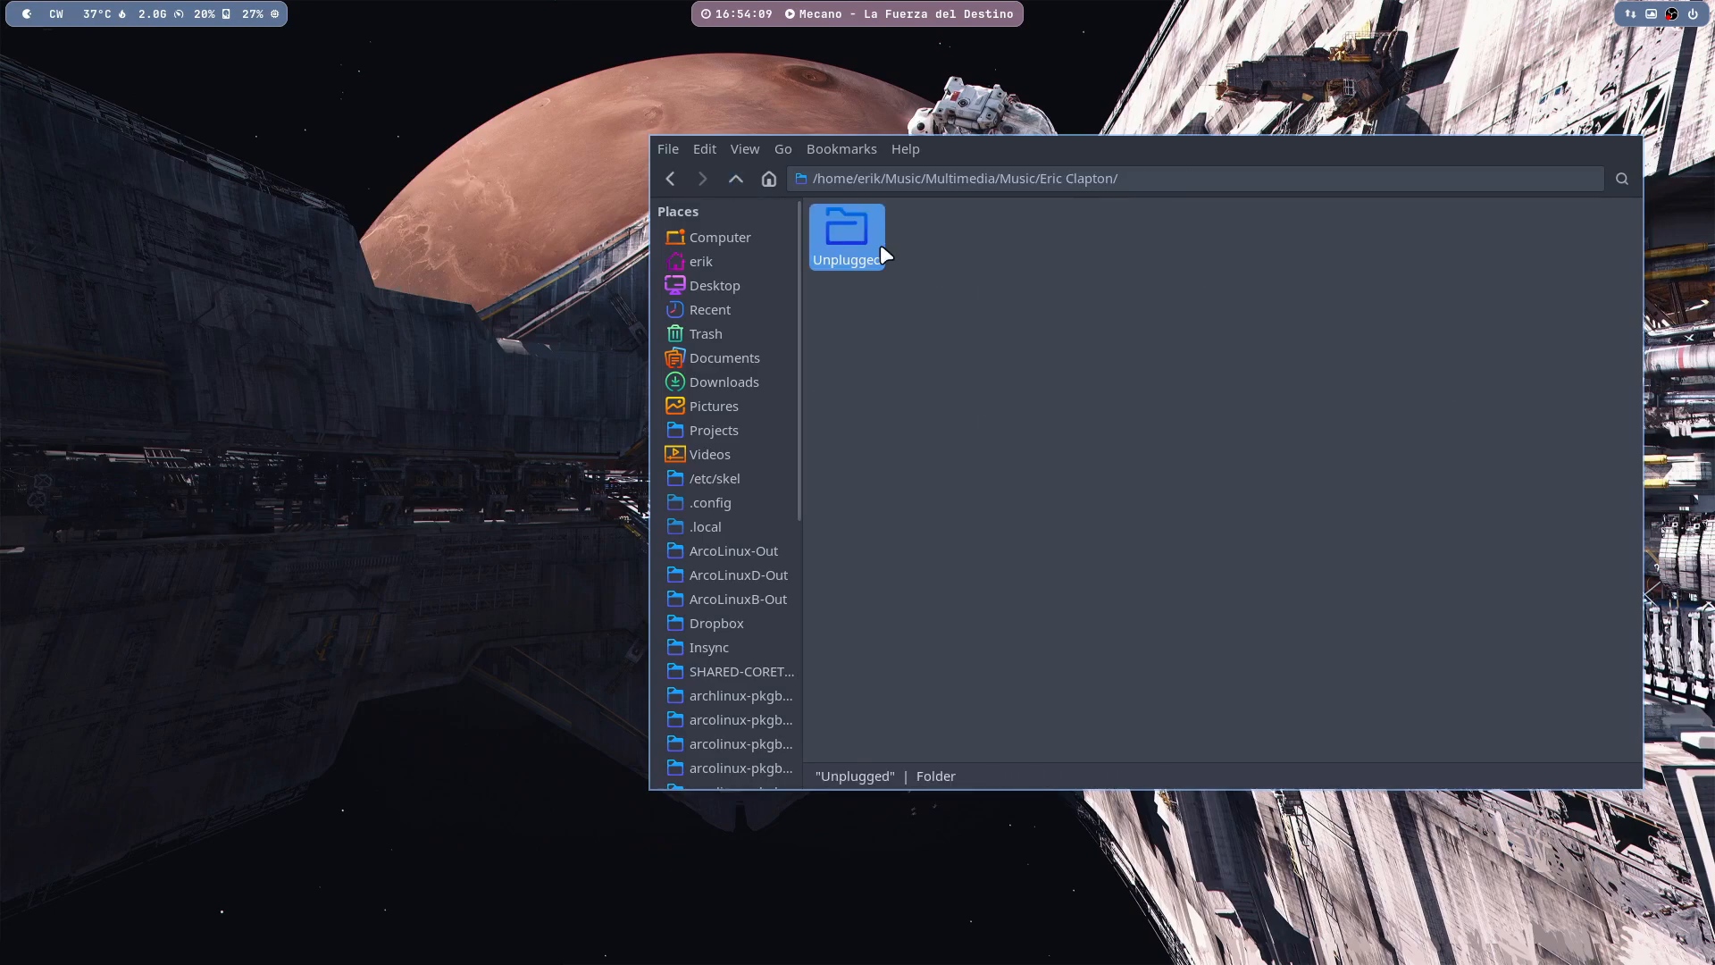
pyautogui.rightClick(845, 232)
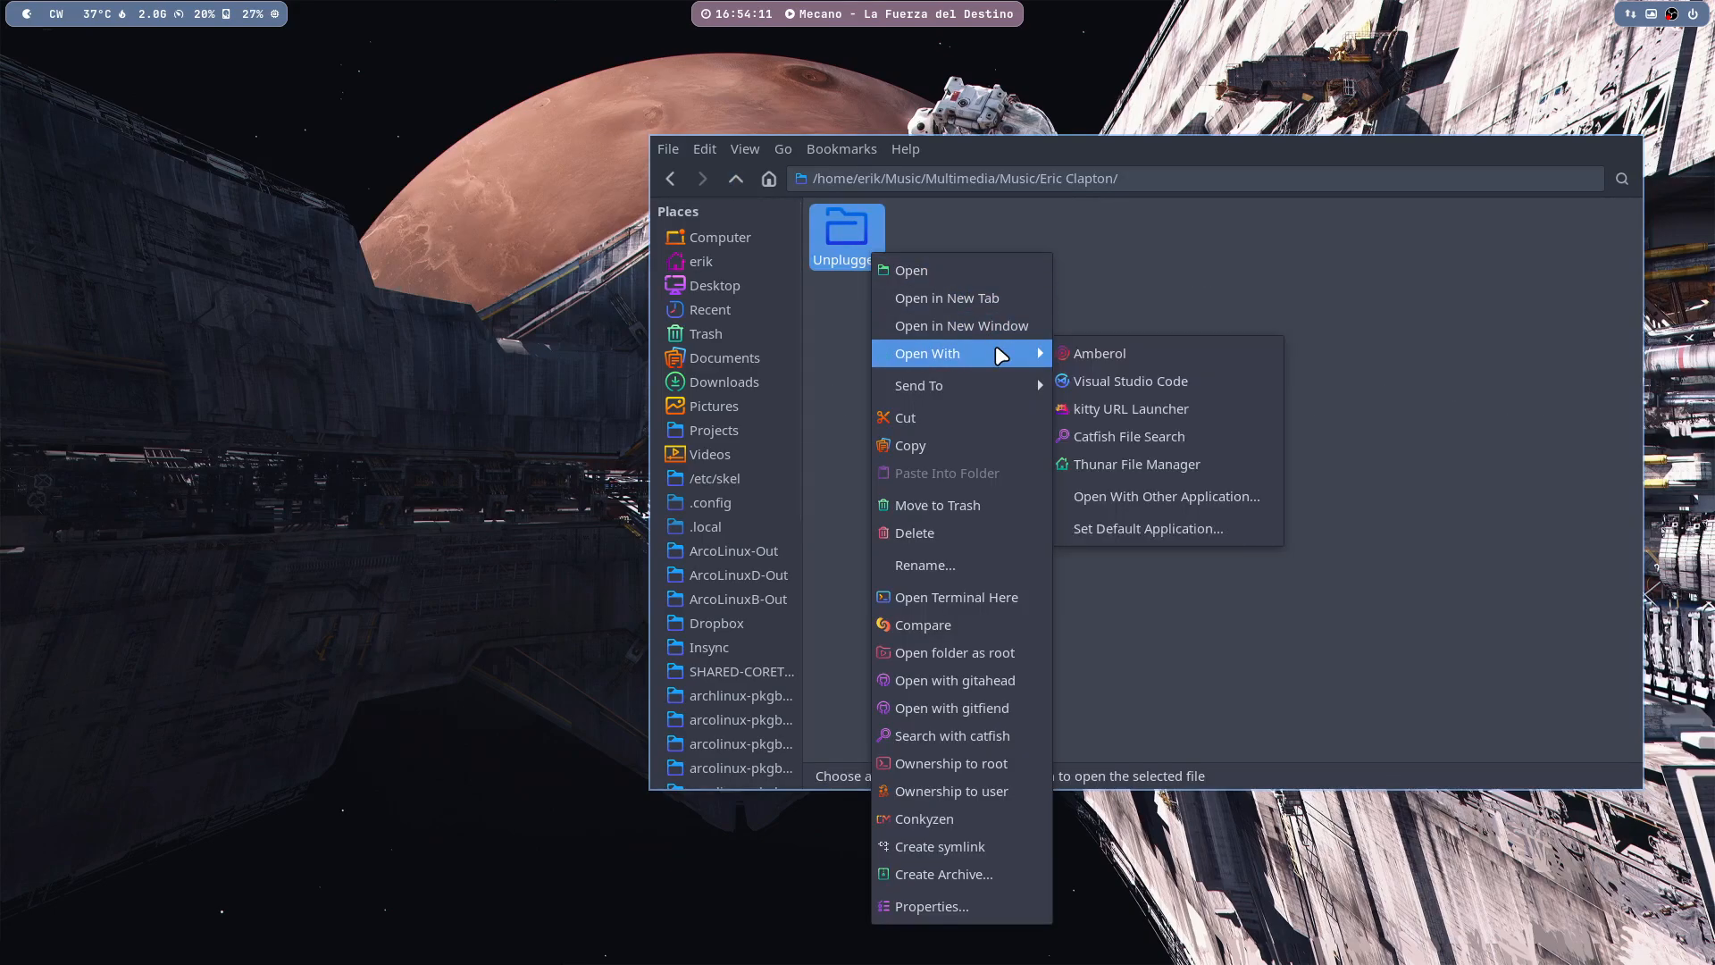
pyautogui.moveTo(907, 236)
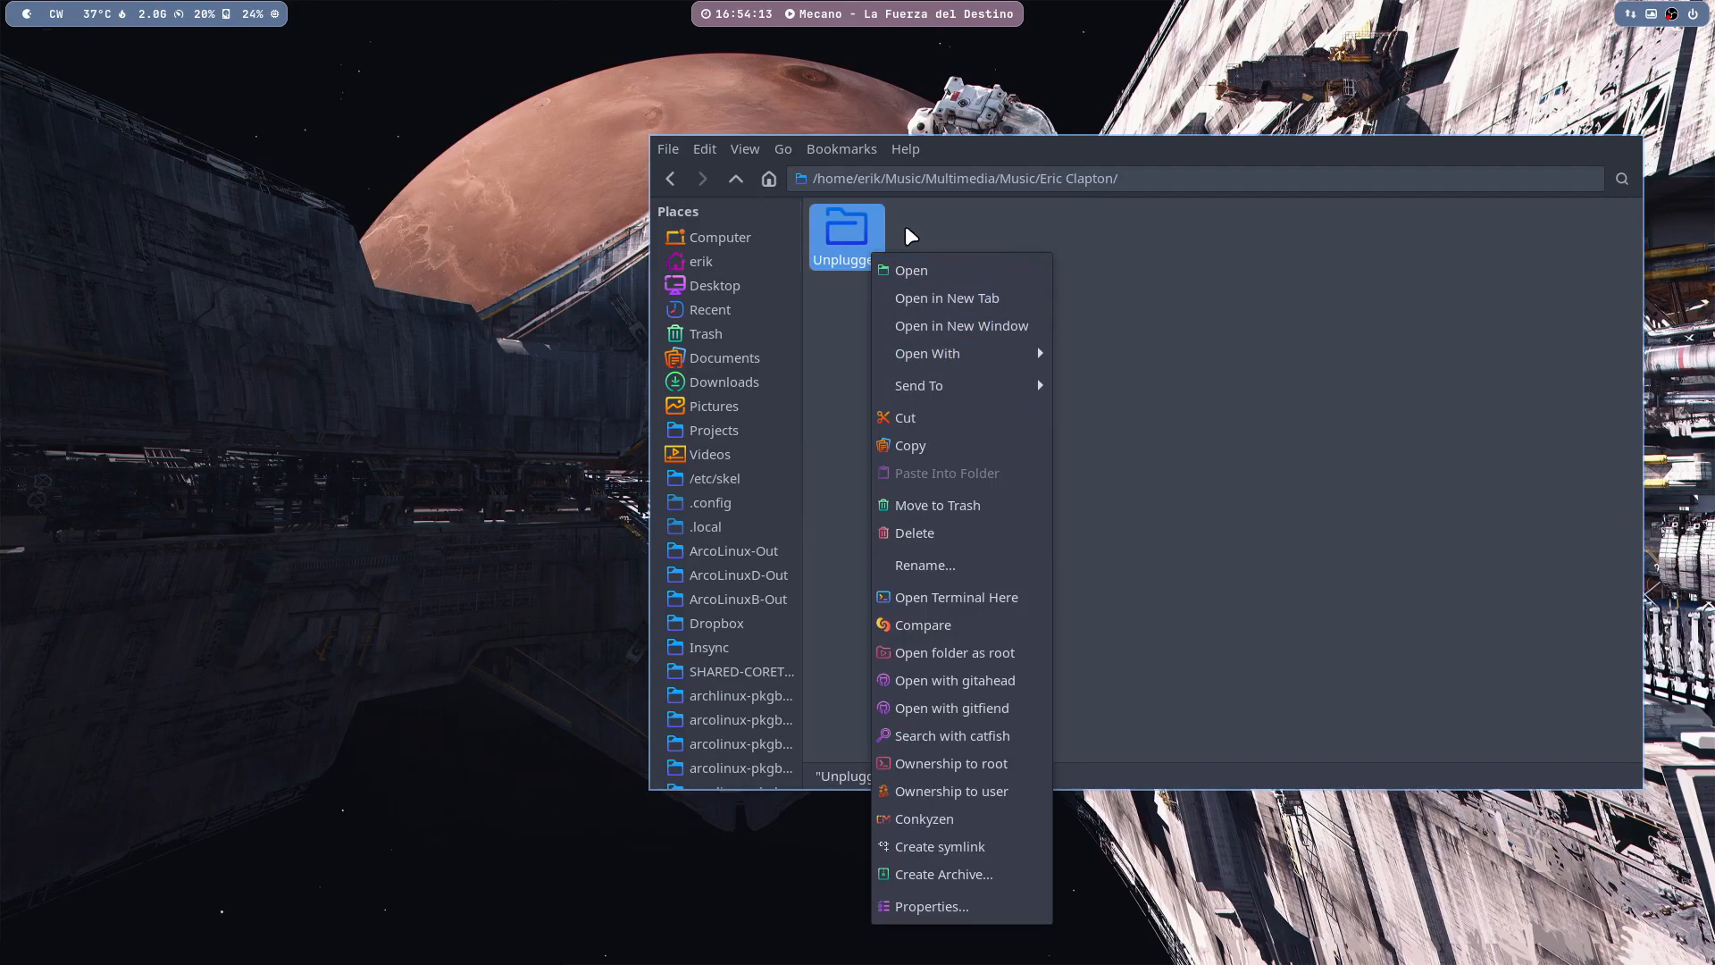
pyautogui.moveTo(927, 352)
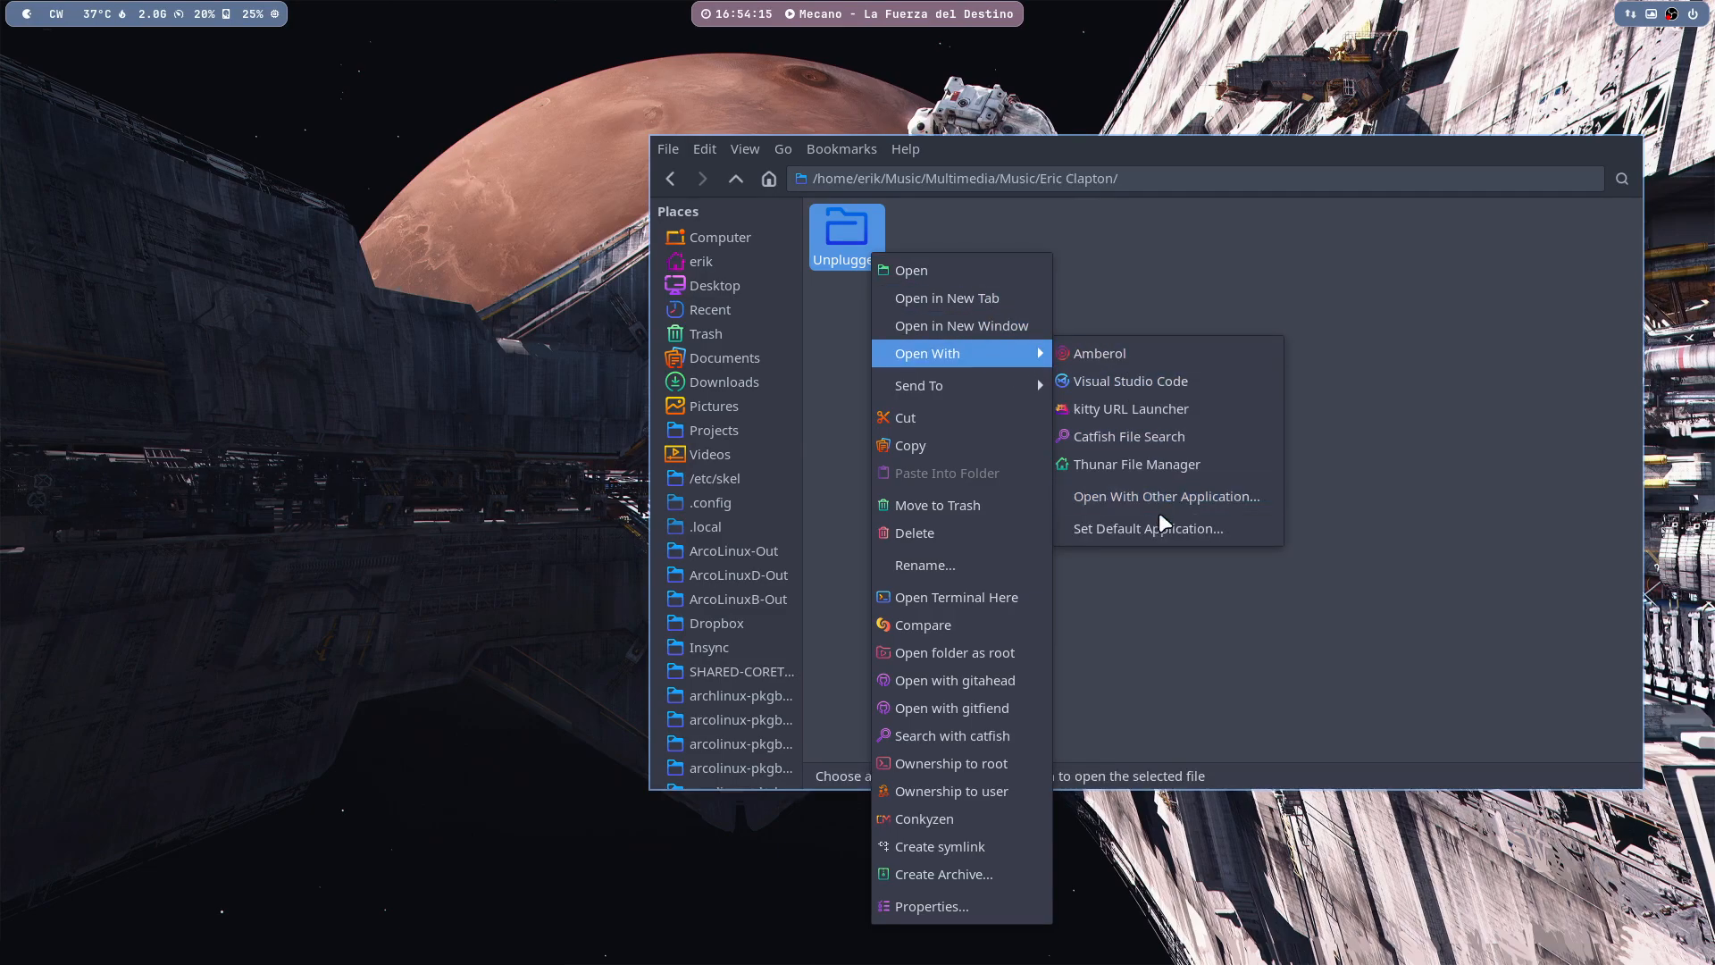
pyautogui.click(1165, 495)
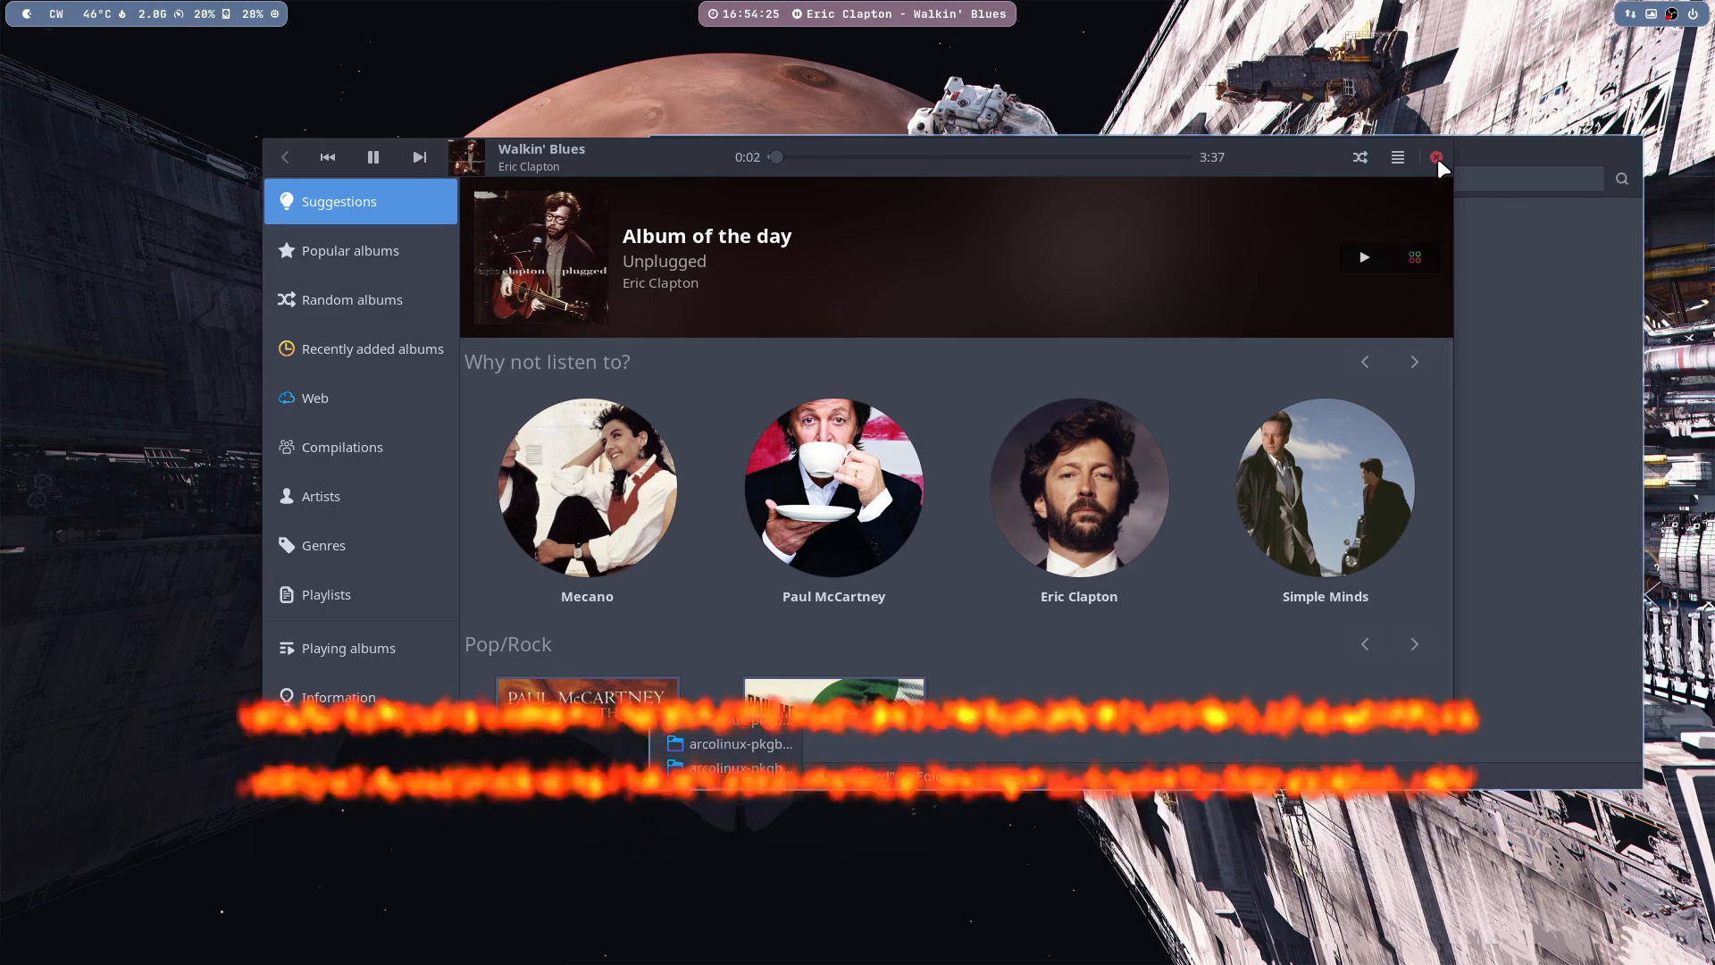
pyautogui.rightClick(845, 227)
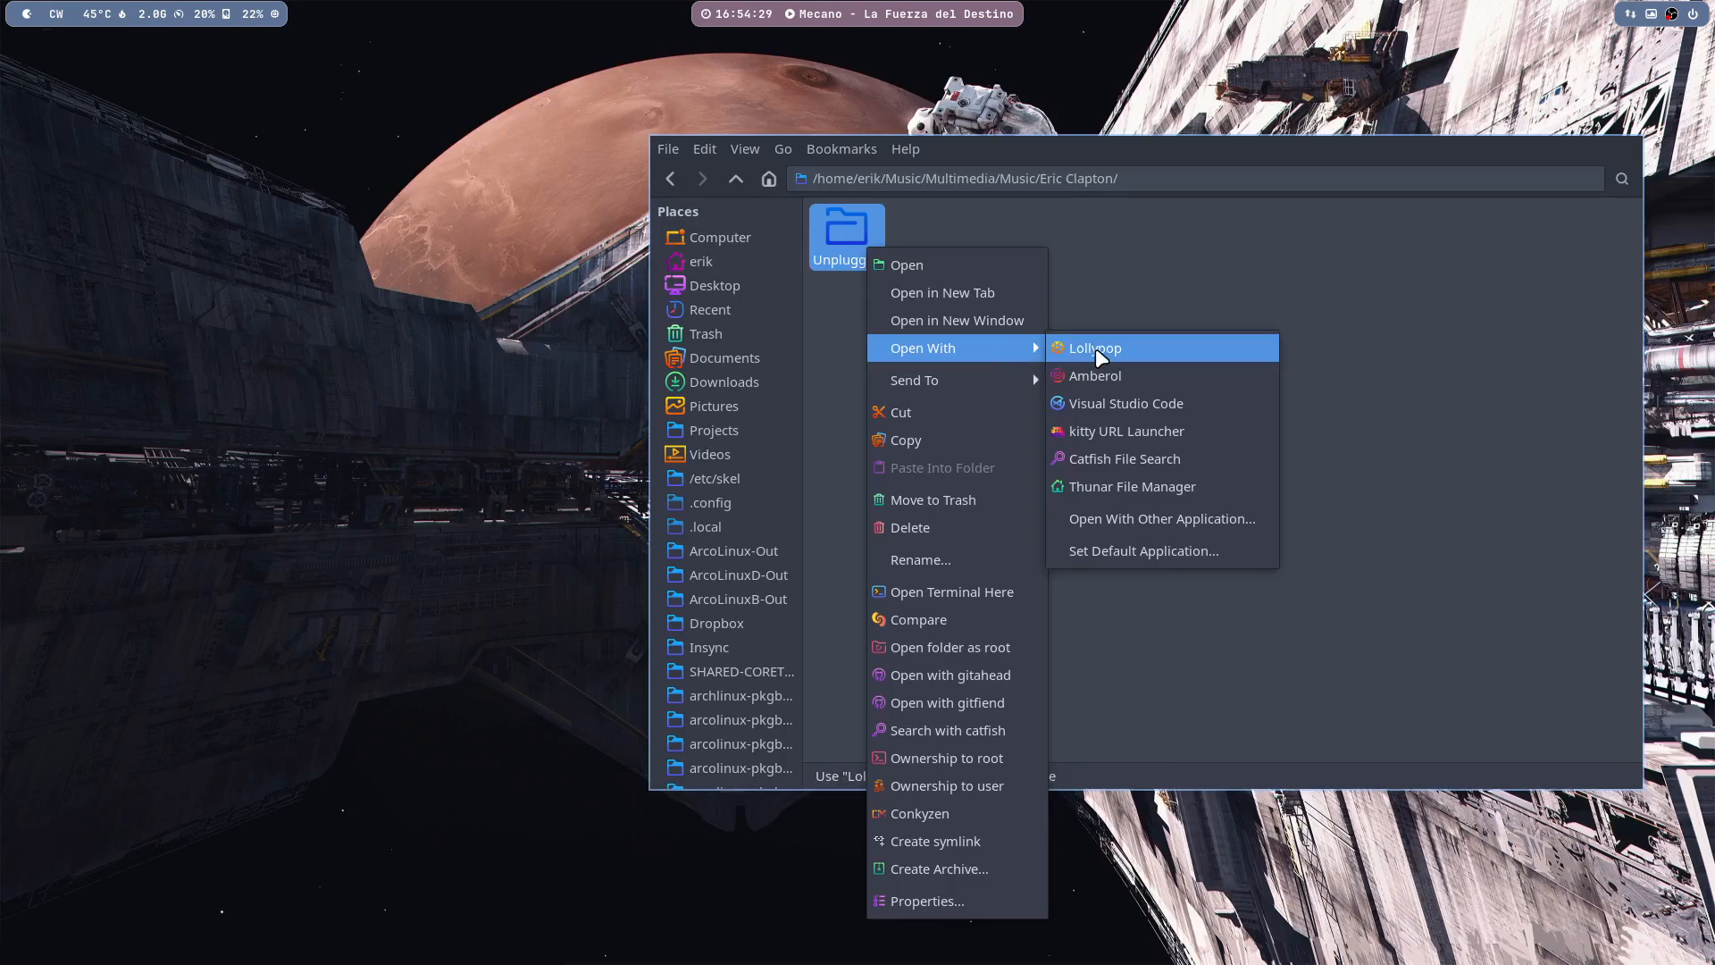
pyautogui.click(1093, 348)
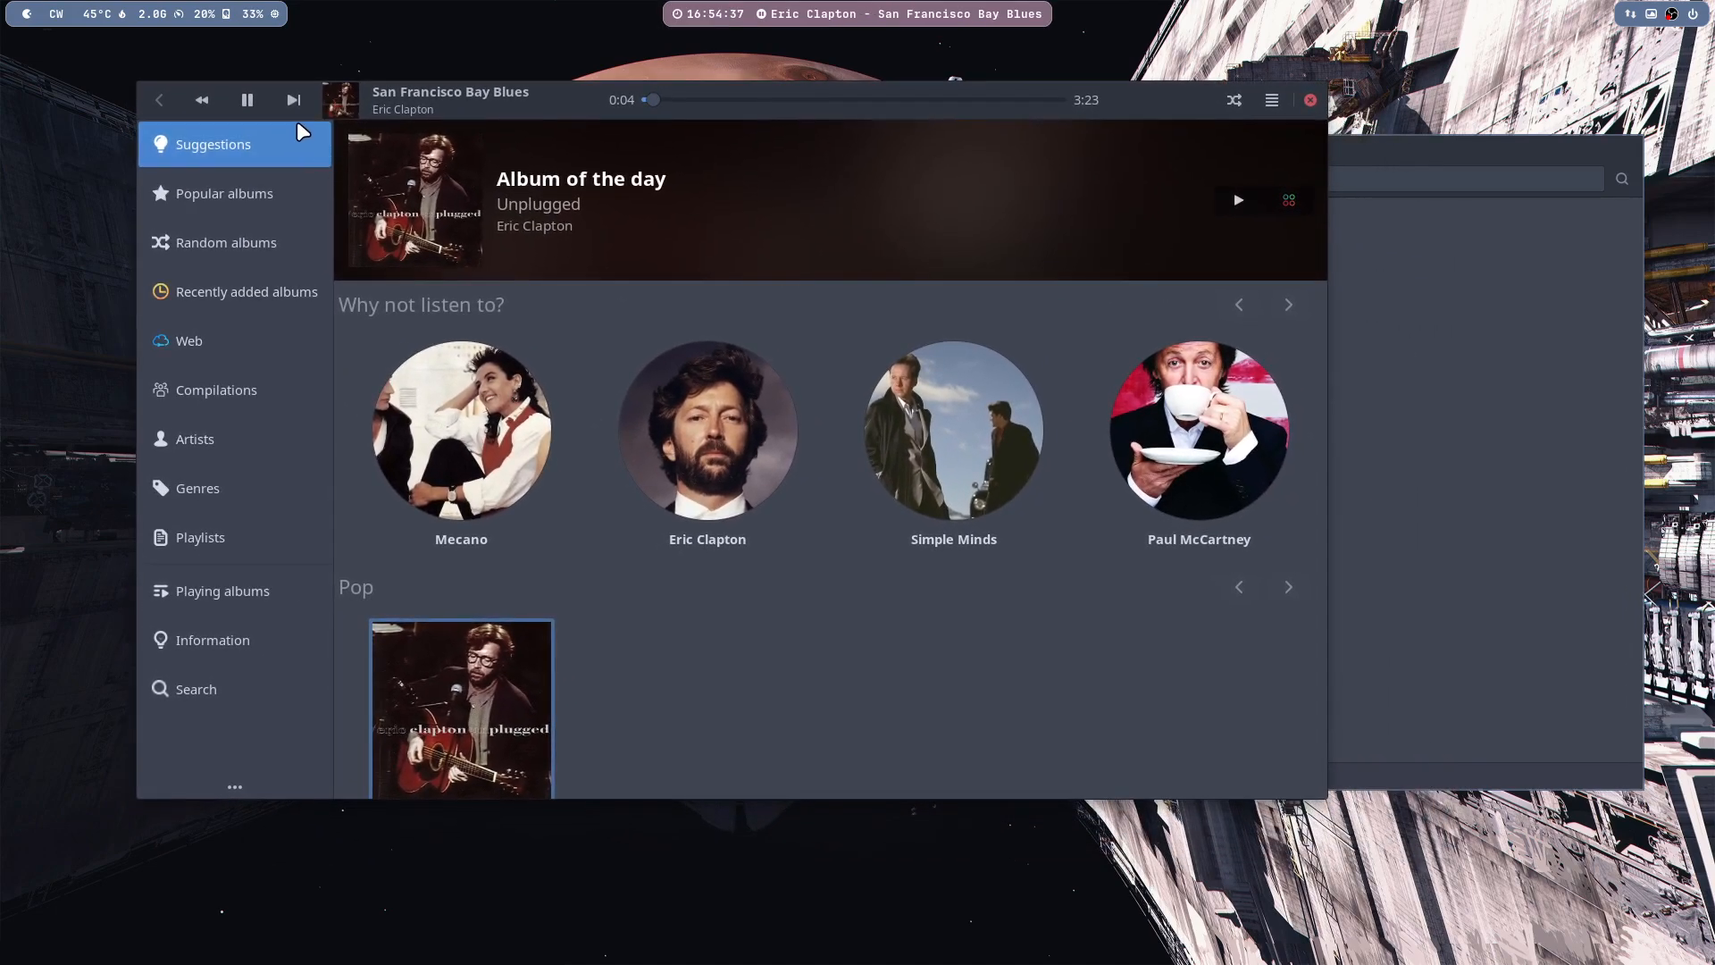
# - Reset the music collection from the Music preferences page and close the dialog
pyautogui.click(1270, 100)
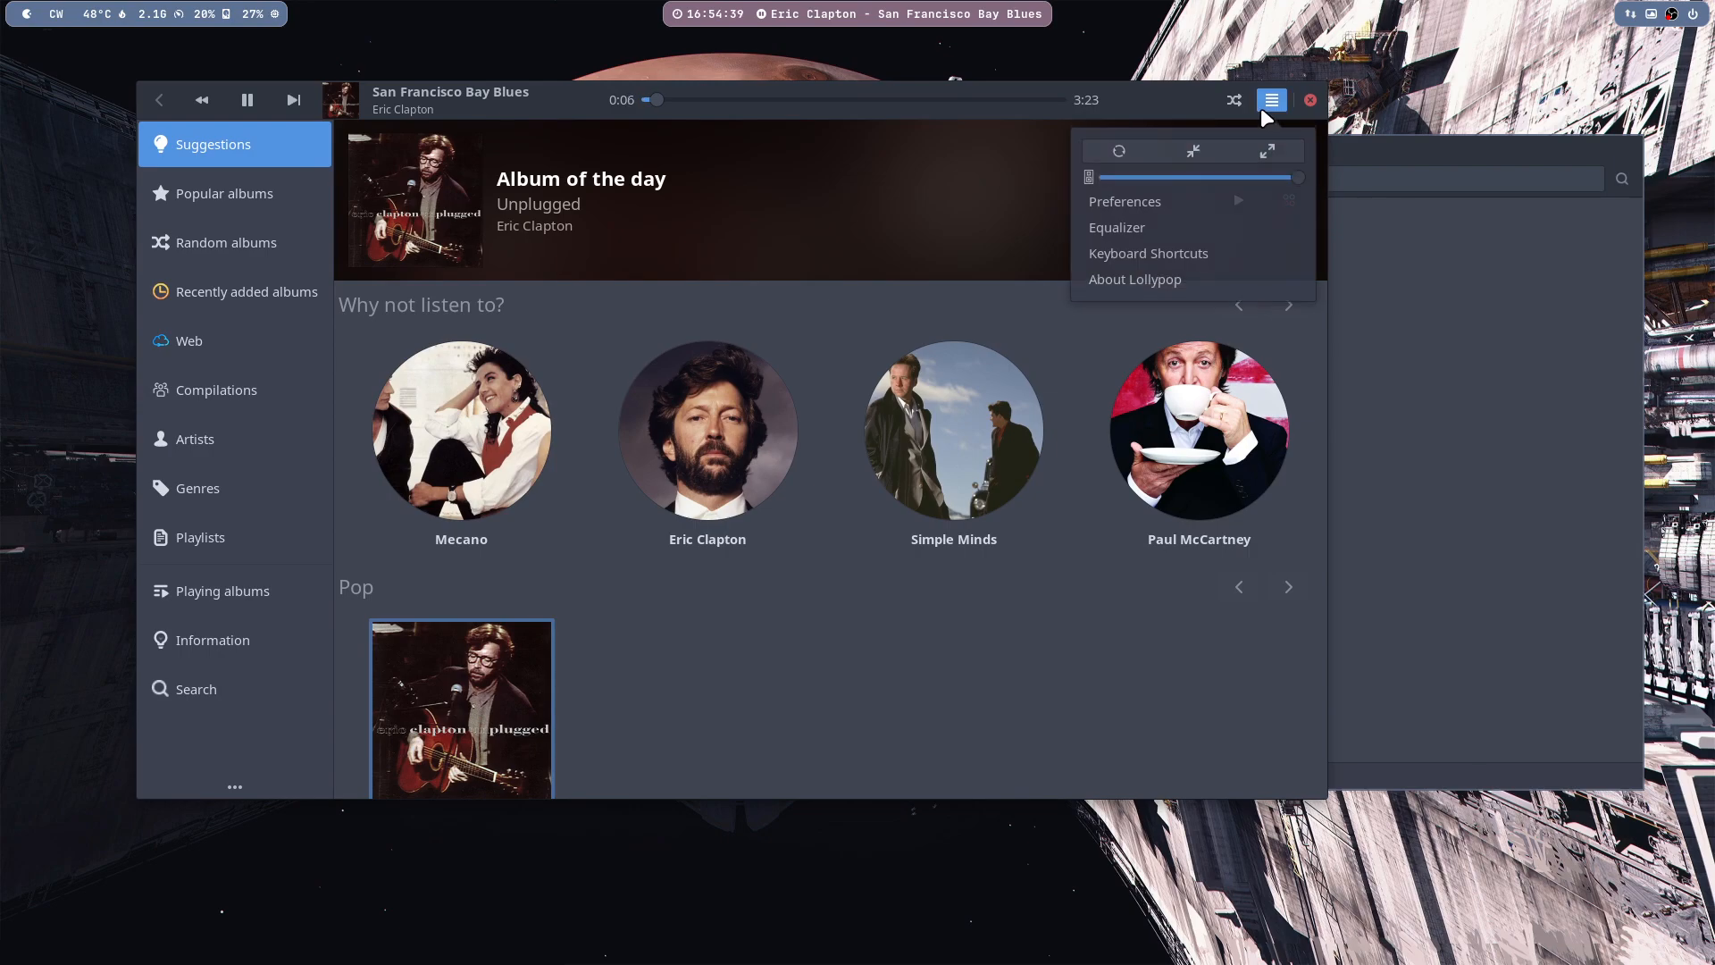
pyautogui.click(1123, 202)
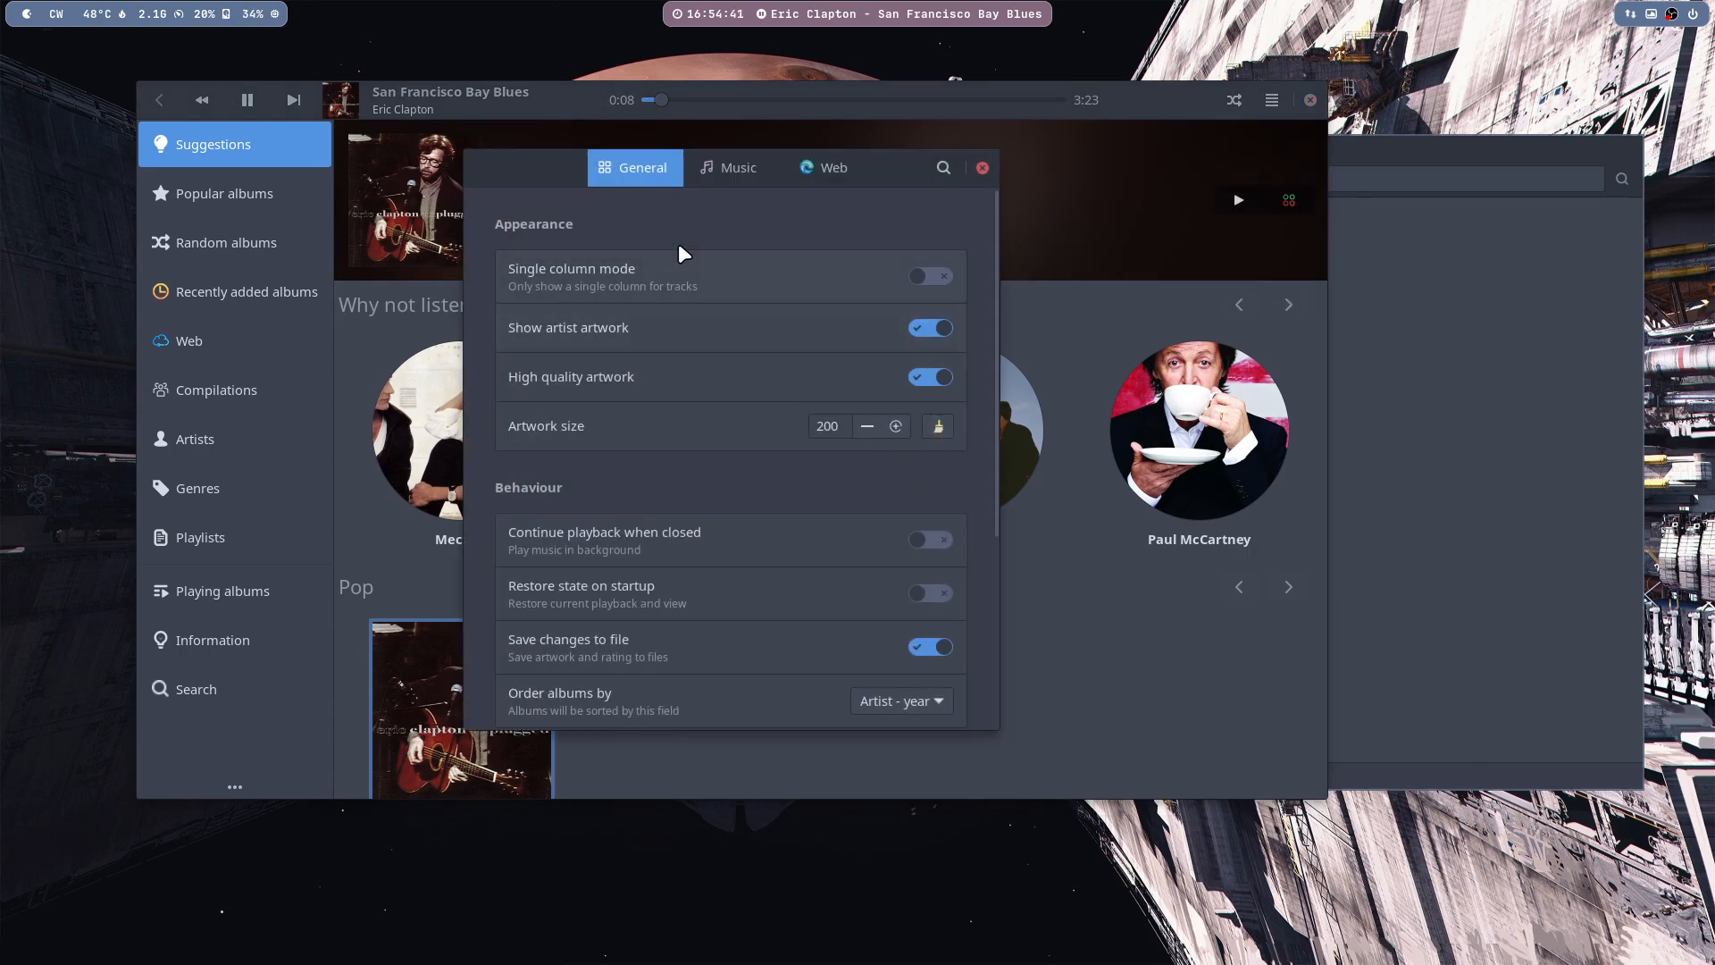
pyautogui.click(729, 168)
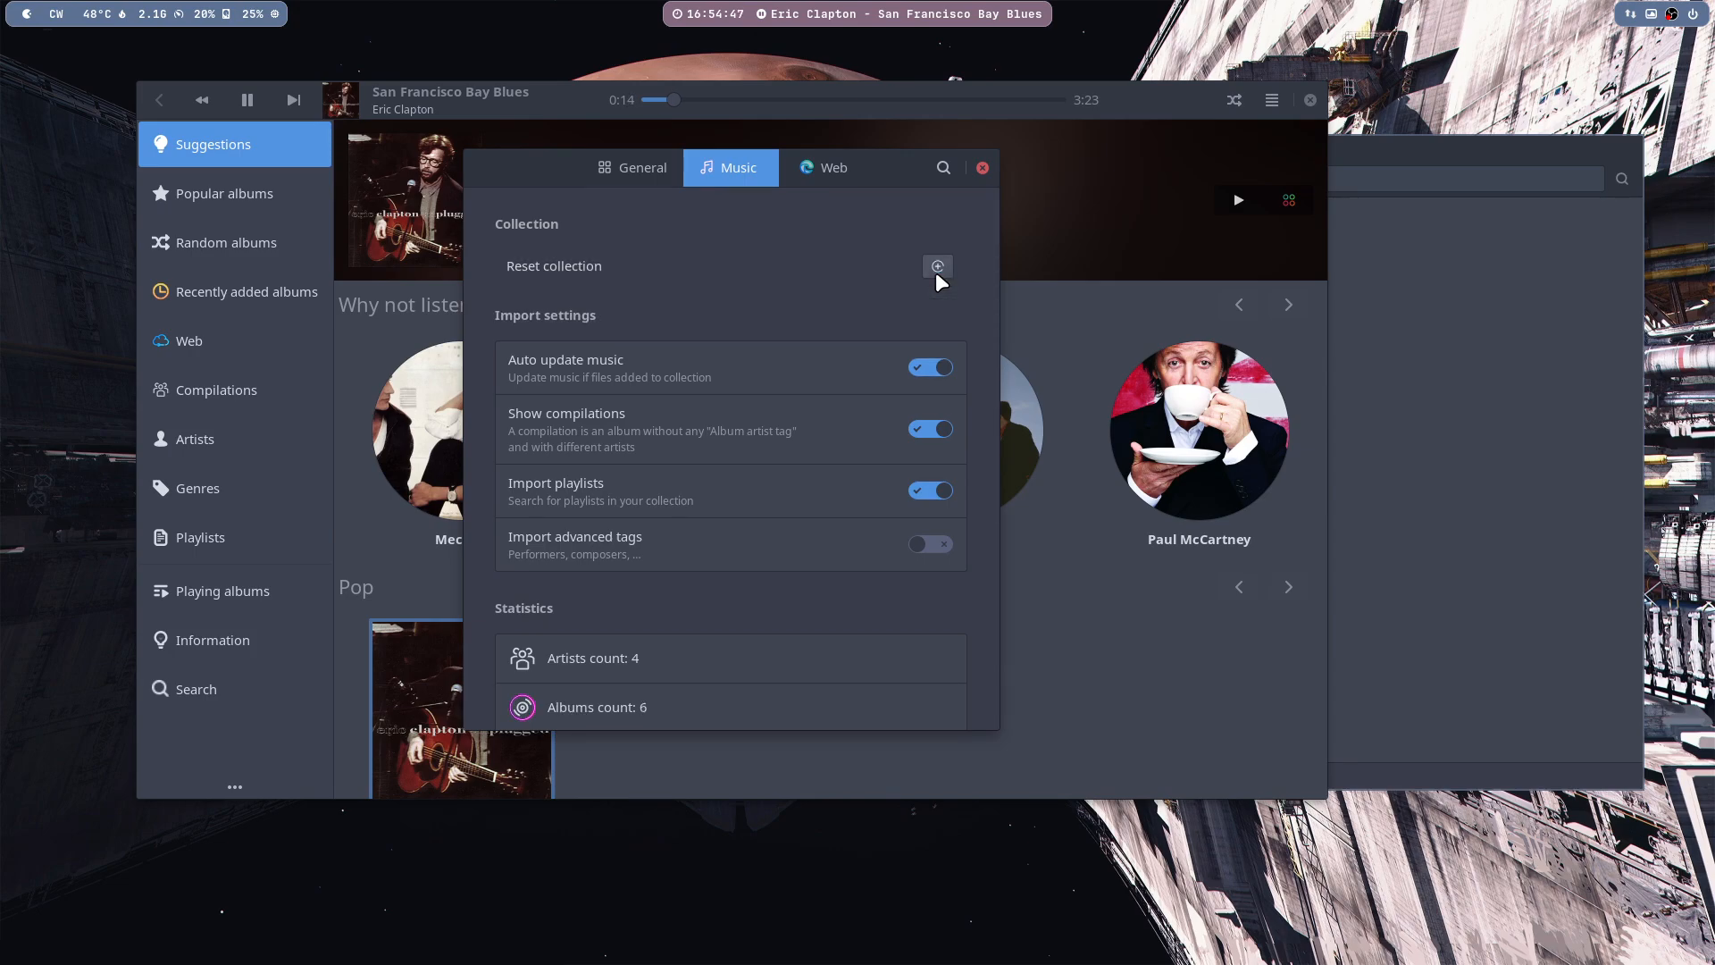
pyautogui.click(936, 266)
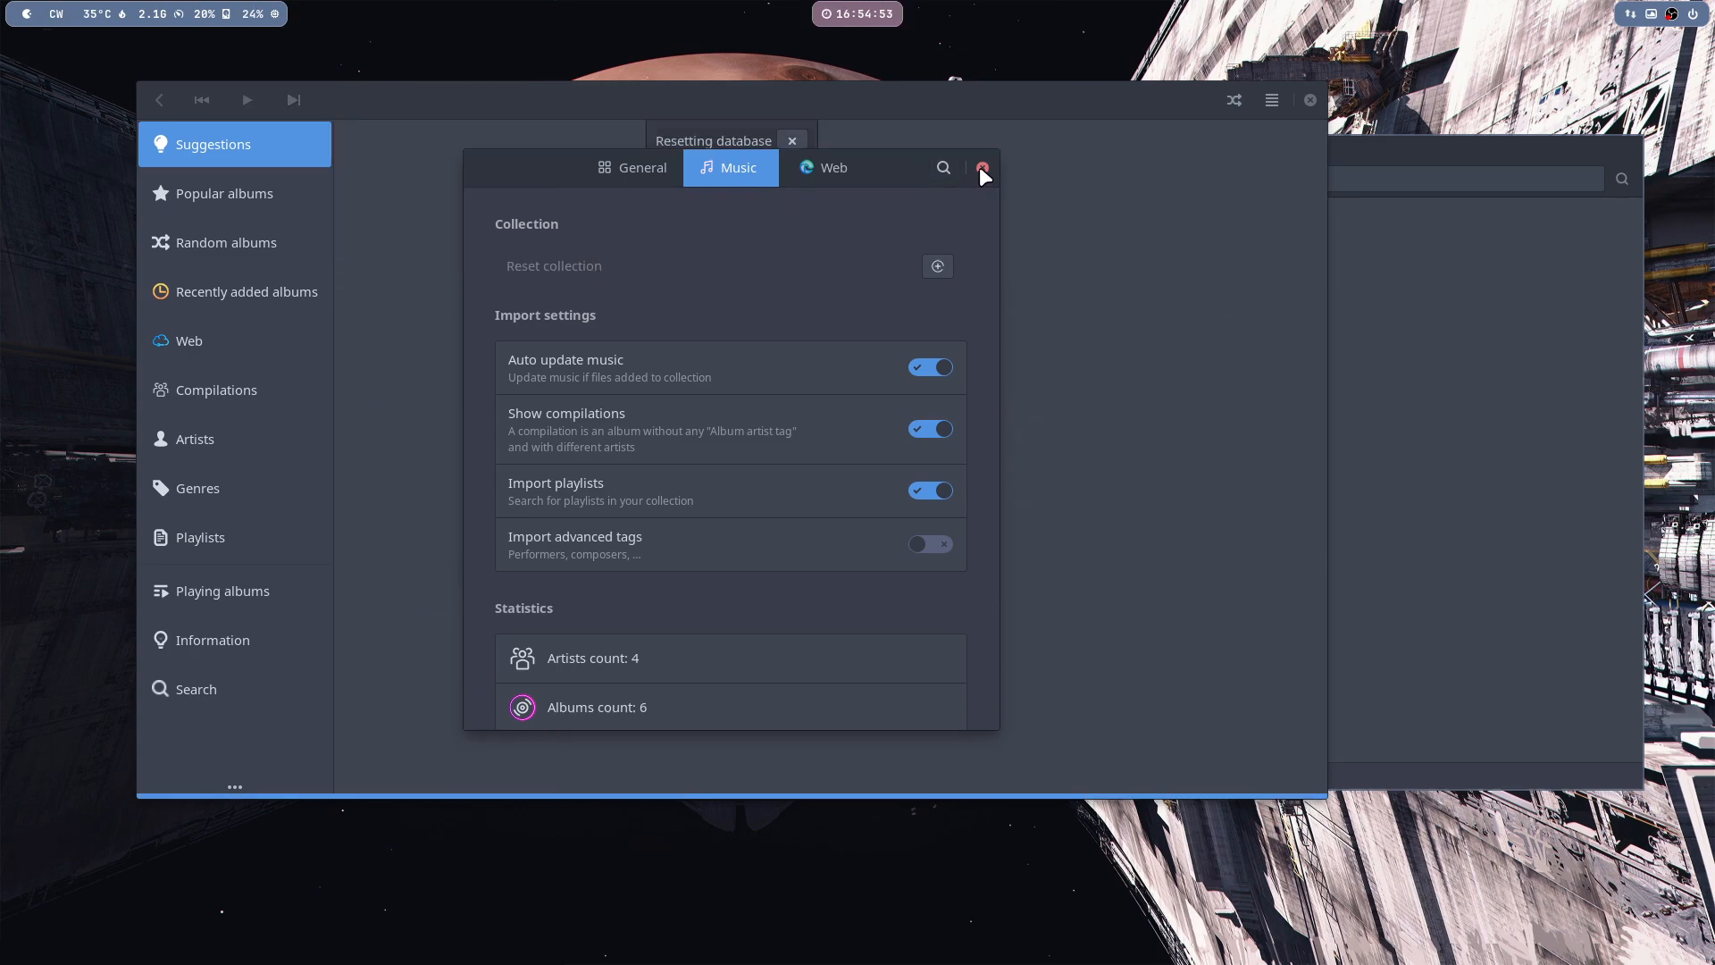
pyautogui.click(981, 168)
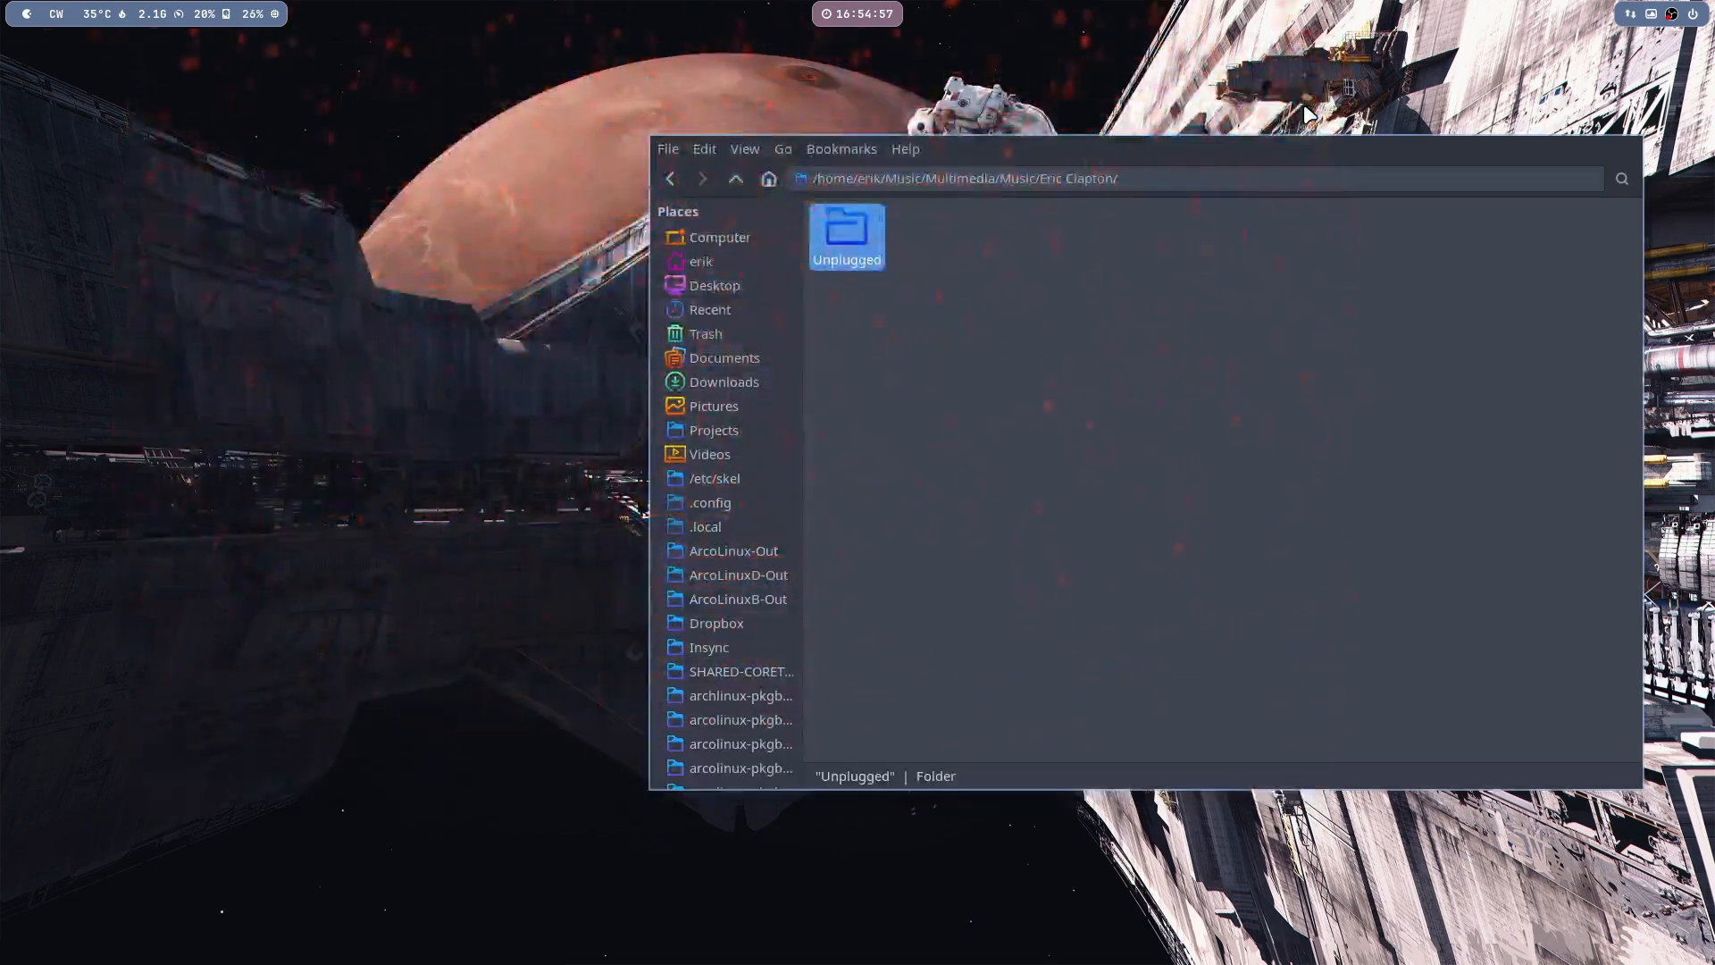
# - View Unplugged's 14 tracks in a new tab, close it, then open the album with Lollypop again
pyautogui.rightClick(844, 236)
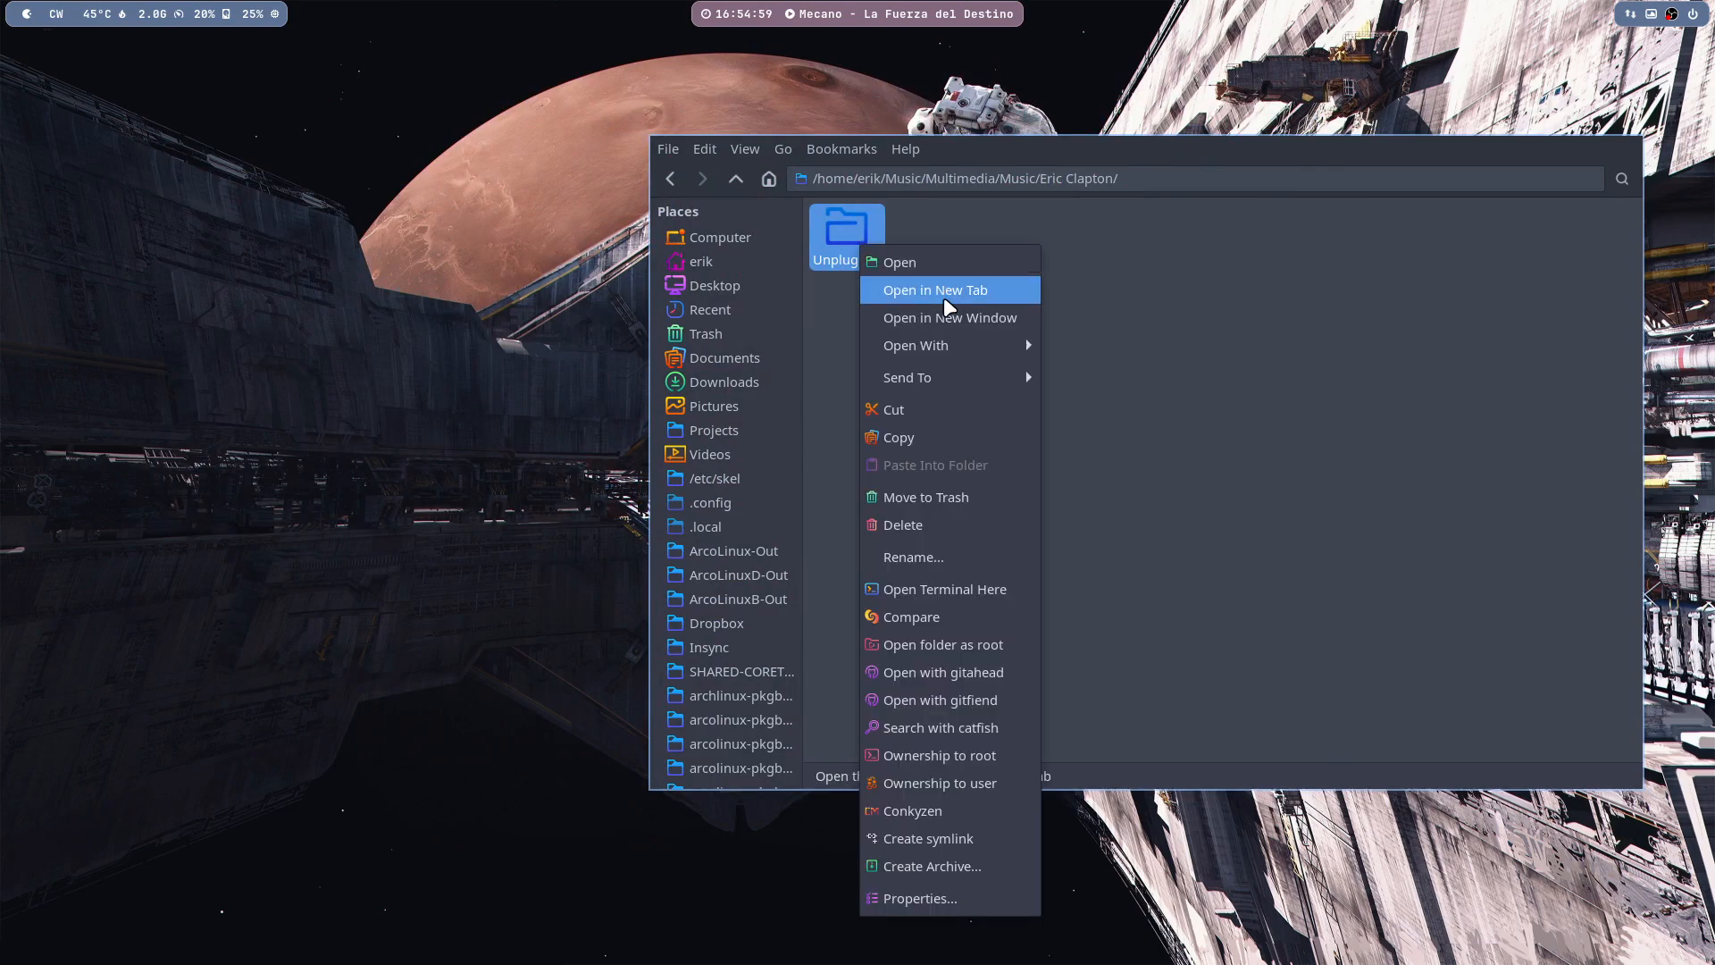
pyautogui.click(934, 290)
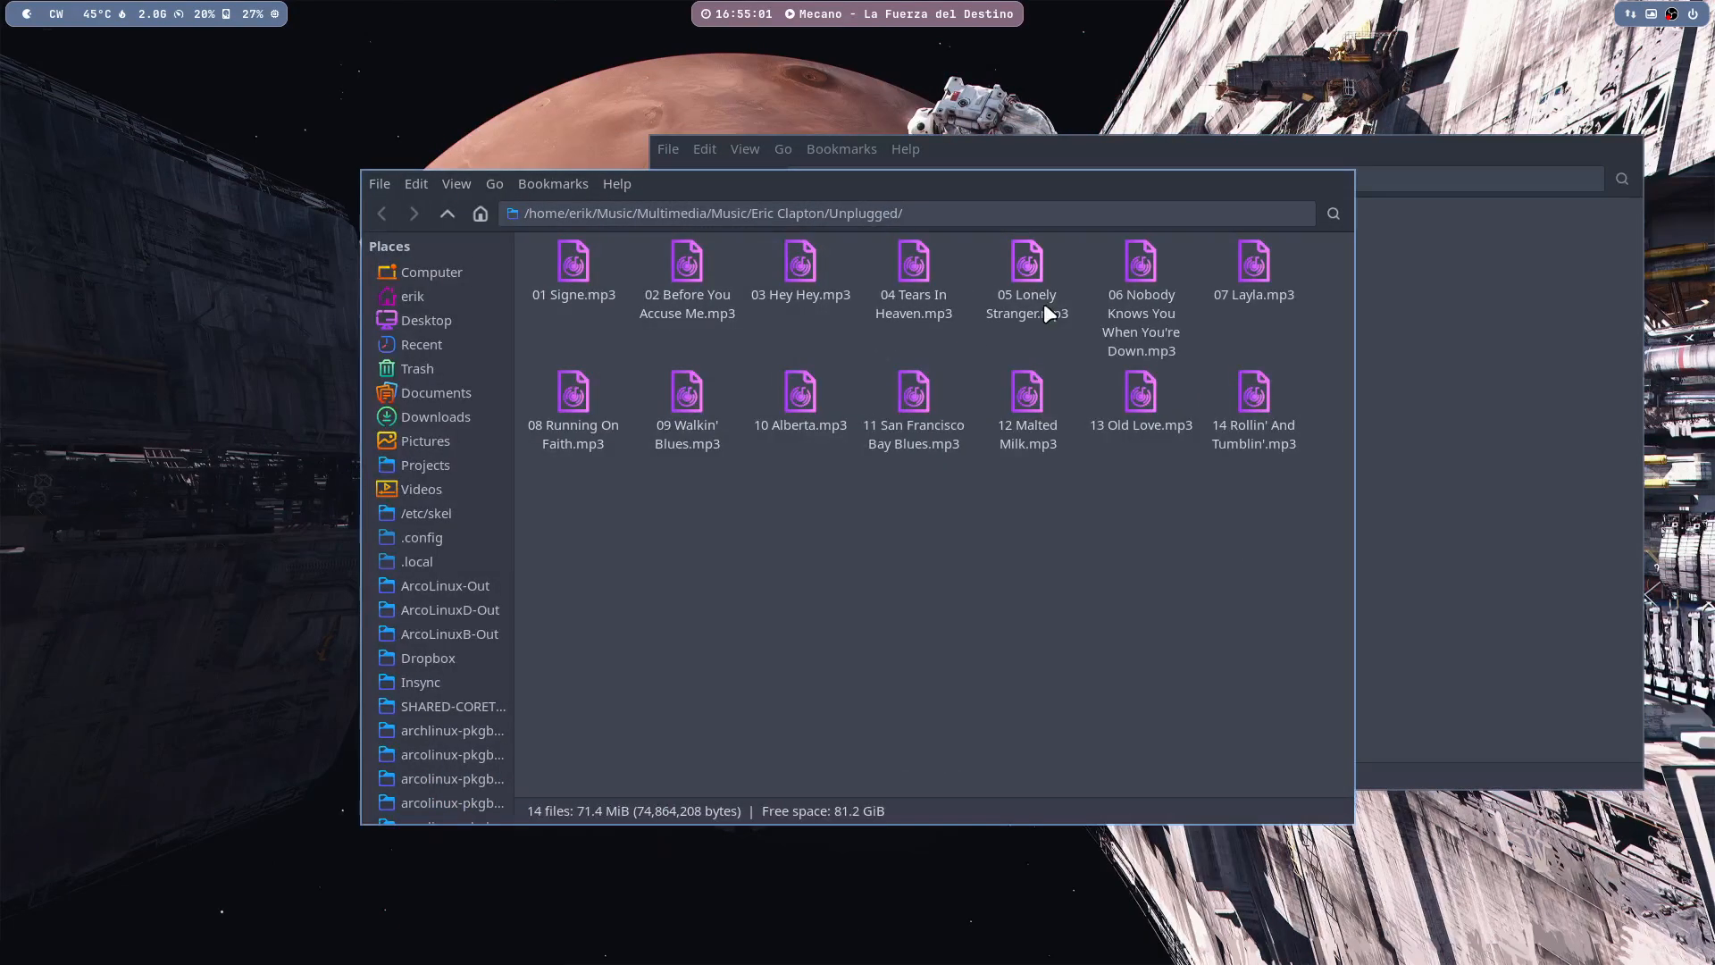
pyautogui.click(445, 213)
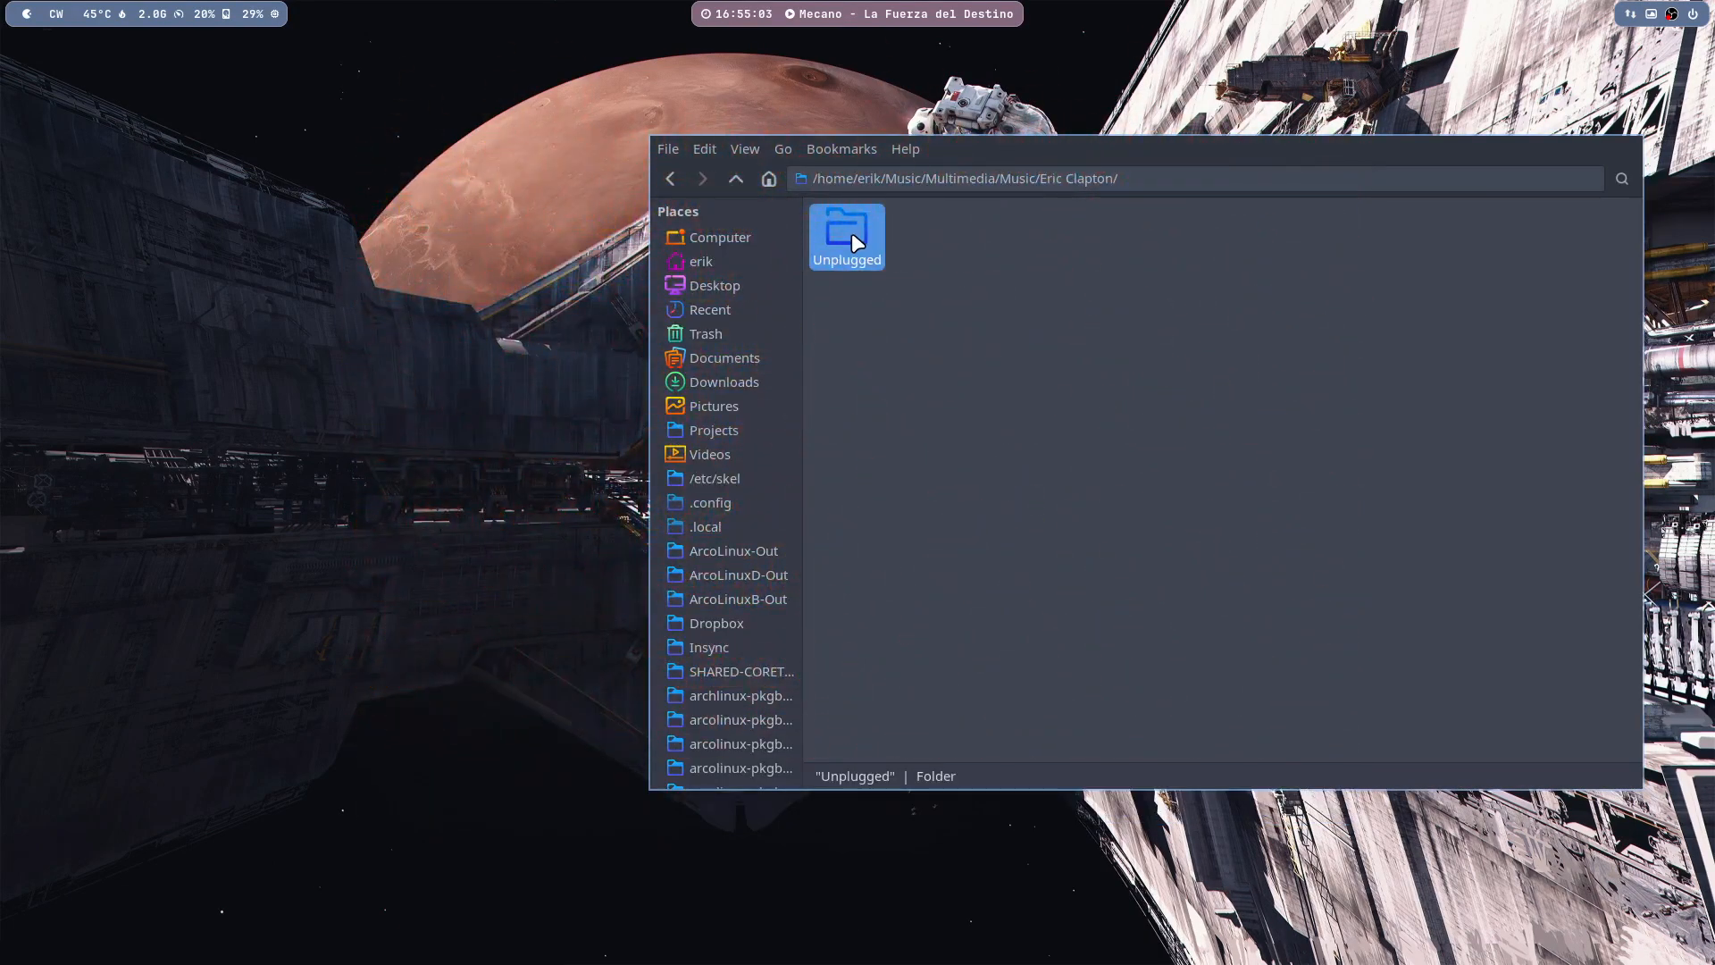
pyautogui.rightClick(844, 236)
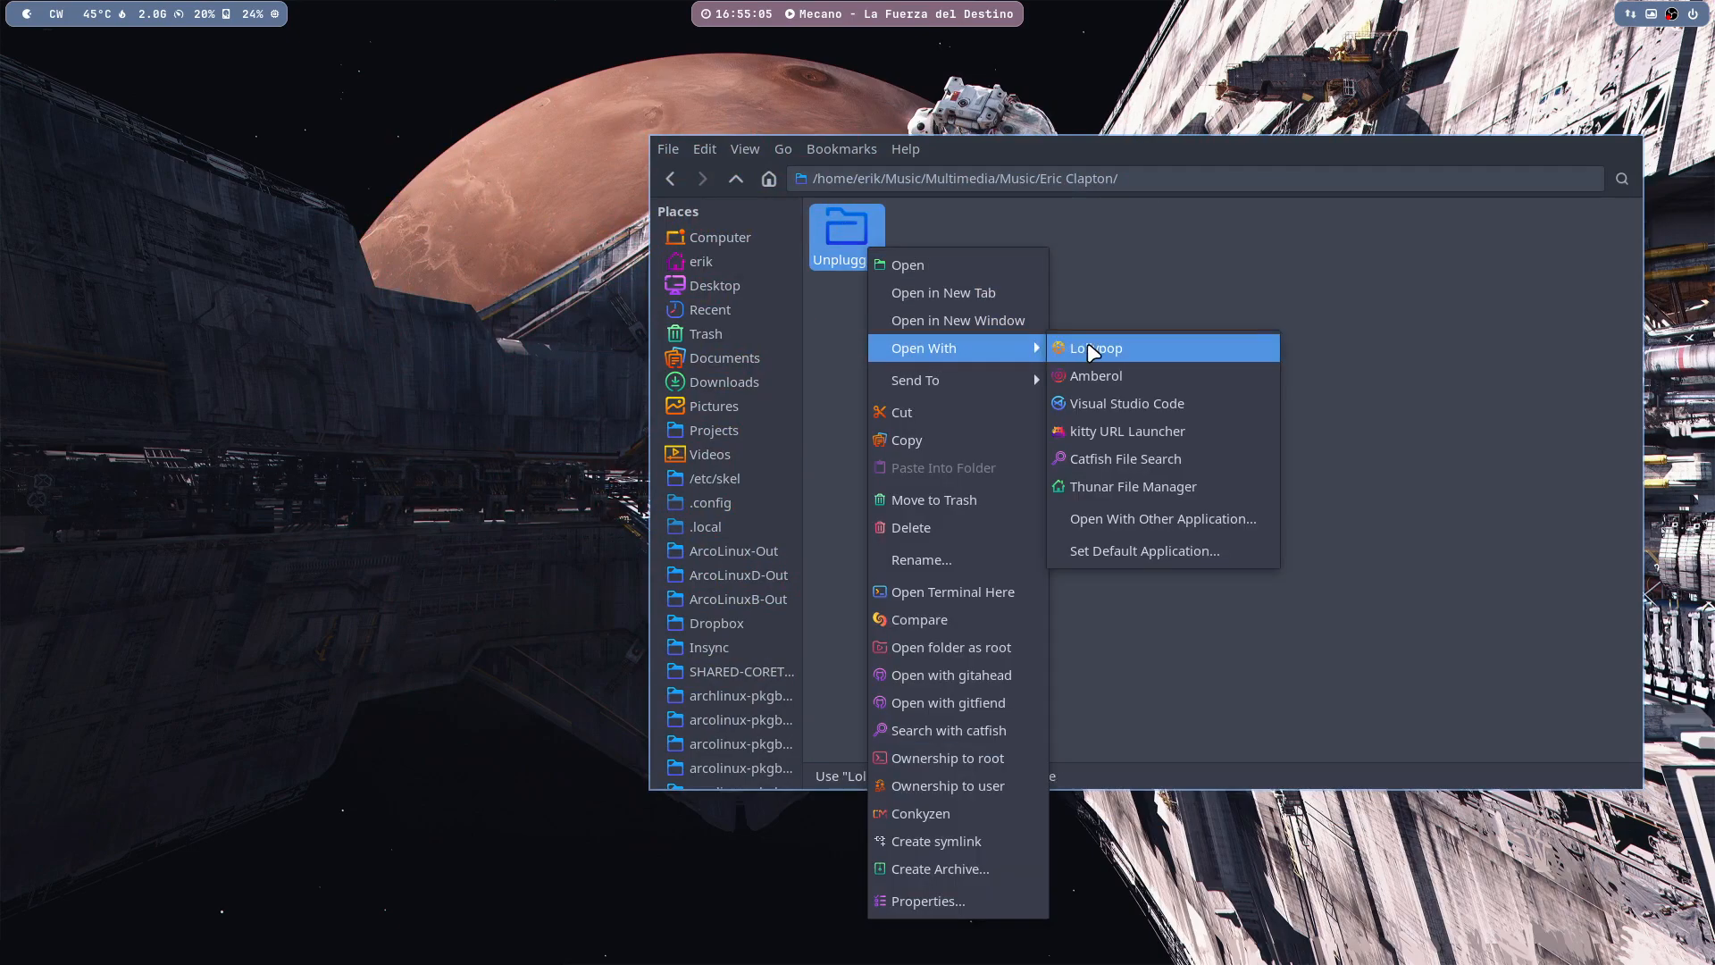
pyautogui.click(1093, 348)
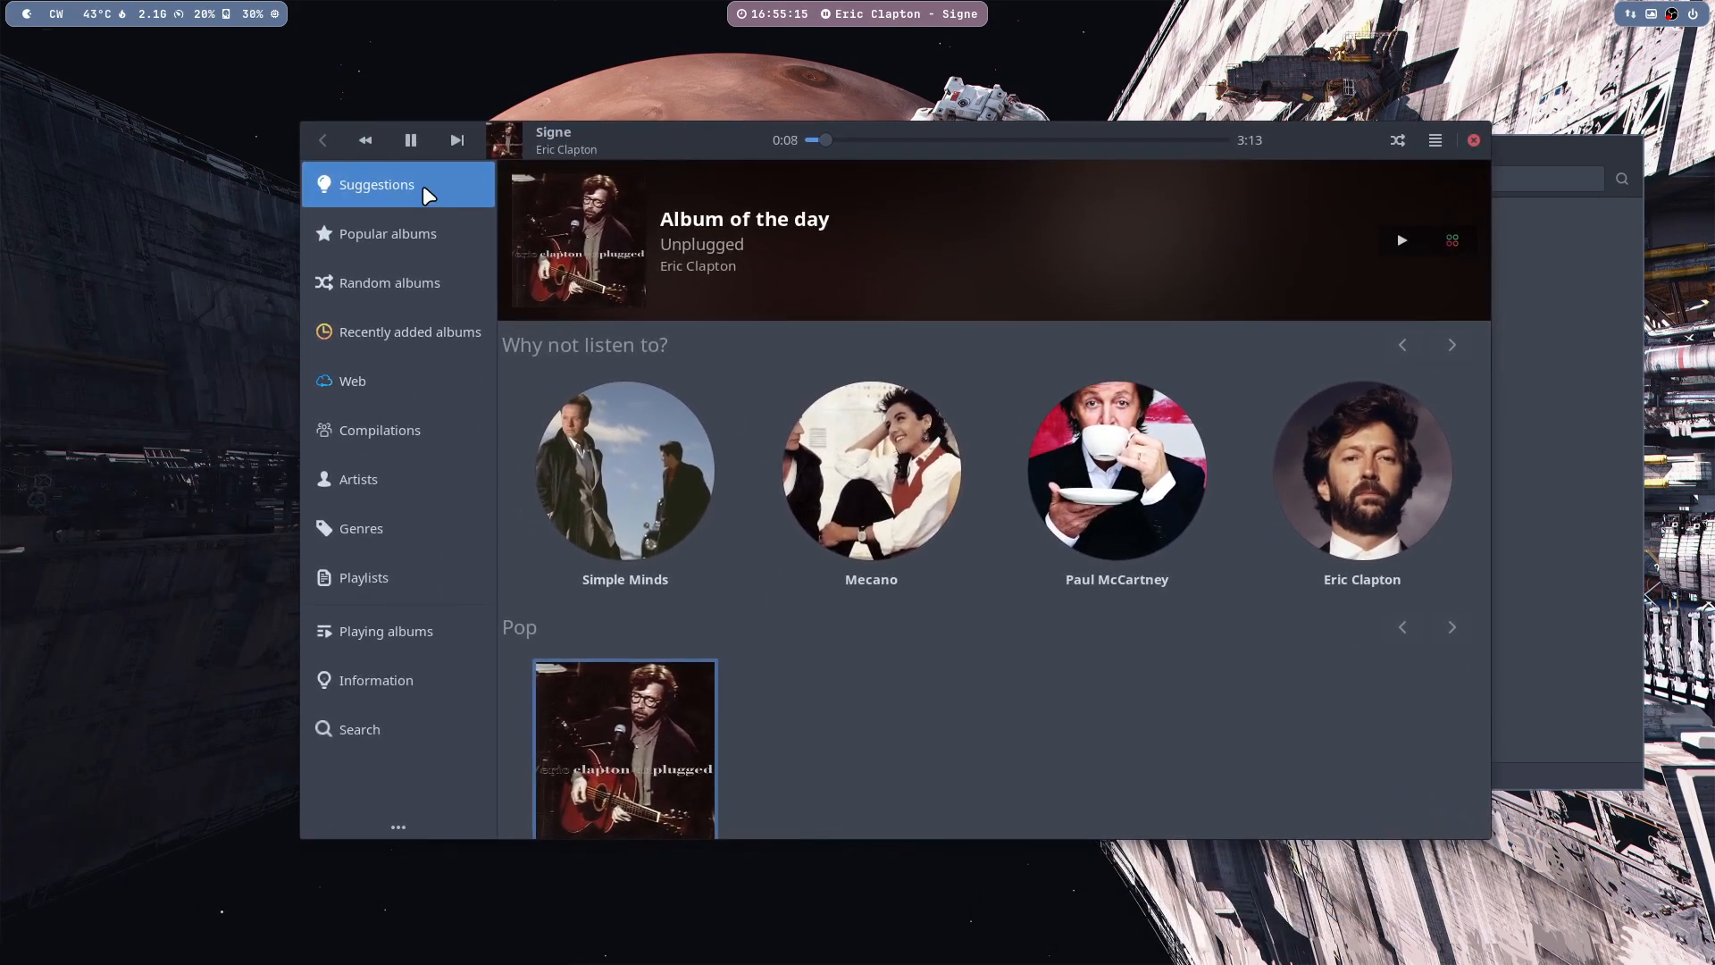
# - Show the Music preferences statistics of 4 artists, 6 albums and 79 tracks
pyautogui.click(1434, 139)
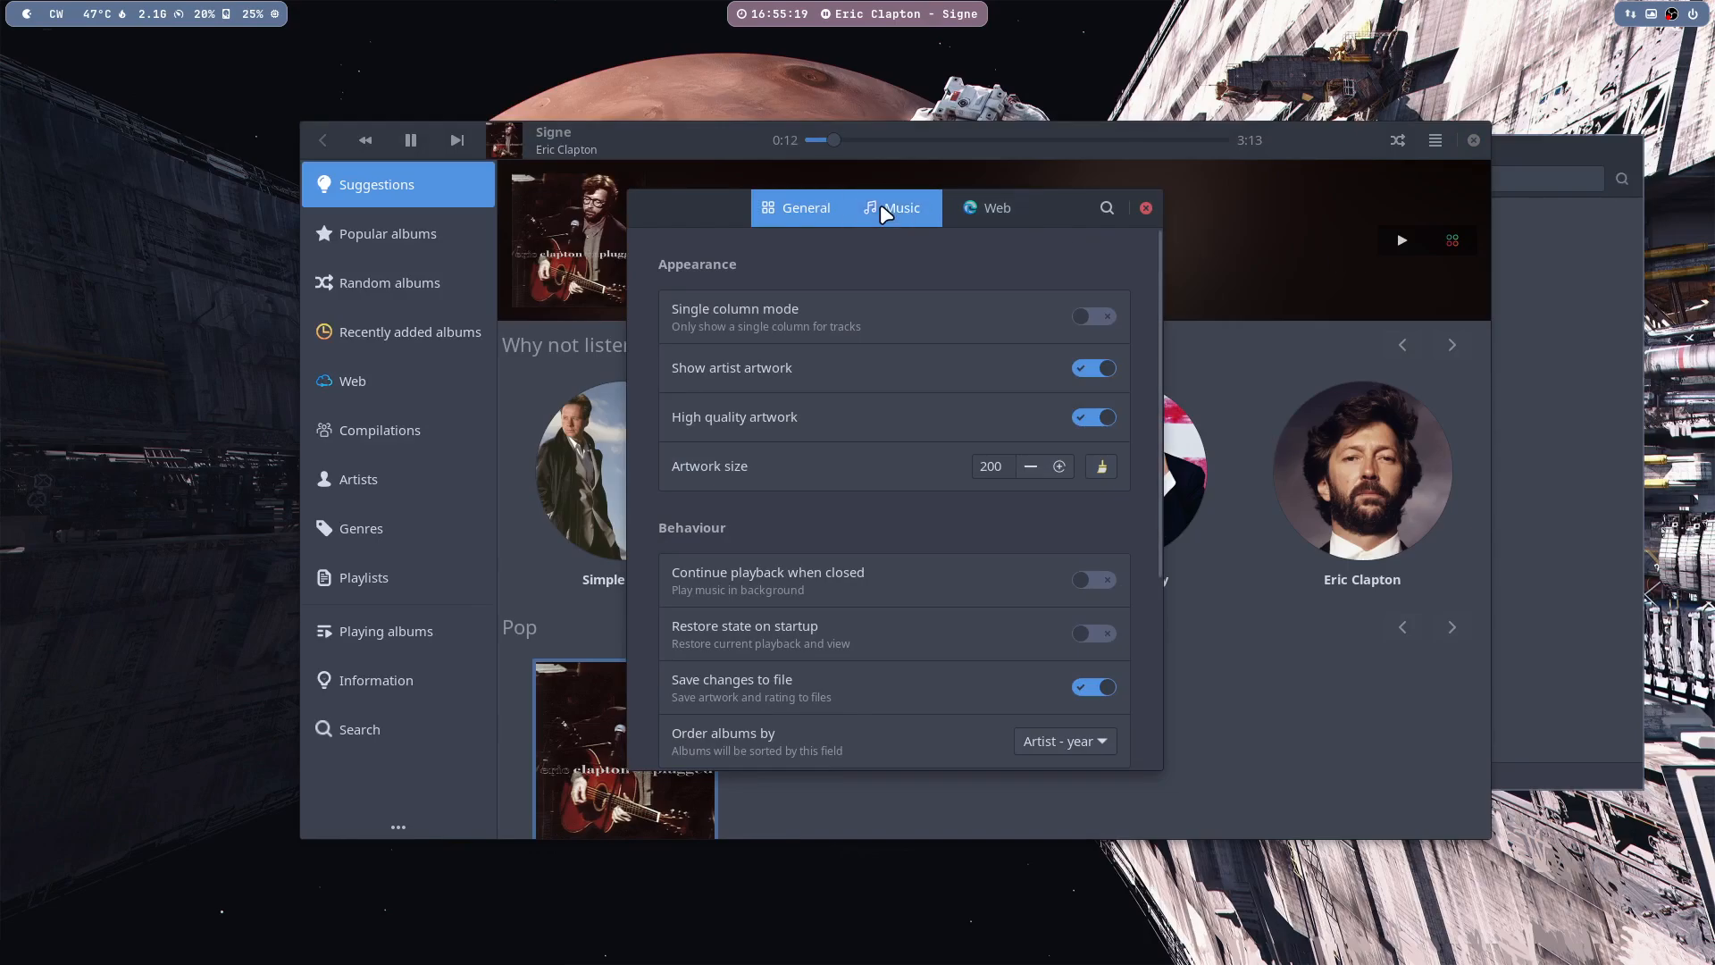
pyautogui.click(900, 207)
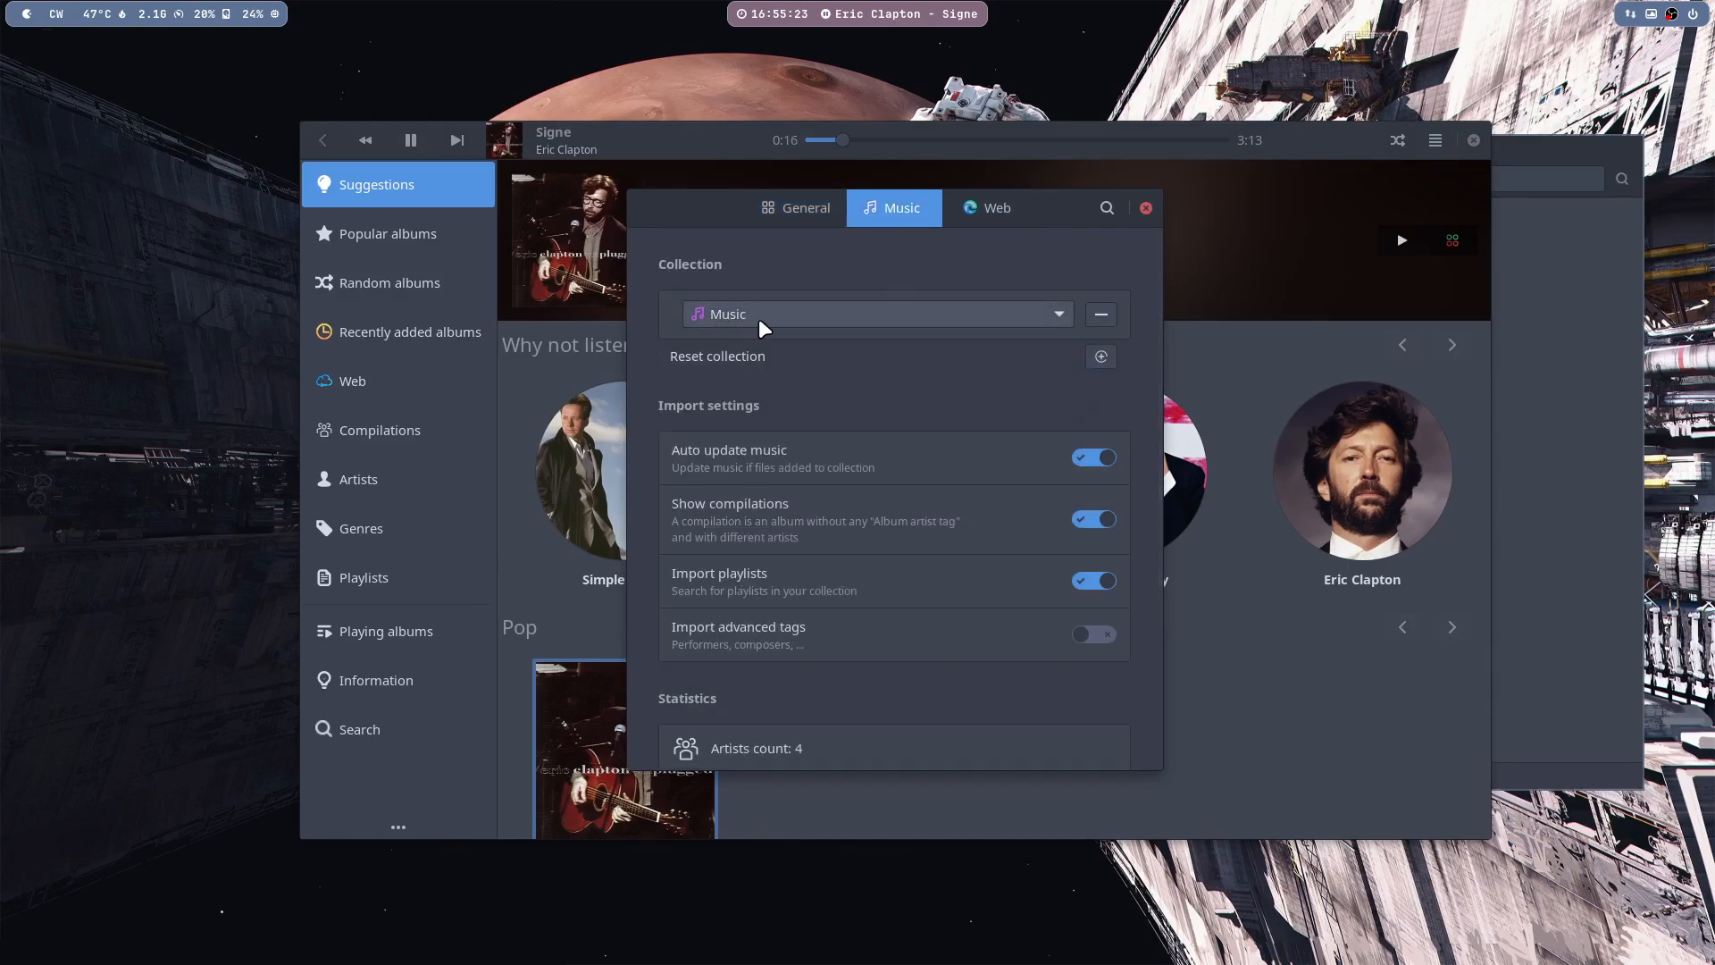
pyautogui.scroll(-3)
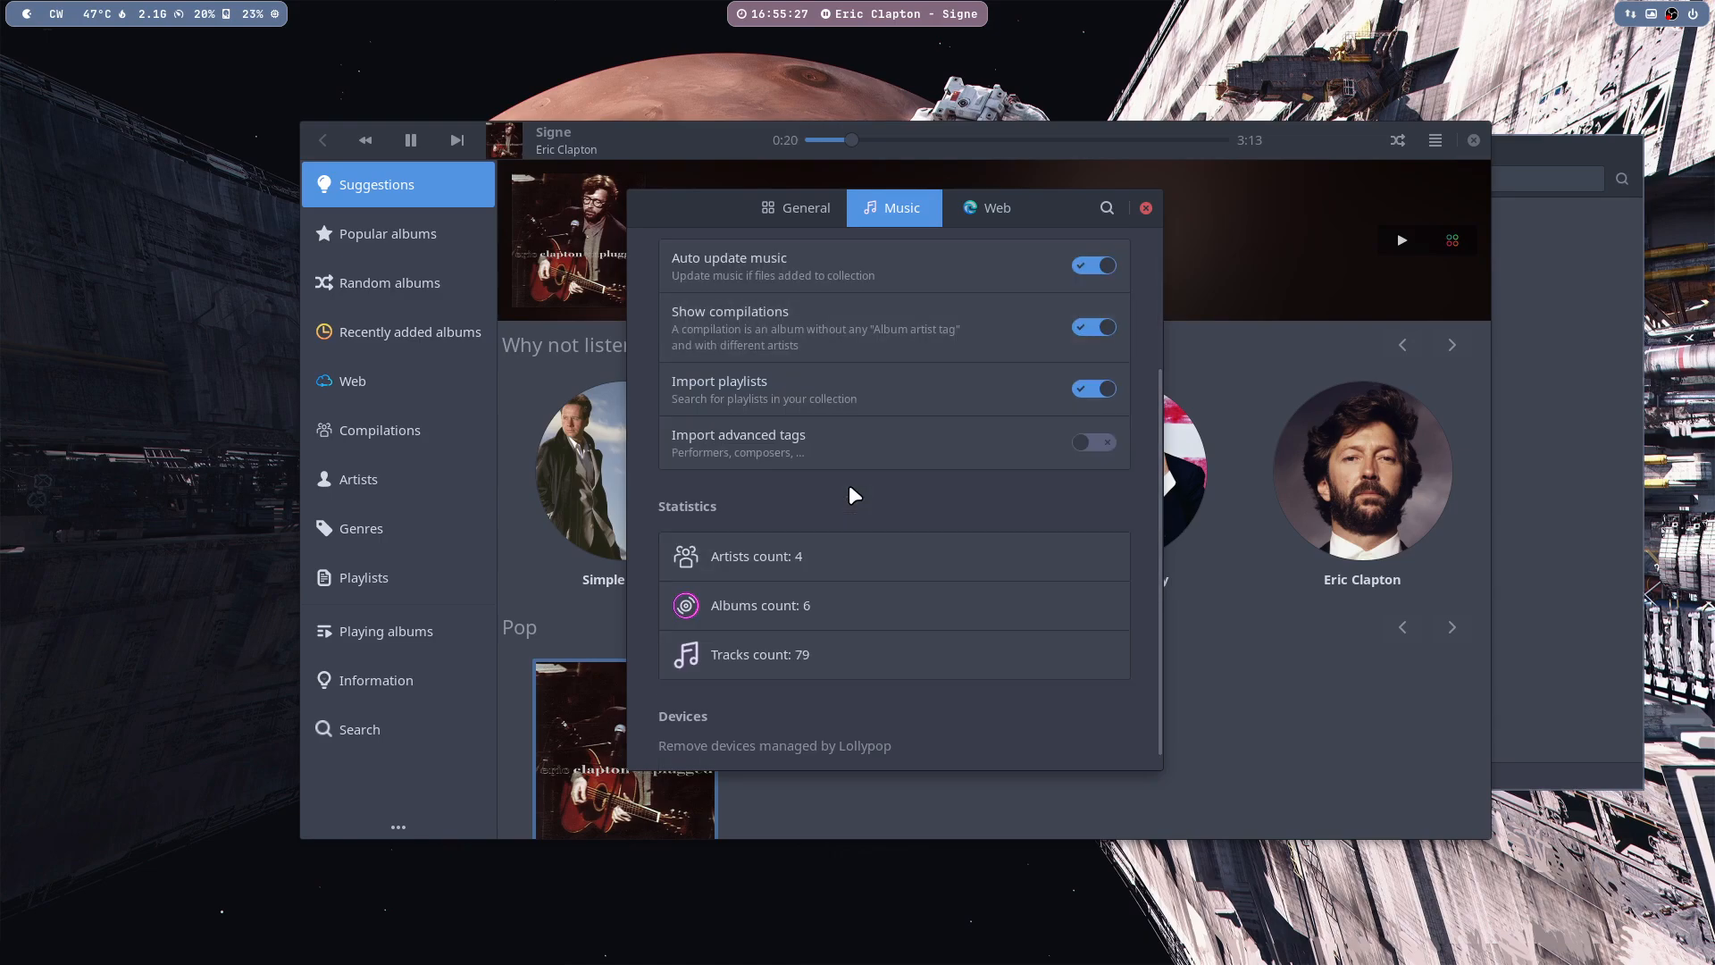
pyautogui.moveTo(872, 398)
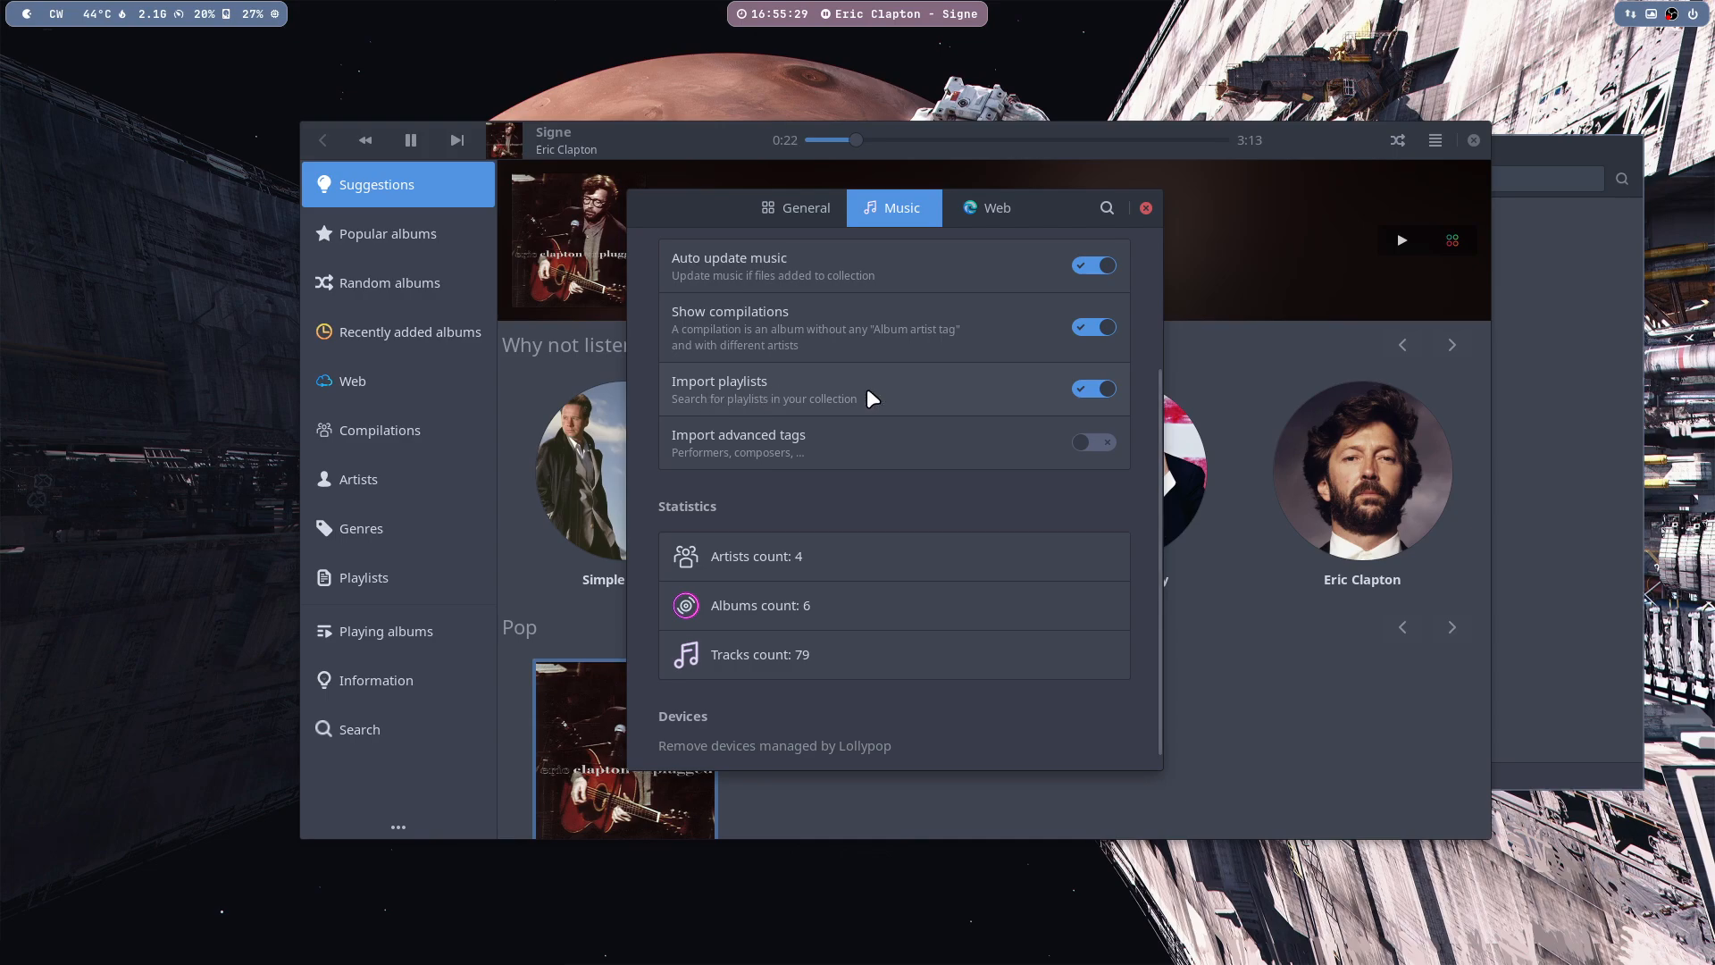
pyautogui.scroll(-3)
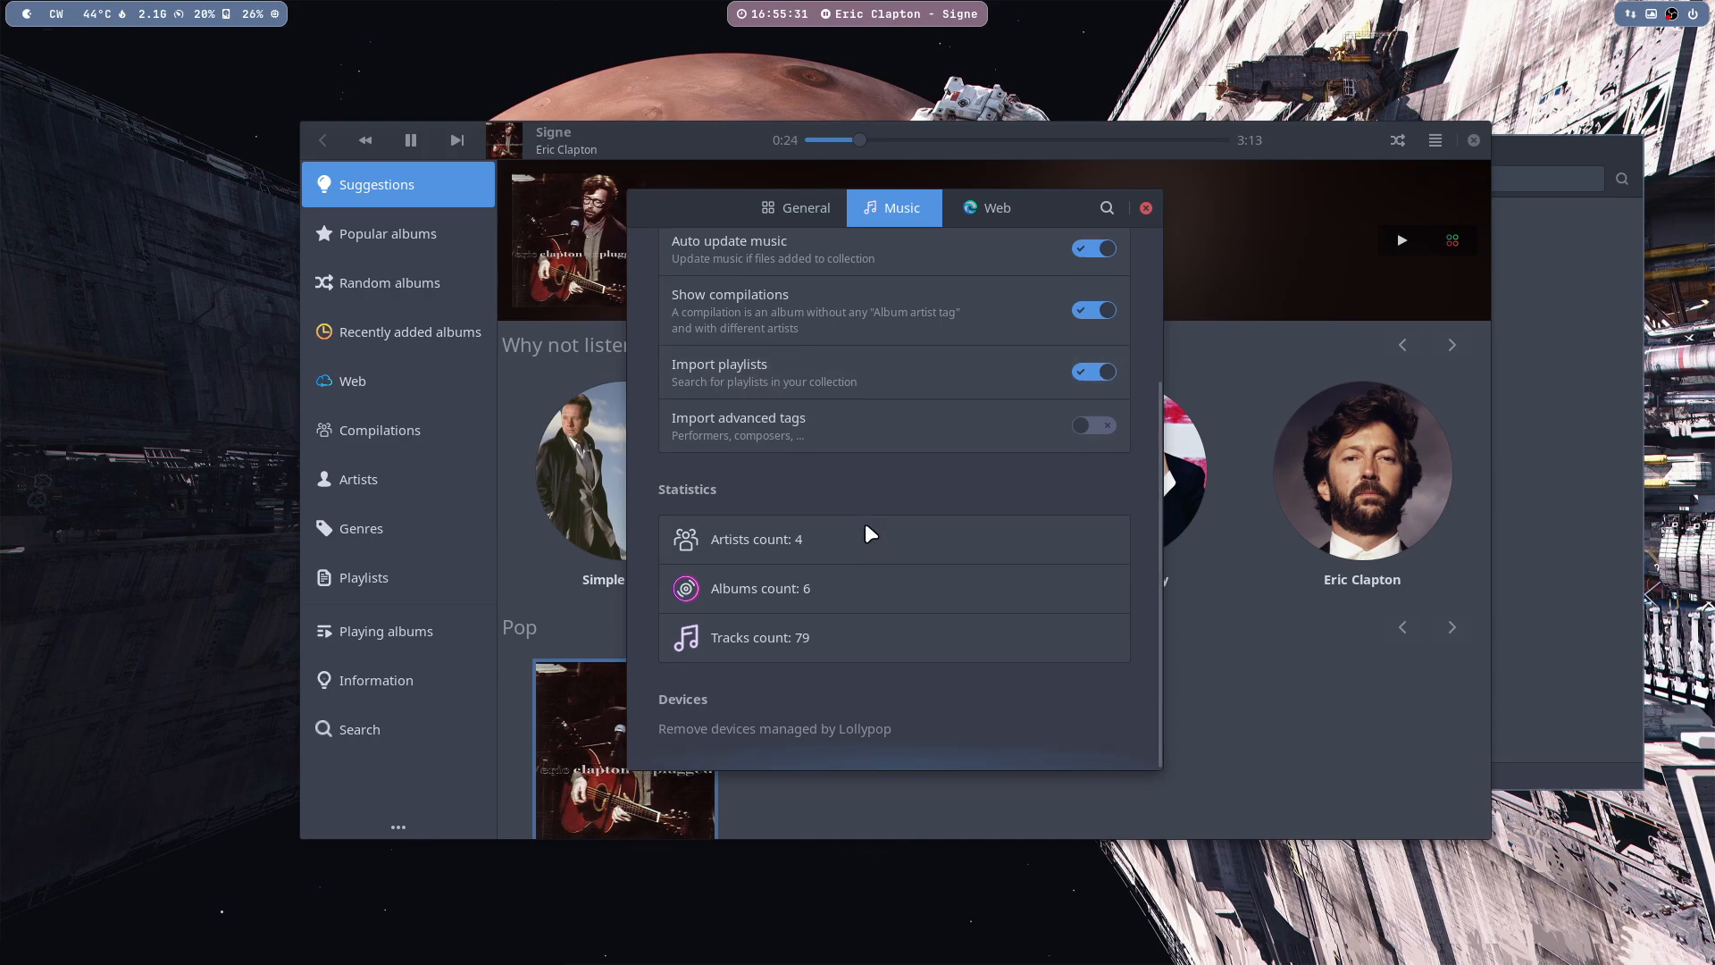
pyautogui.moveTo(788, 624)
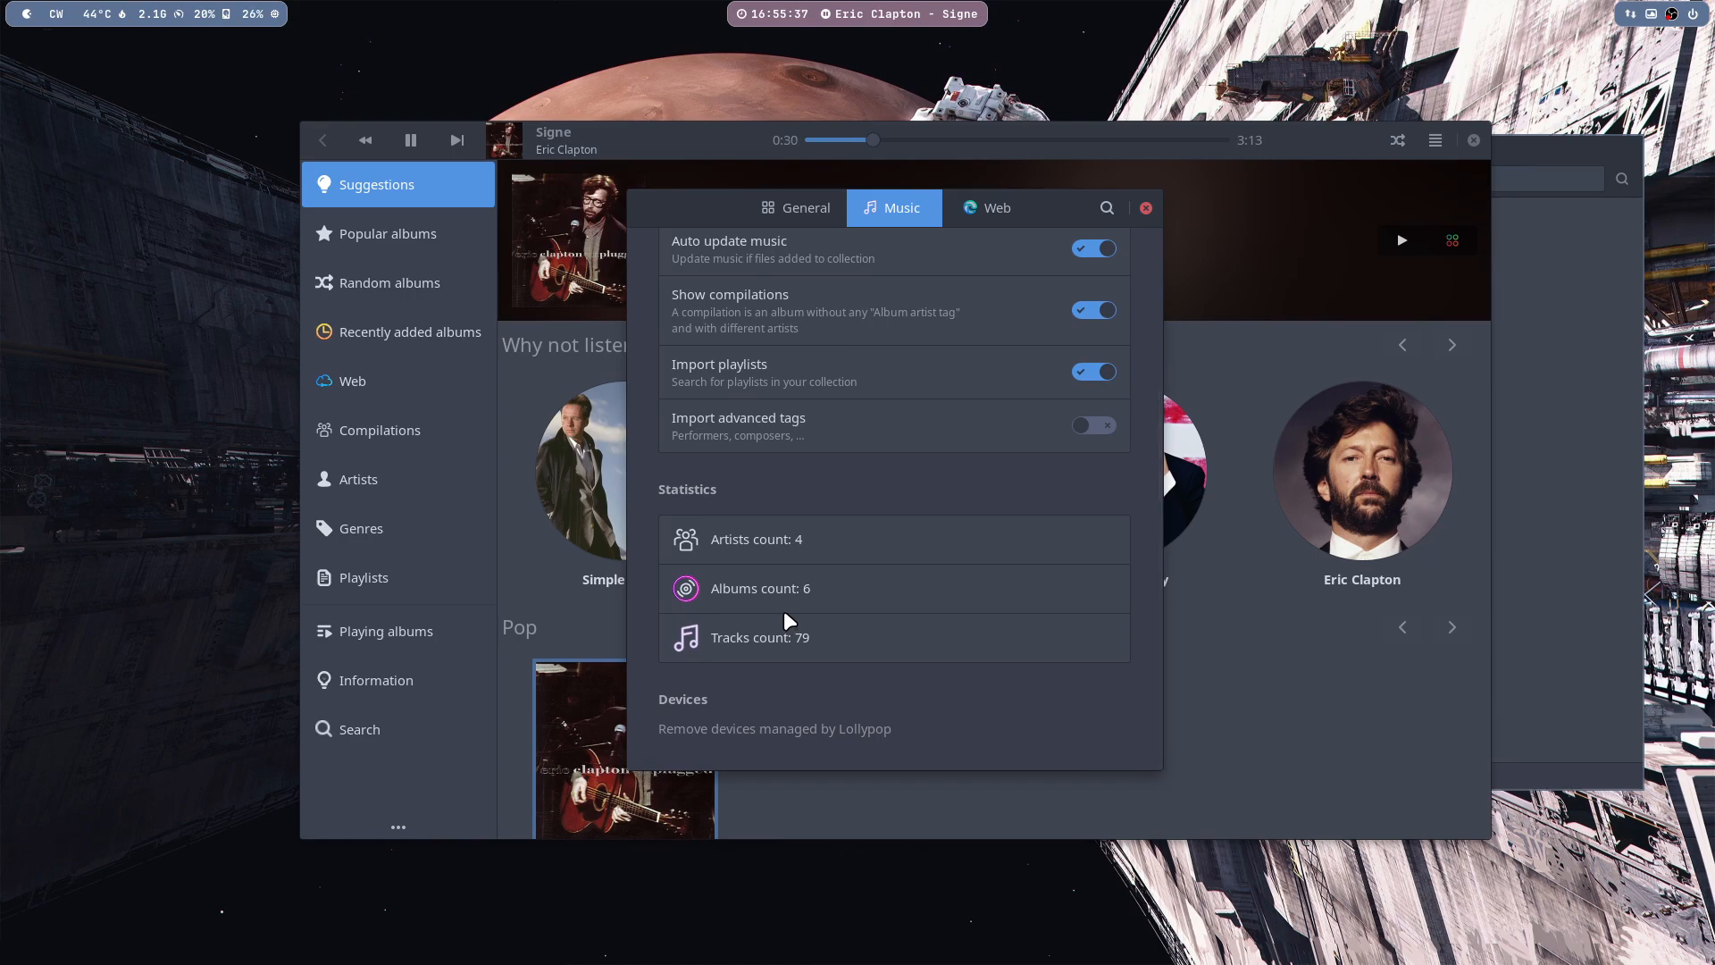
pyautogui.moveTo(1127, 248)
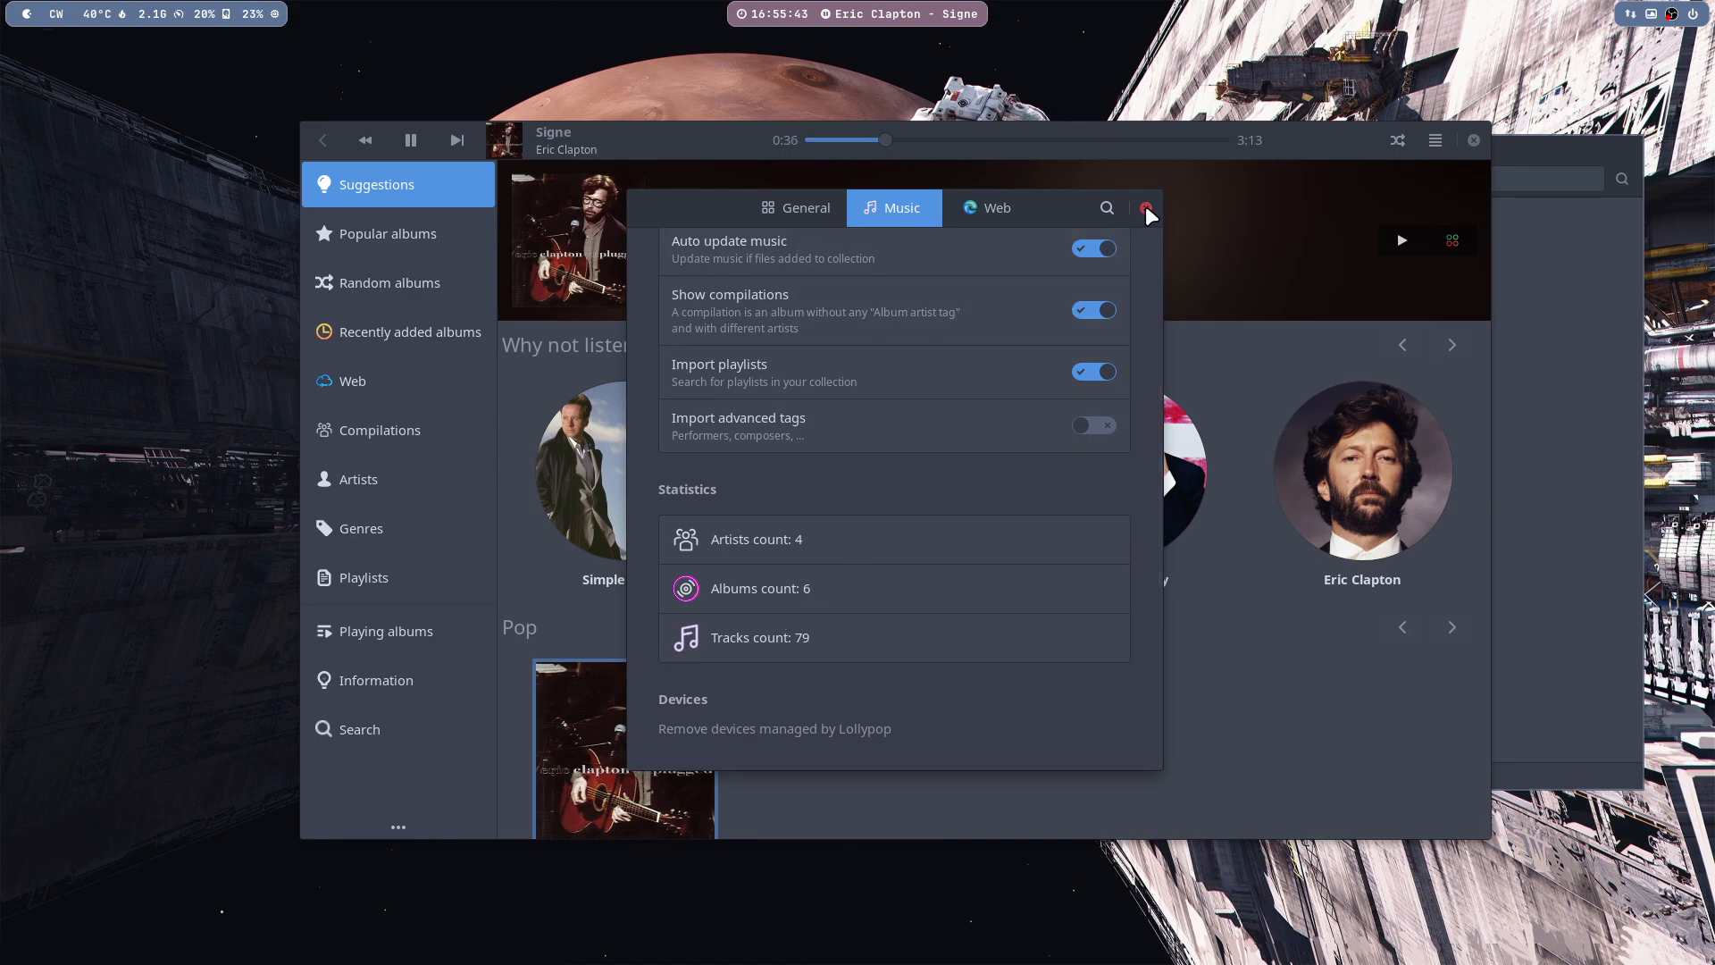
# - Close the preferences and bring up actions for the Unplugged folder beside Lollypop
pyautogui.click(1147, 208)
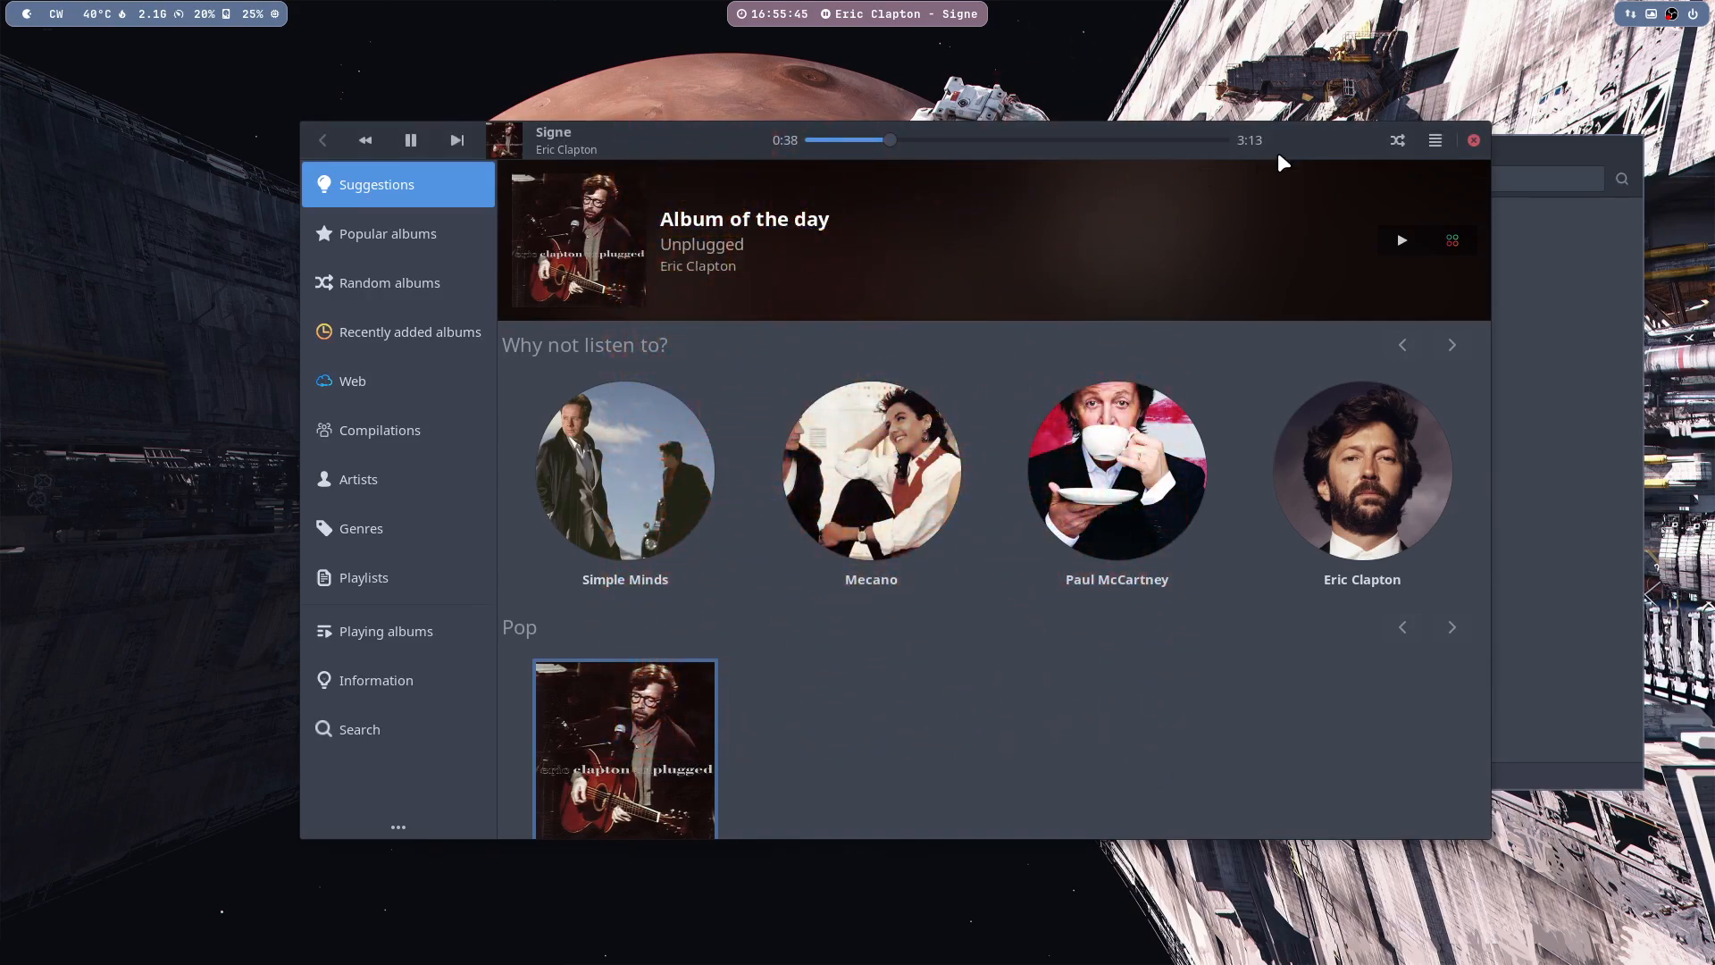
pyautogui.moveTo(675, 212)
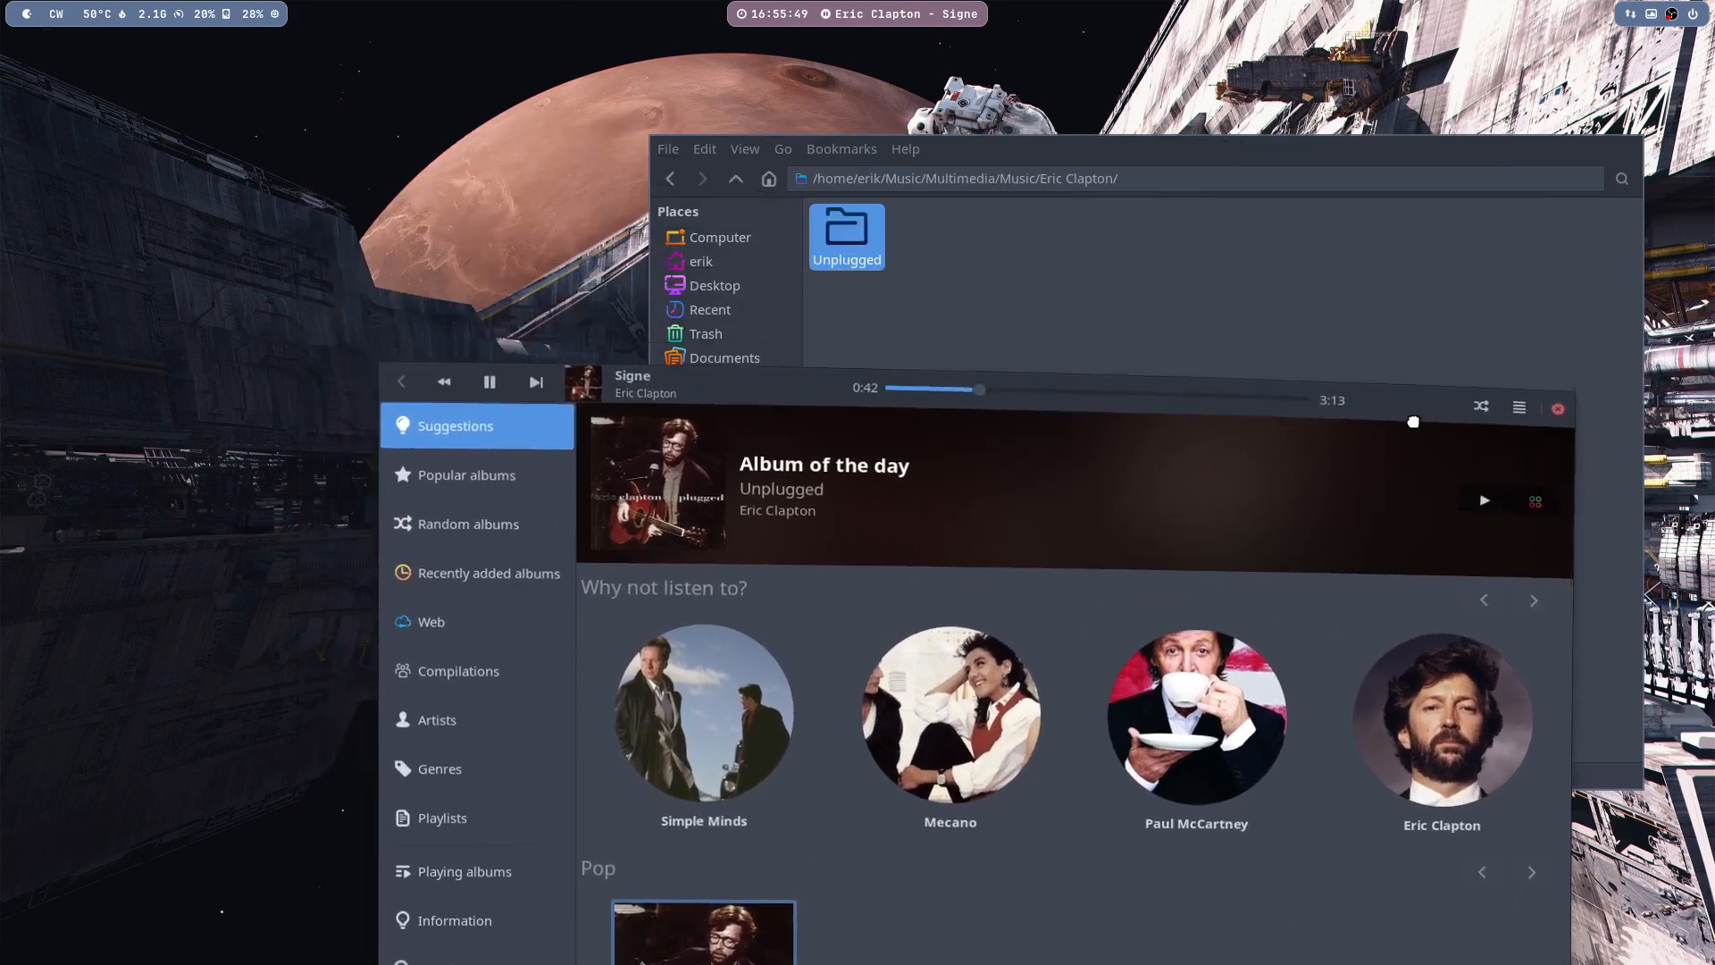
pyautogui.rightClick(845, 232)
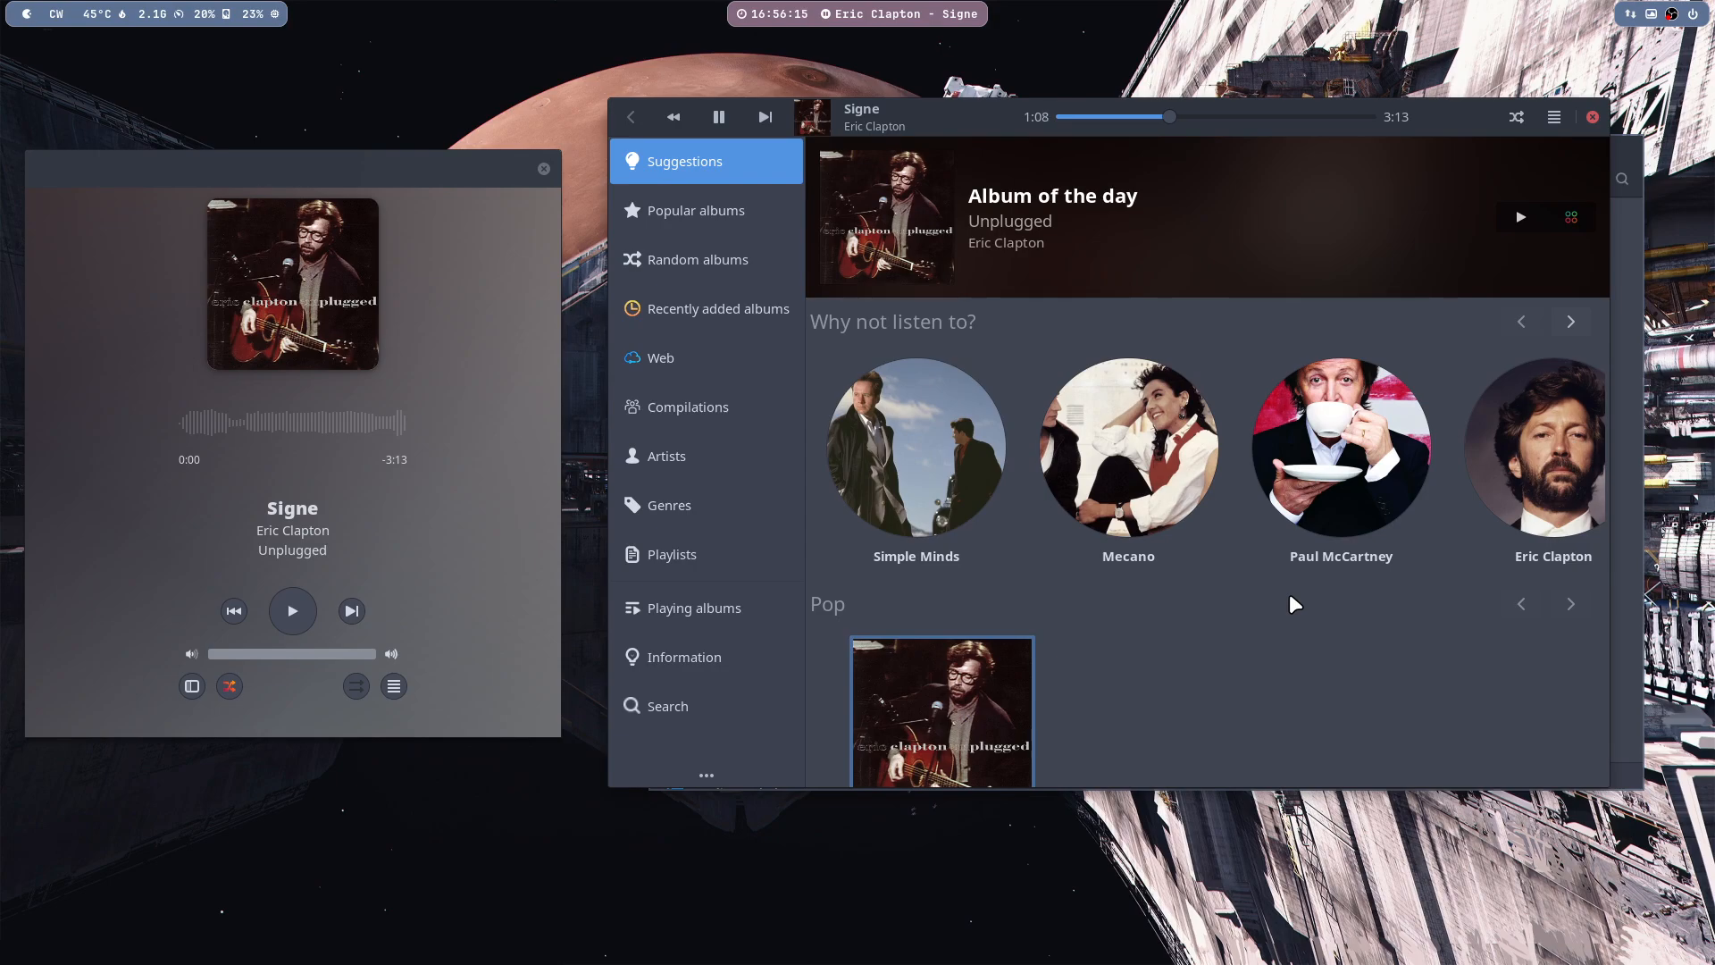
pyautogui.moveTo(706, 469)
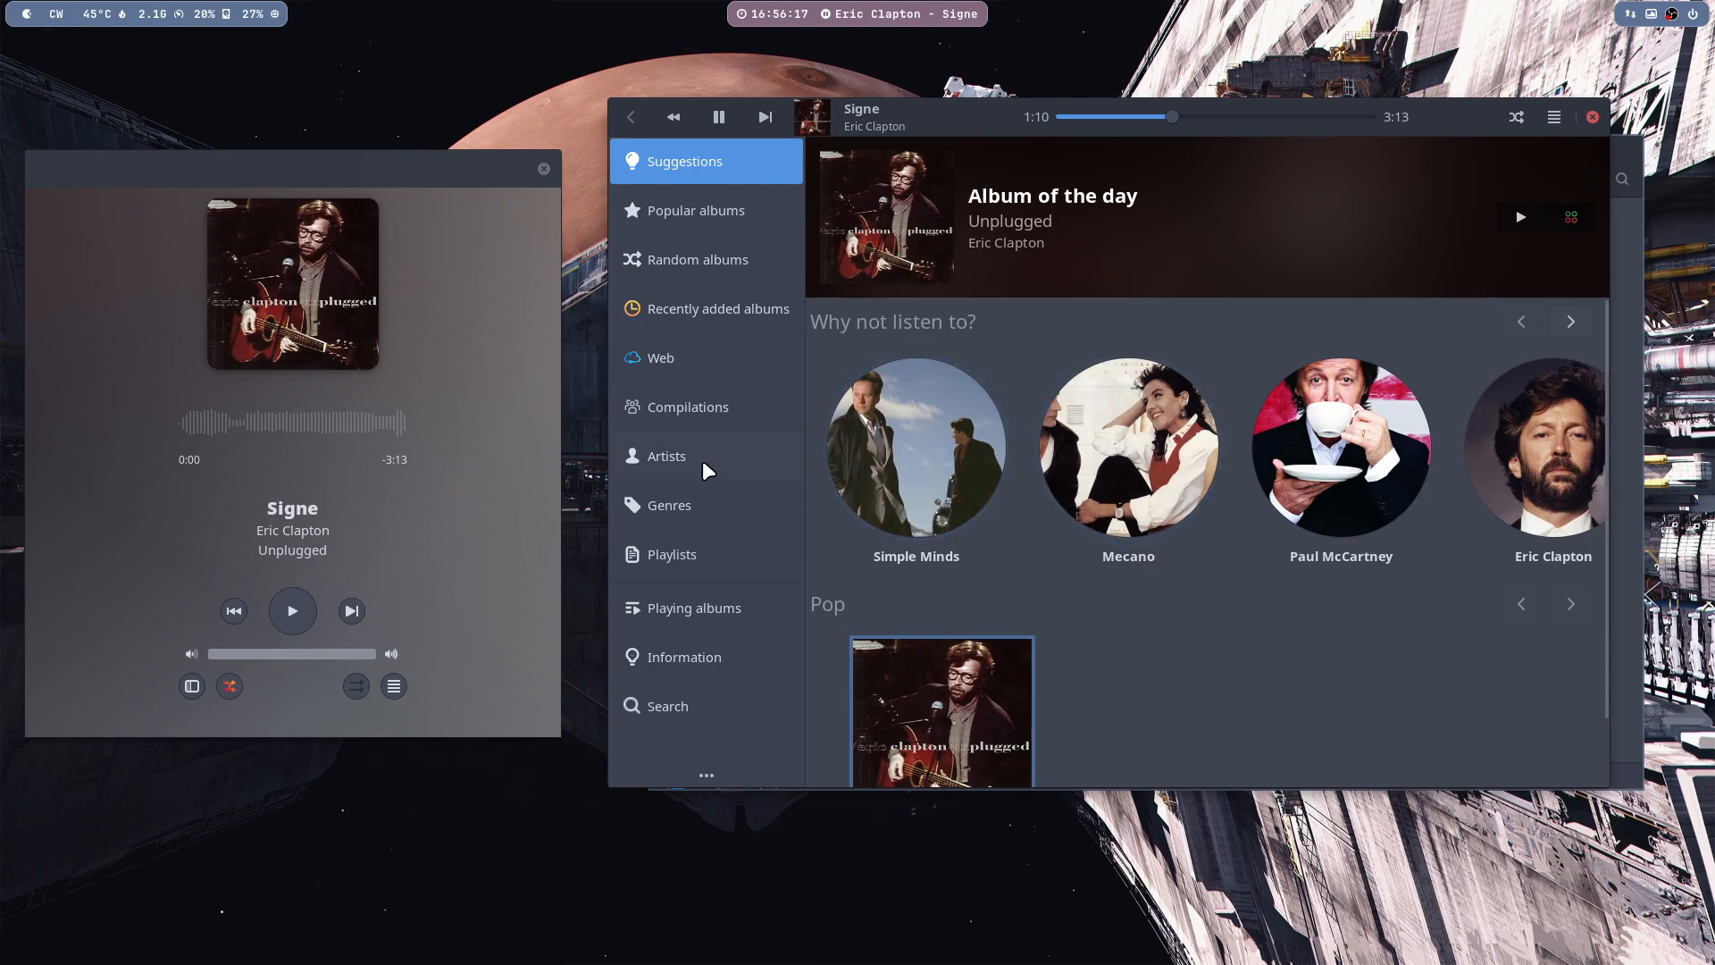
# - Browse the Web, Artists, Genres and Playlists sidebar collections, returning to Artists
pyautogui.click(666, 456)
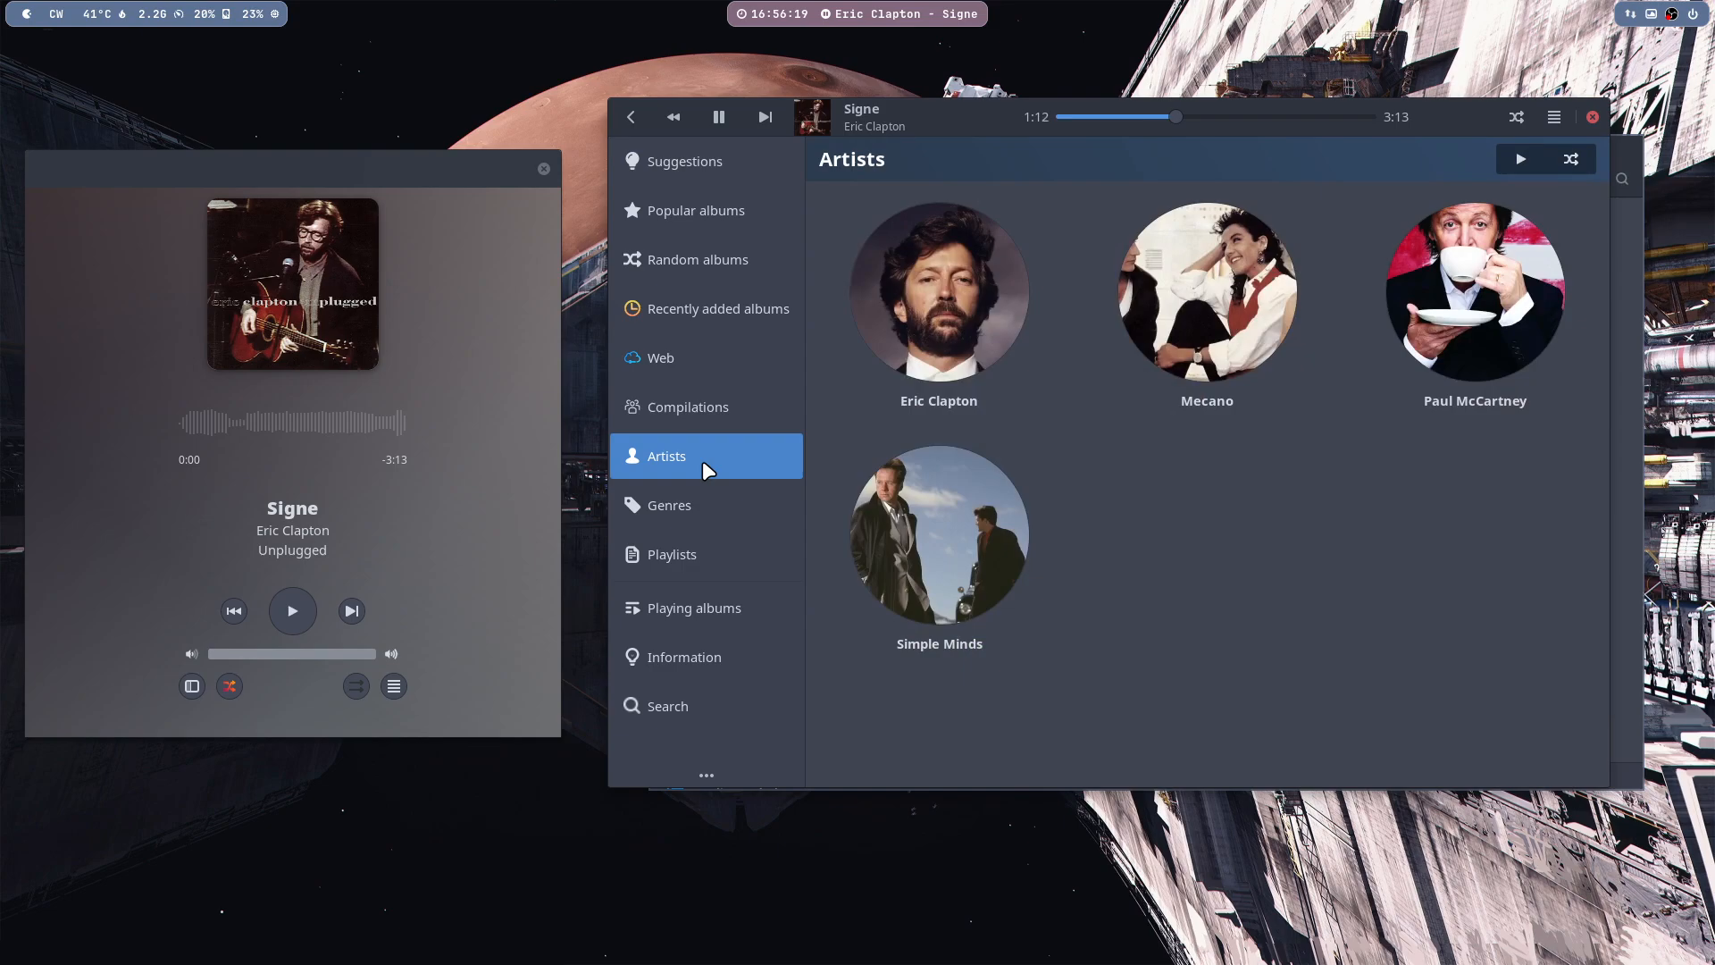
pyautogui.click(661, 357)
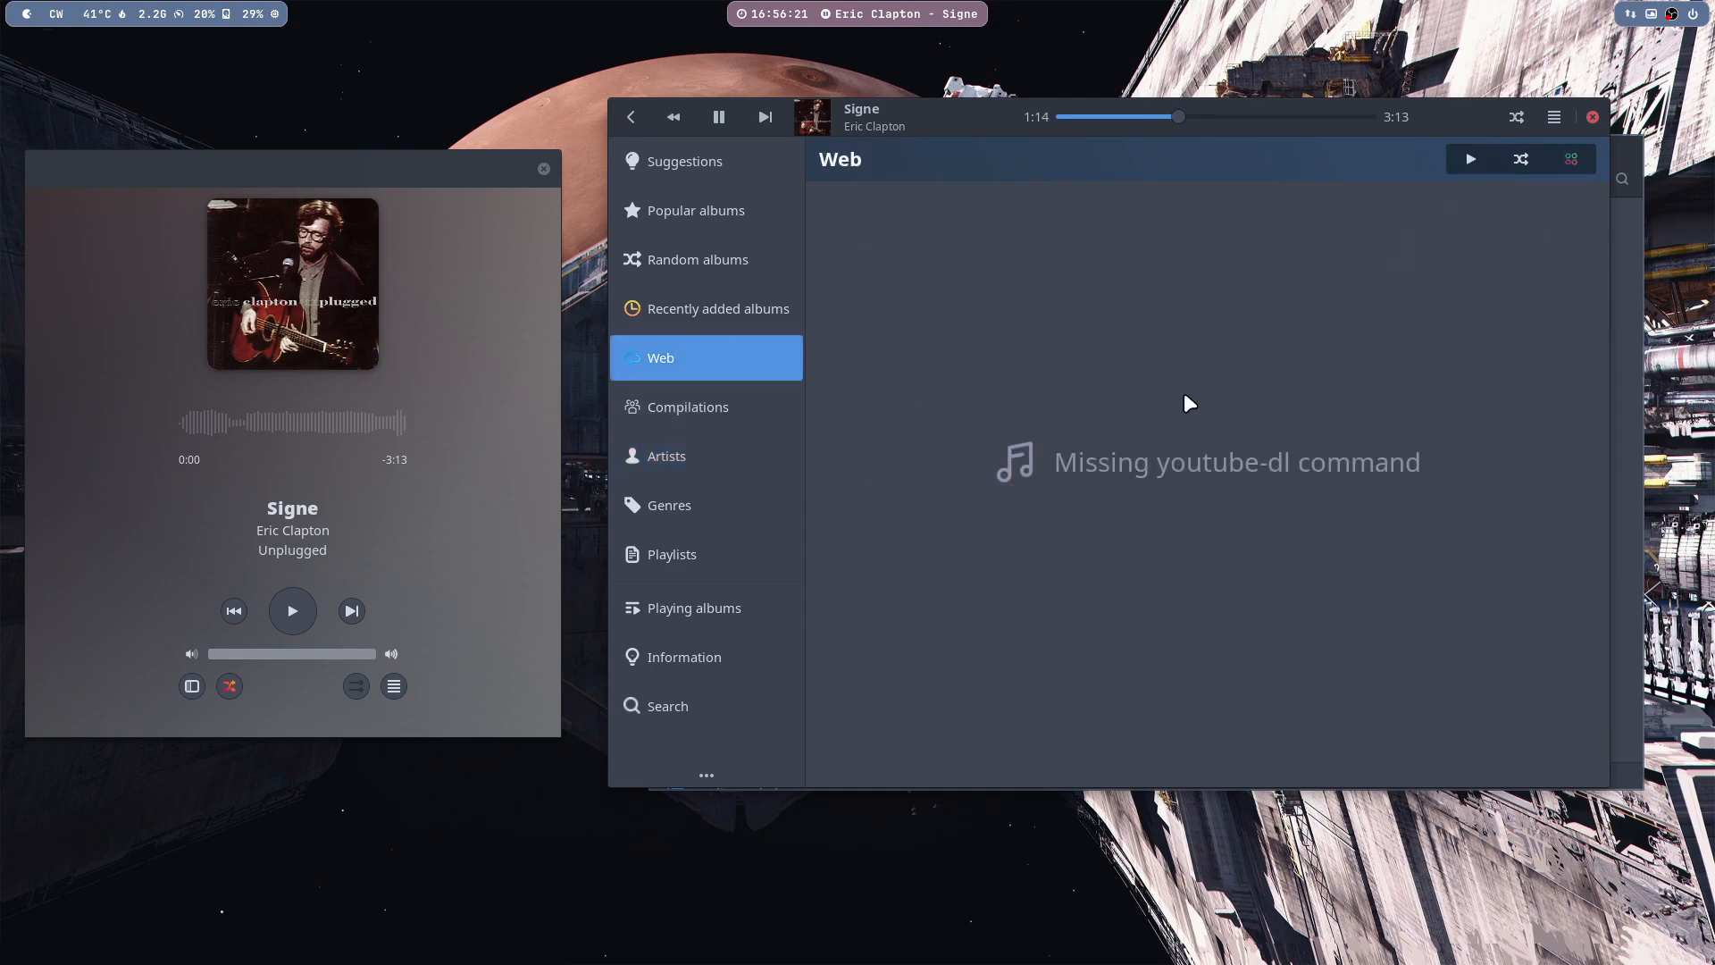
pyautogui.moveTo(690, 438)
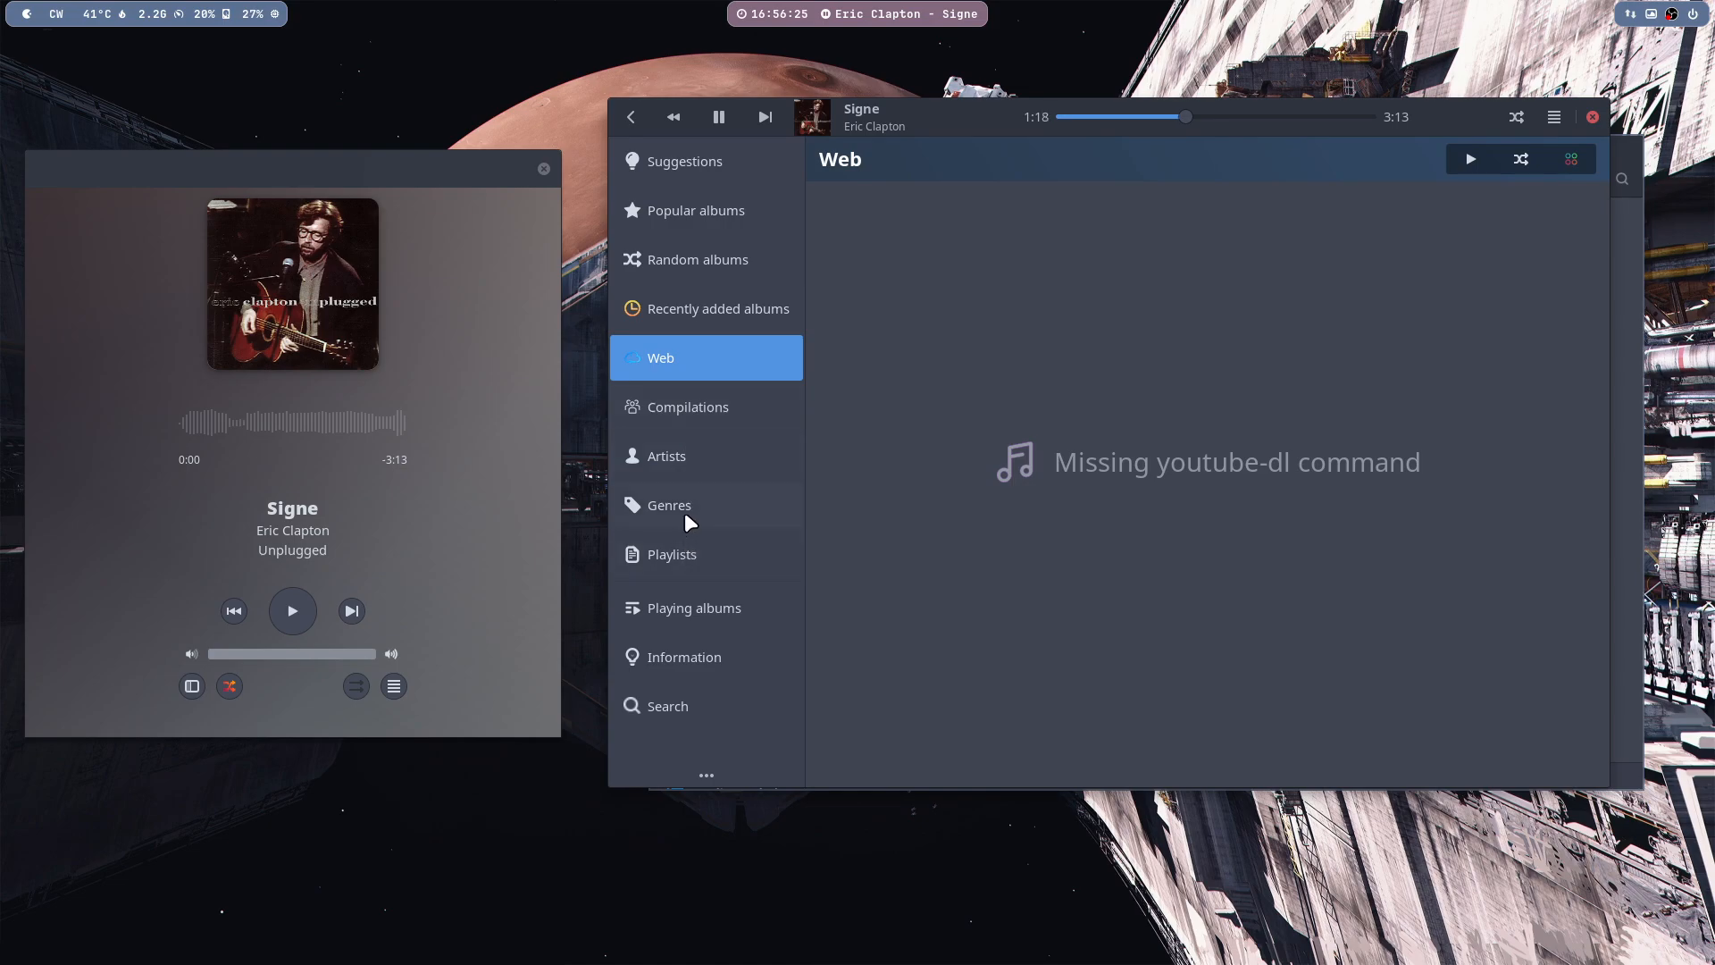
pyautogui.click(666, 455)
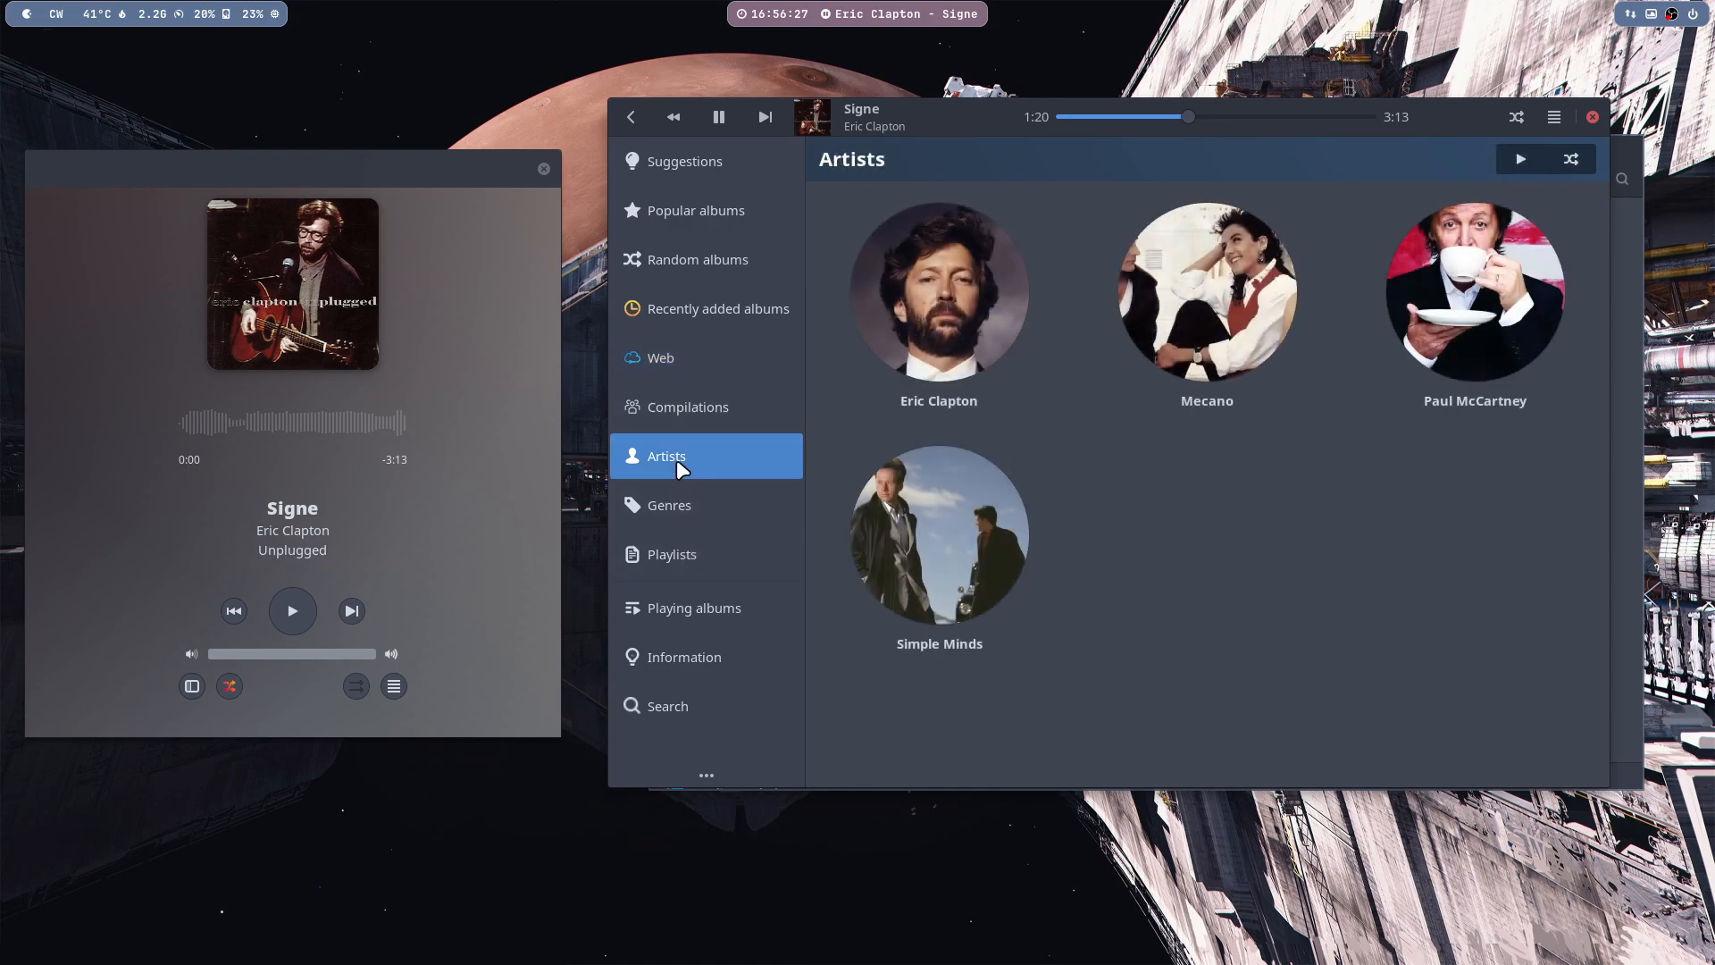
pyautogui.moveTo(652, 529)
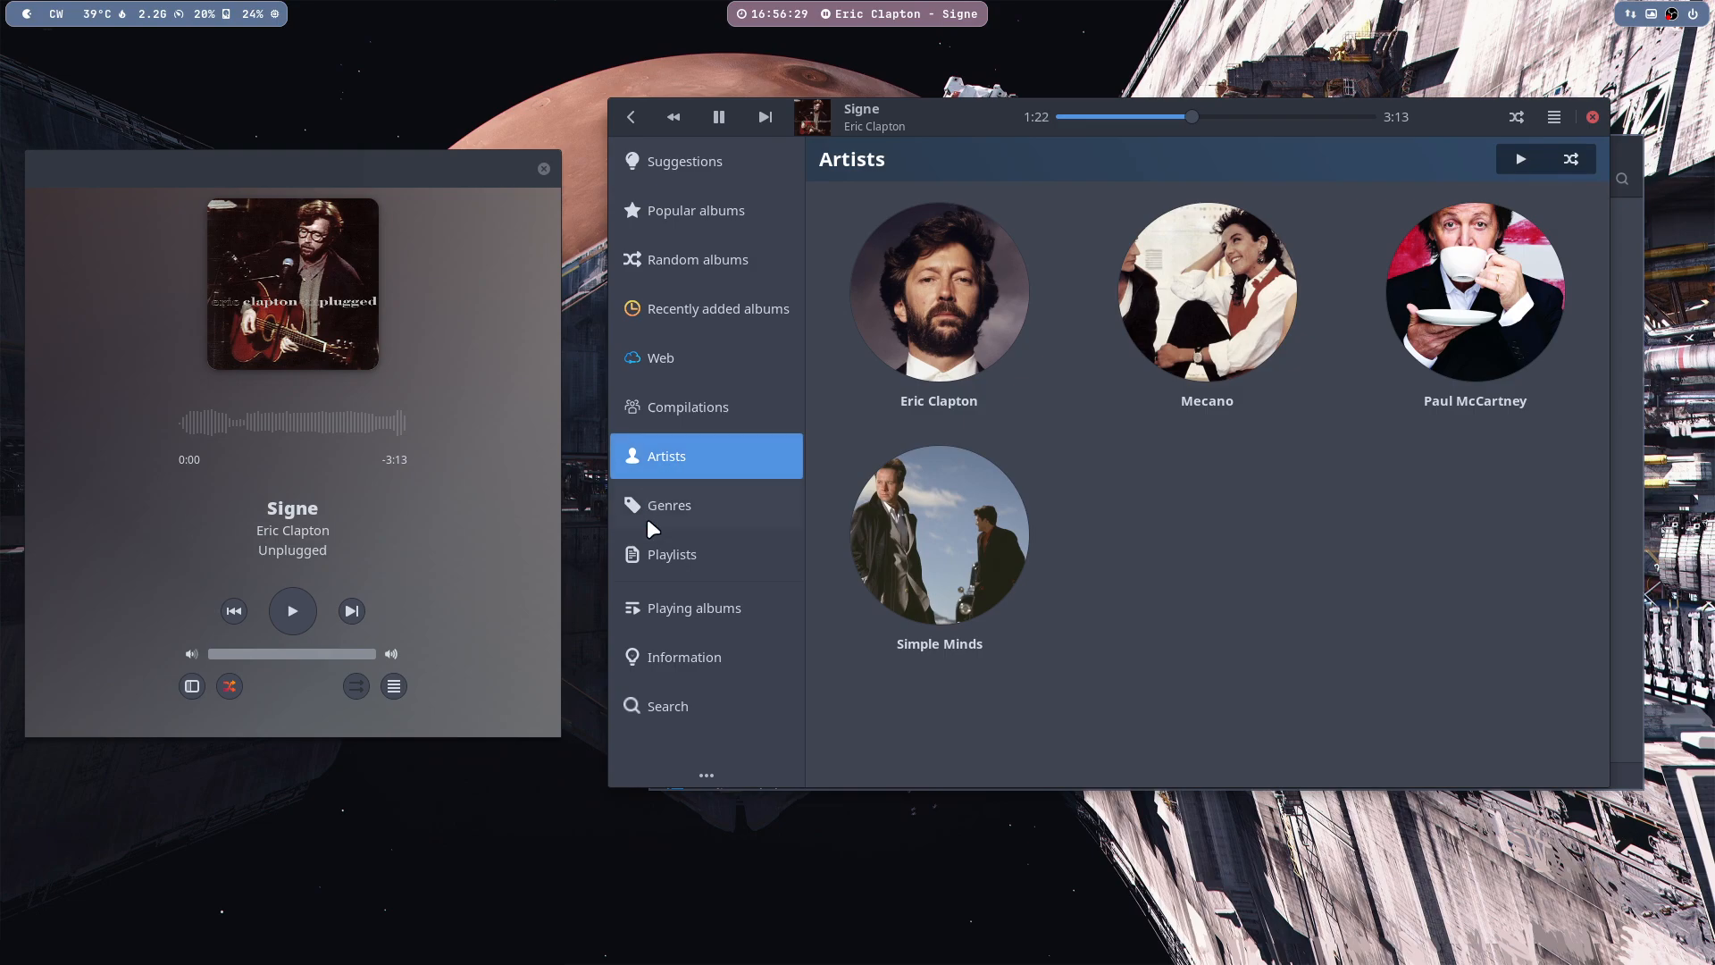
pyautogui.click(668, 504)
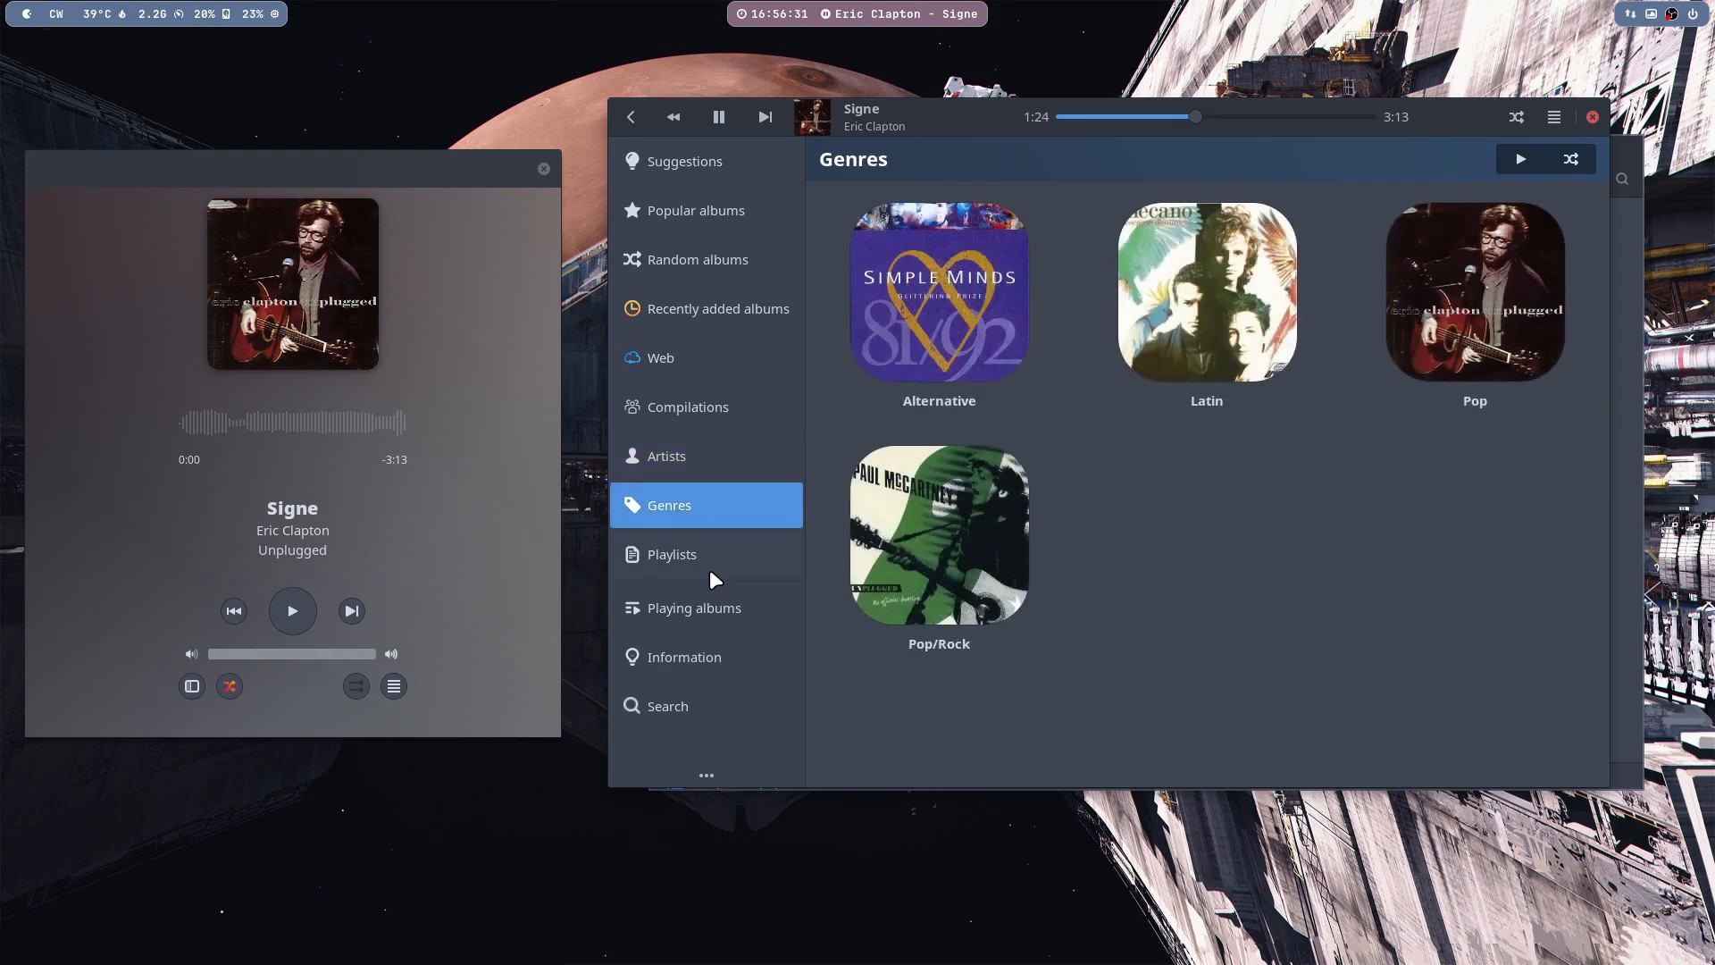
pyautogui.click(672, 554)
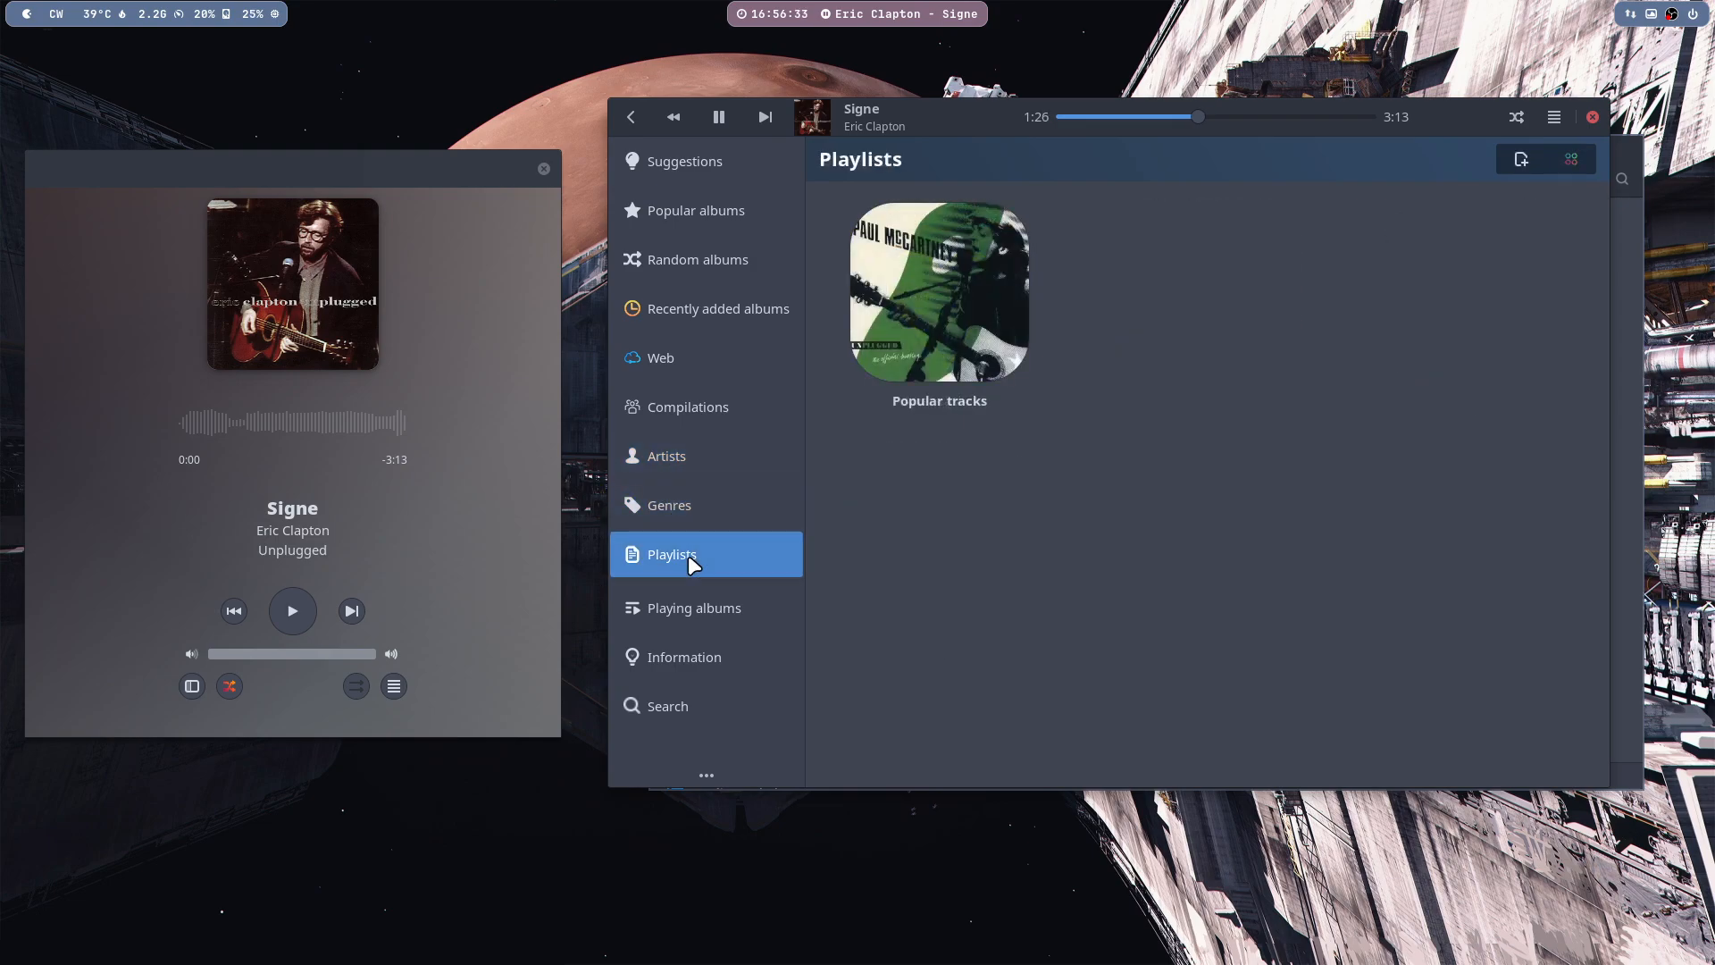
pyautogui.moveTo(668, 506)
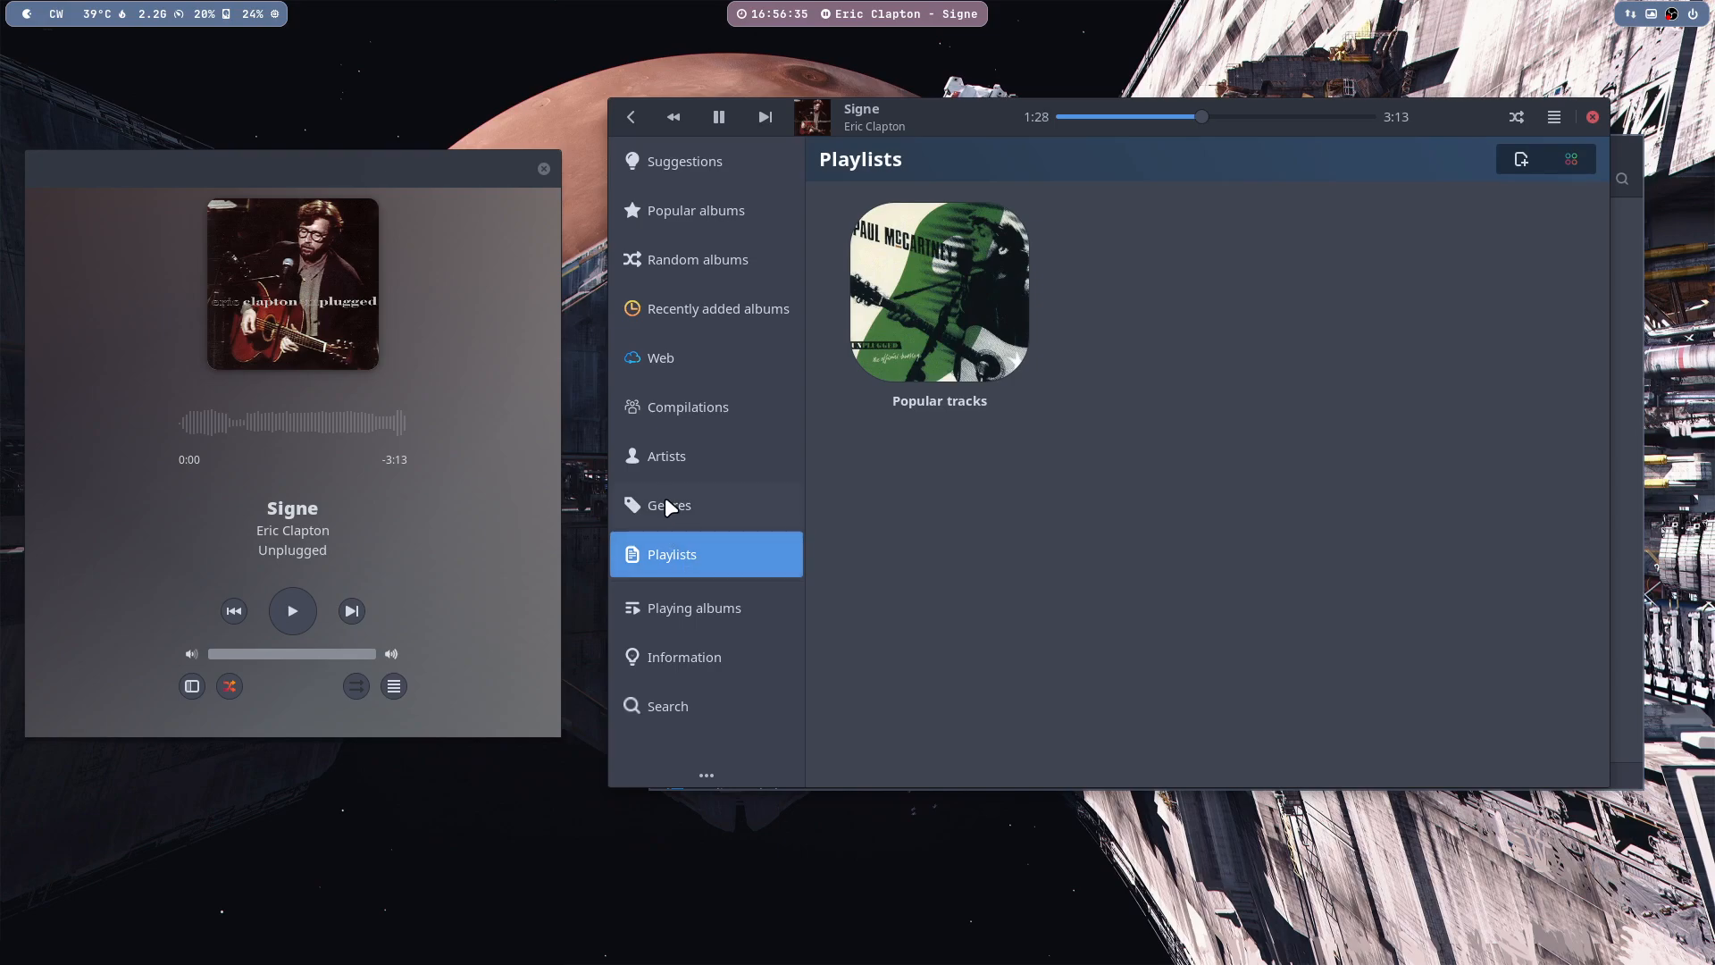
pyautogui.click(667, 456)
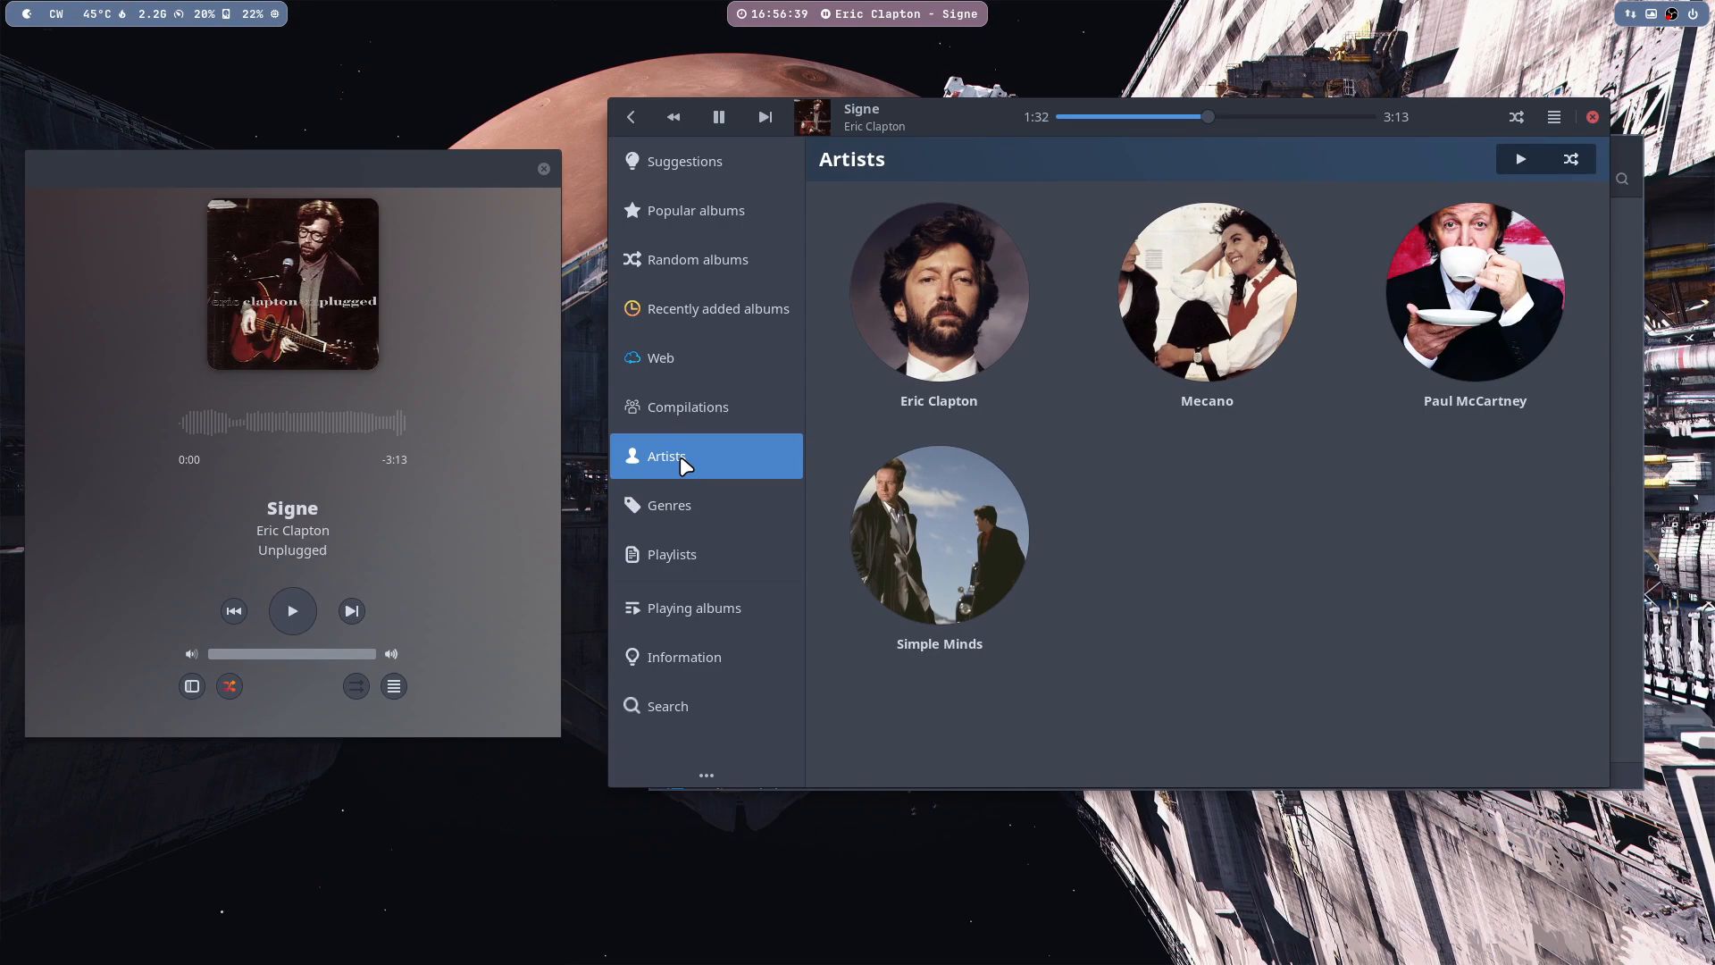
pyautogui.click(936, 293)
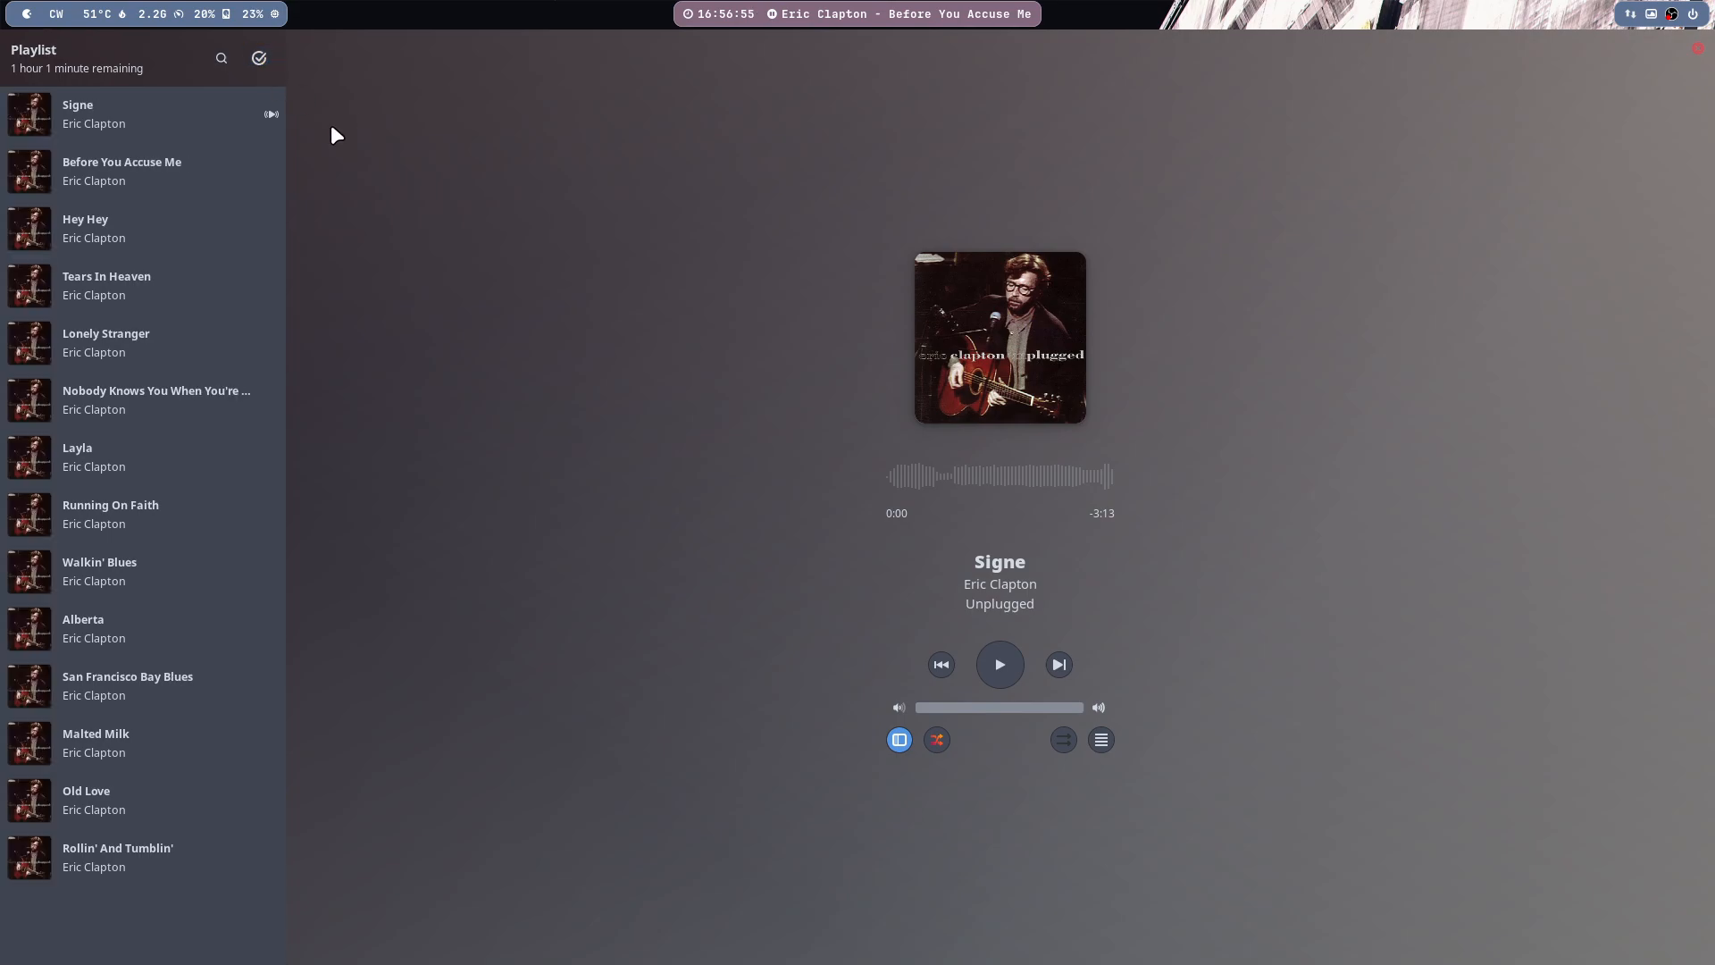
pyautogui.moveTo(1036, 295)
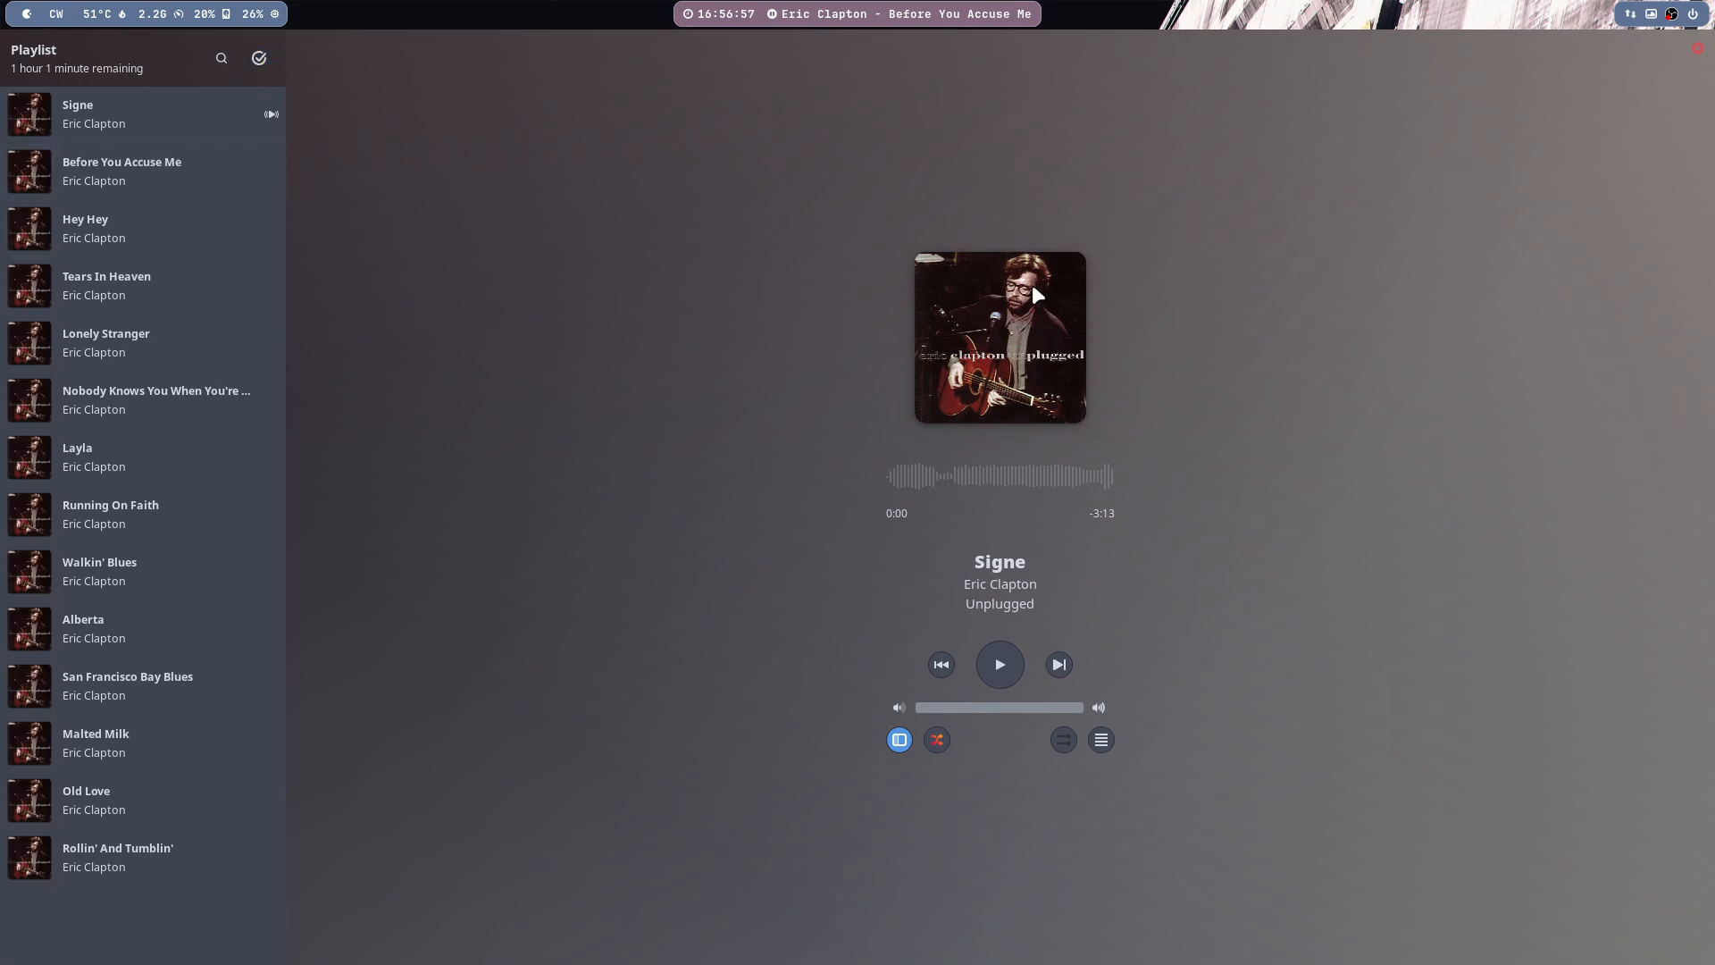
pyautogui.moveTo(977, 309)
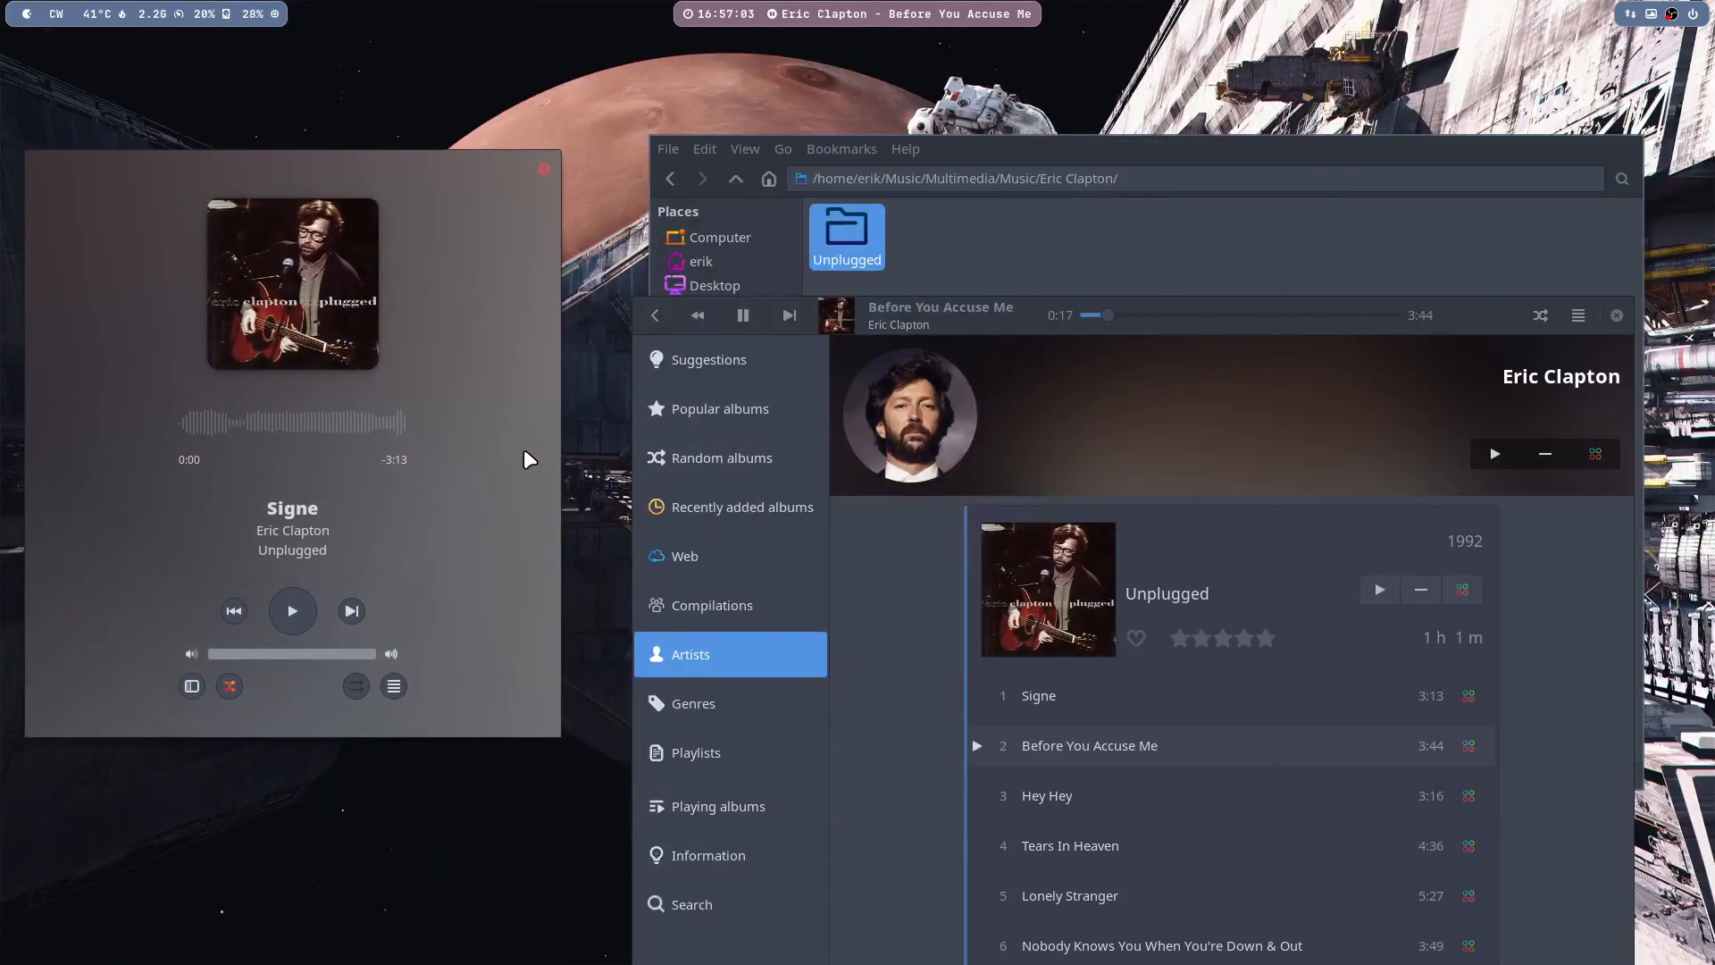
# - Maximise Lollypop, then switch to the compact mini player showing Before You Accuse Me
pyautogui.click(393, 686)
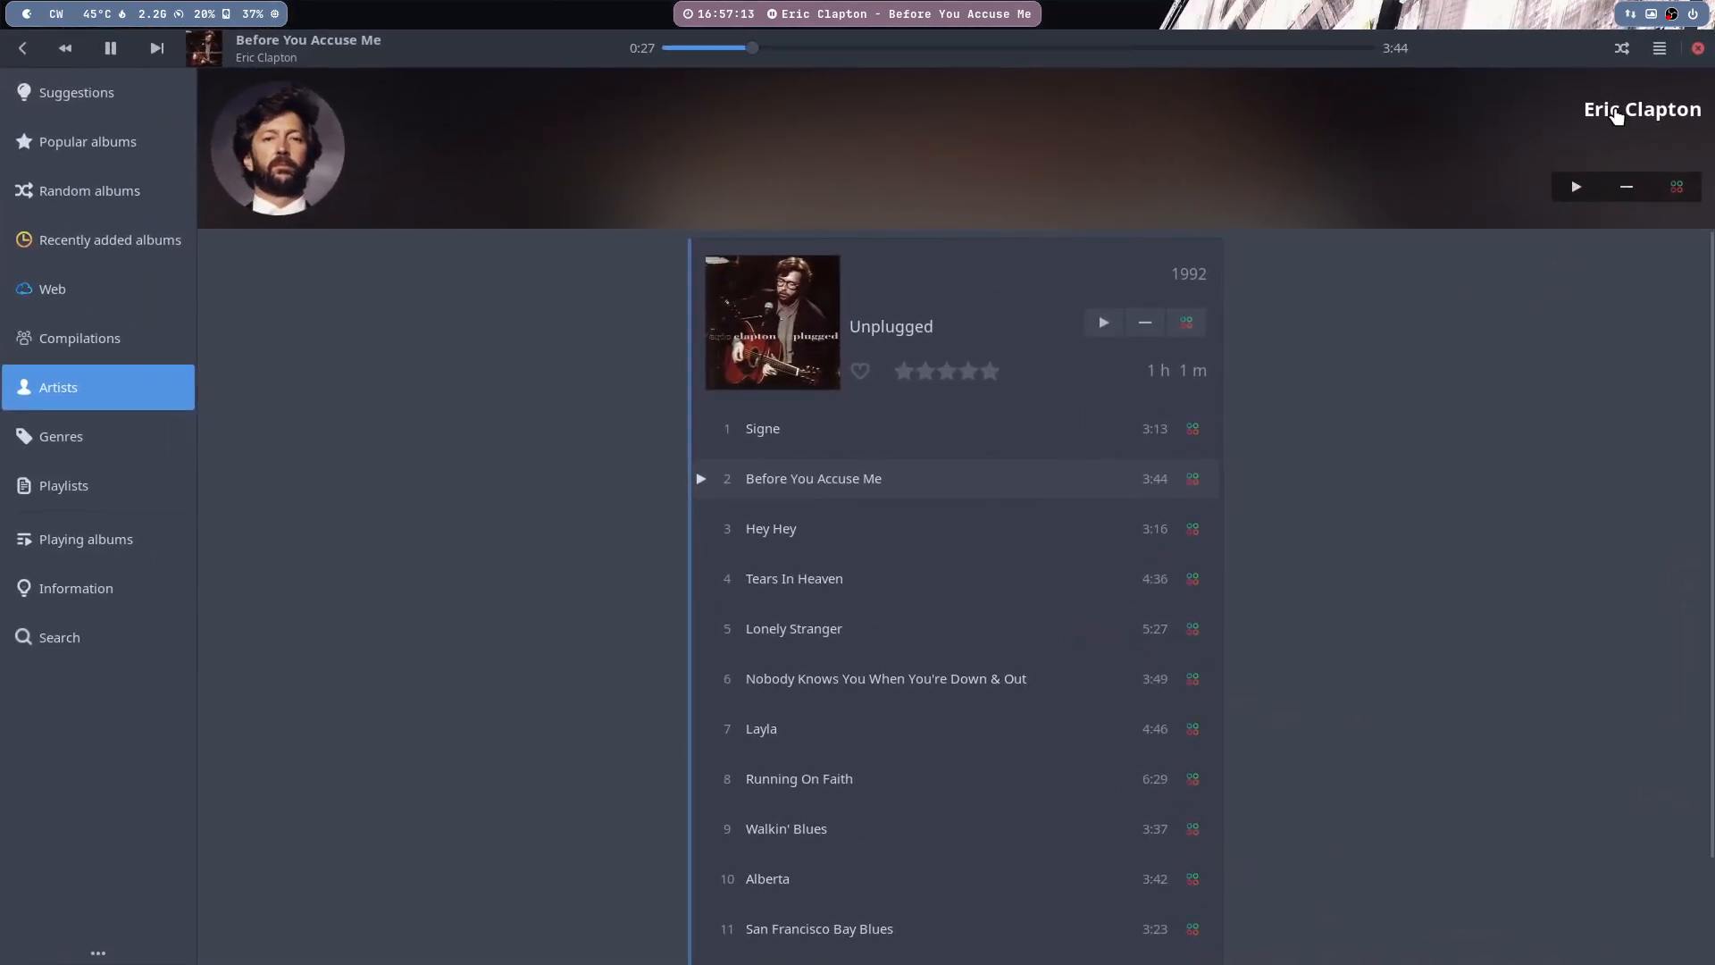
pyautogui.click(1658, 47)
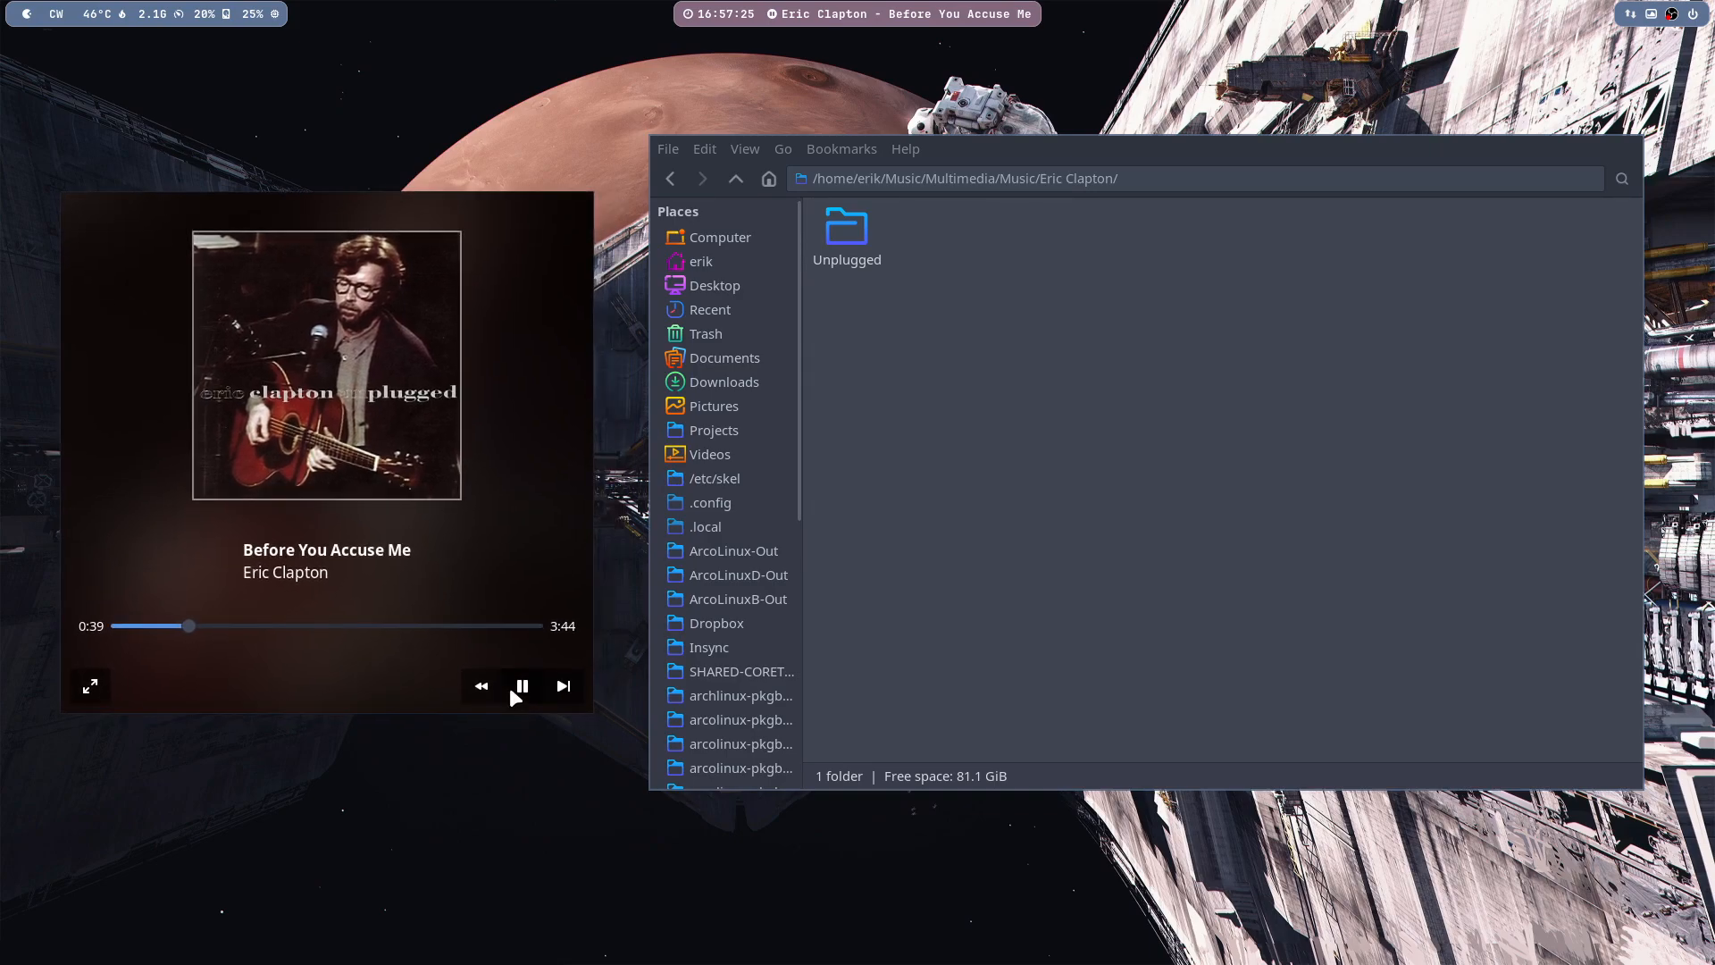
pyautogui.moveTo(91, 698)
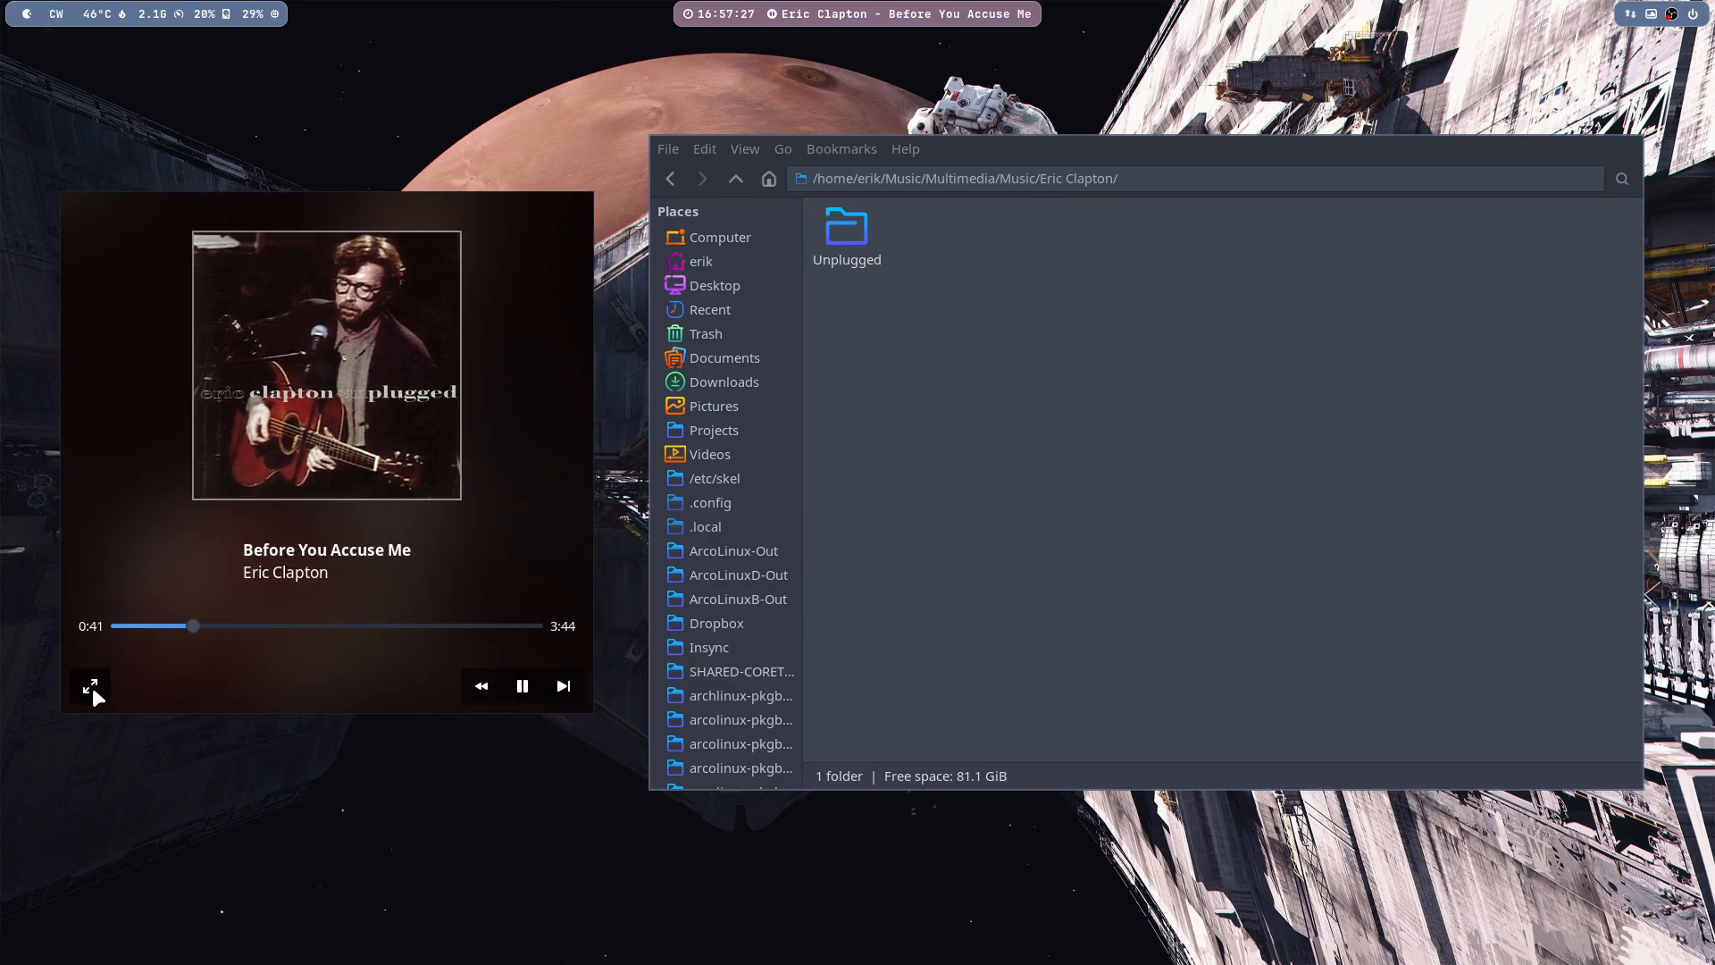
# - Enter the fullscreen now-playing view, then leave it to return to Unplugged's tracklist
pyautogui.click(91, 686)
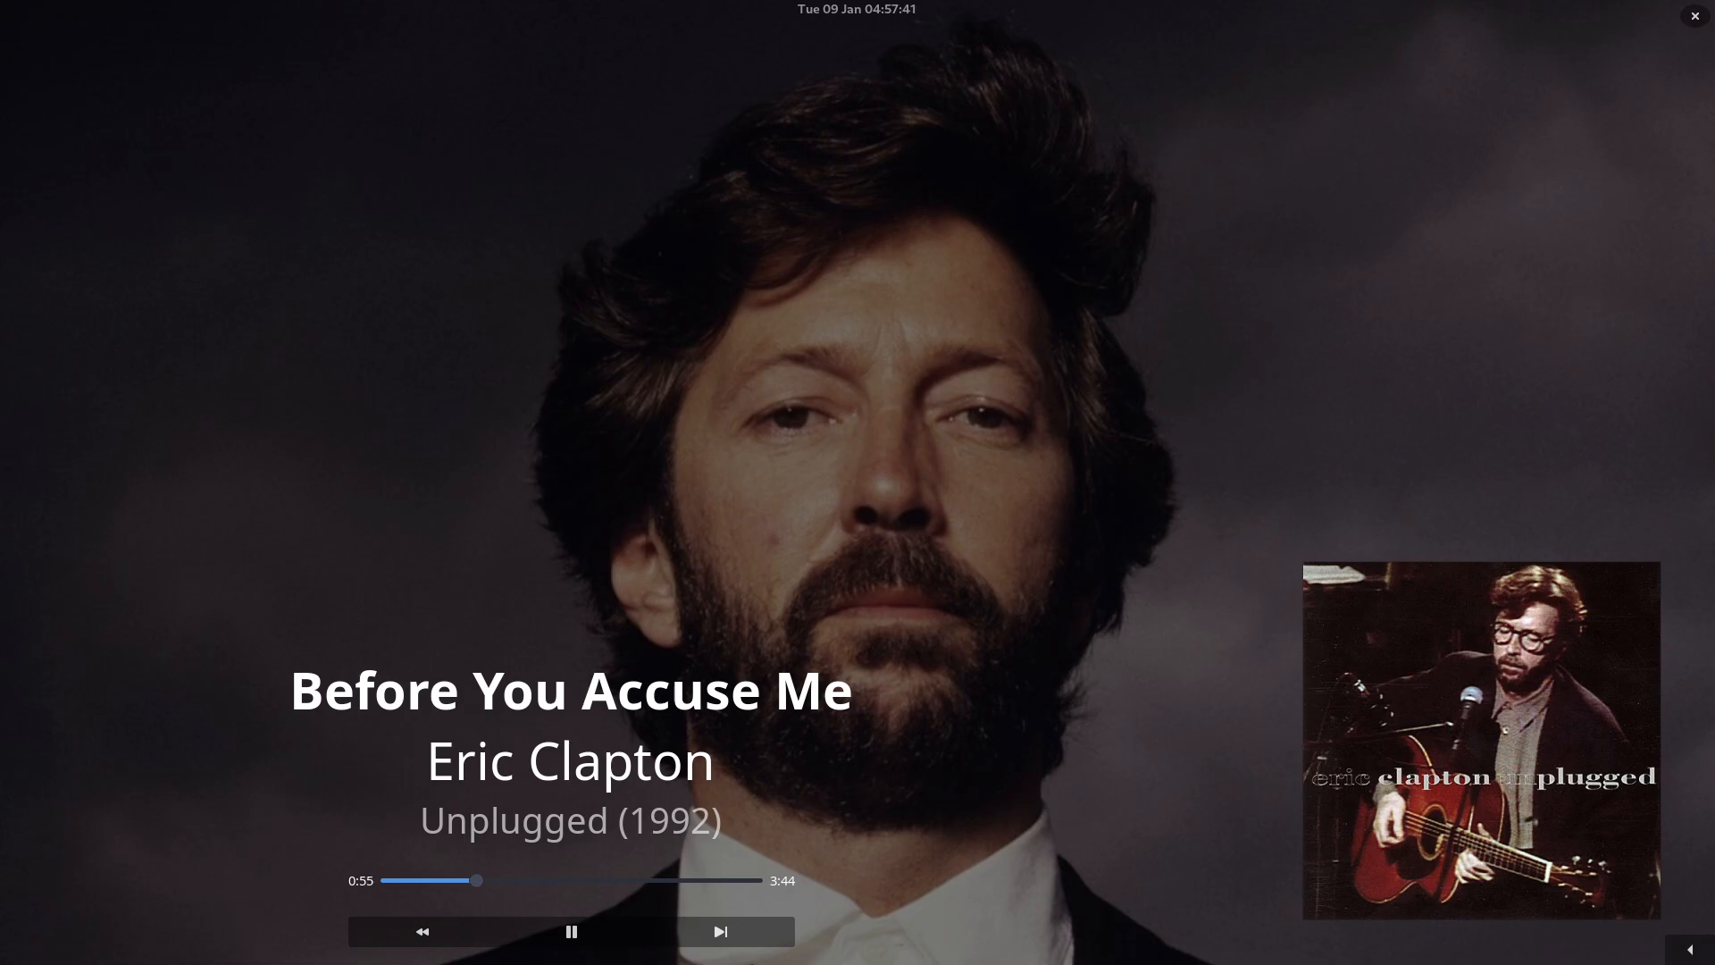
pyautogui.click(718, 930)
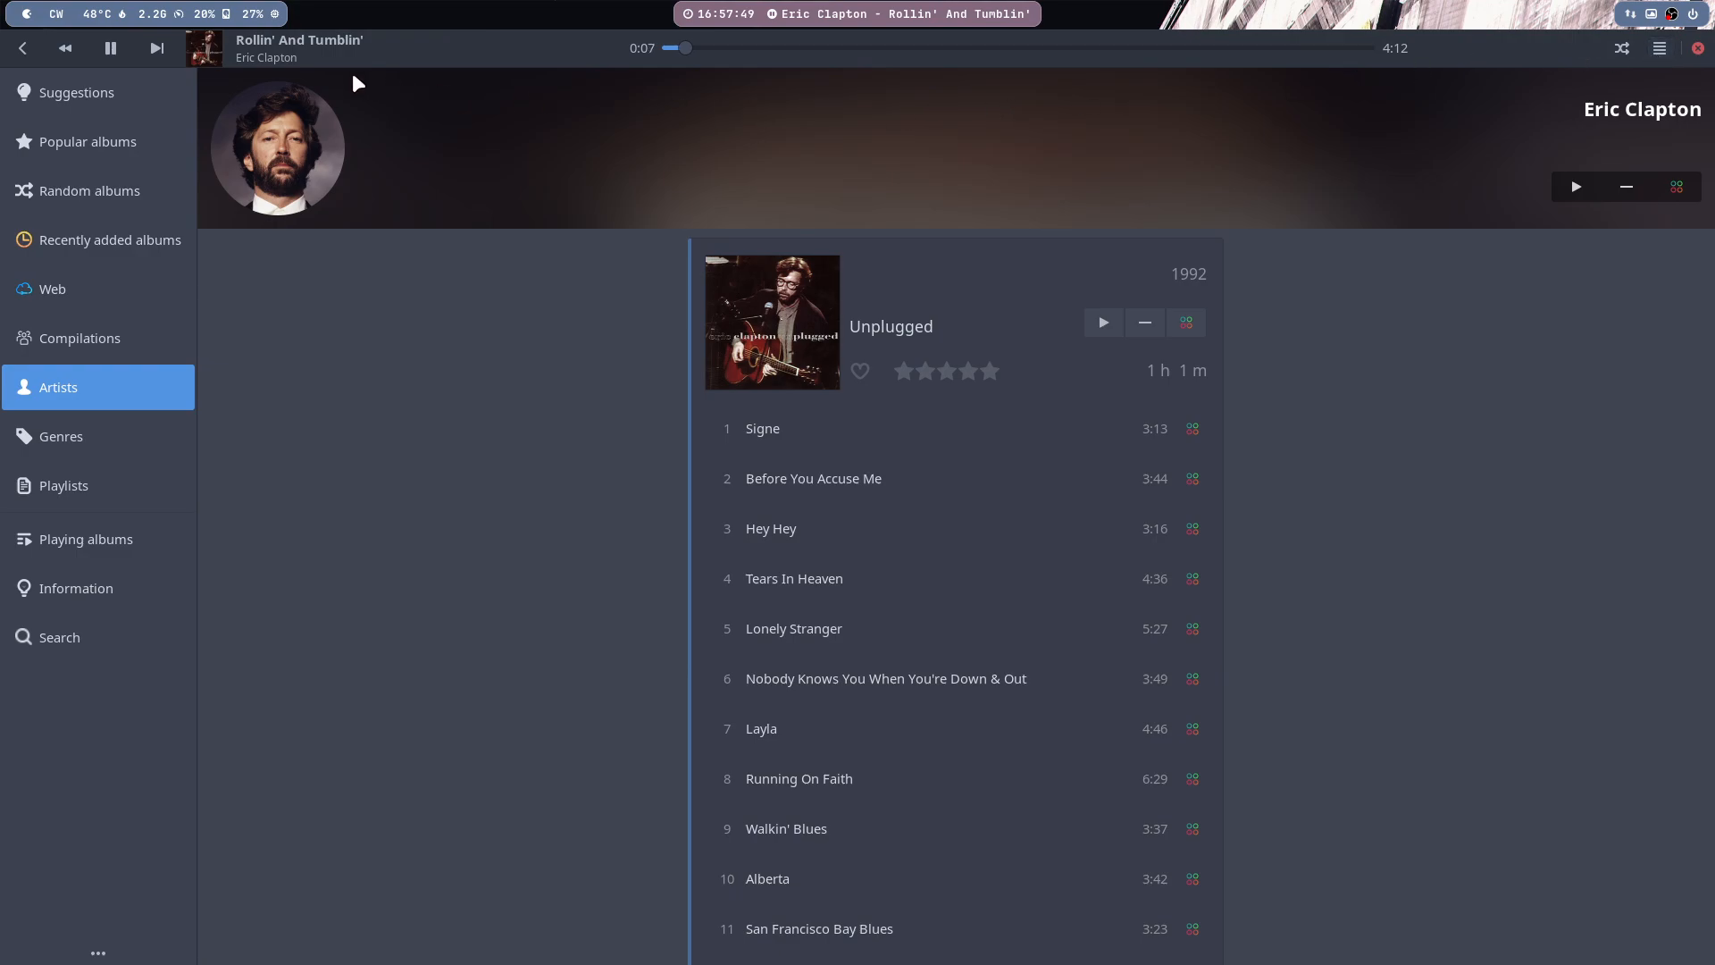
# - Show Lollypop's About box reporting version 1.4.37
pyautogui.click(1657, 49)
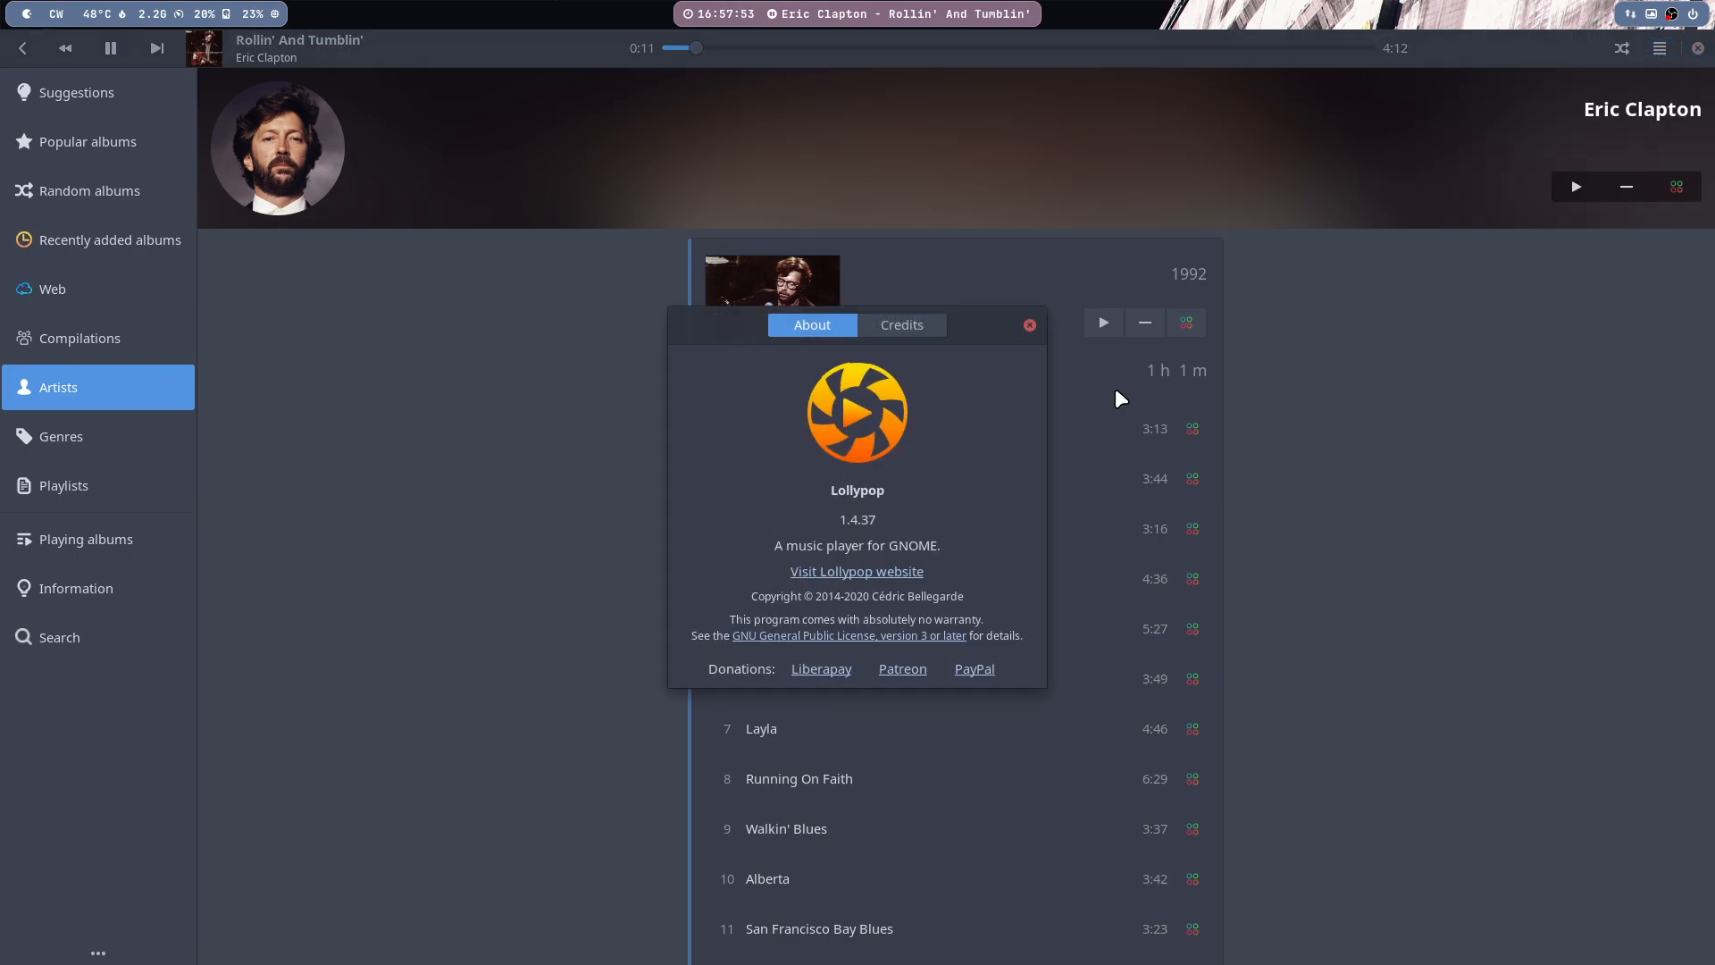
pyautogui.moveTo(880, 573)
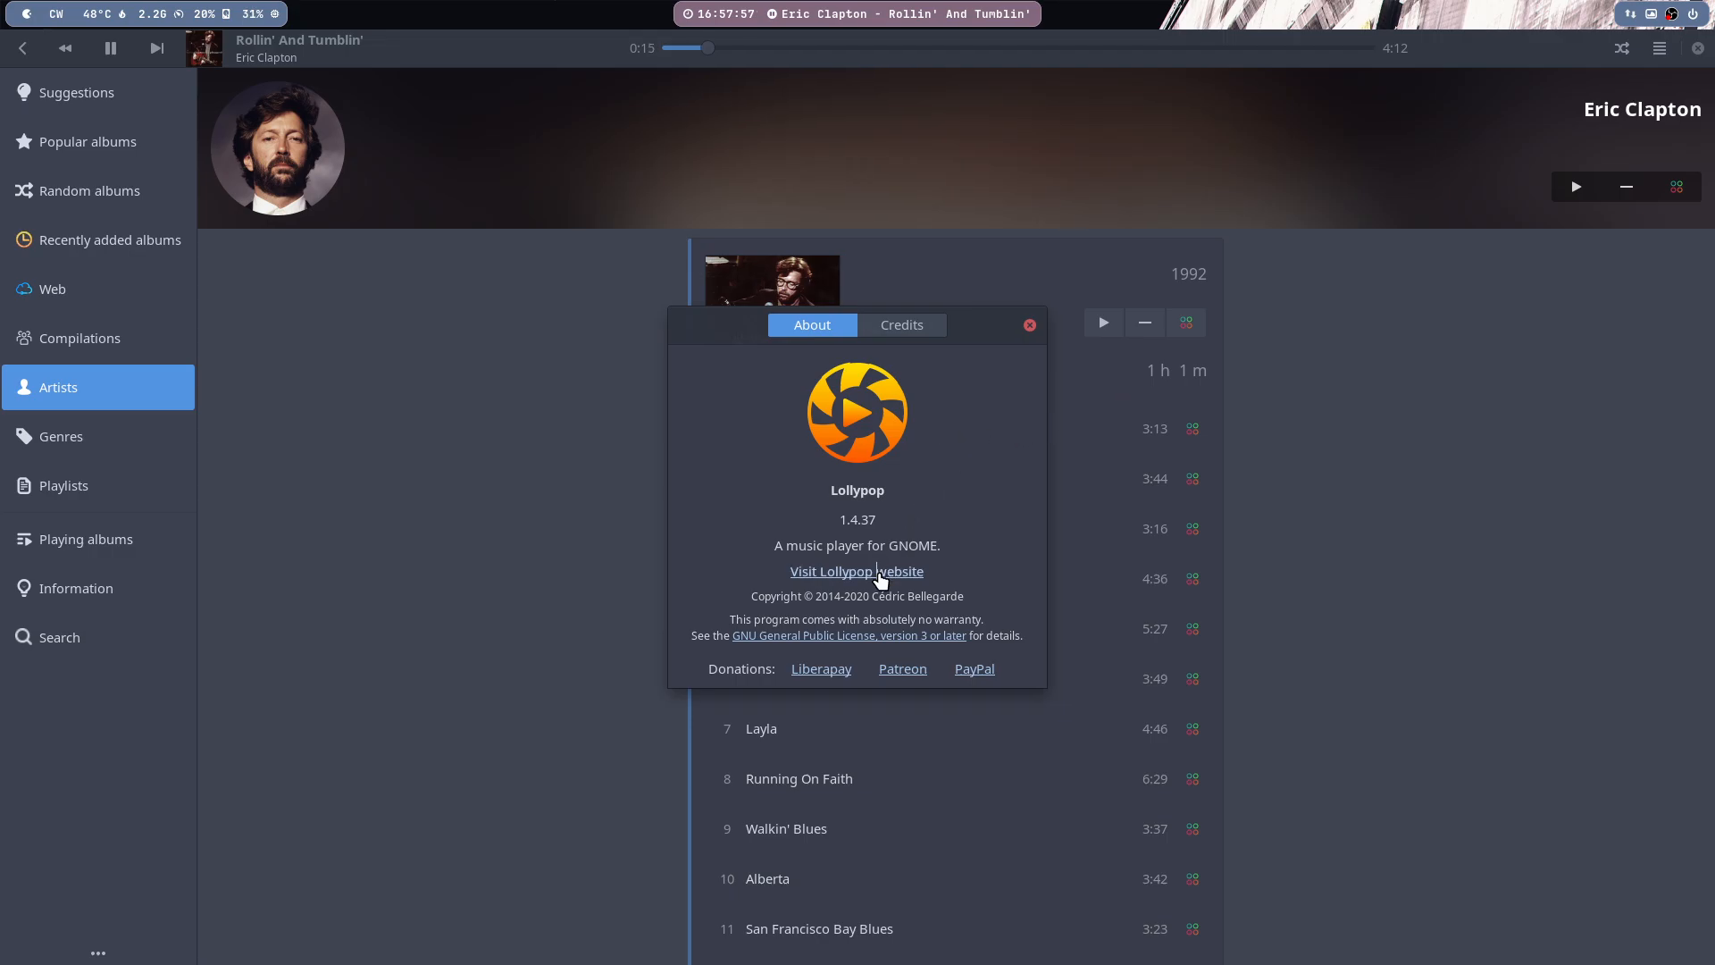
# - From the GNOME Wiki page, reach Lollypop's GitLab list of 162 open issues
pyautogui.click(856, 571)
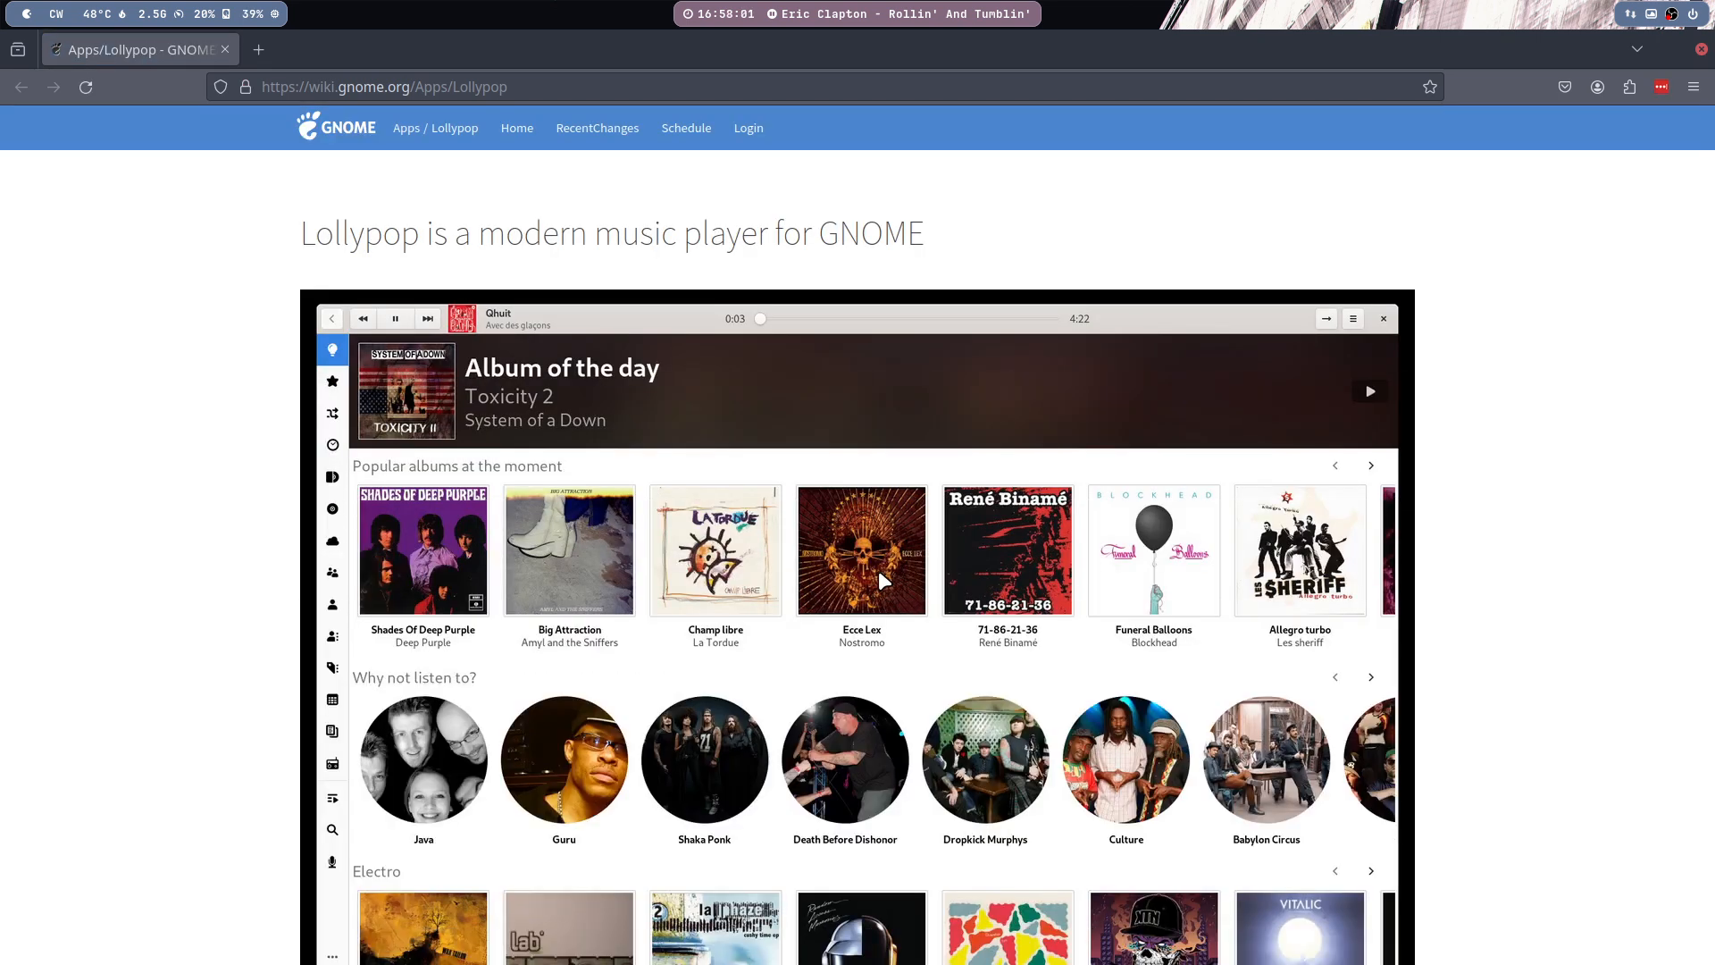
pyautogui.scroll(-3)
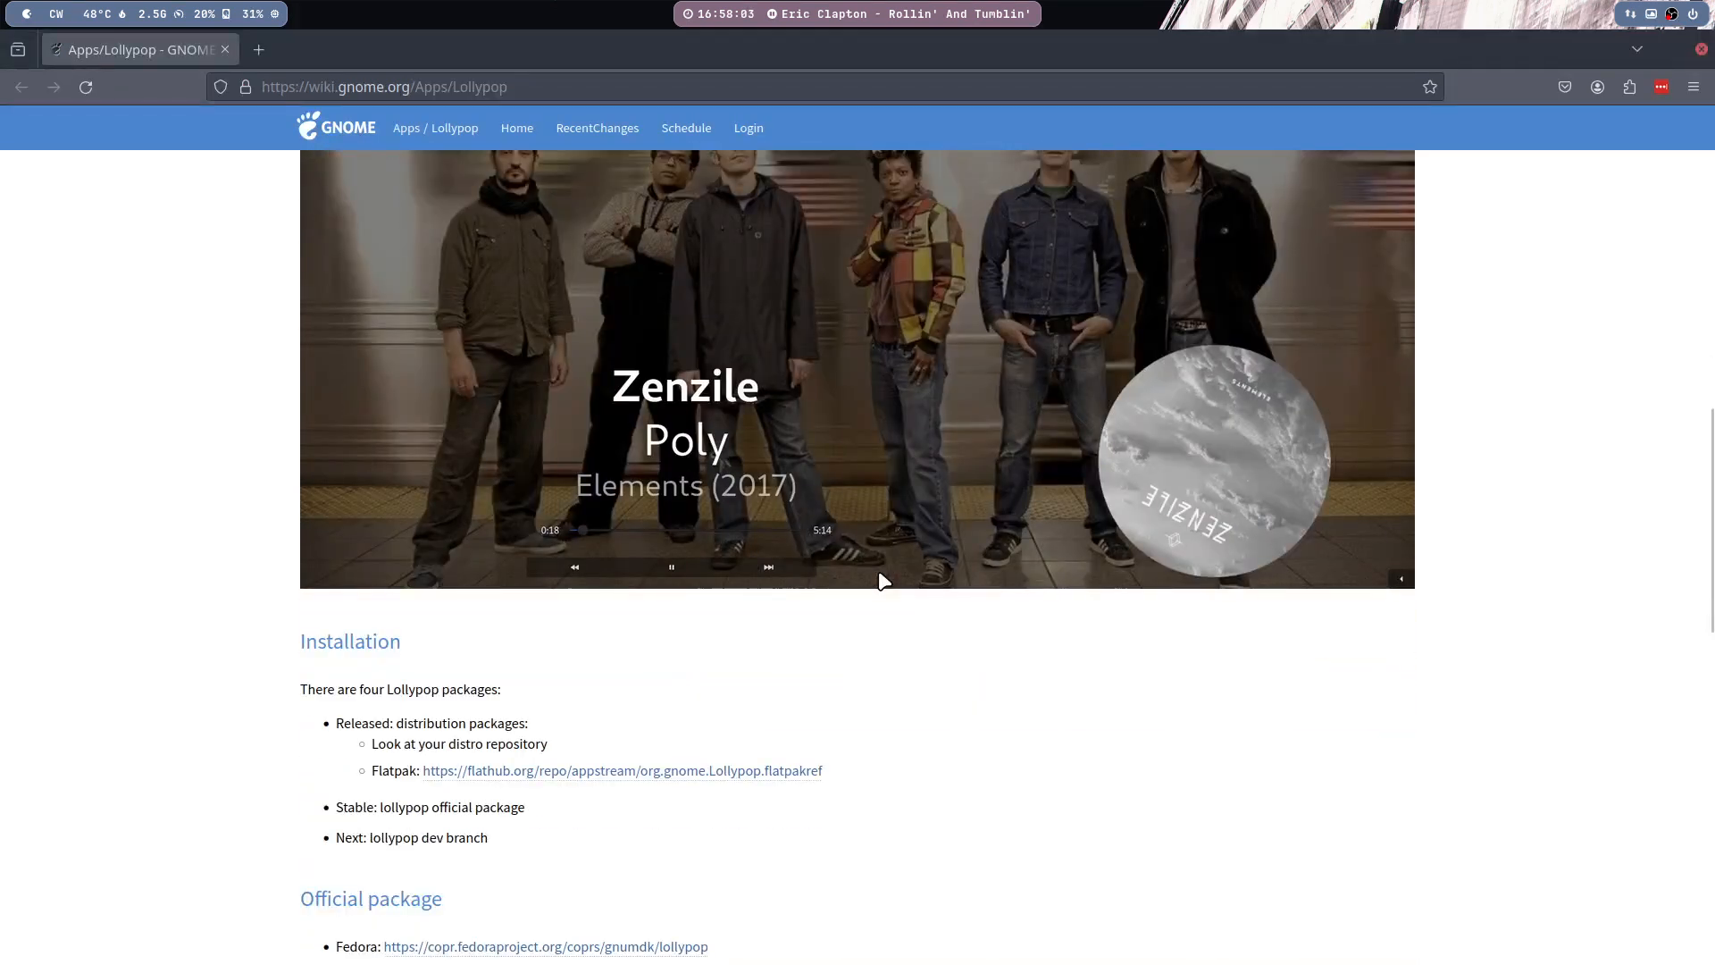
pyautogui.scroll(-3)
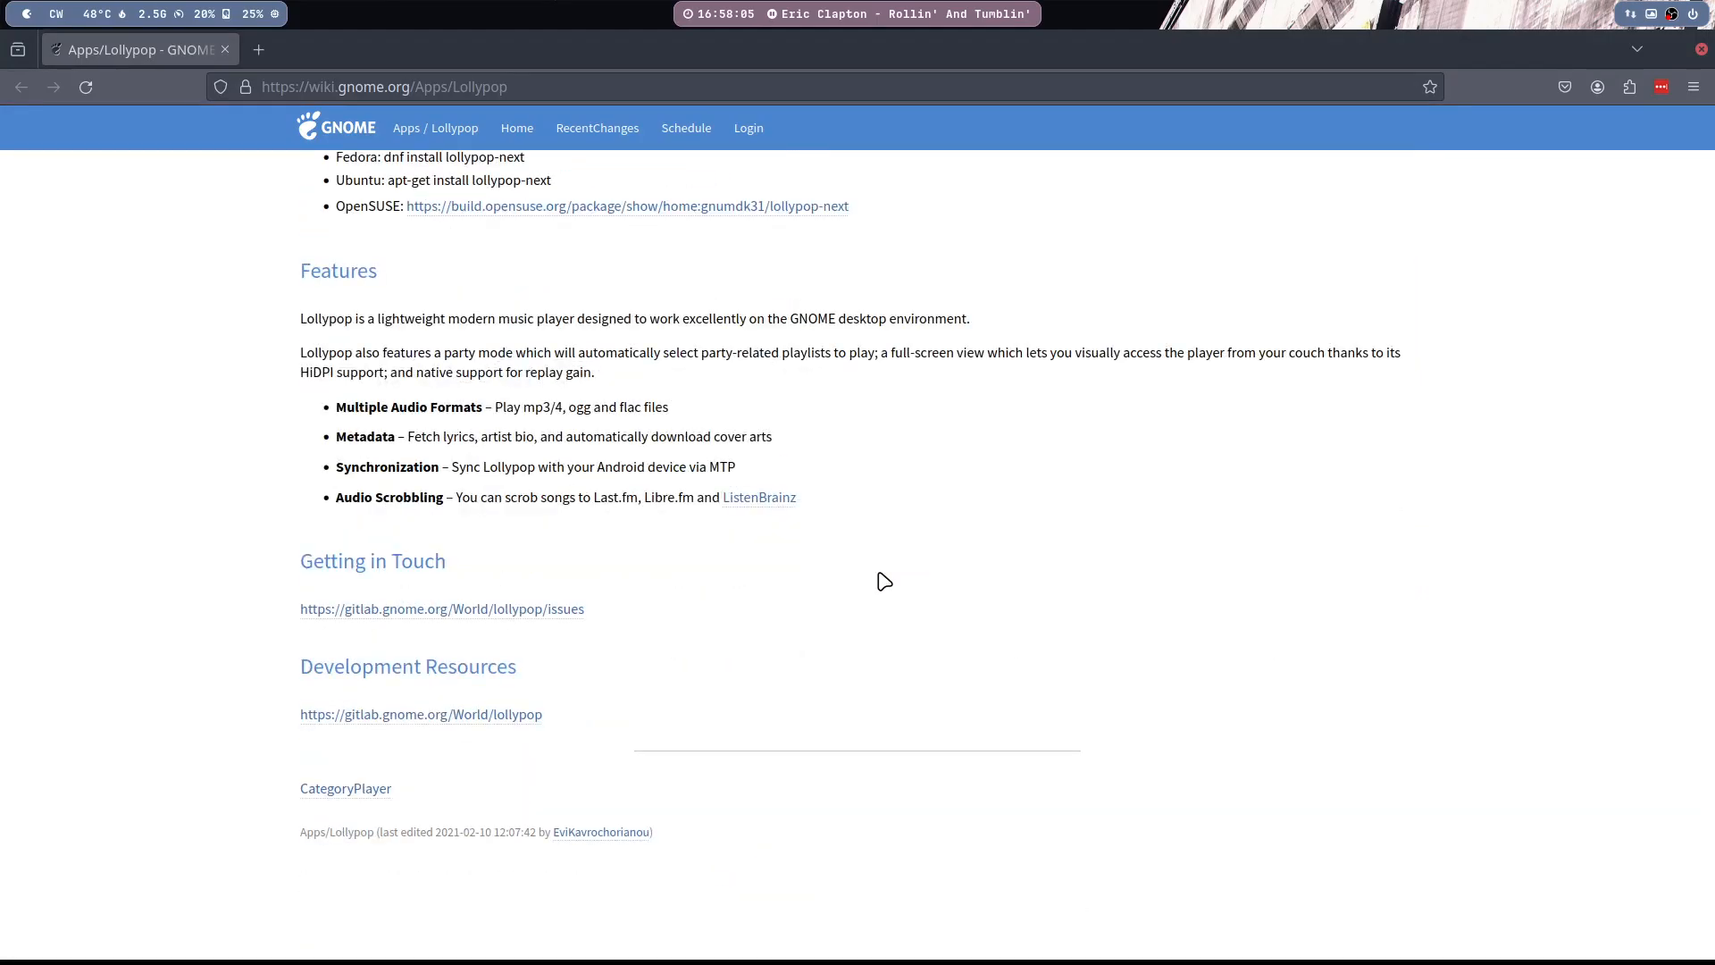
pyautogui.moveTo(523, 610)
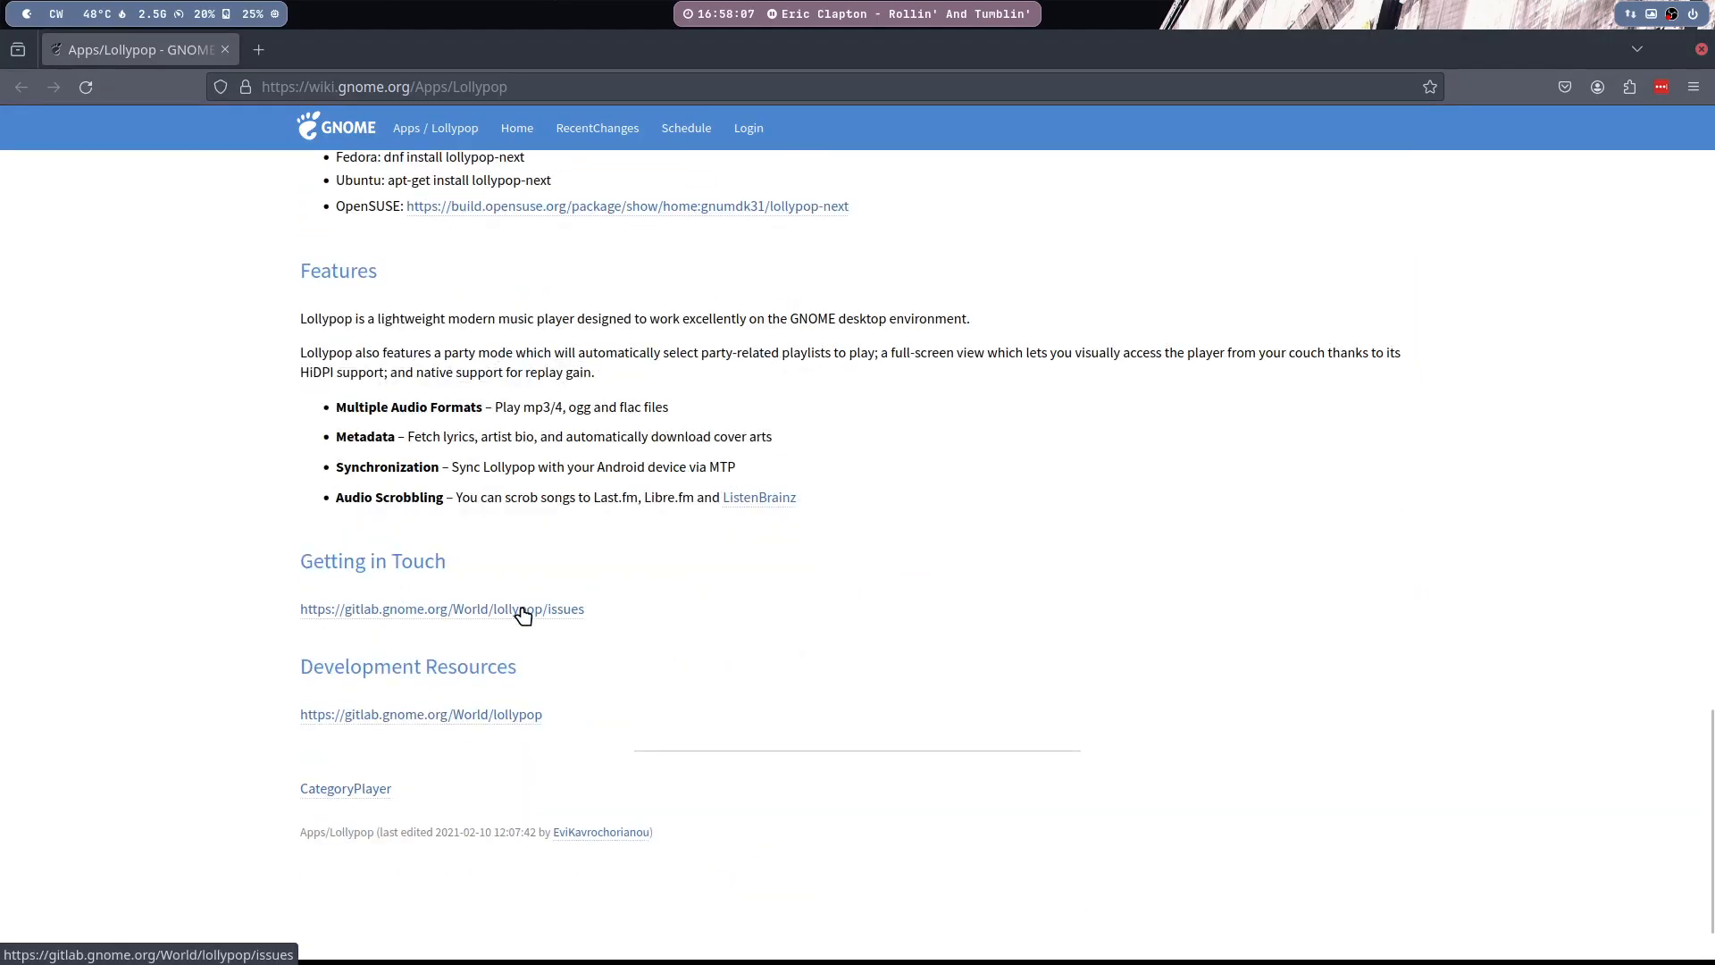
pyautogui.click(441, 607)
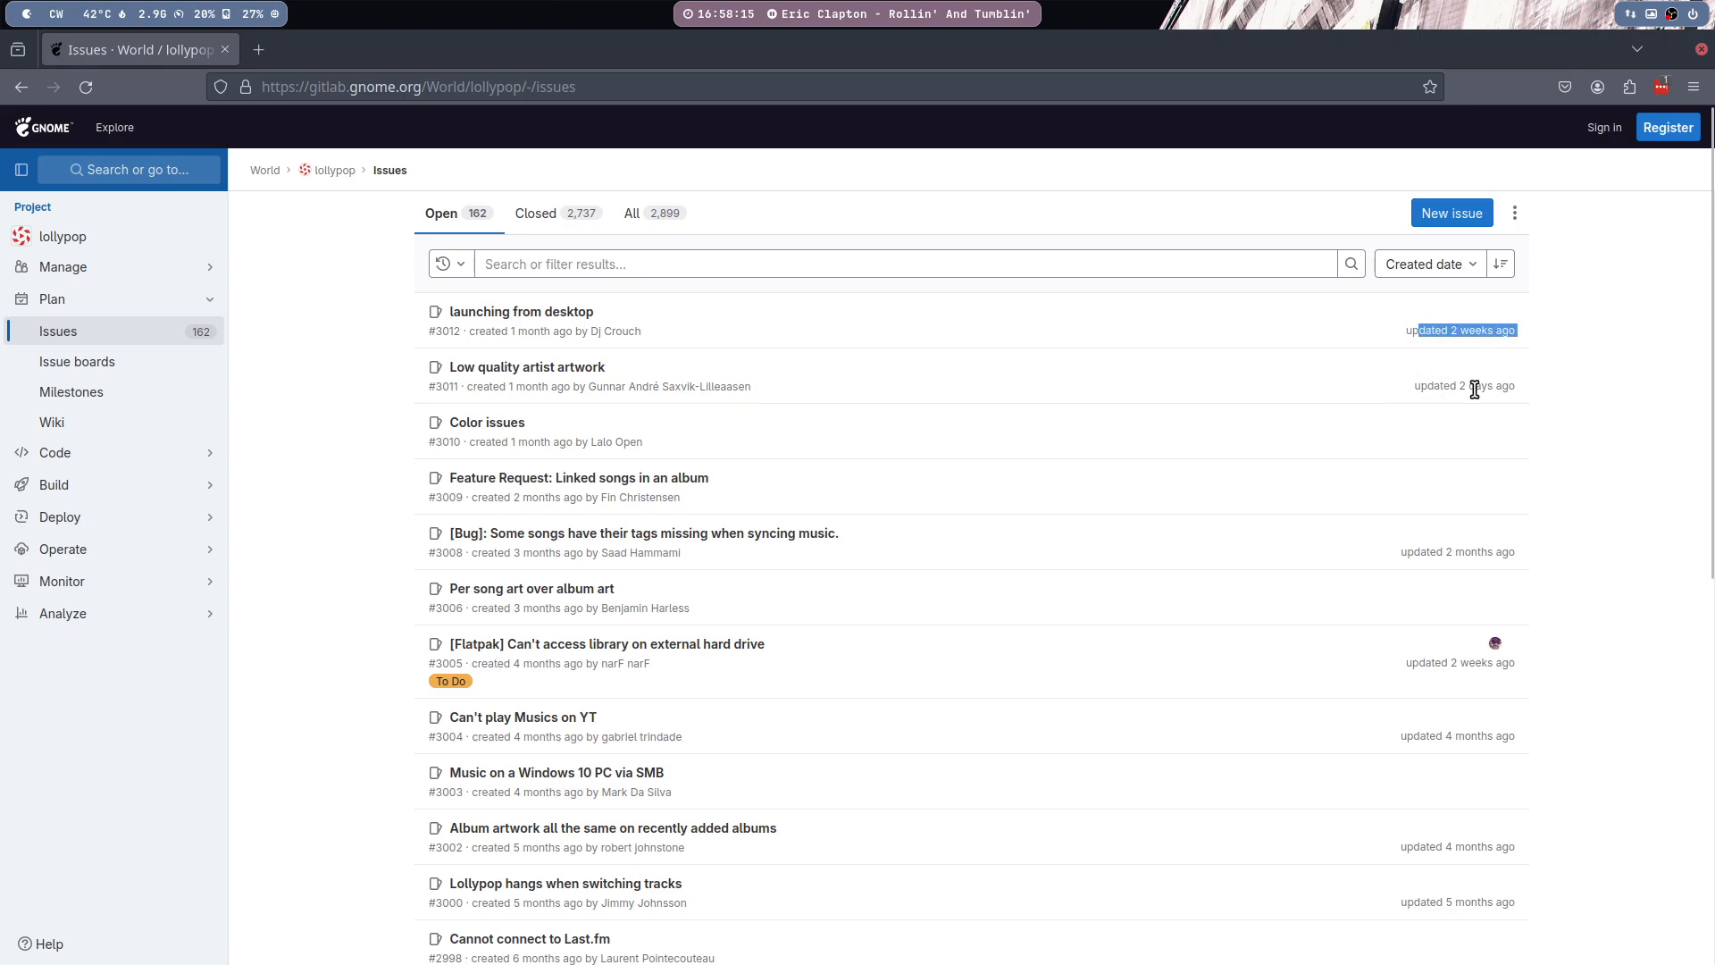
pyautogui.moveTo(1457, 552)
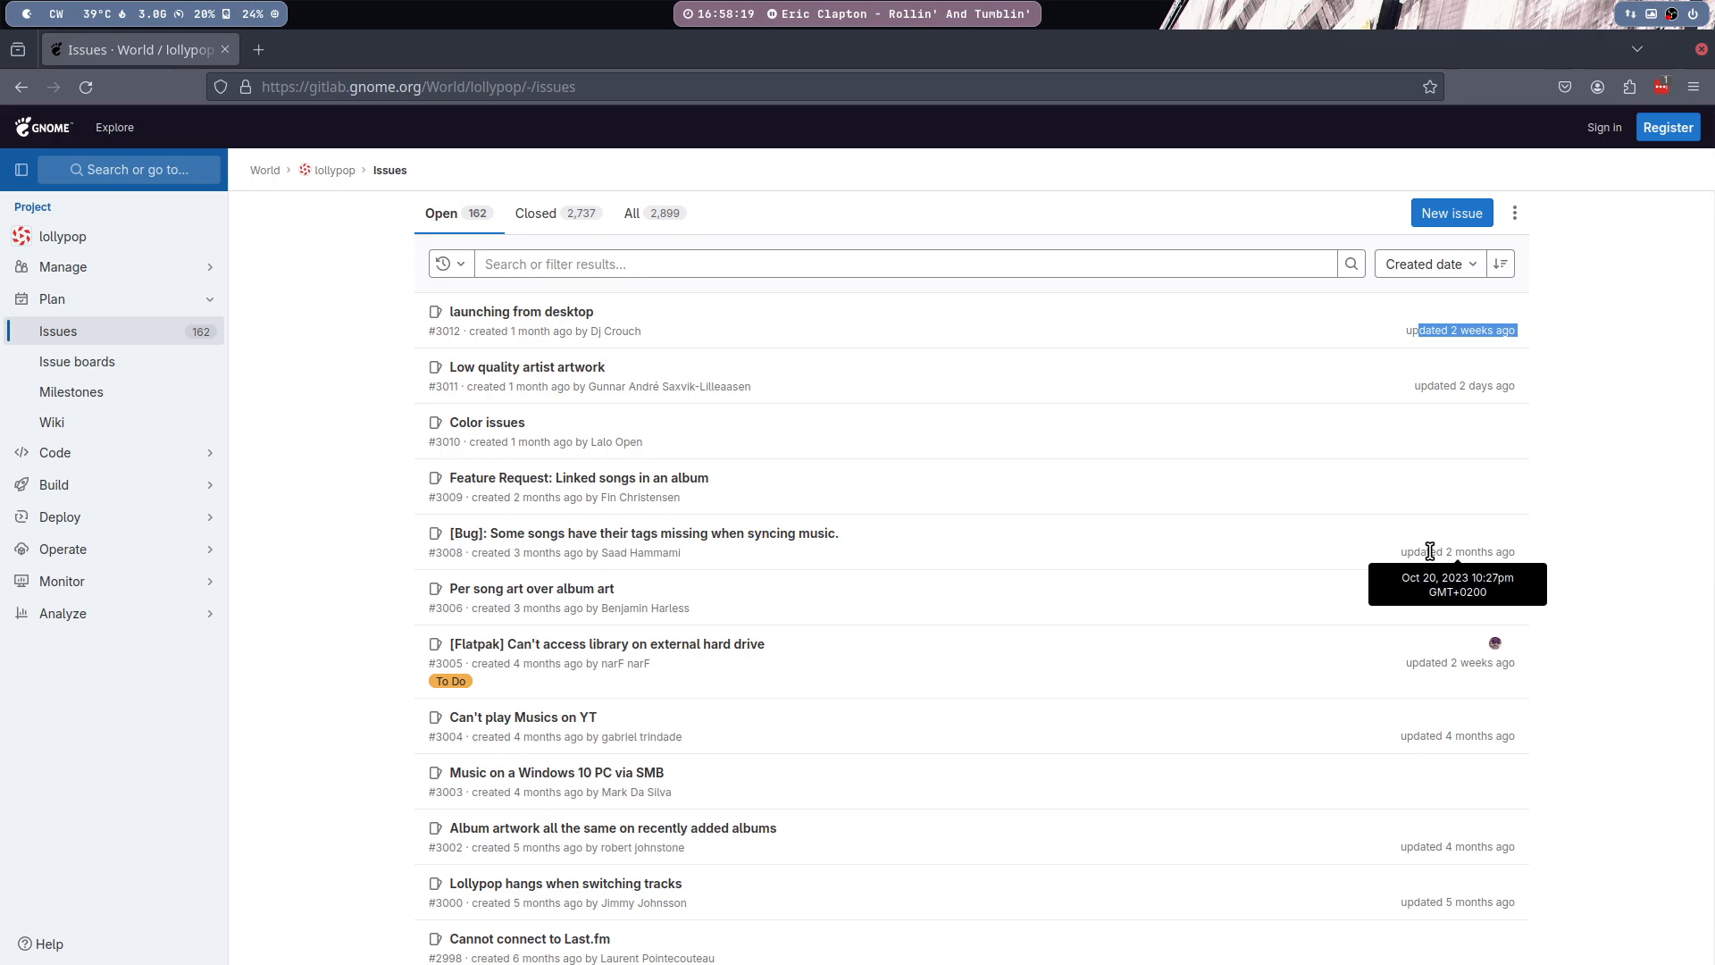
pyautogui.moveTo(1064, 397)
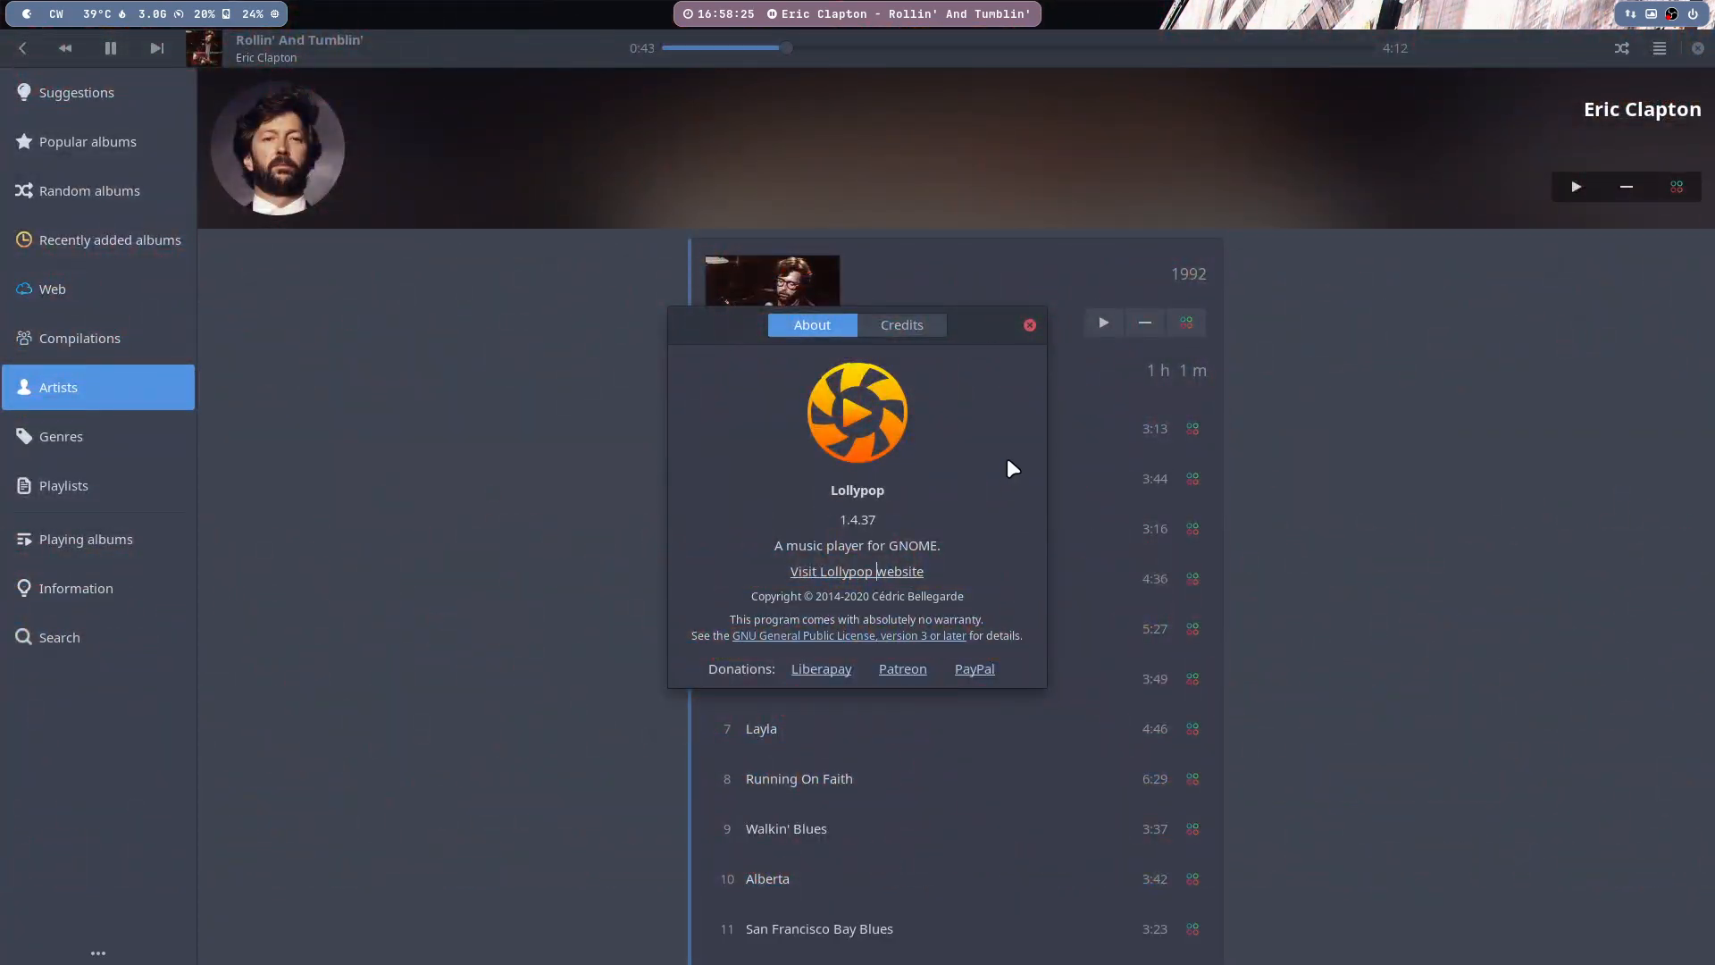
# - Dismiss the About box, recheck it once more, and close it again
pyautogui.click(1027, 325)
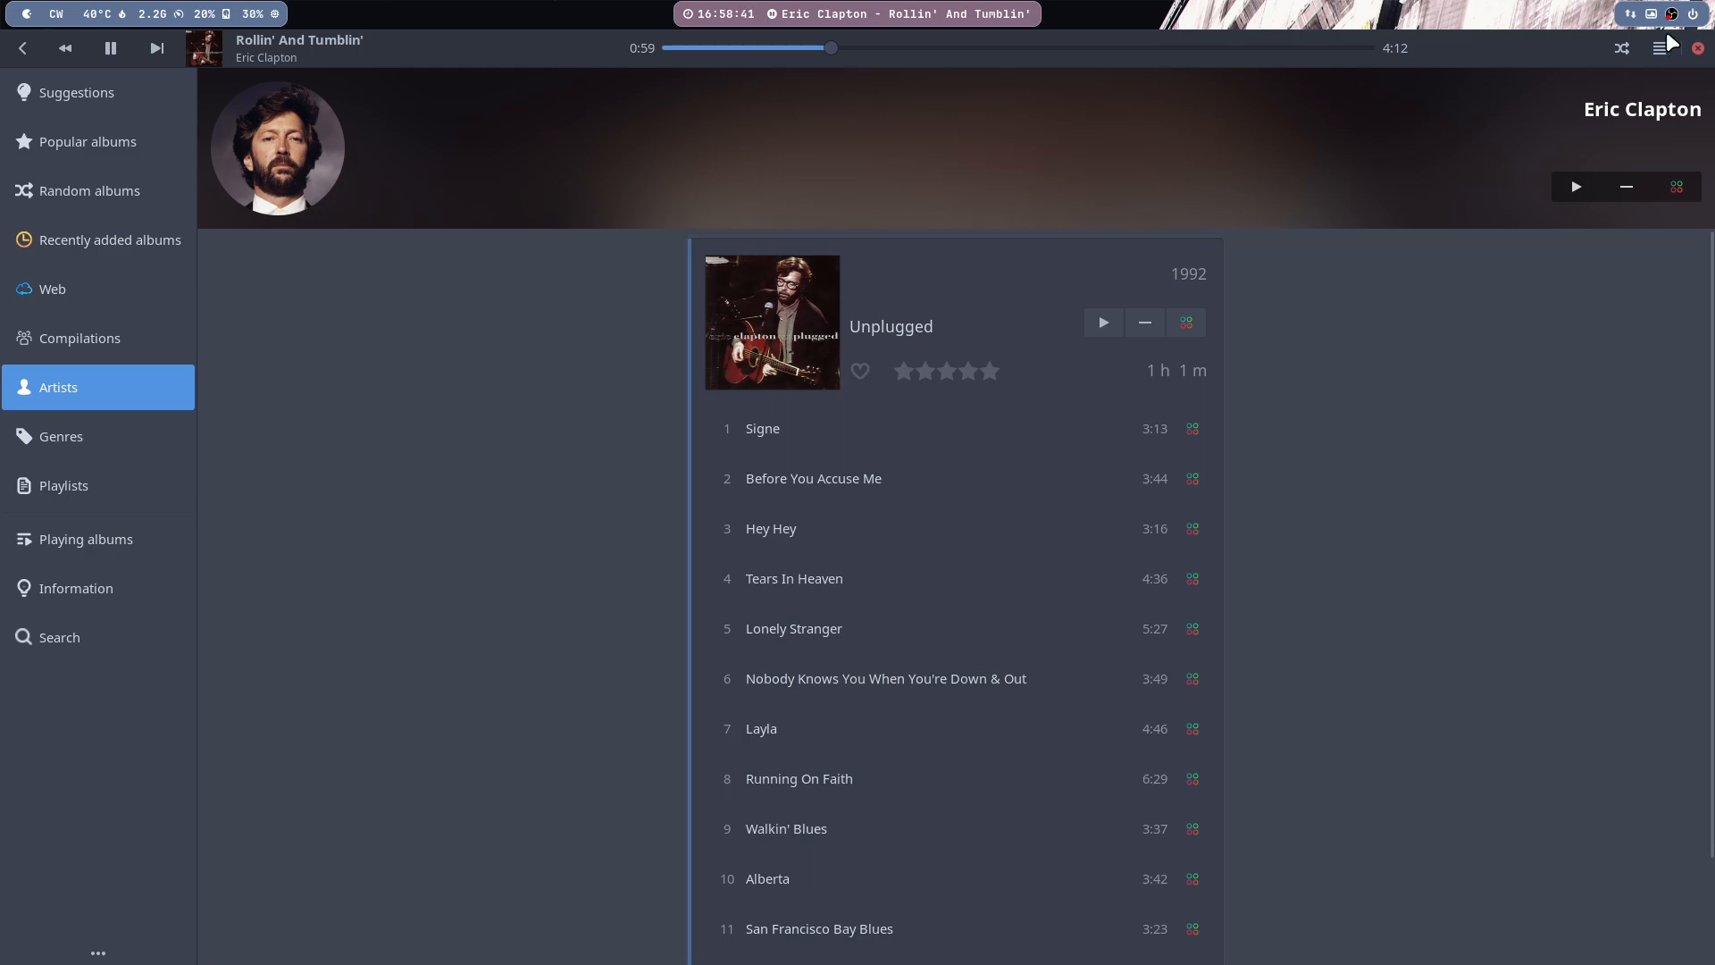
pyautogui.click(1660, 46)
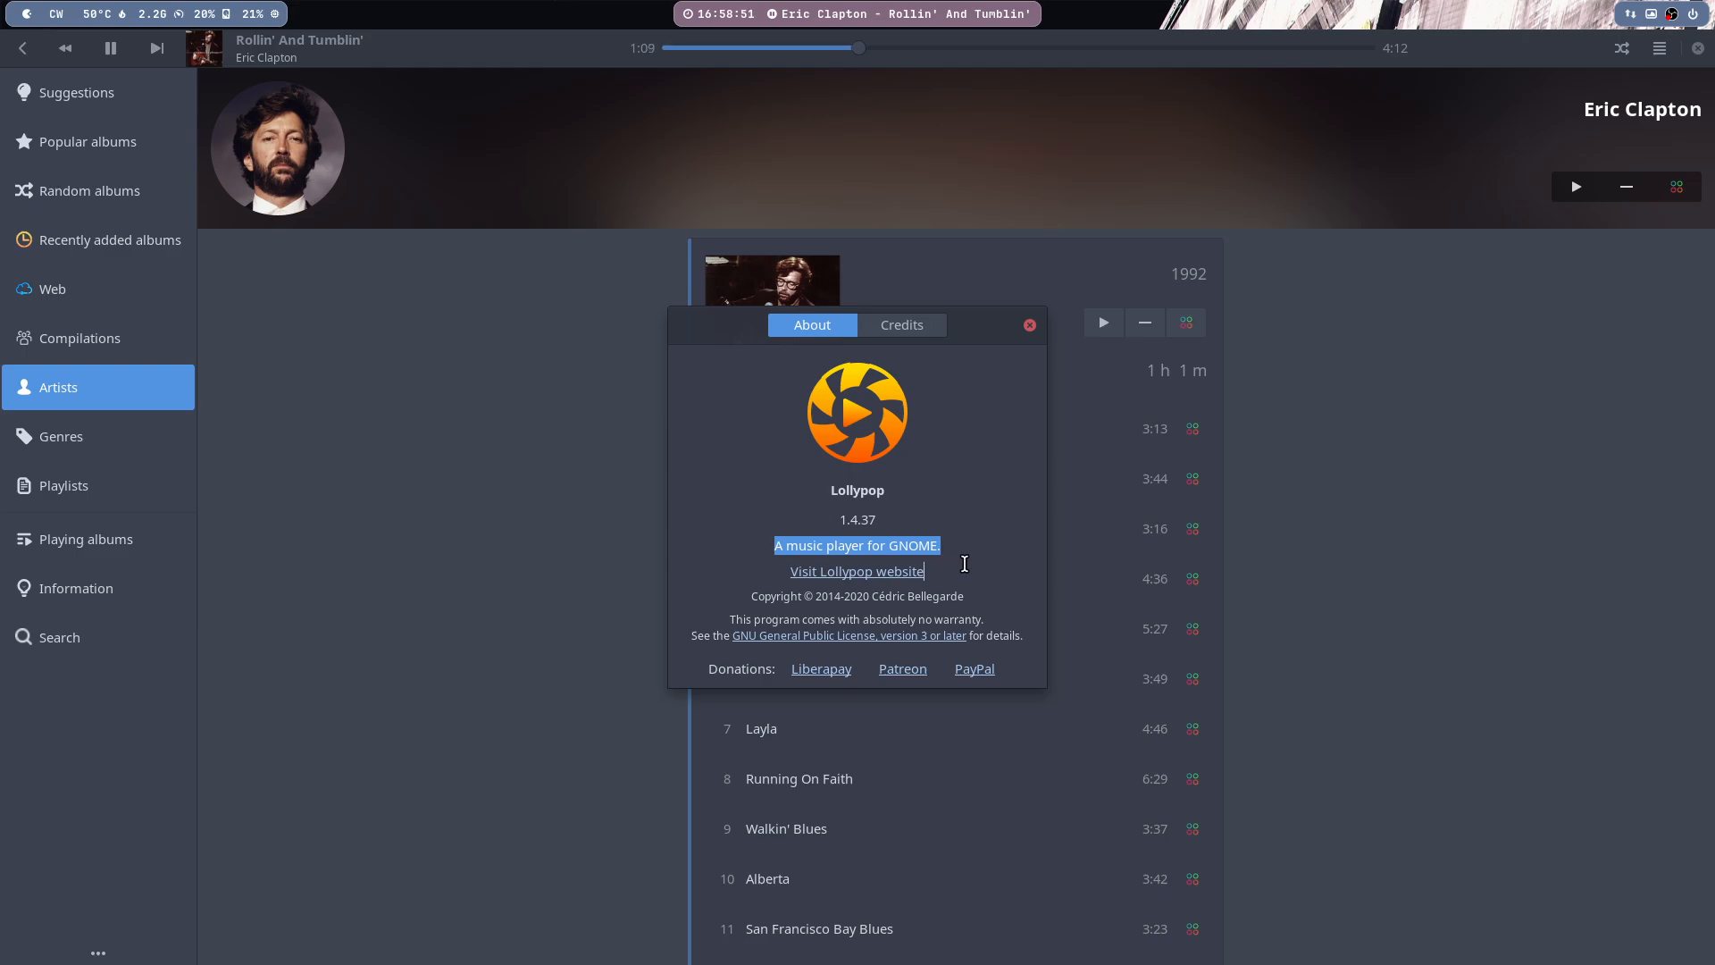
pyautogui.click(1027, 326)
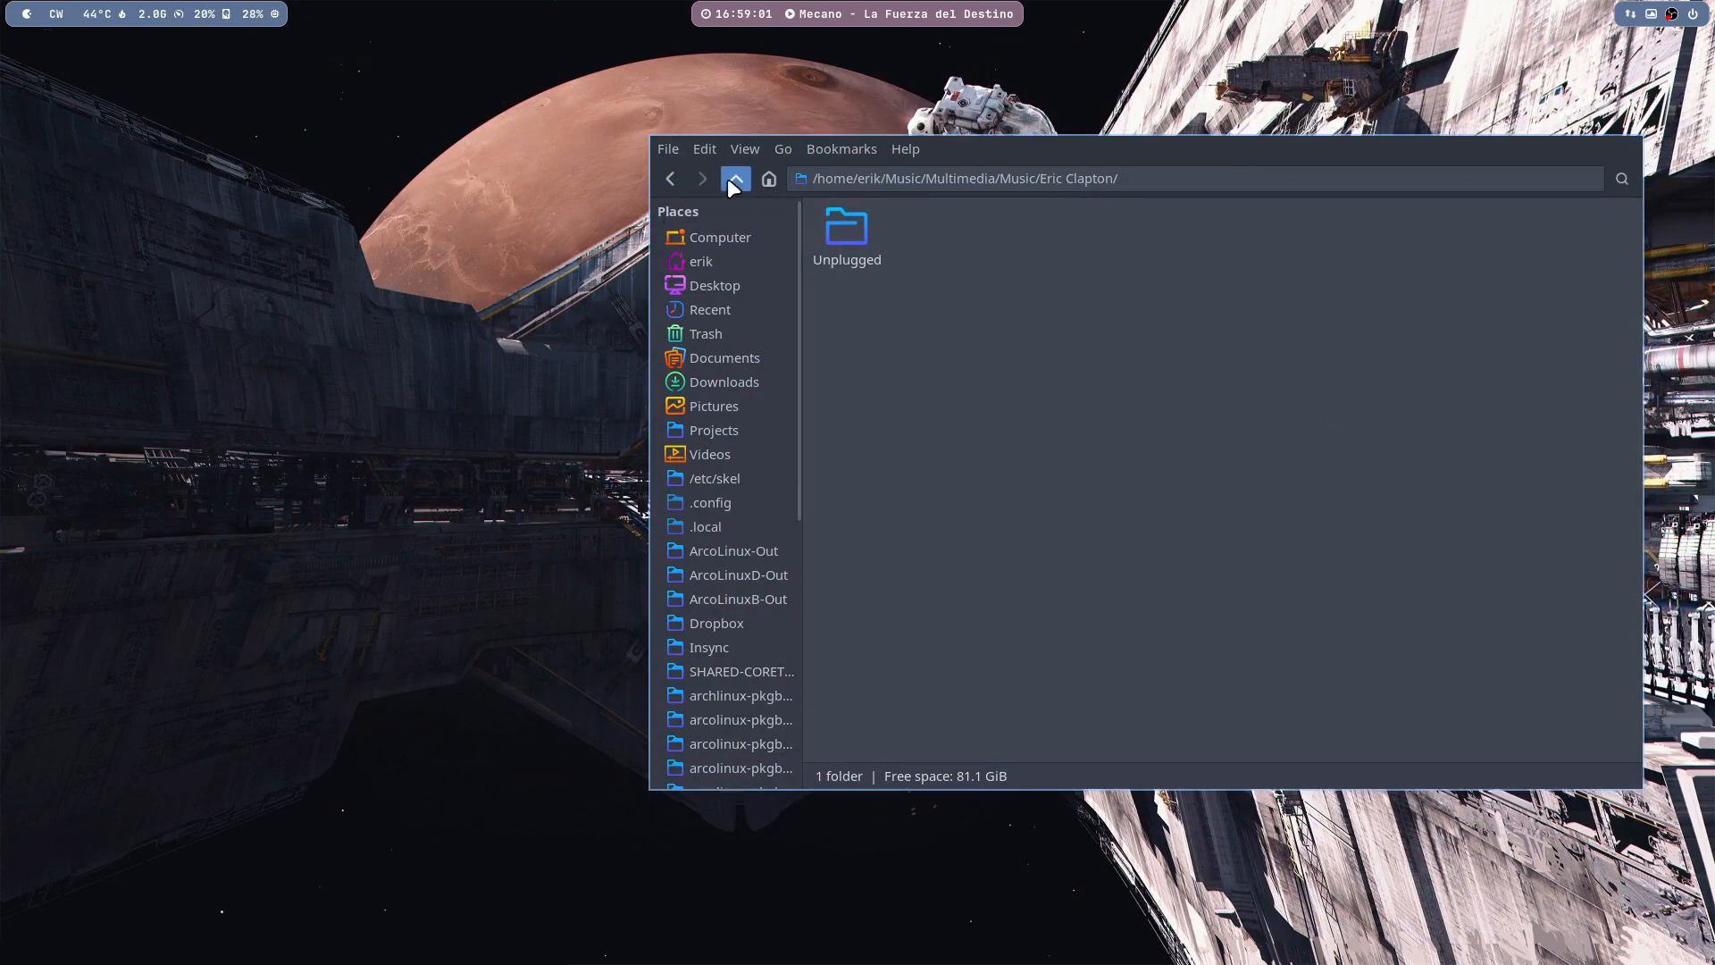
# - Navigate up to Multimedia and into the Music folder with its five artist folders
pyautogui.click(734, 179)
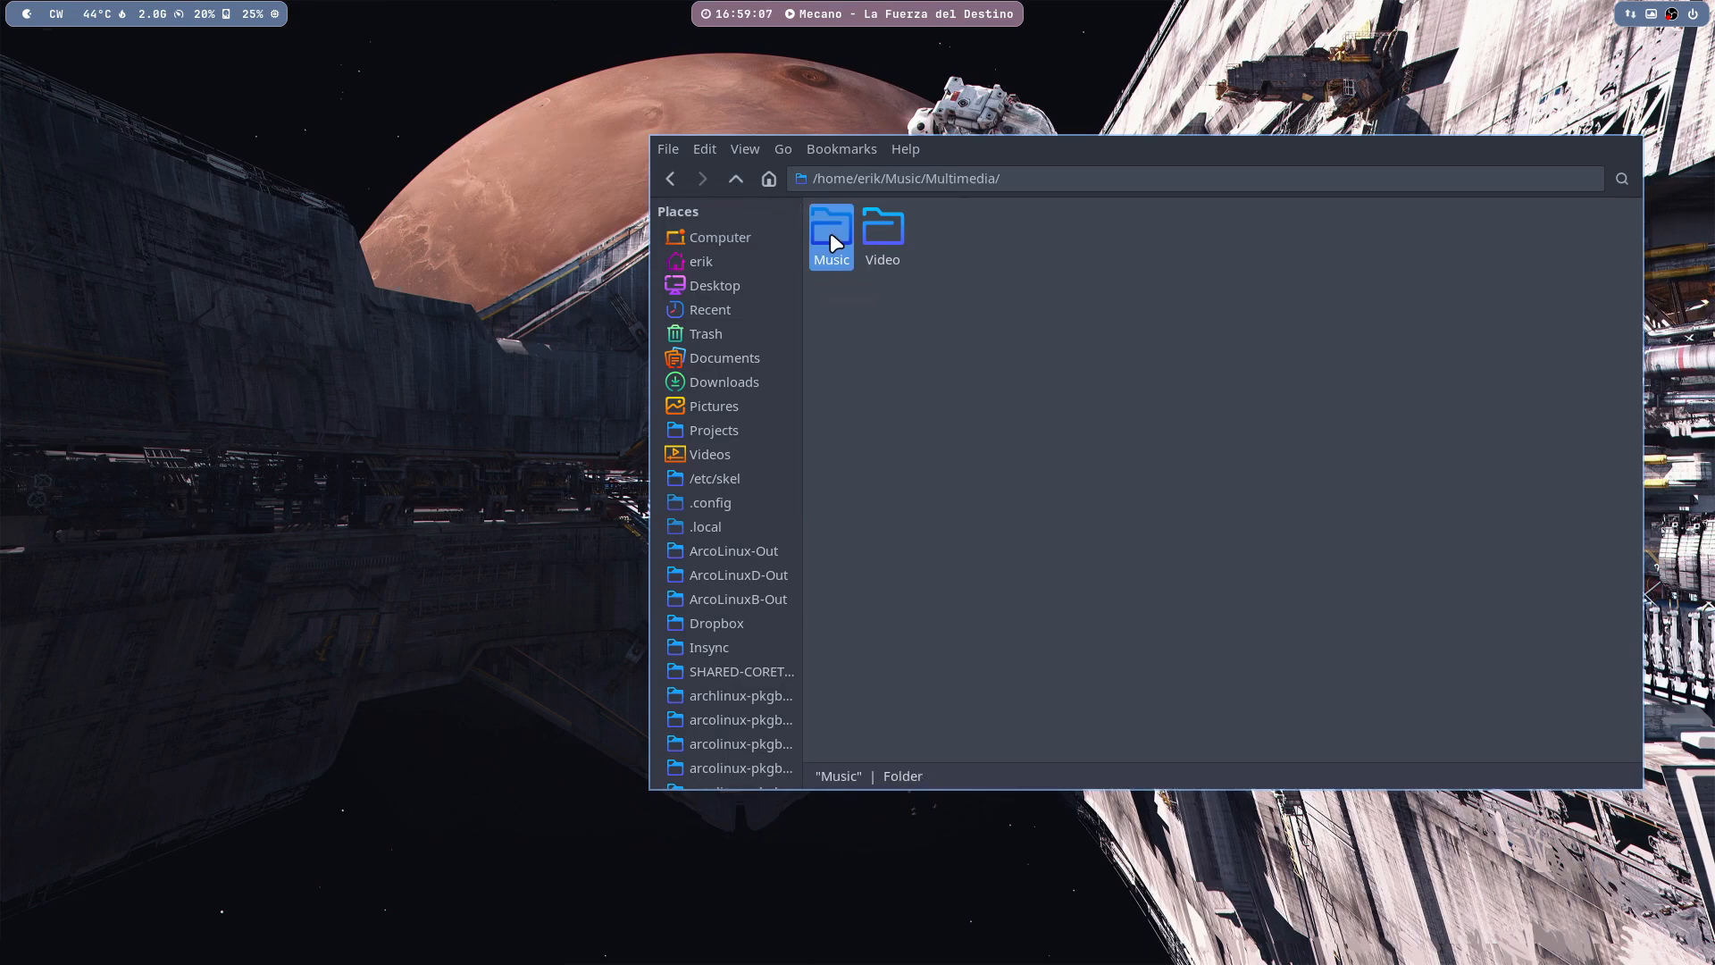
pyautogui.doubleClick(831, 231)
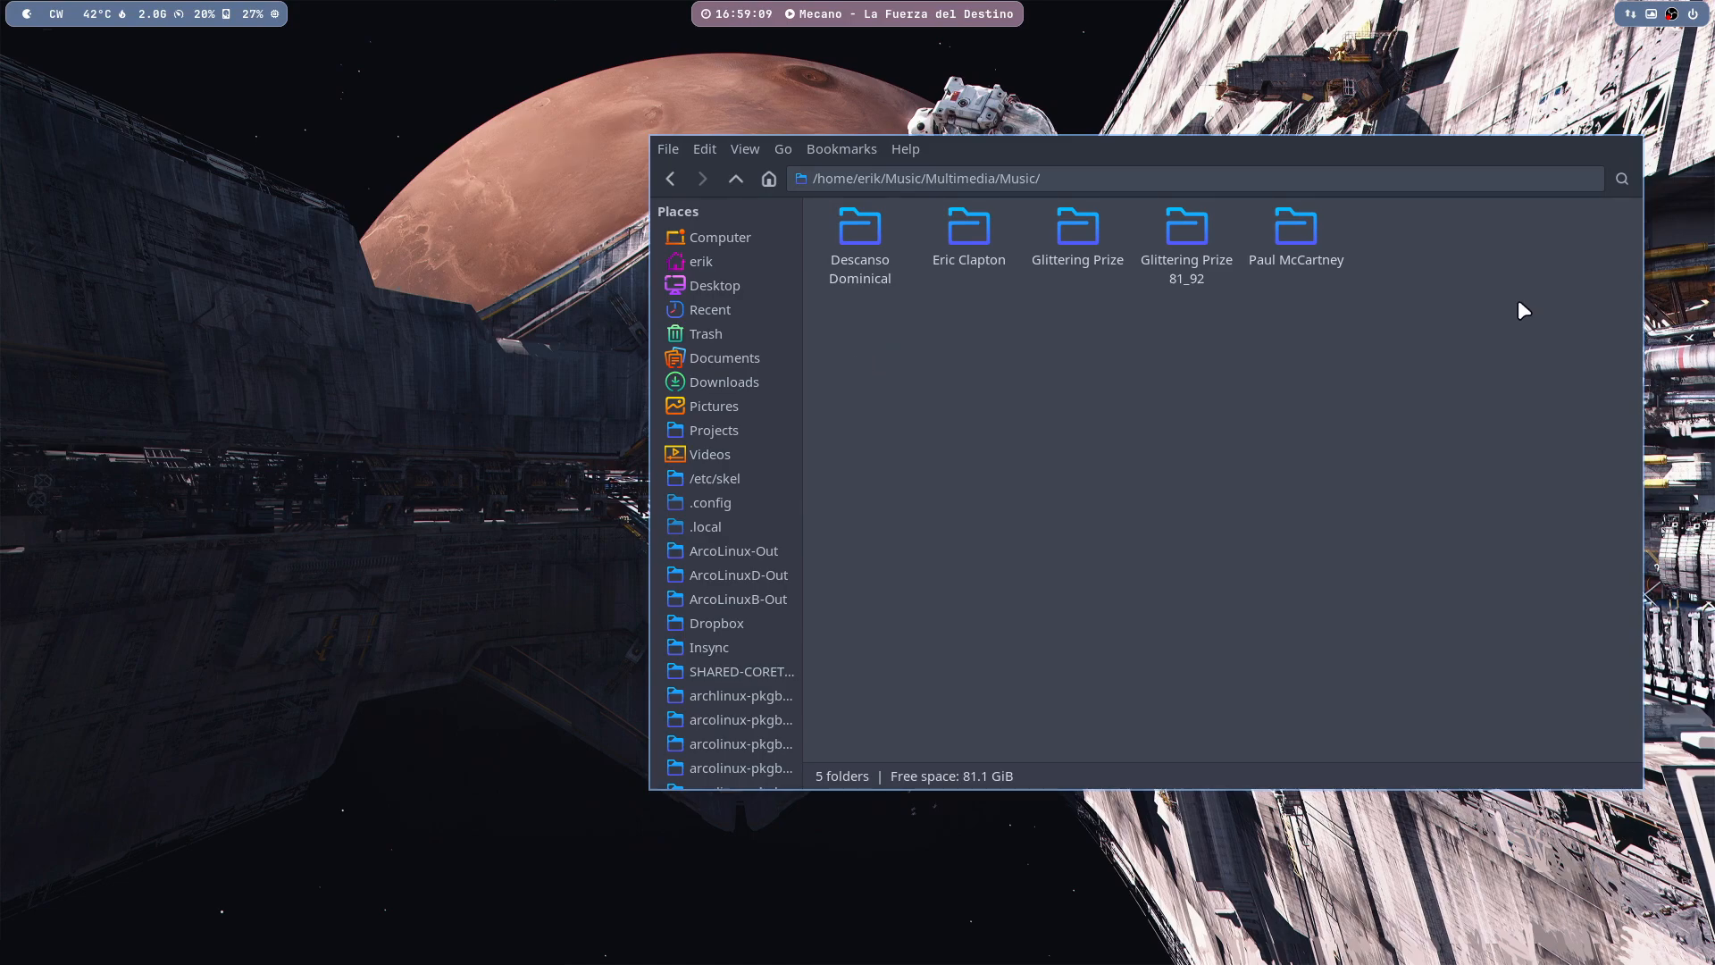
pyautogui.moveTo(1352, 425)
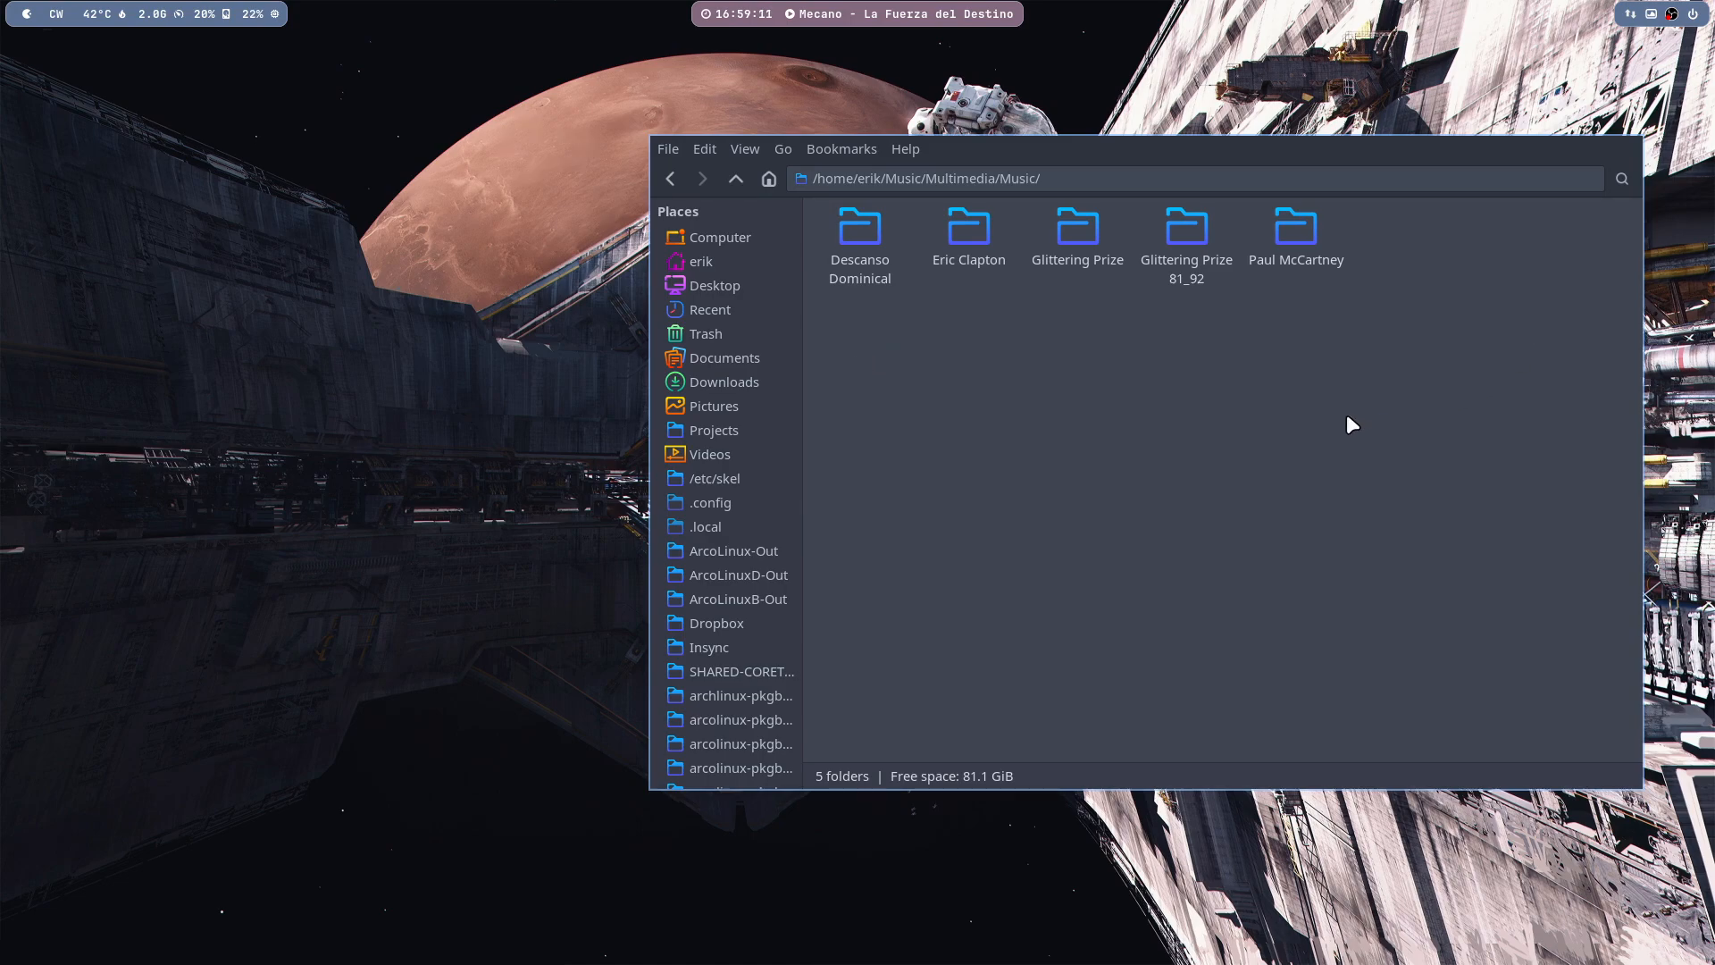